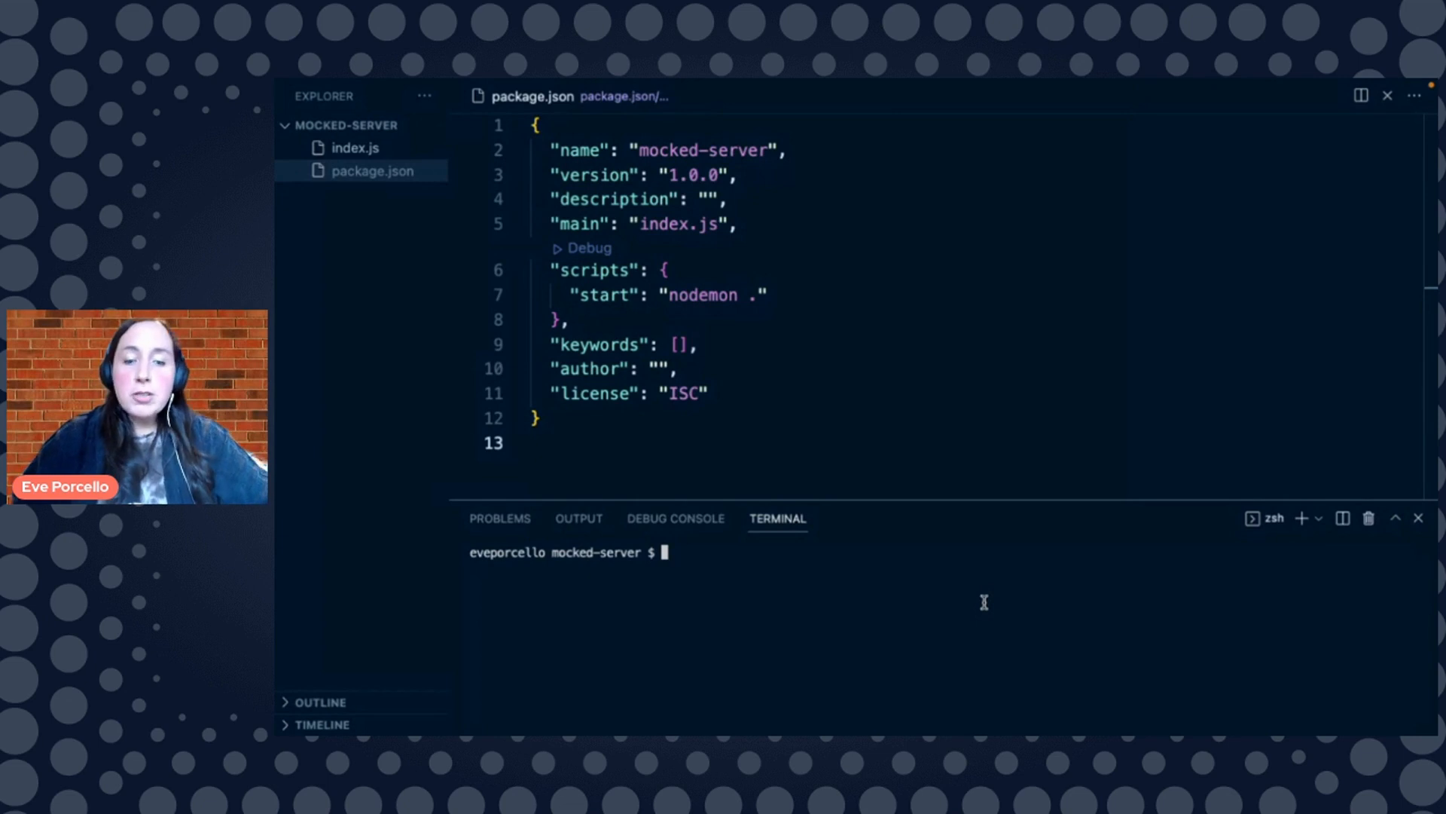
Run npm install graphql apollo-server nodemon in the integrated terminal
text(npm install)
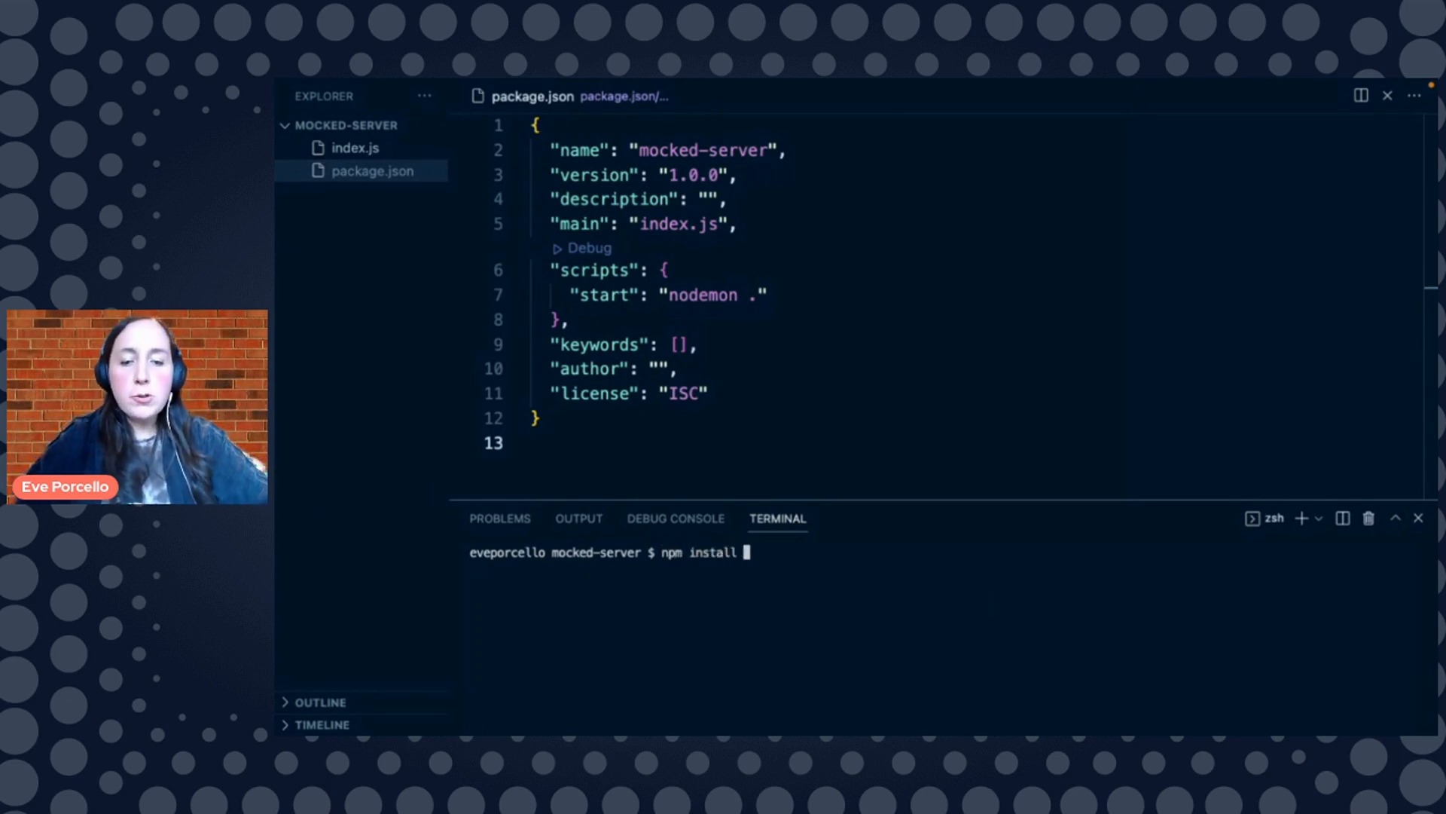
text(graphql)
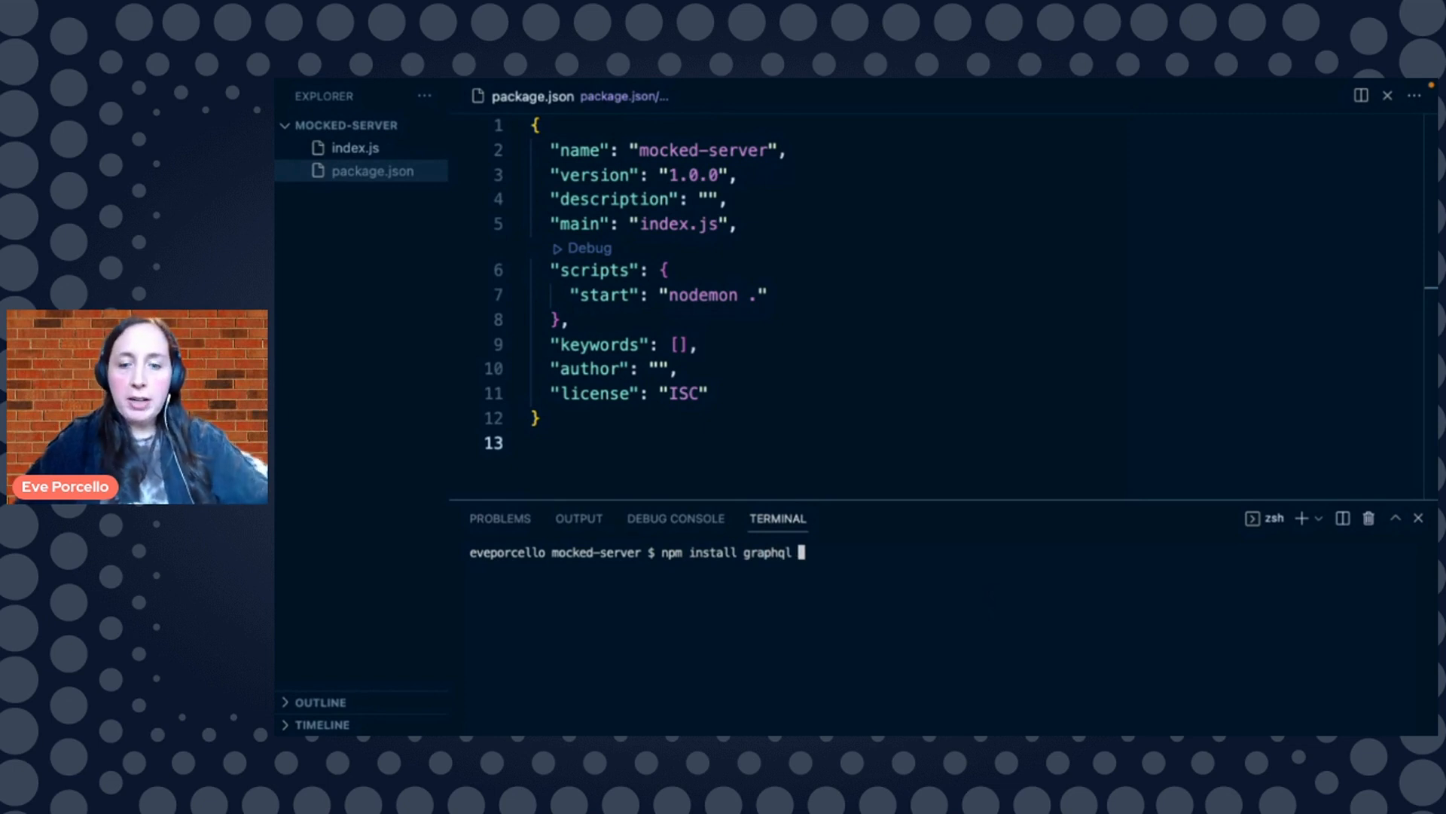
text(apollo-server)
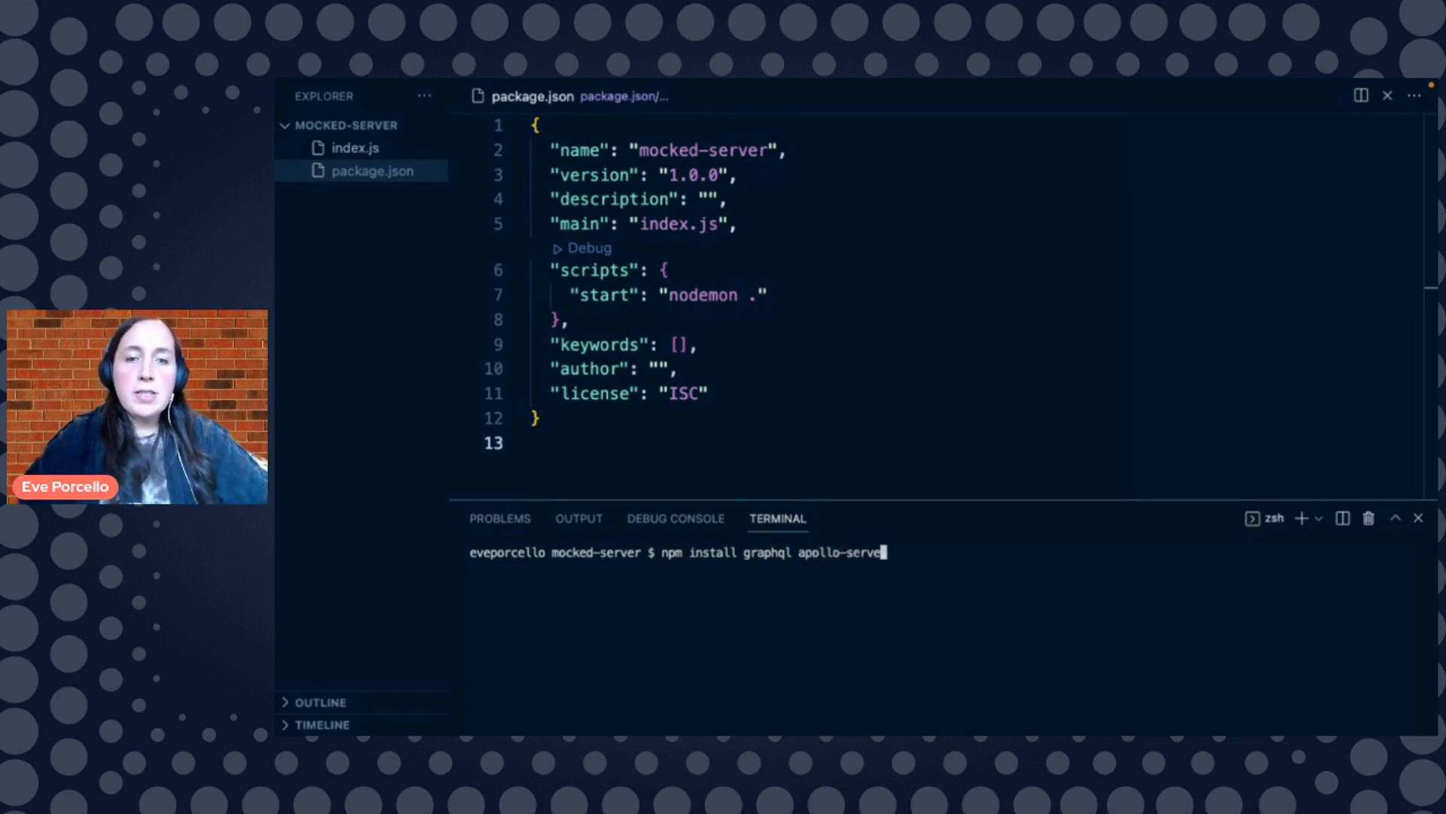
text(nodemon)
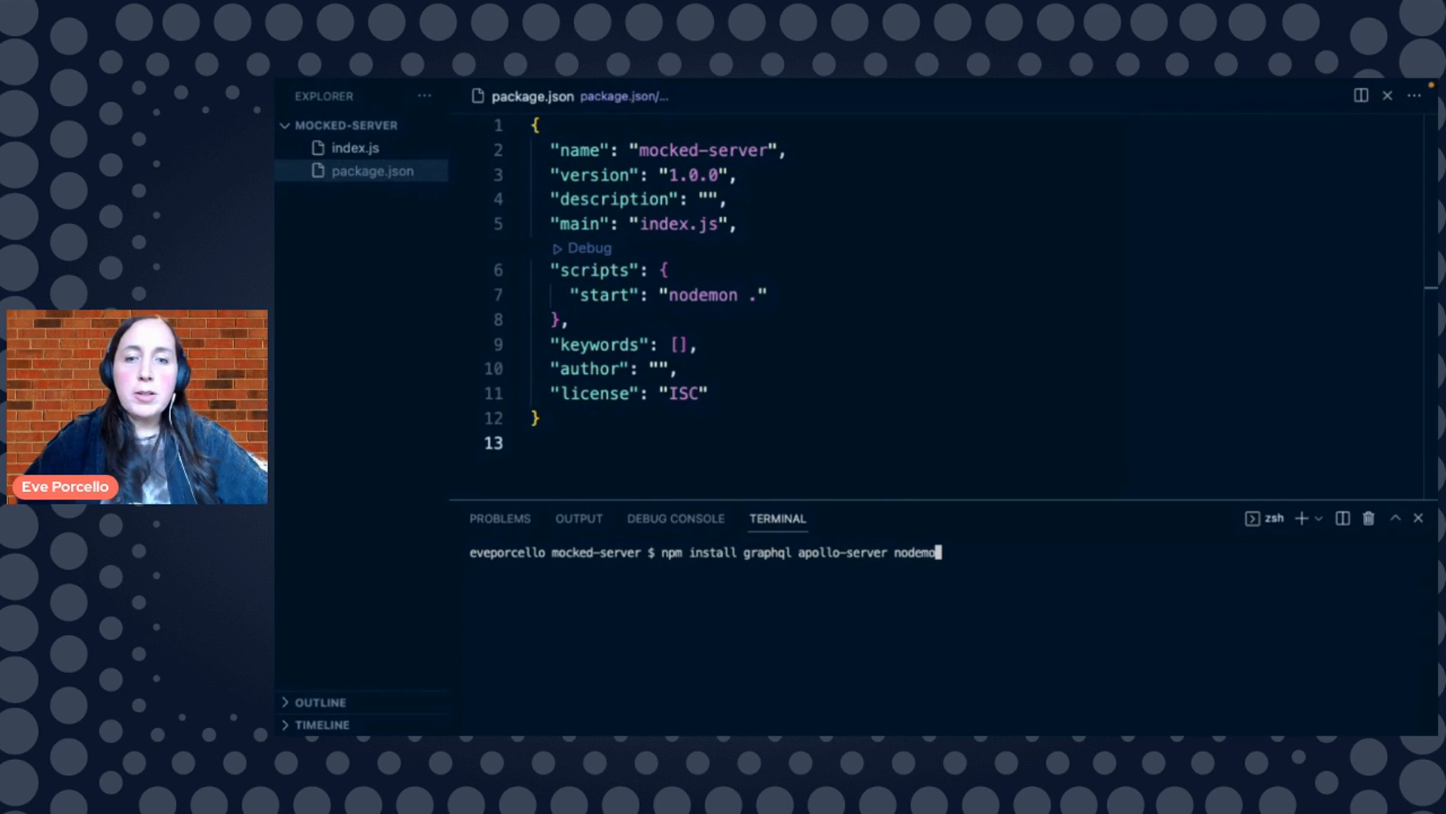
key(Return)
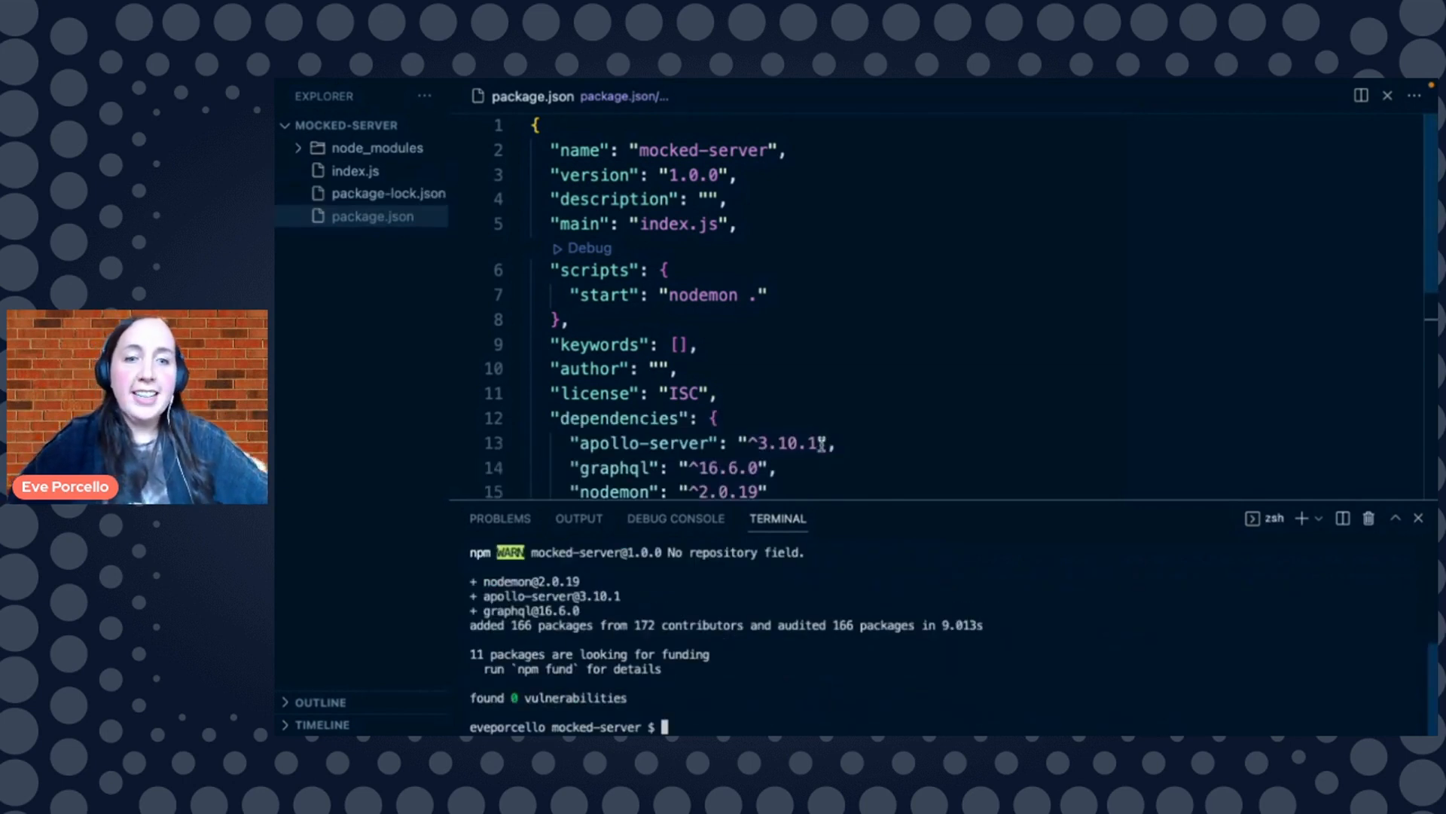
mouse_move(706, 373)
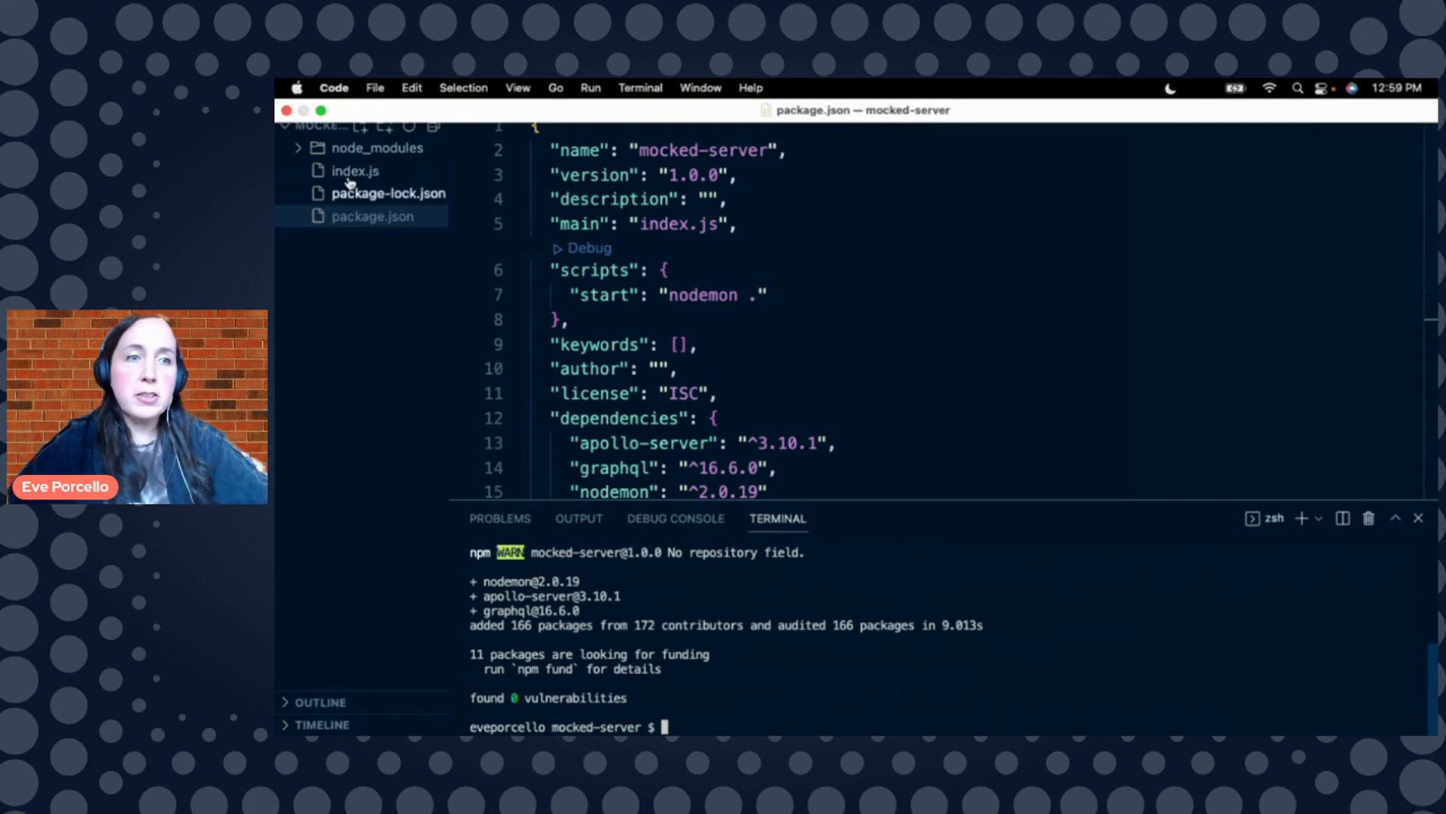
In index.js, write const { ApolloServer } = require("apollo-server"); on line 1
click(354, 171)
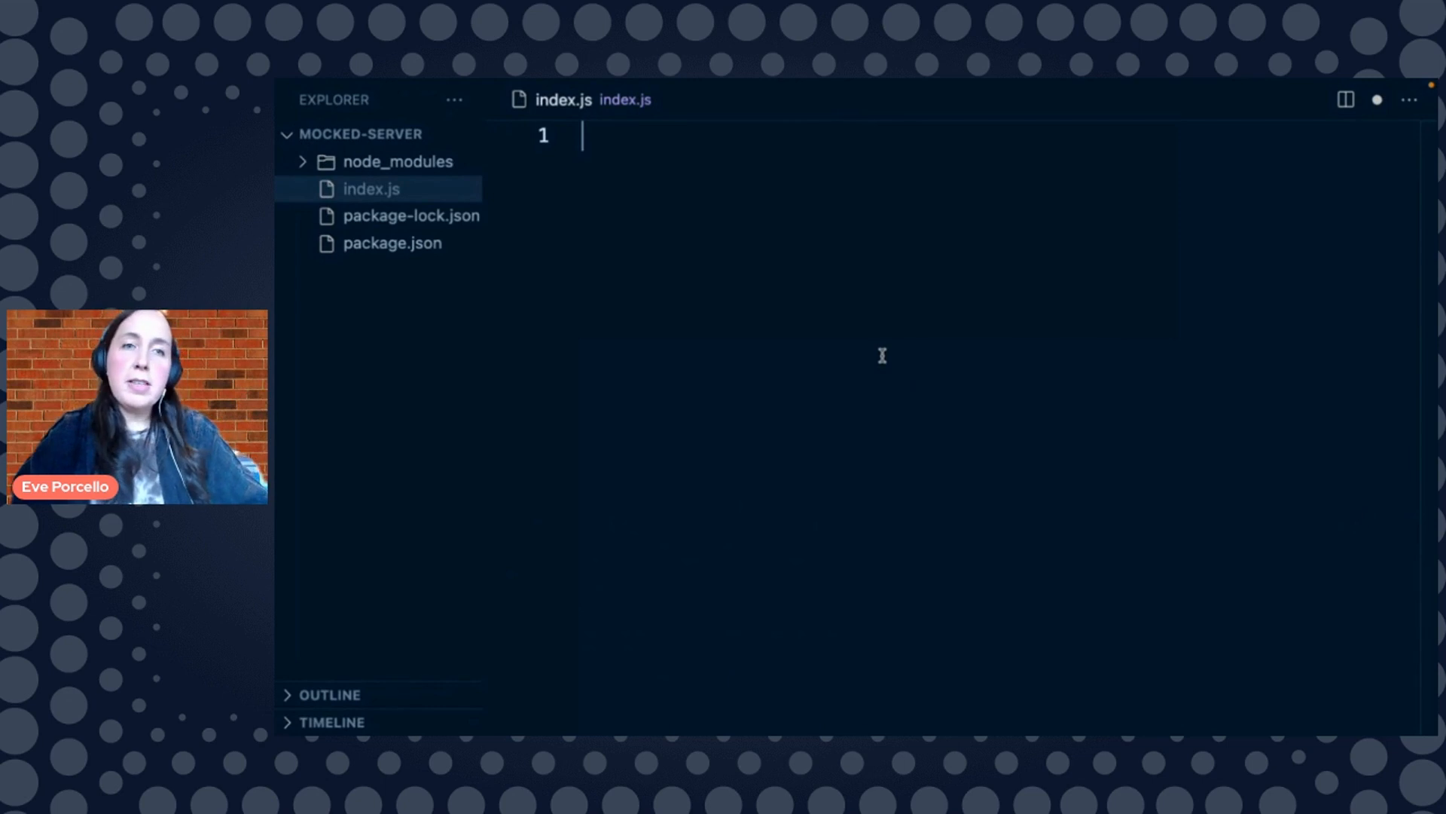
text(const)
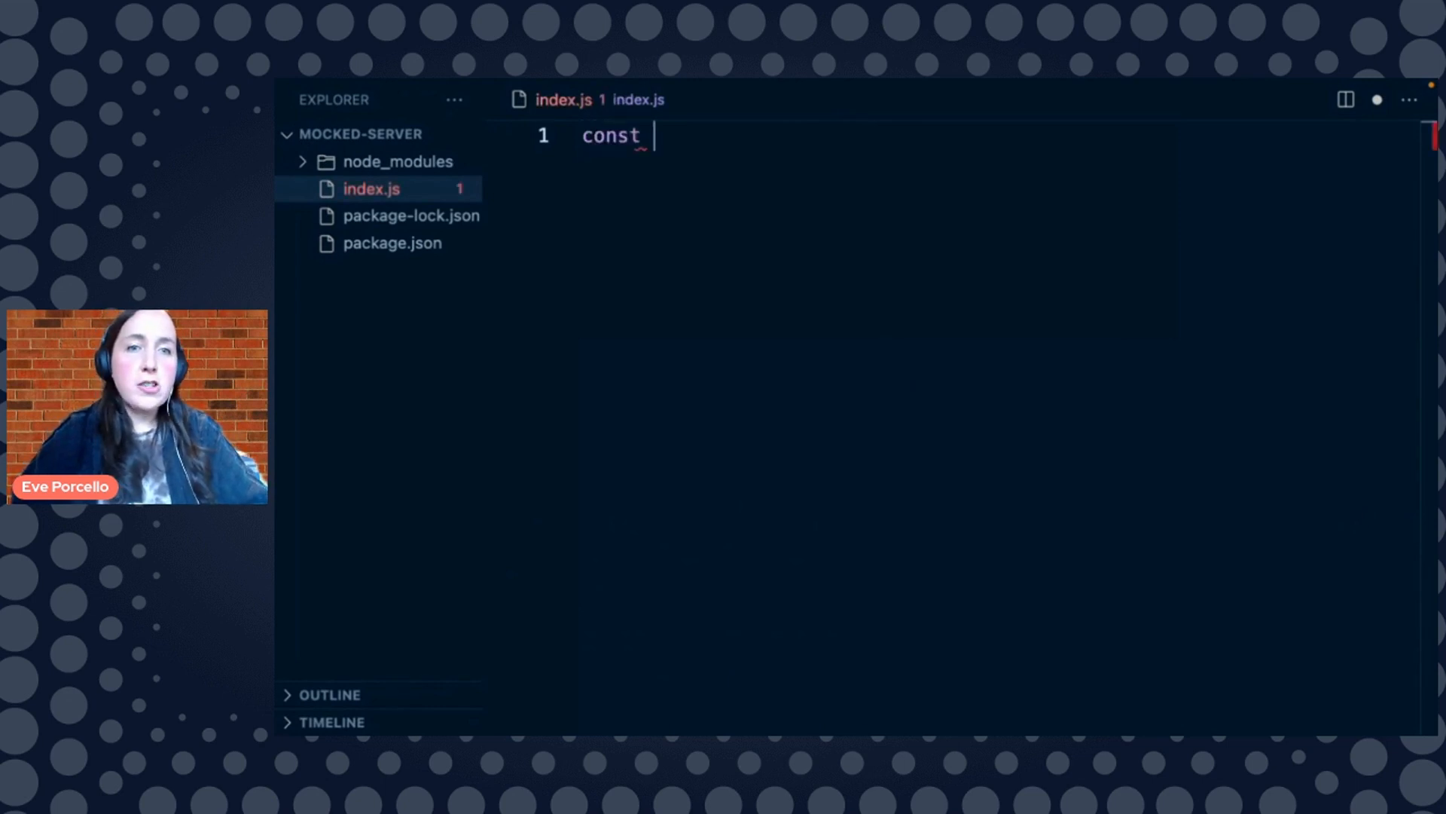
text({ Apollo})
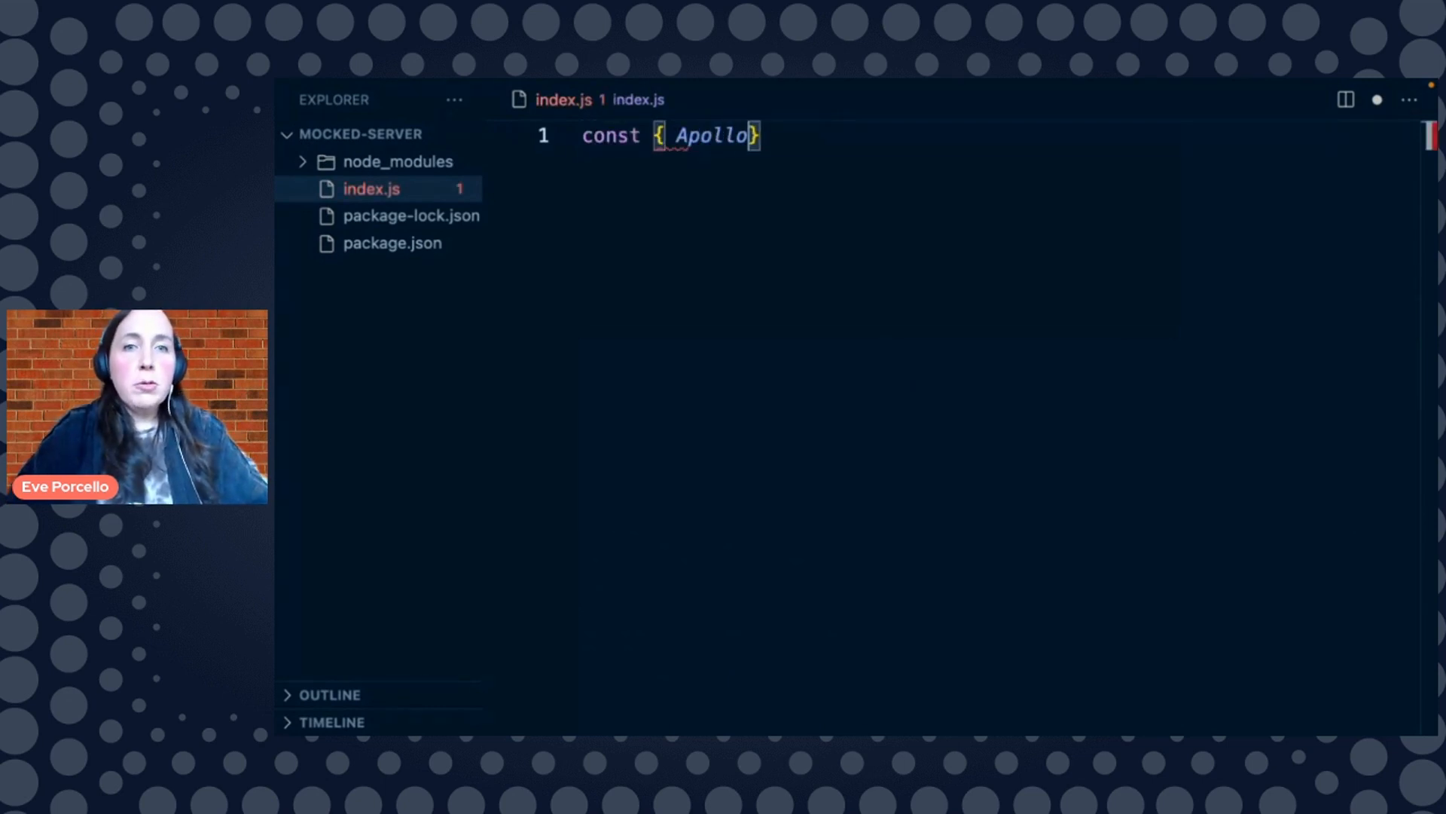
text(Server })
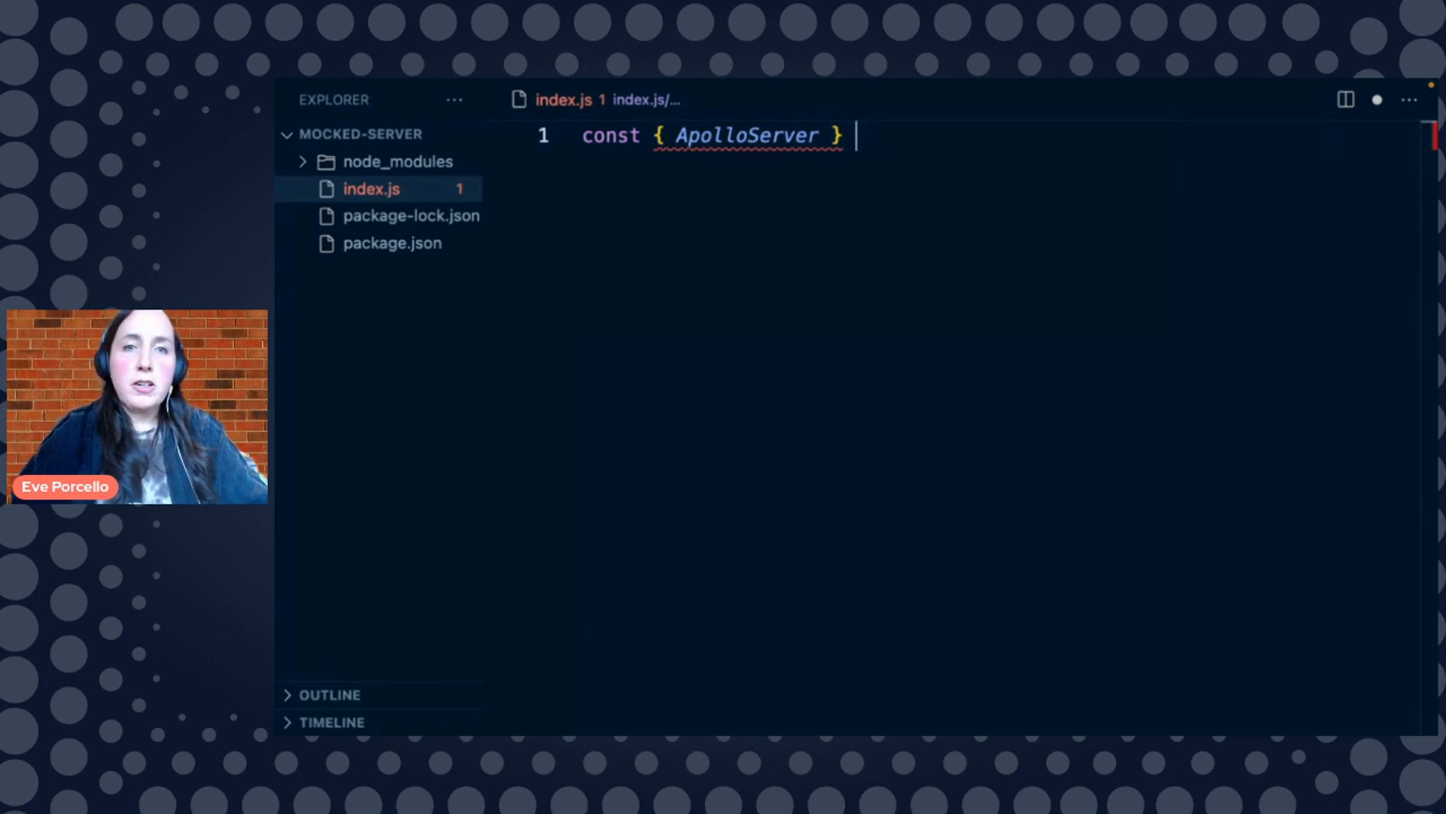
text(= require("ap"))
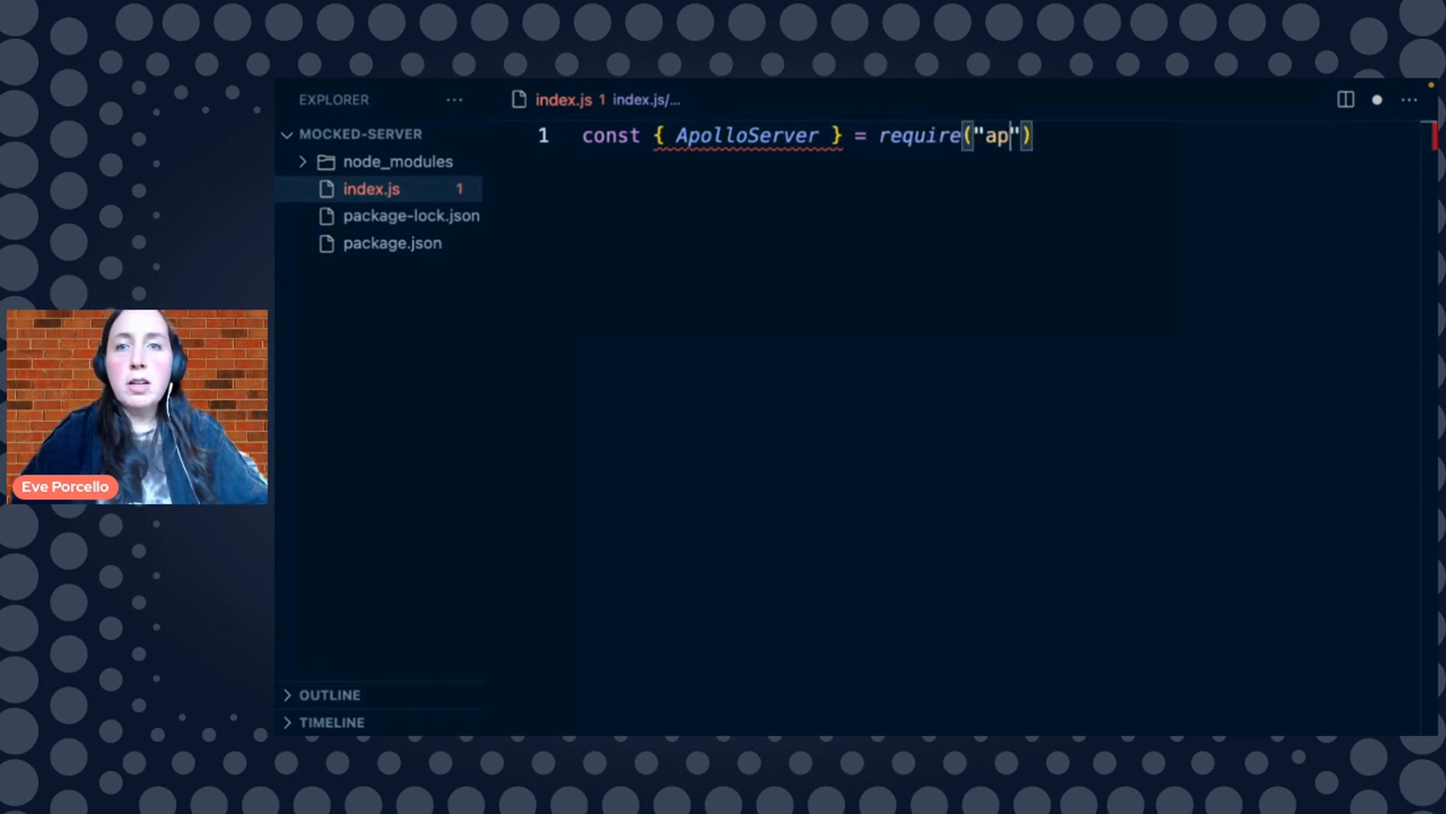
text(ollo-server");)
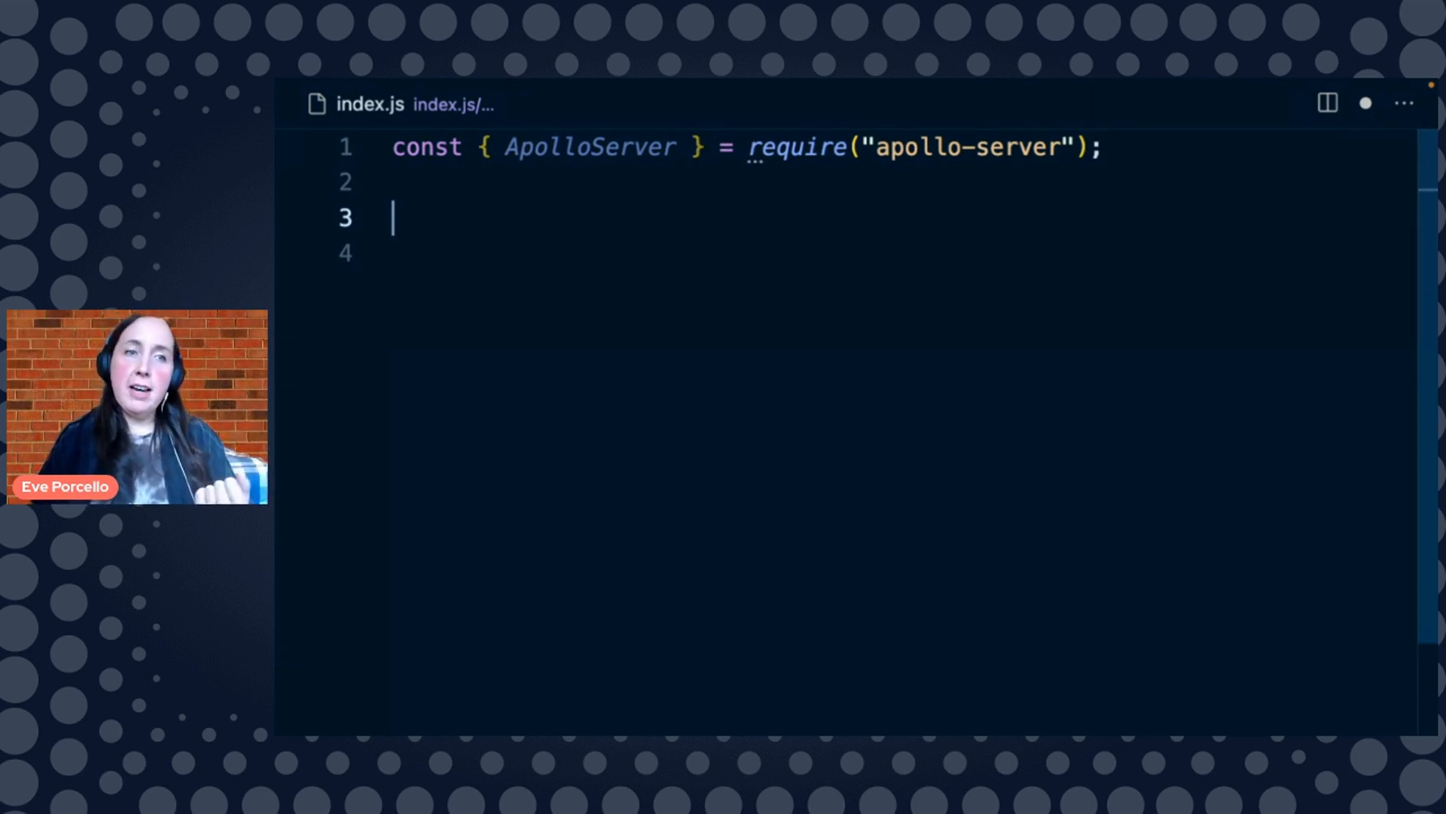
Define const typeDefs as a template string containing type Query { hello: String! }
text(const type)
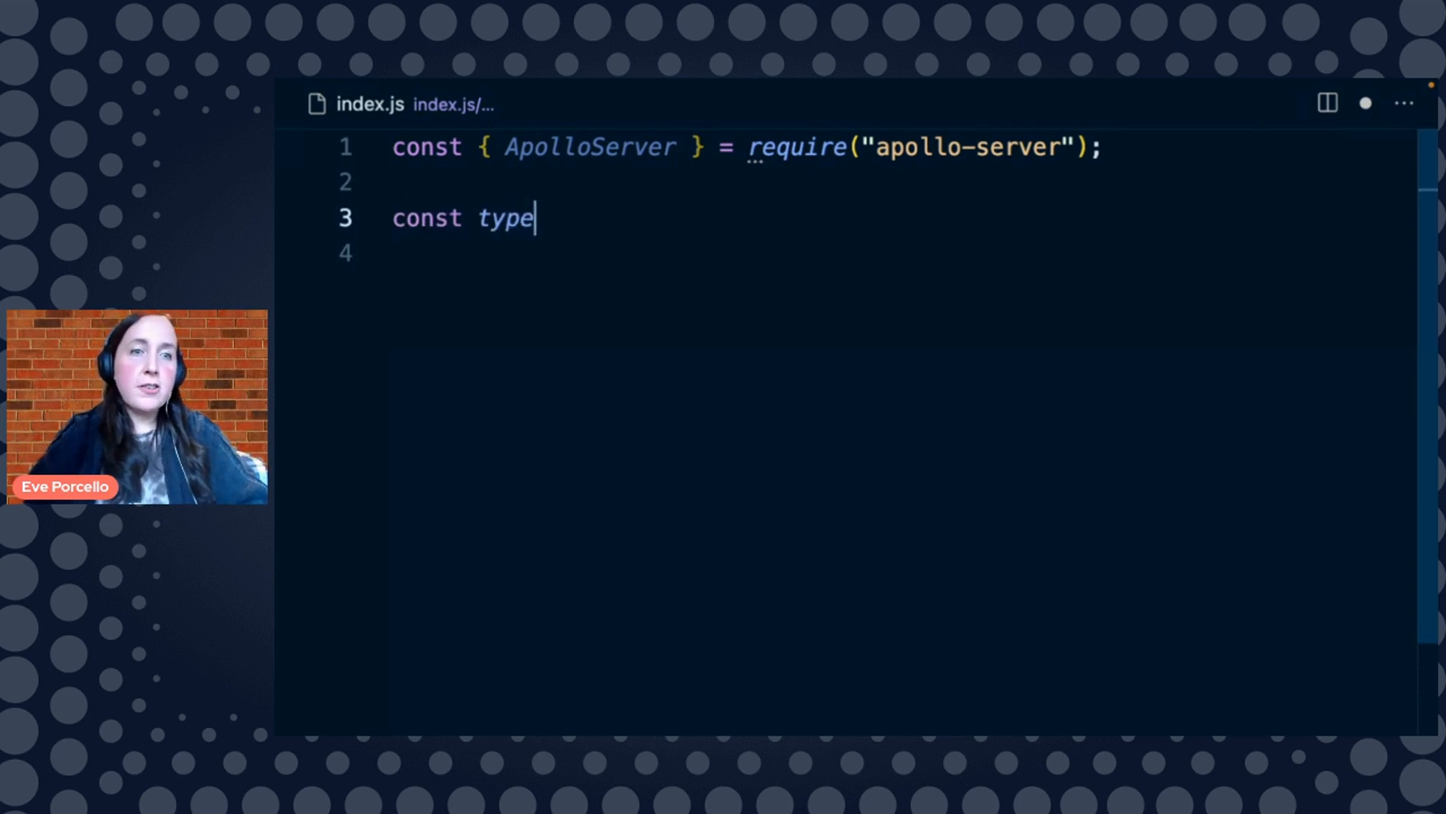
text(Defs =)
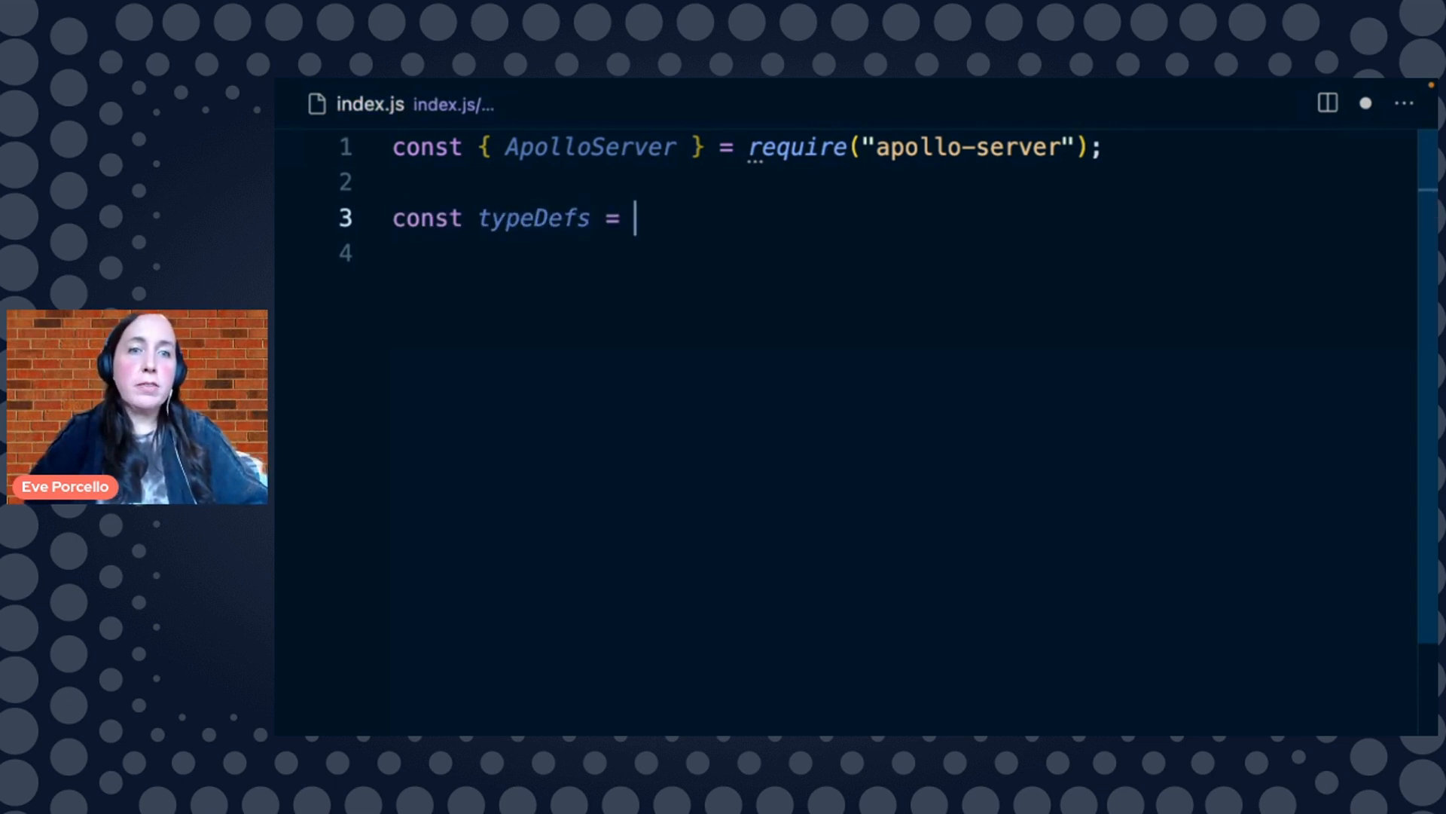
text(`)
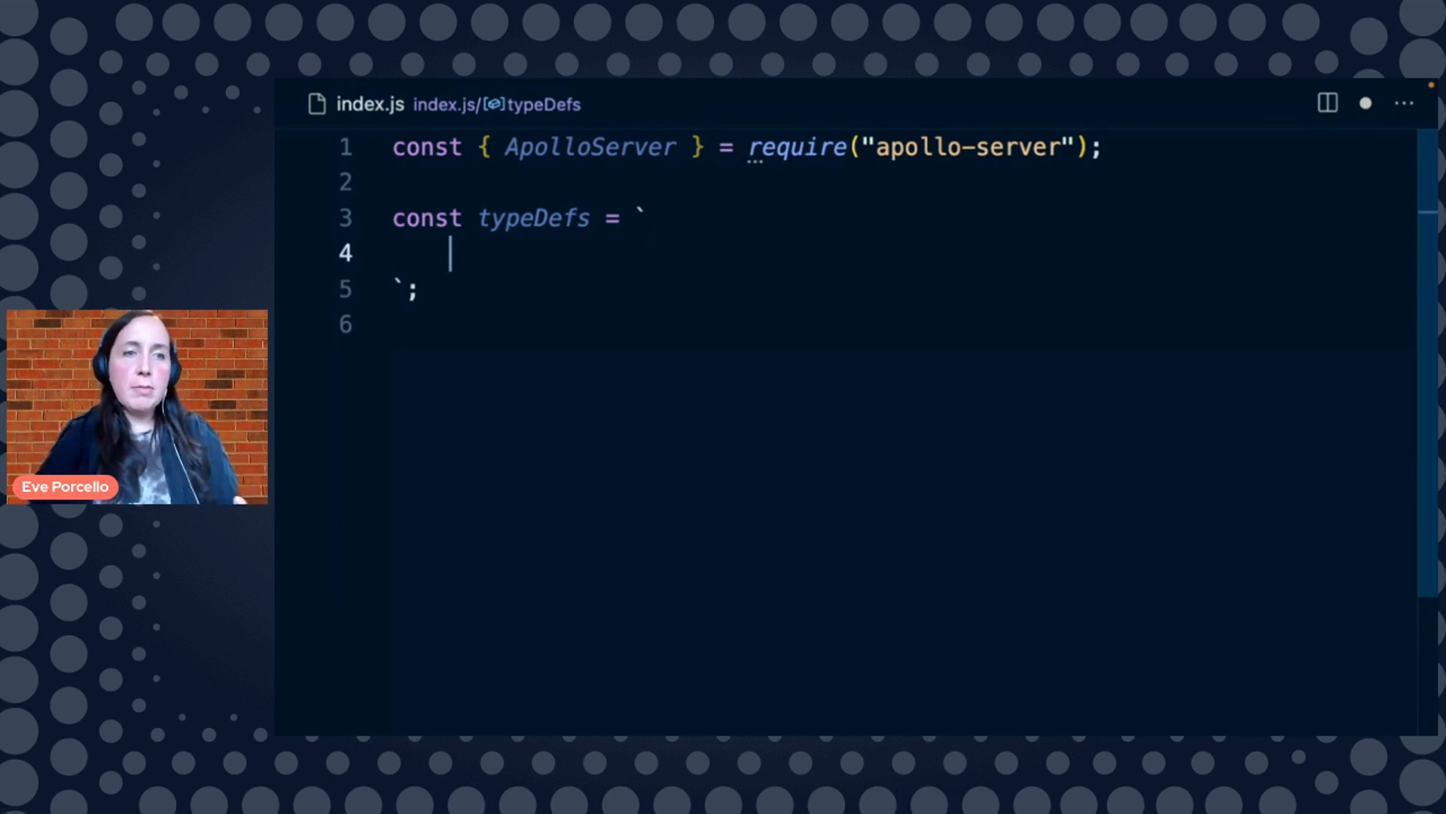
text(tye)
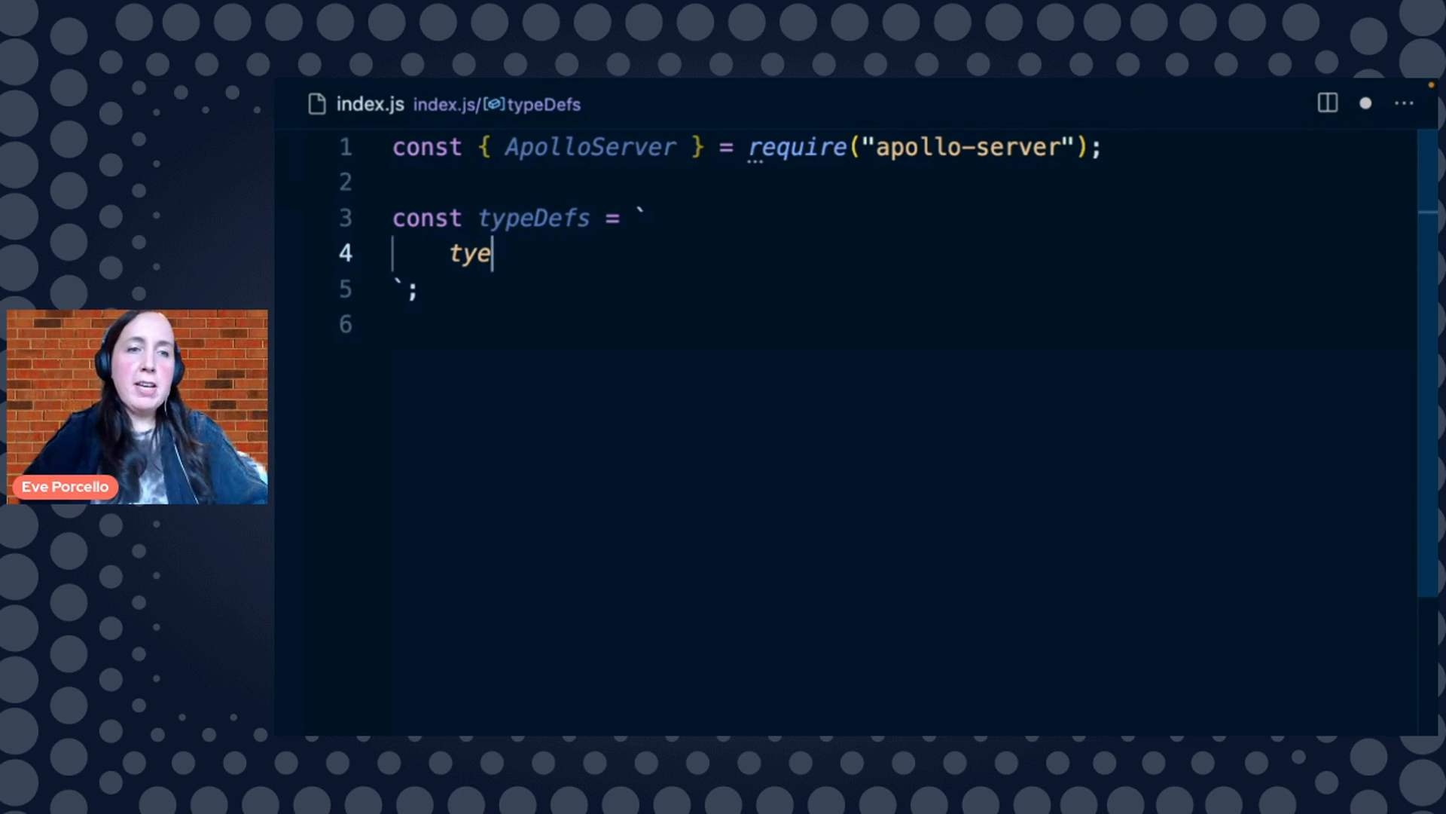
text(pe Query {})
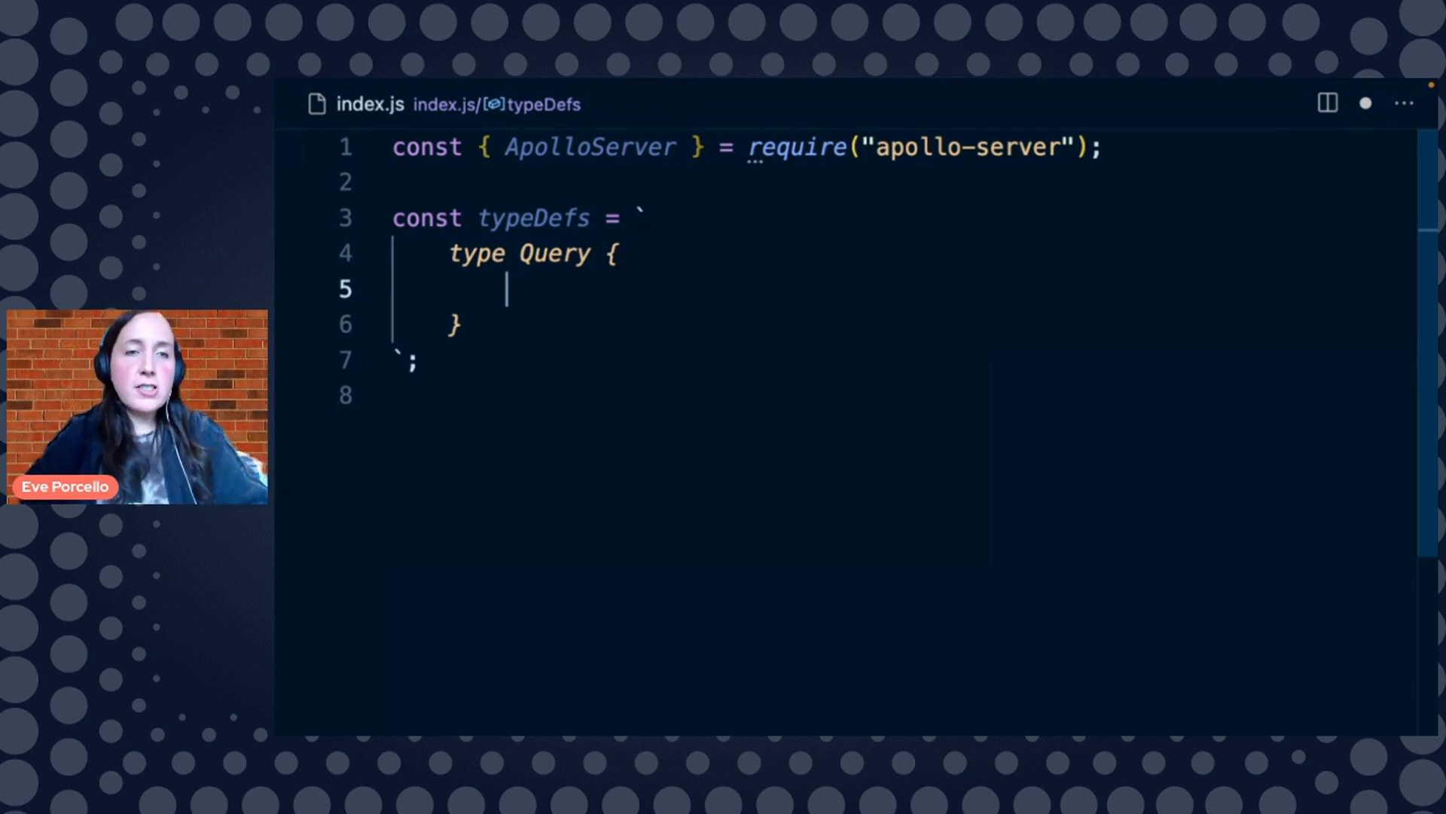
text(hello:)
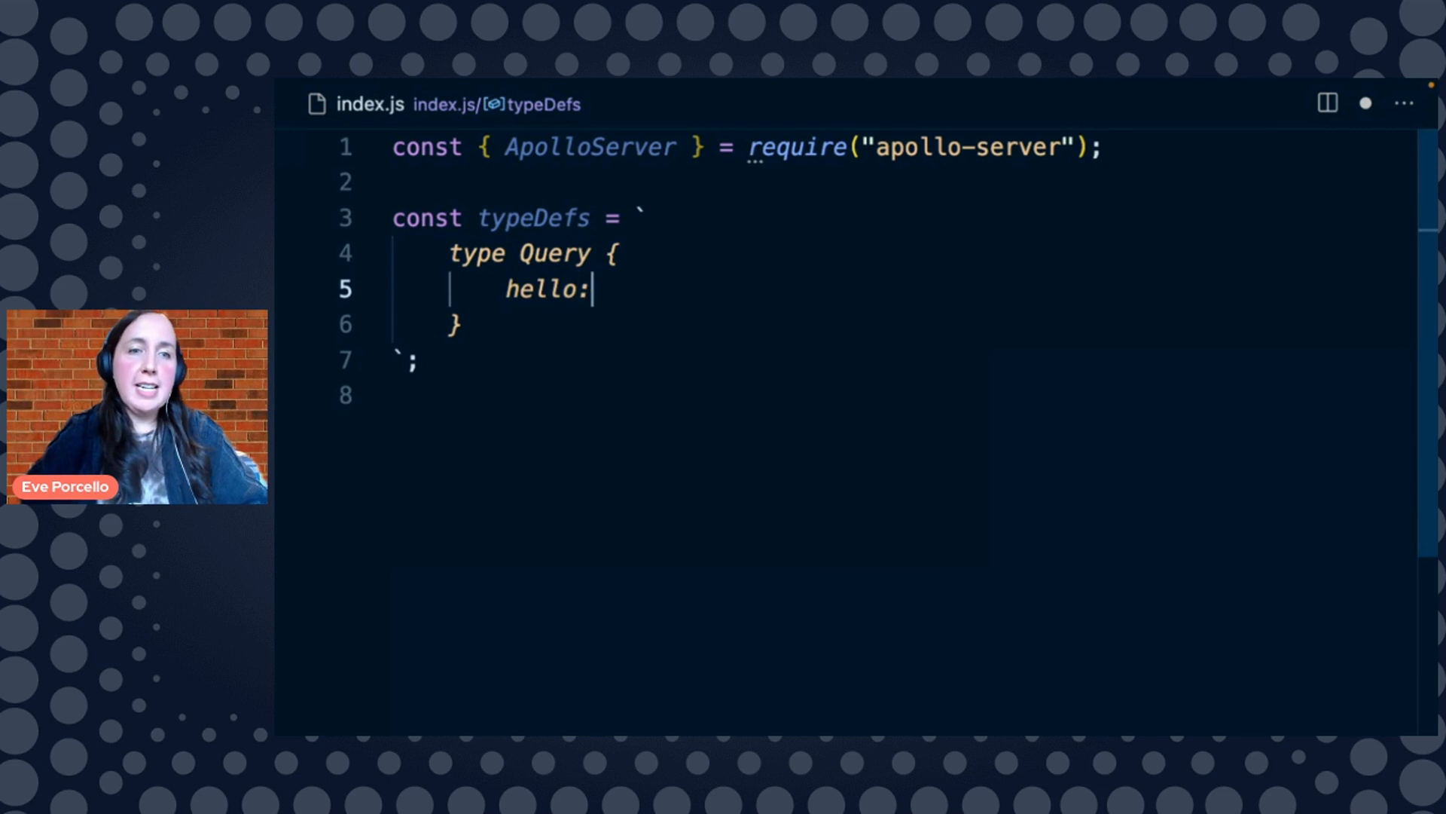
text(String!)
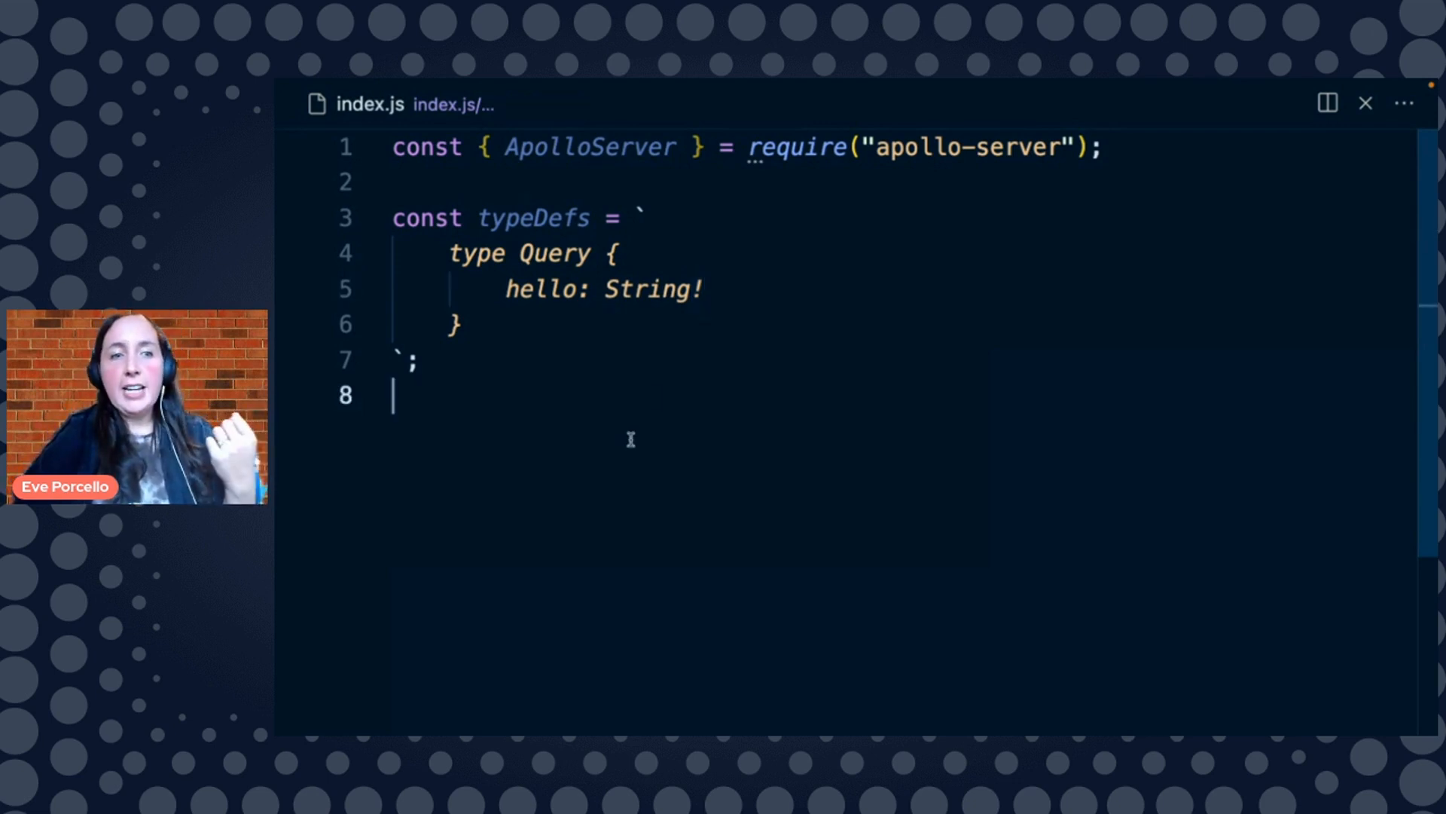
key(Enter)
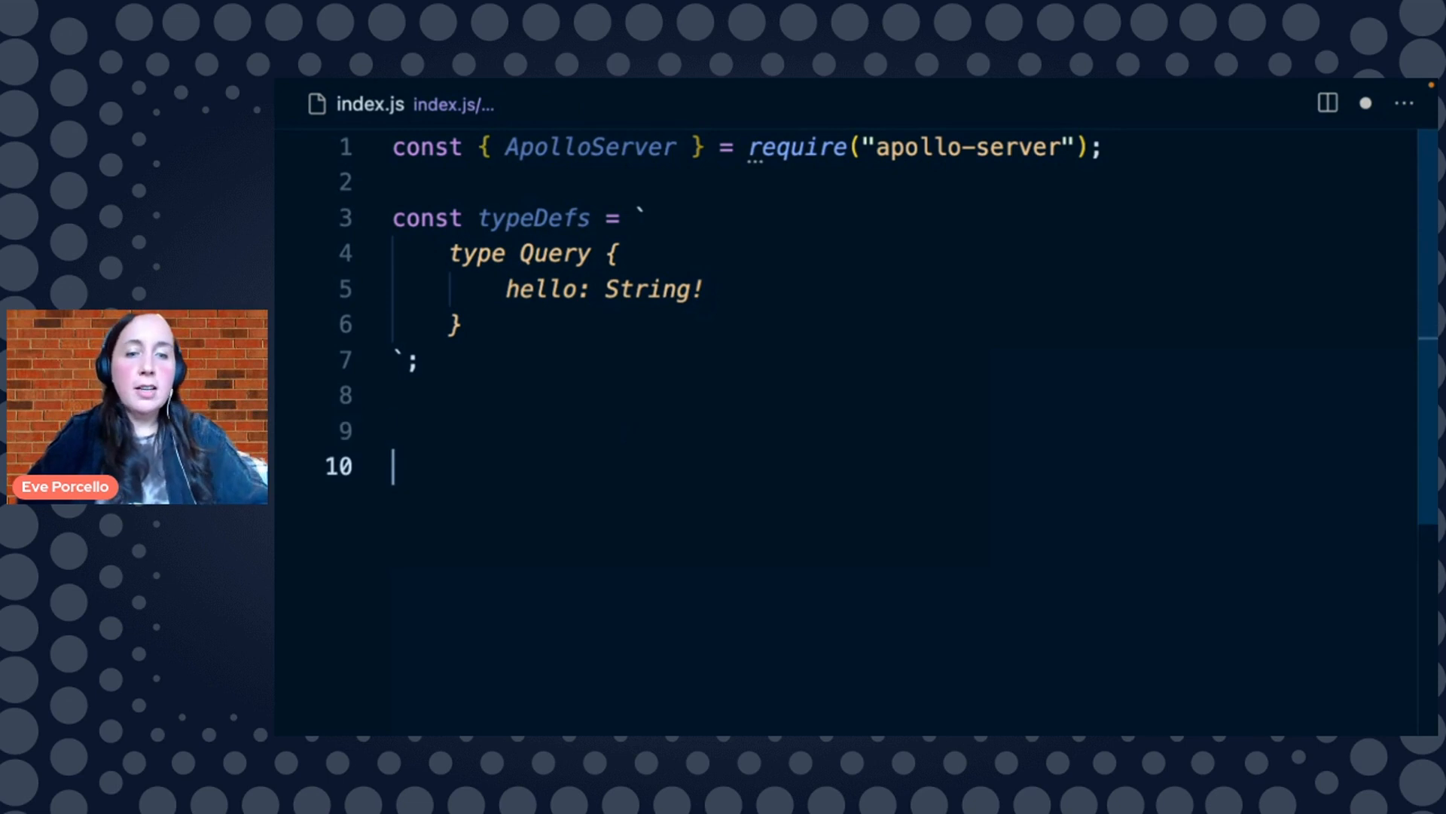
Write const resolvers = { Query: { hello: () => "hello world!" } }
text(const re)
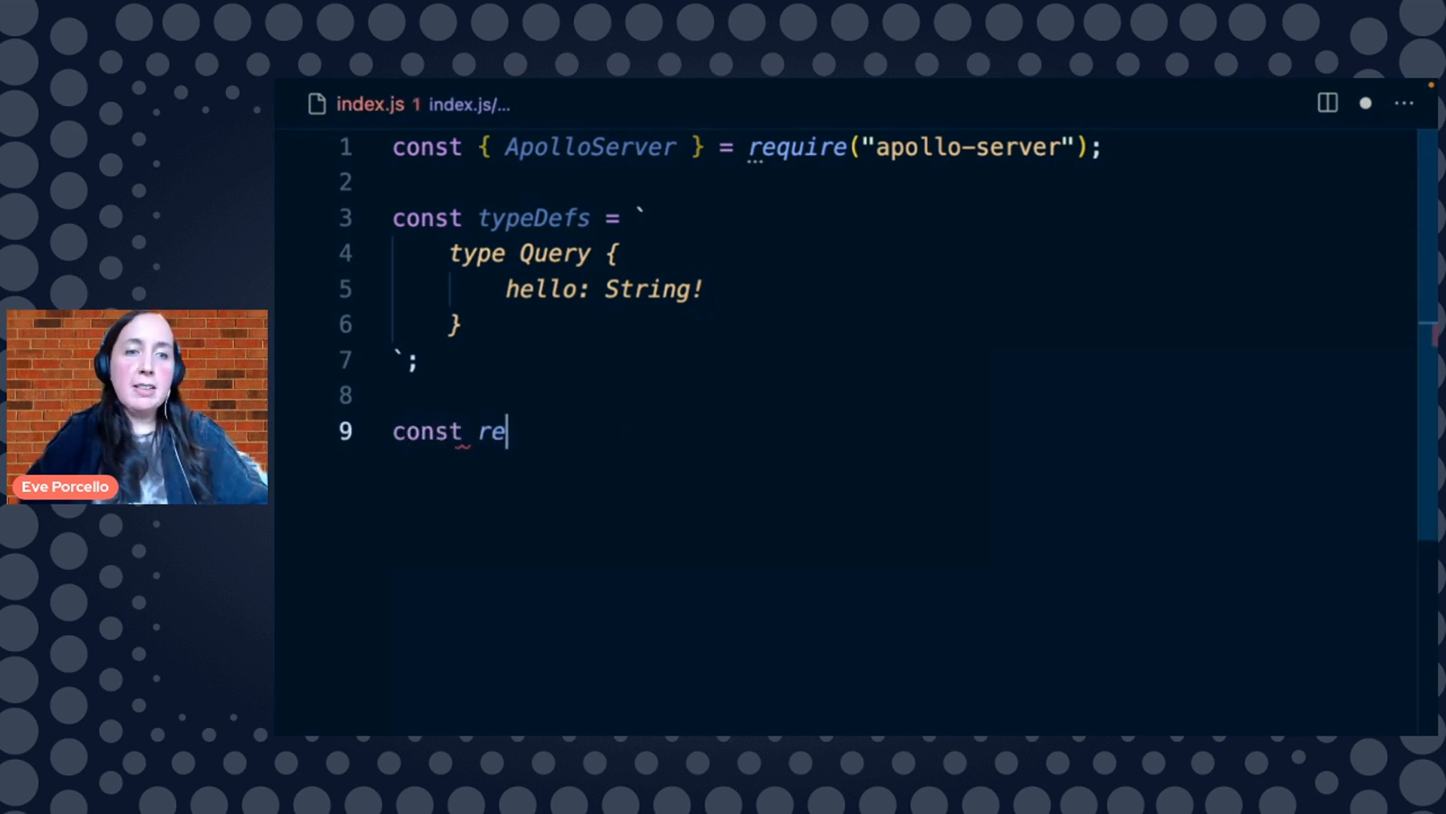
text(solvers = {})
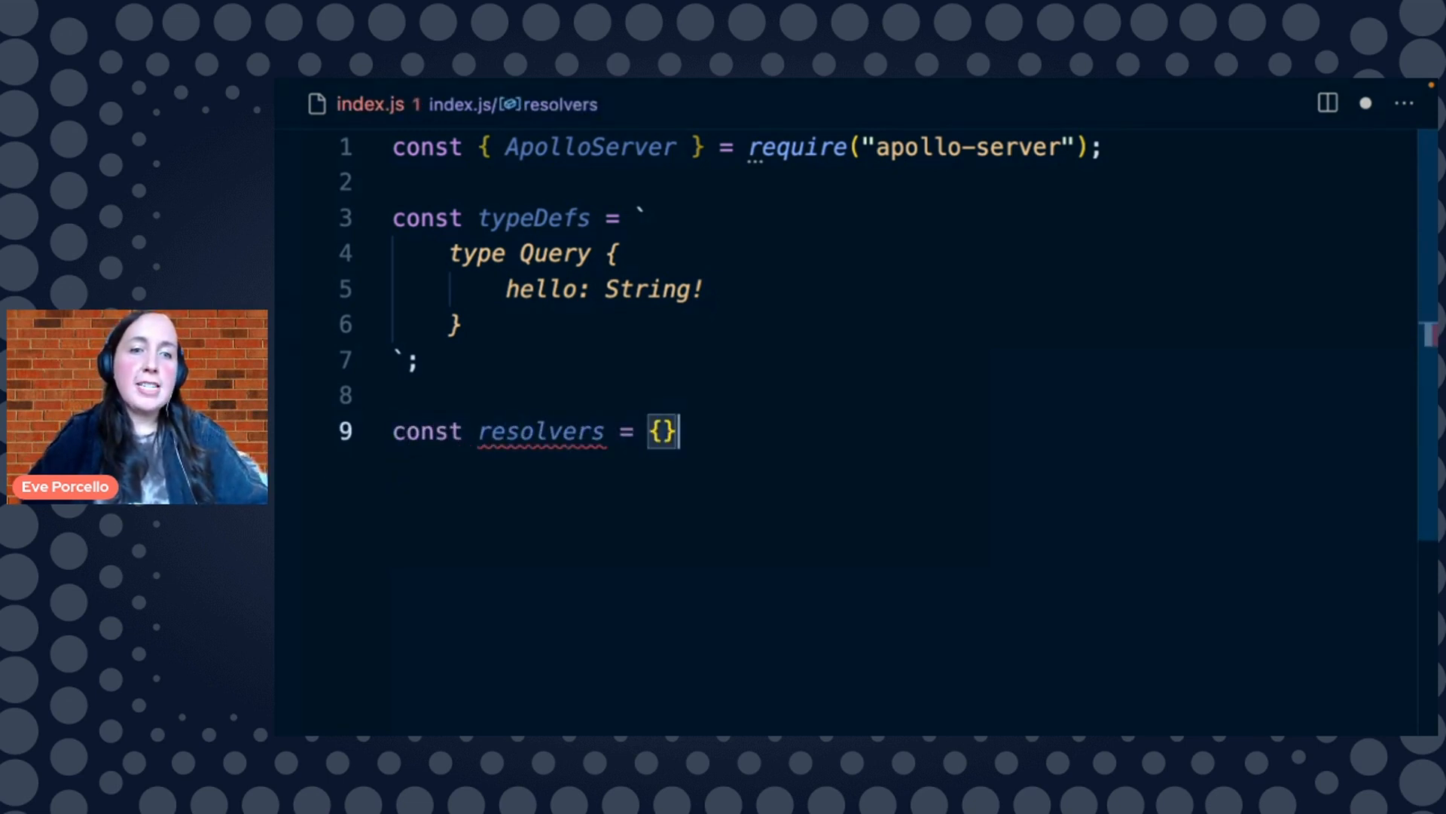
text(Query)
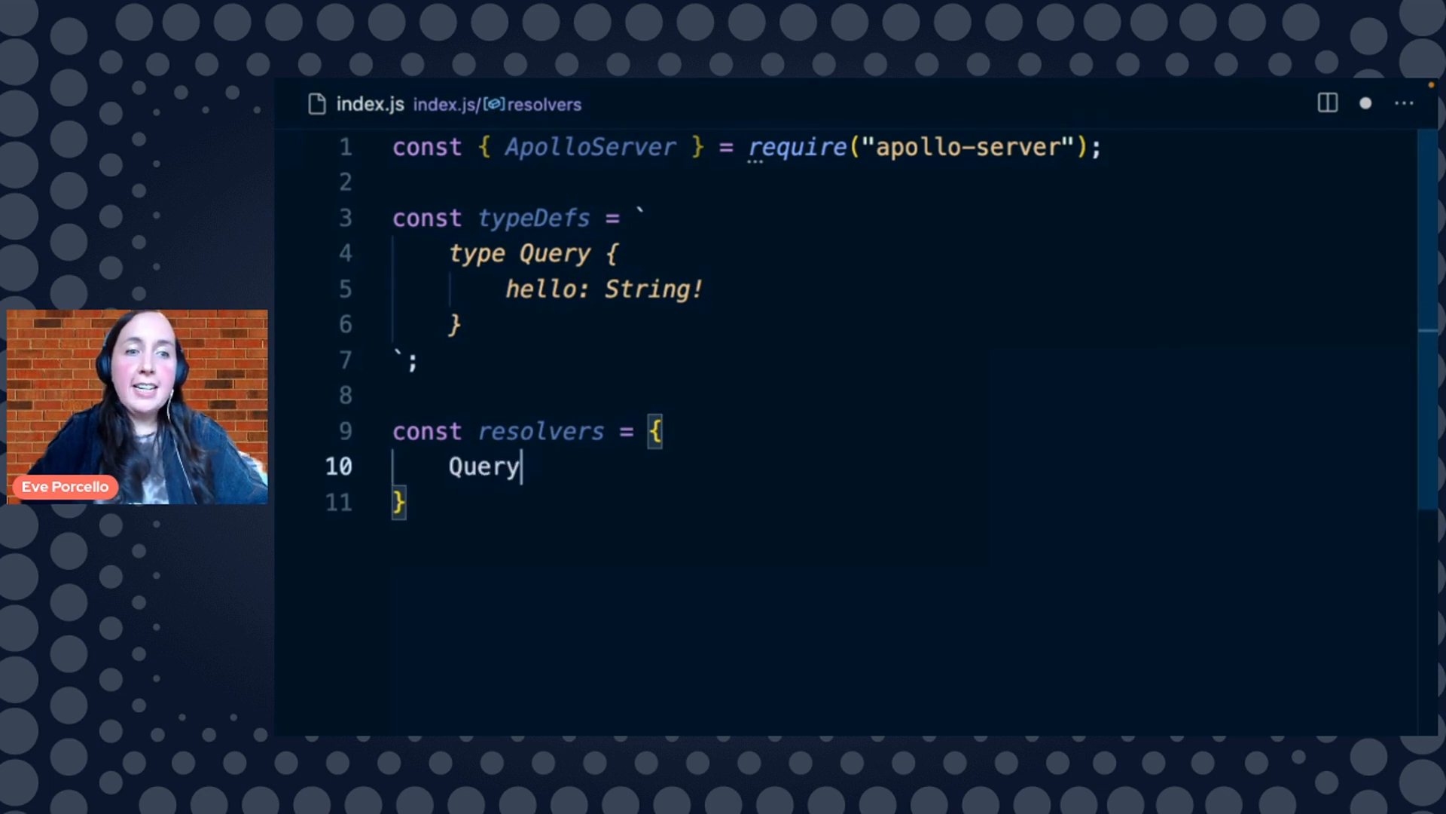
text(: {)
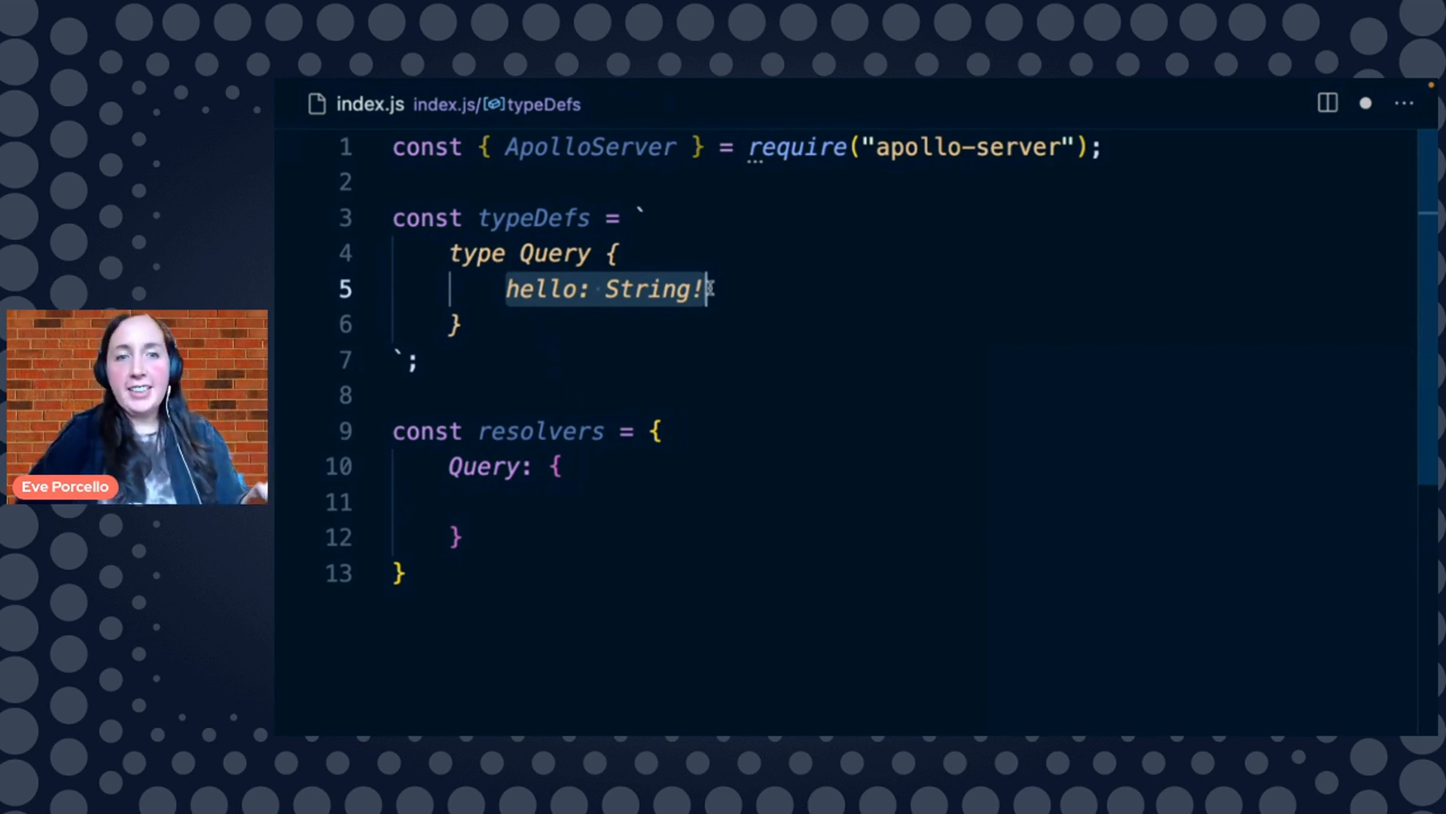
click(492, 501)
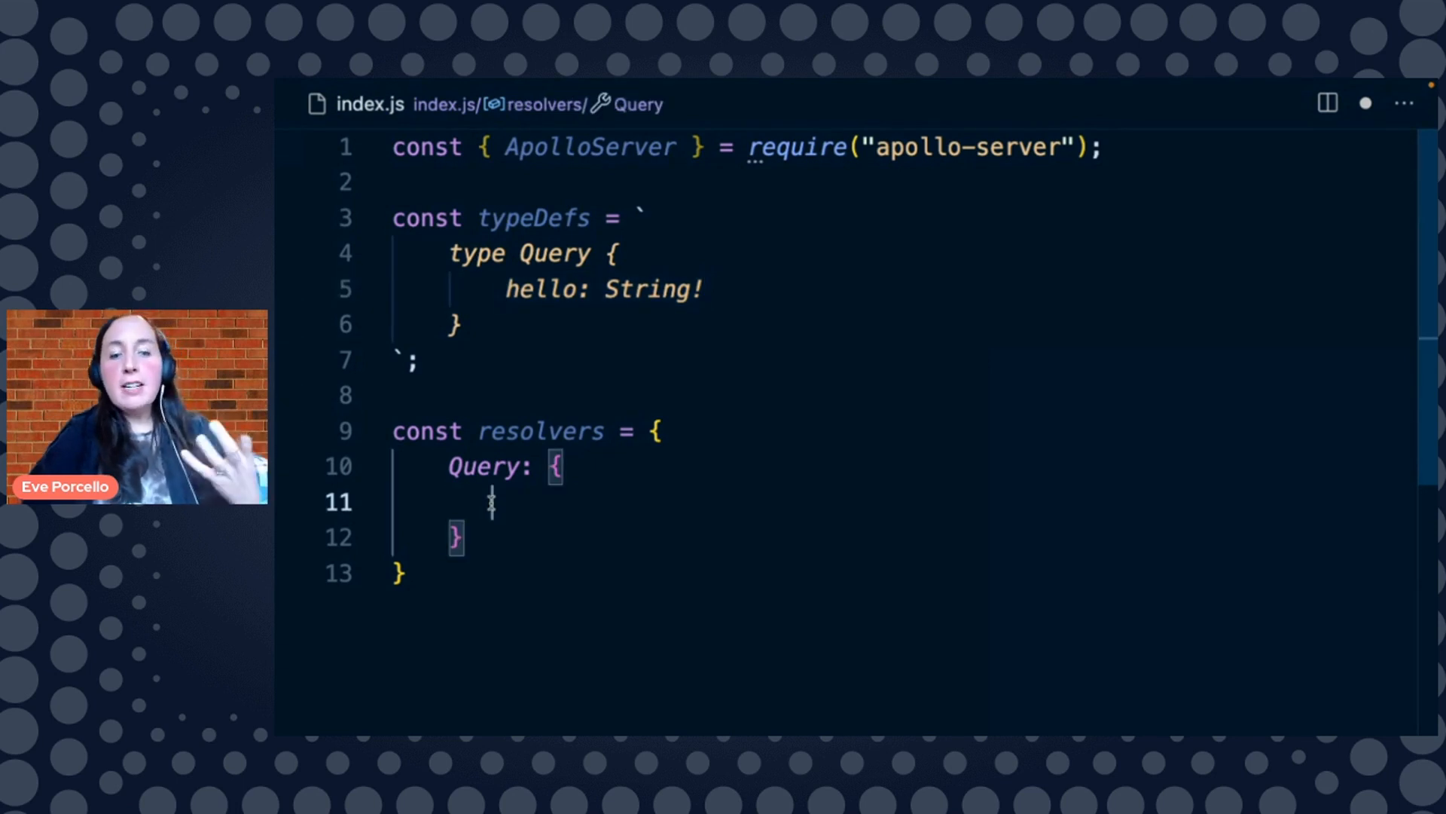
text(hello: ())
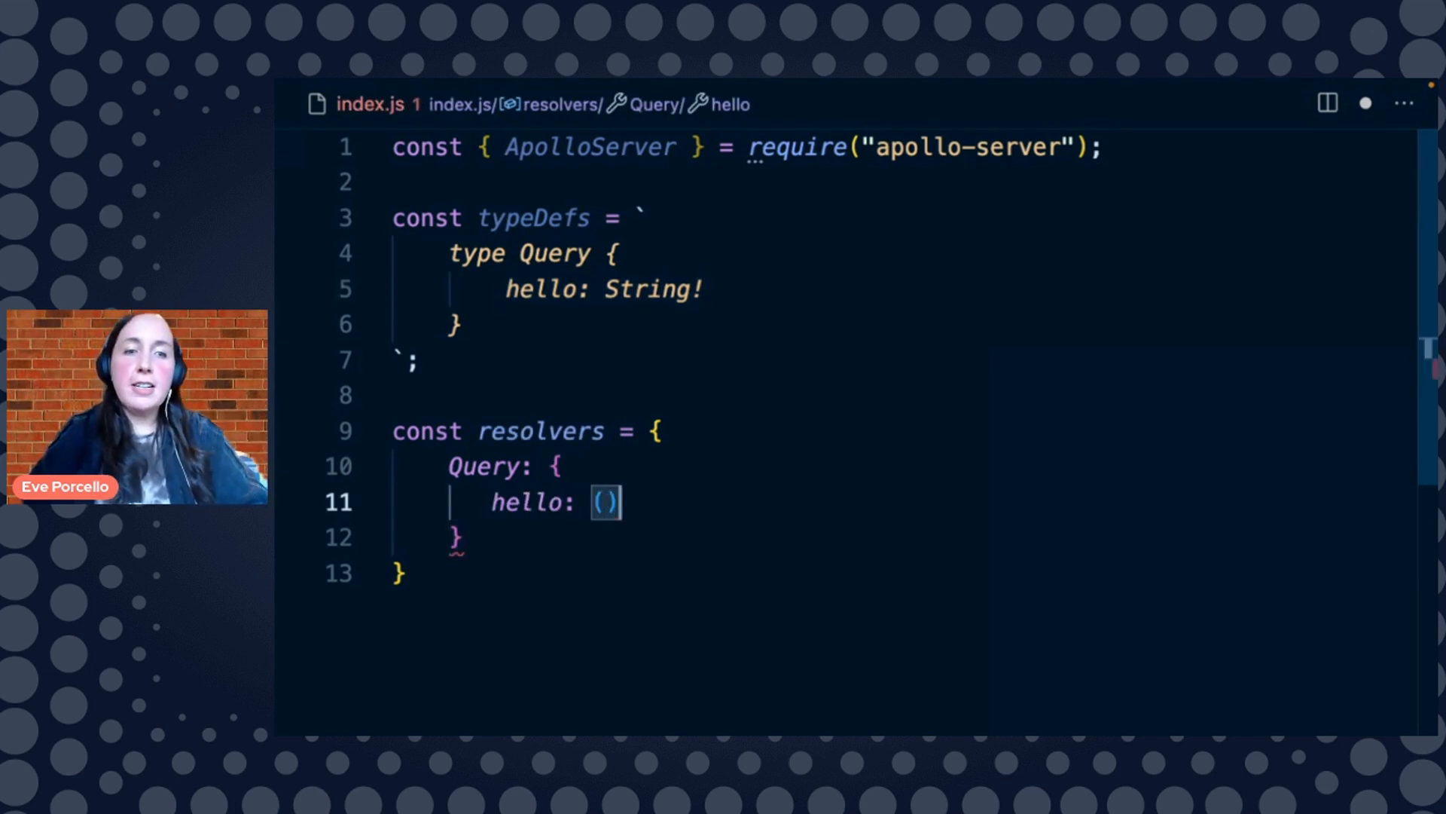
text(=> "")
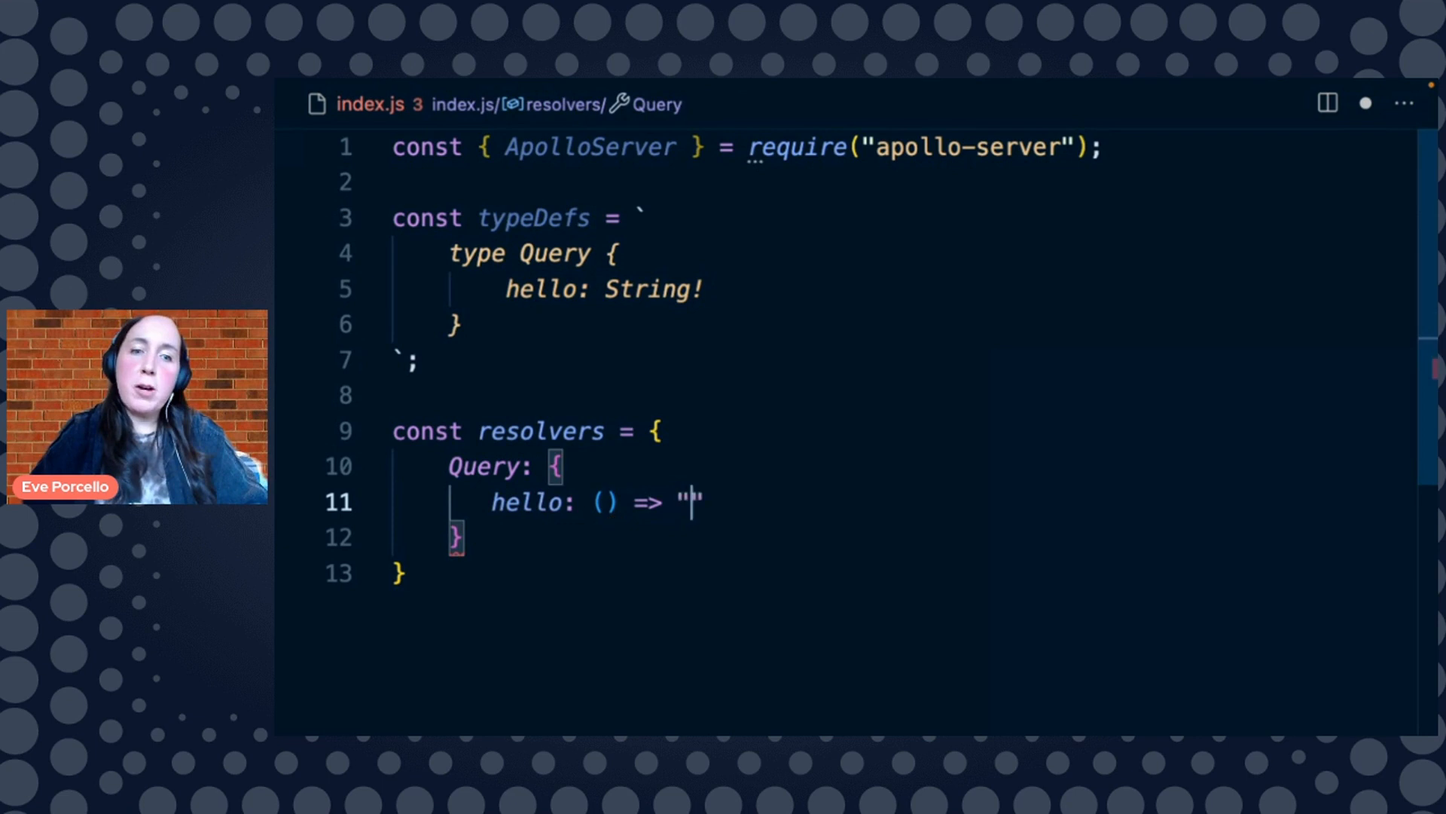
text(hello world!)
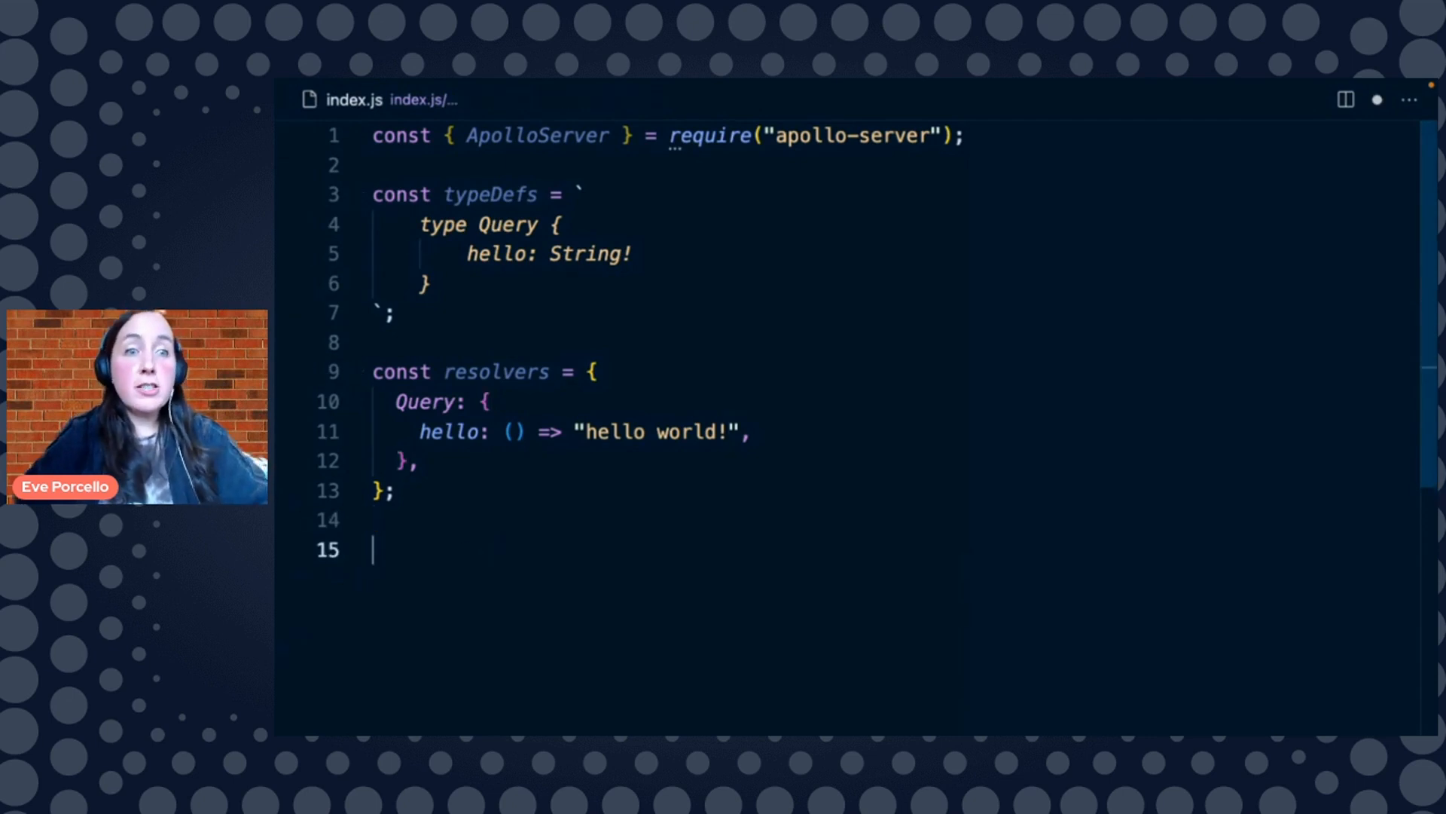
Create const server = new ApolloServer({ typeDefs, resolvers })
text(con)
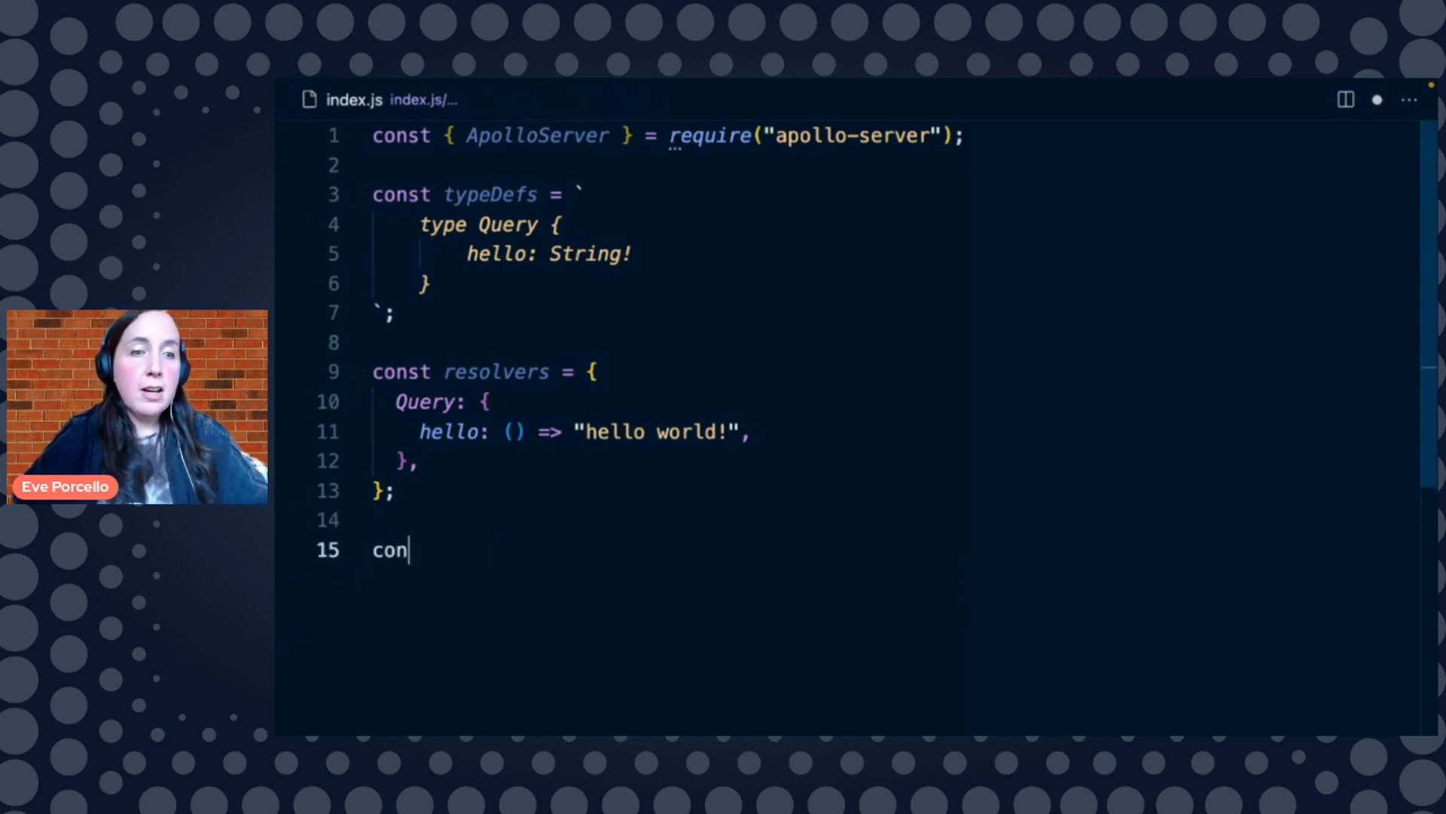
text(st server =)
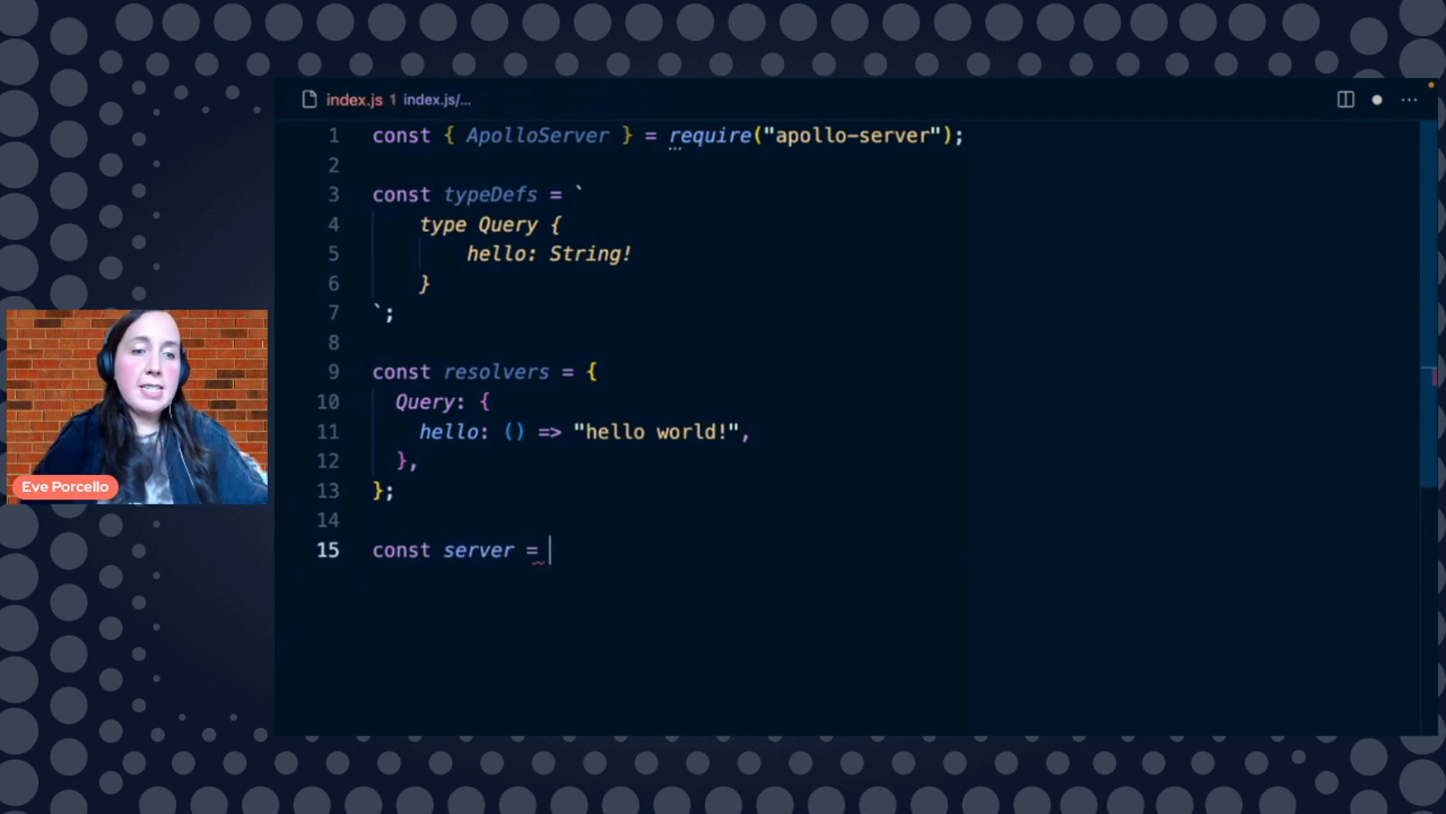
text(new ApolloS)
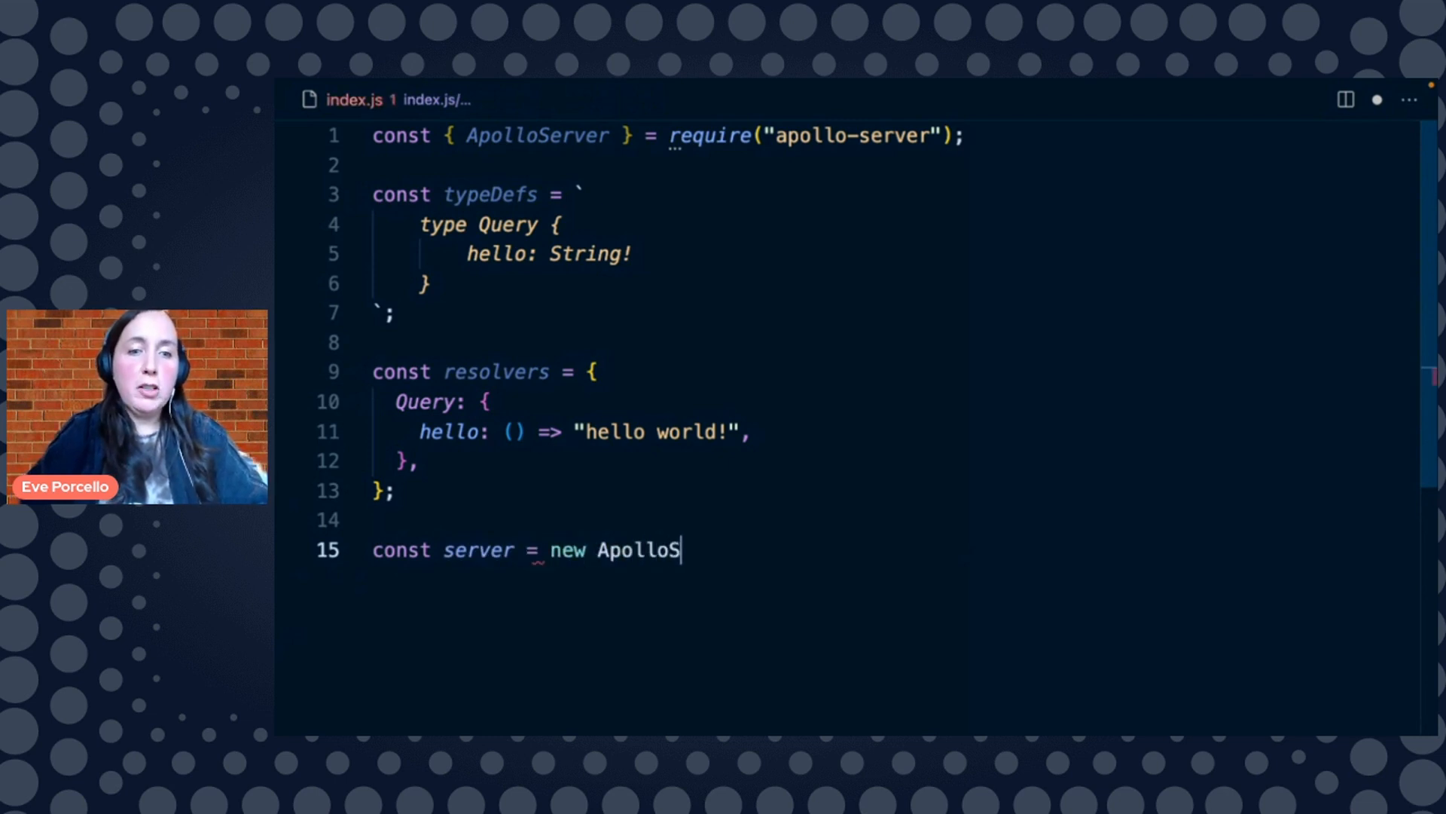
text(erver({)
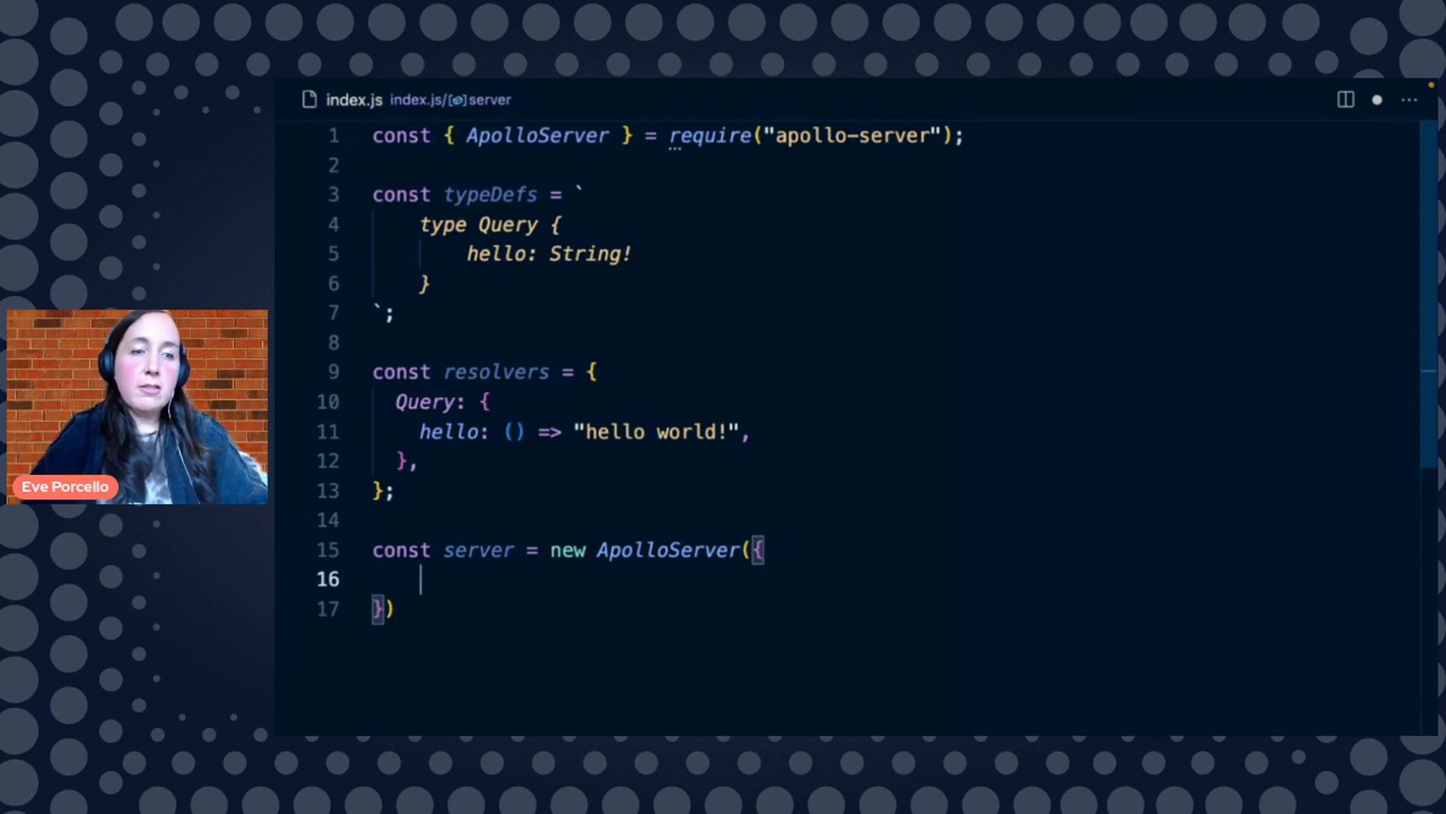
text(typeDefs,)
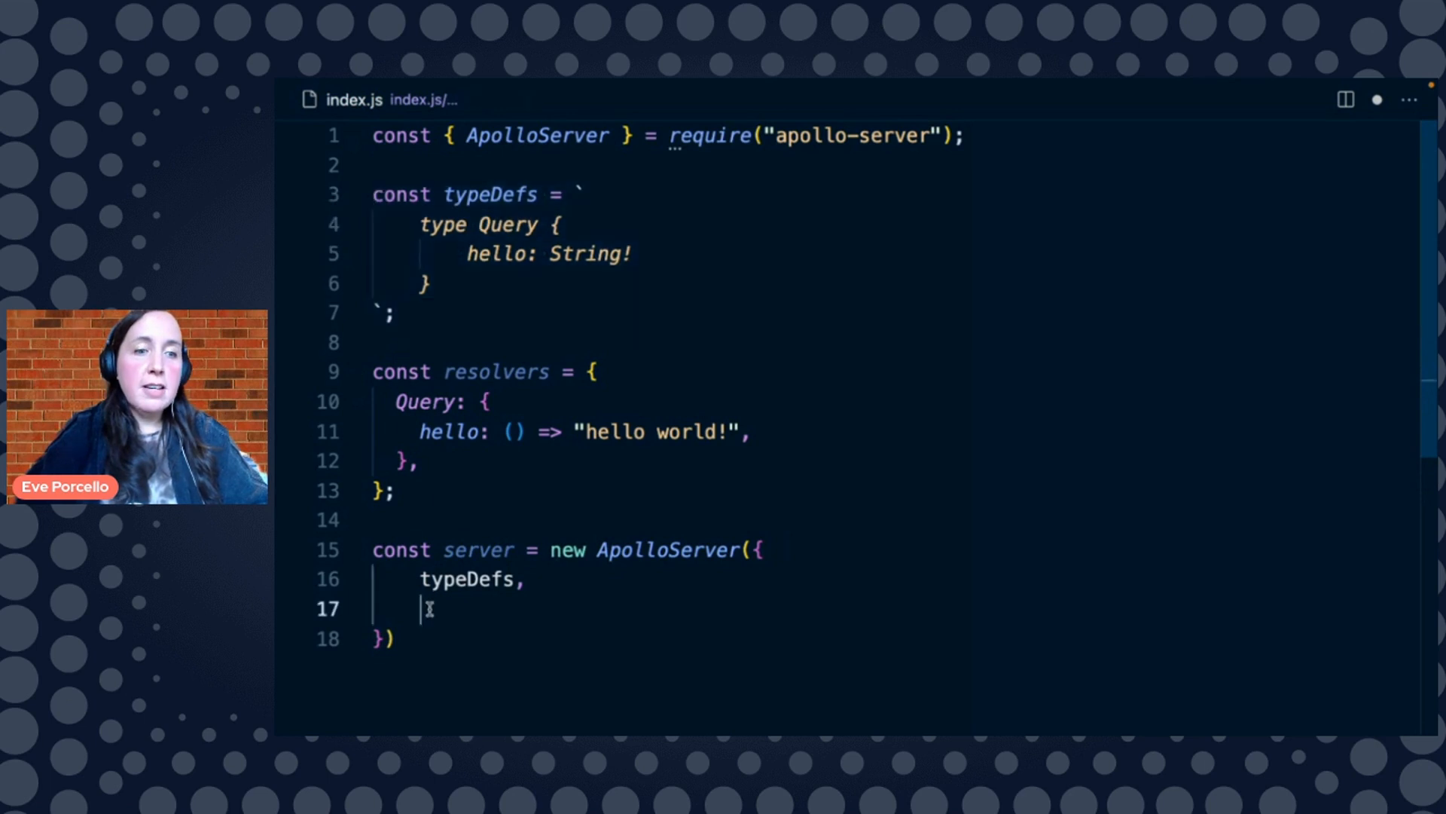
text(resolvers,)
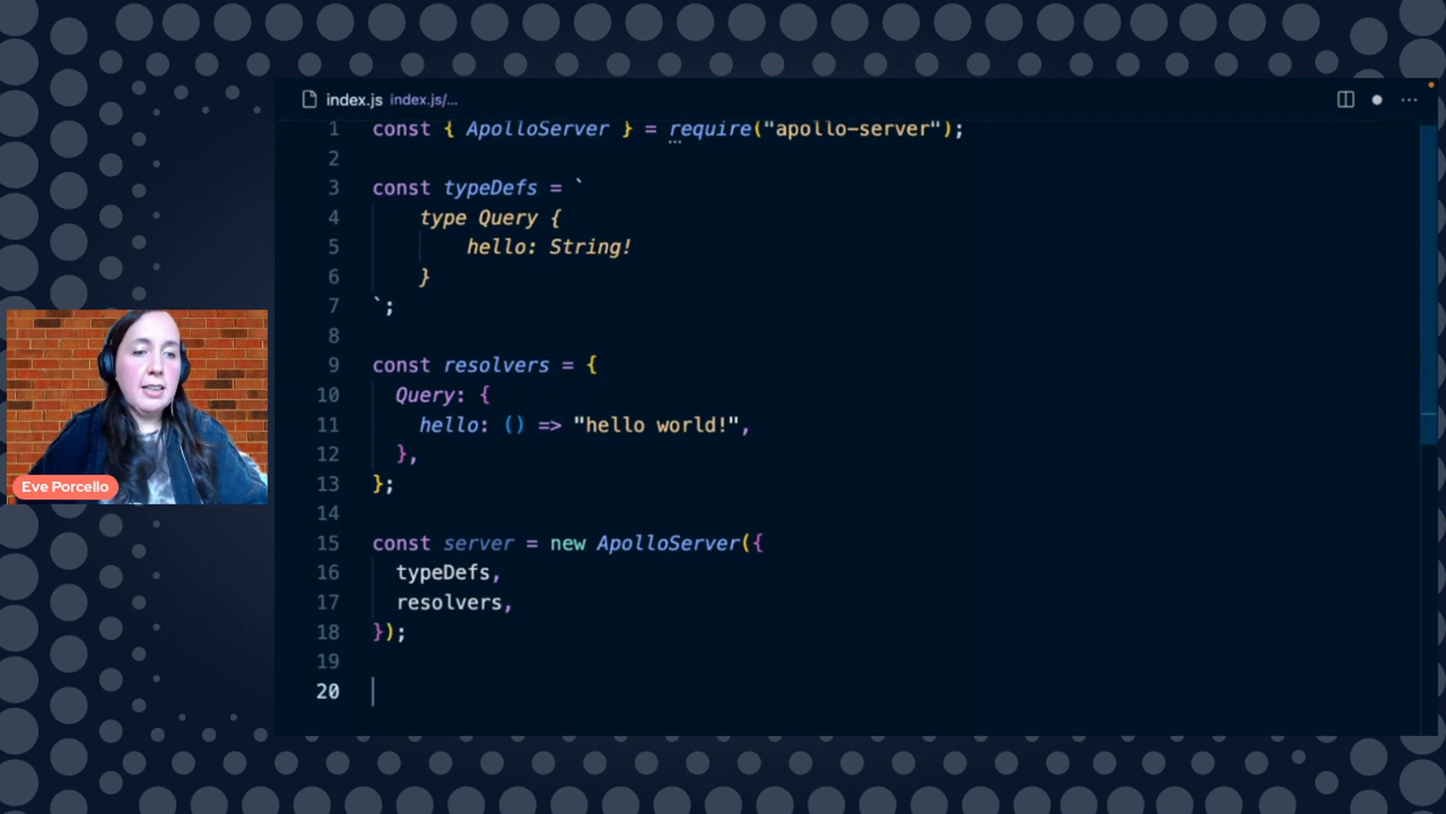
Call server.listen() and log `Server is running at ${url}` when it resolves
text(server.)
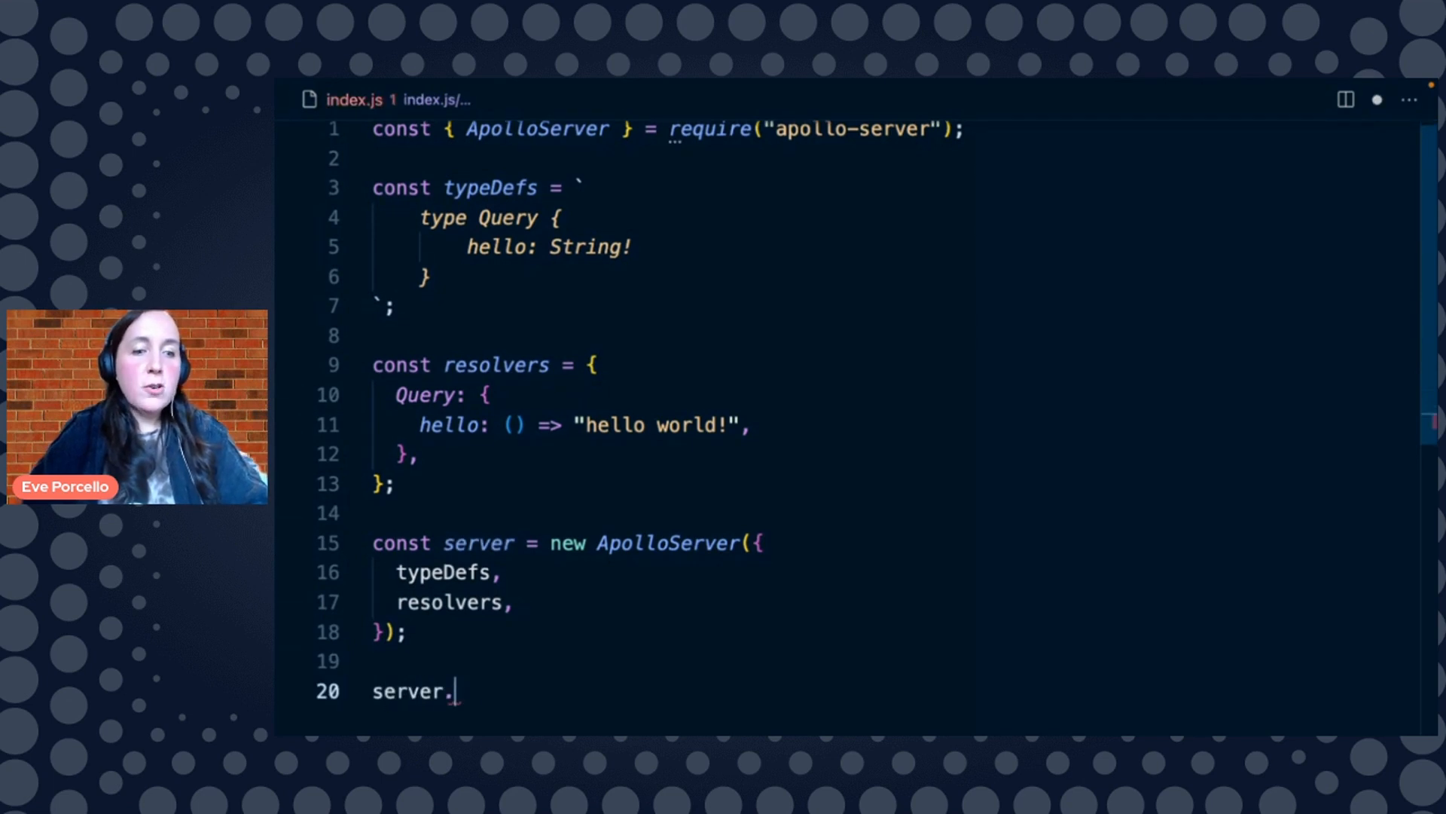
text(listen())
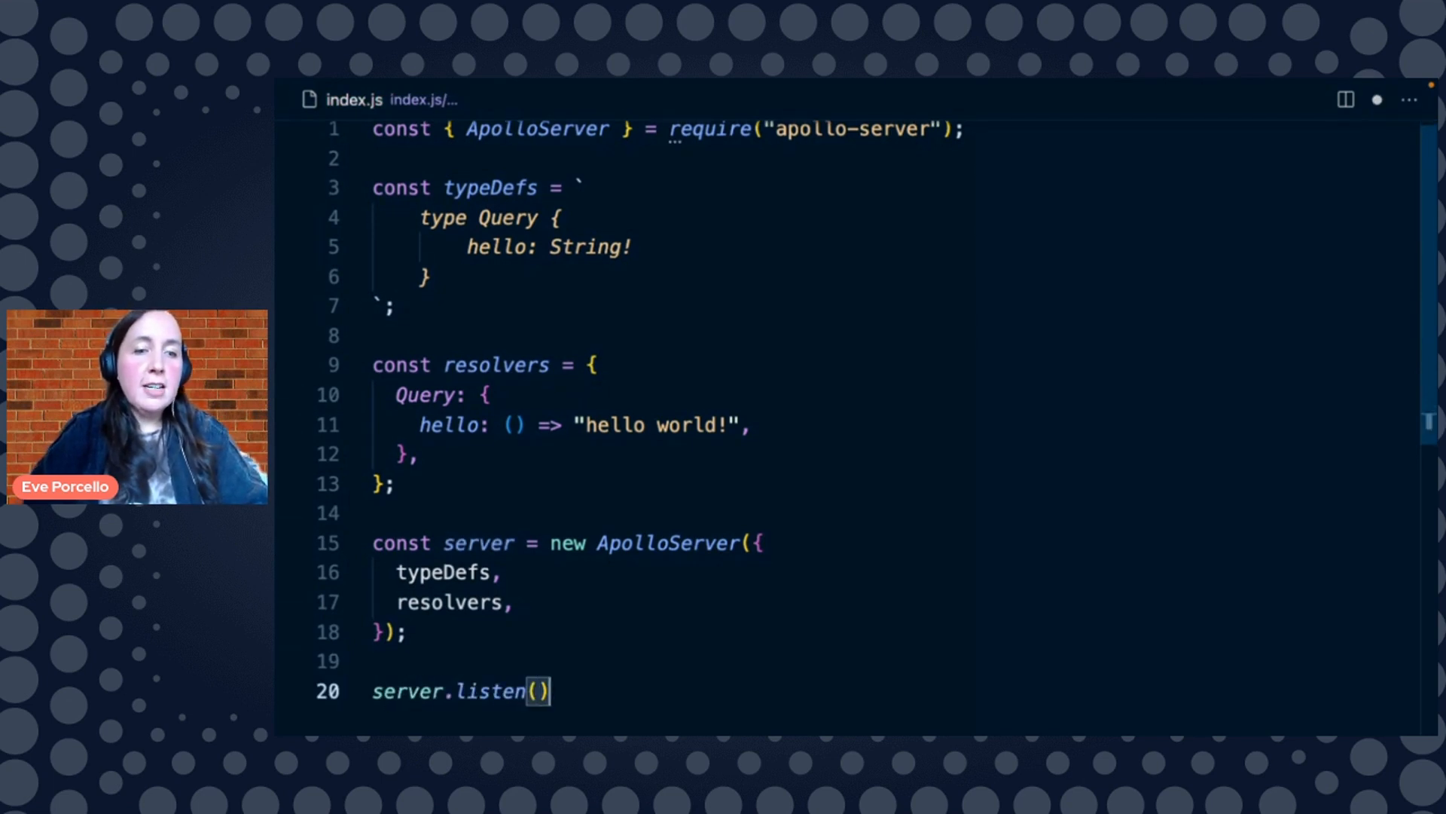
text(.then())
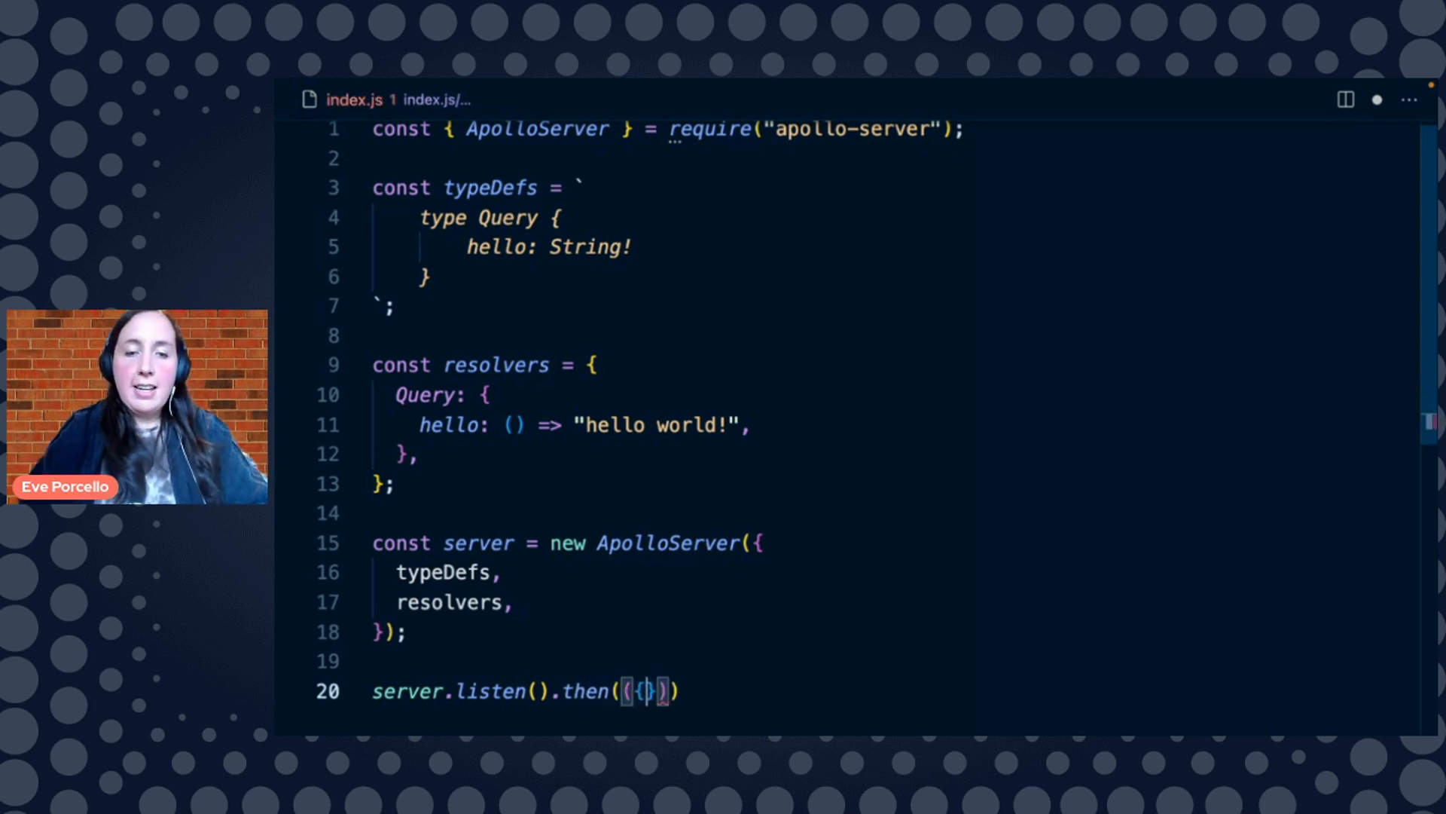
text(url)
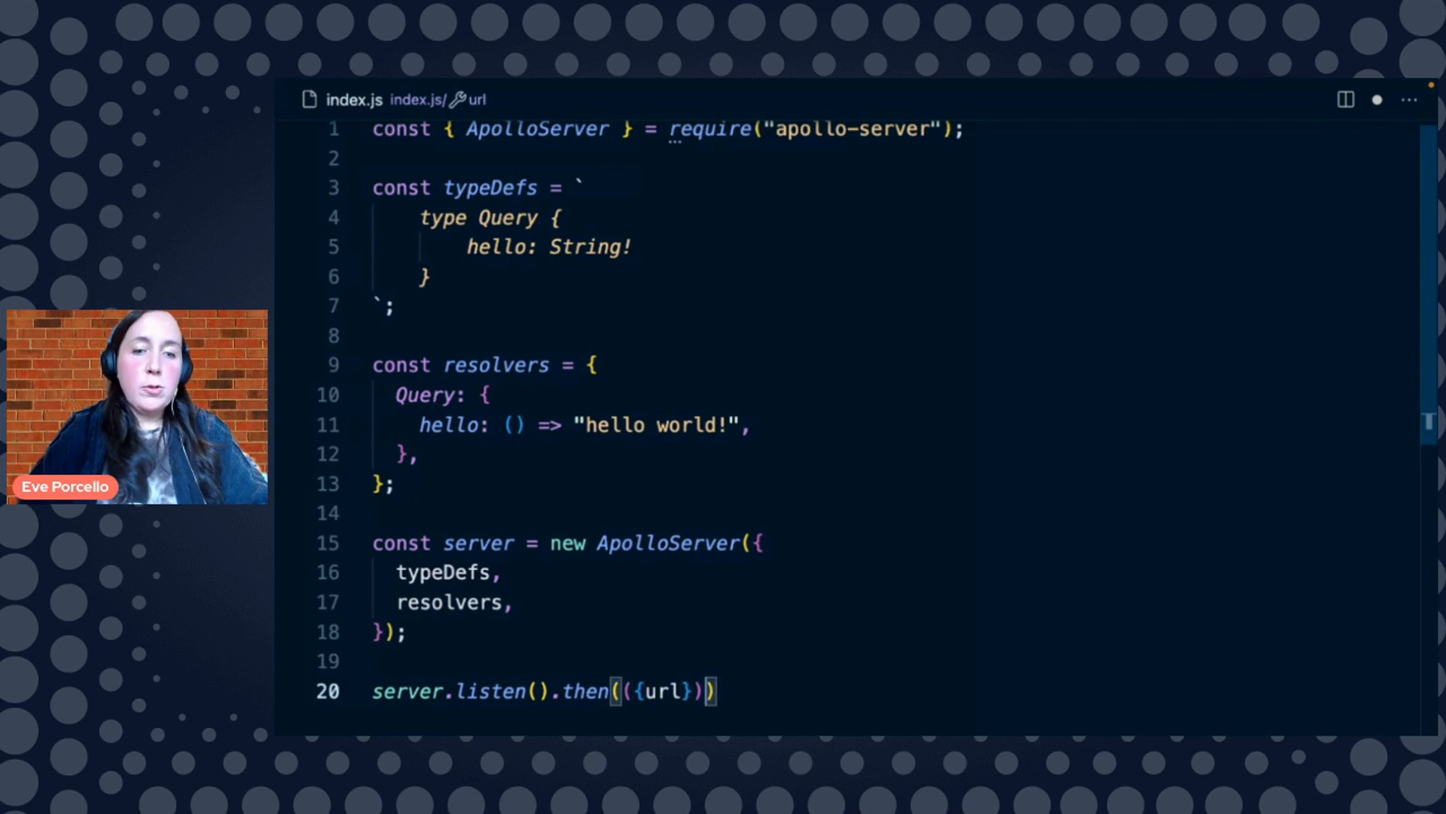
text(=)
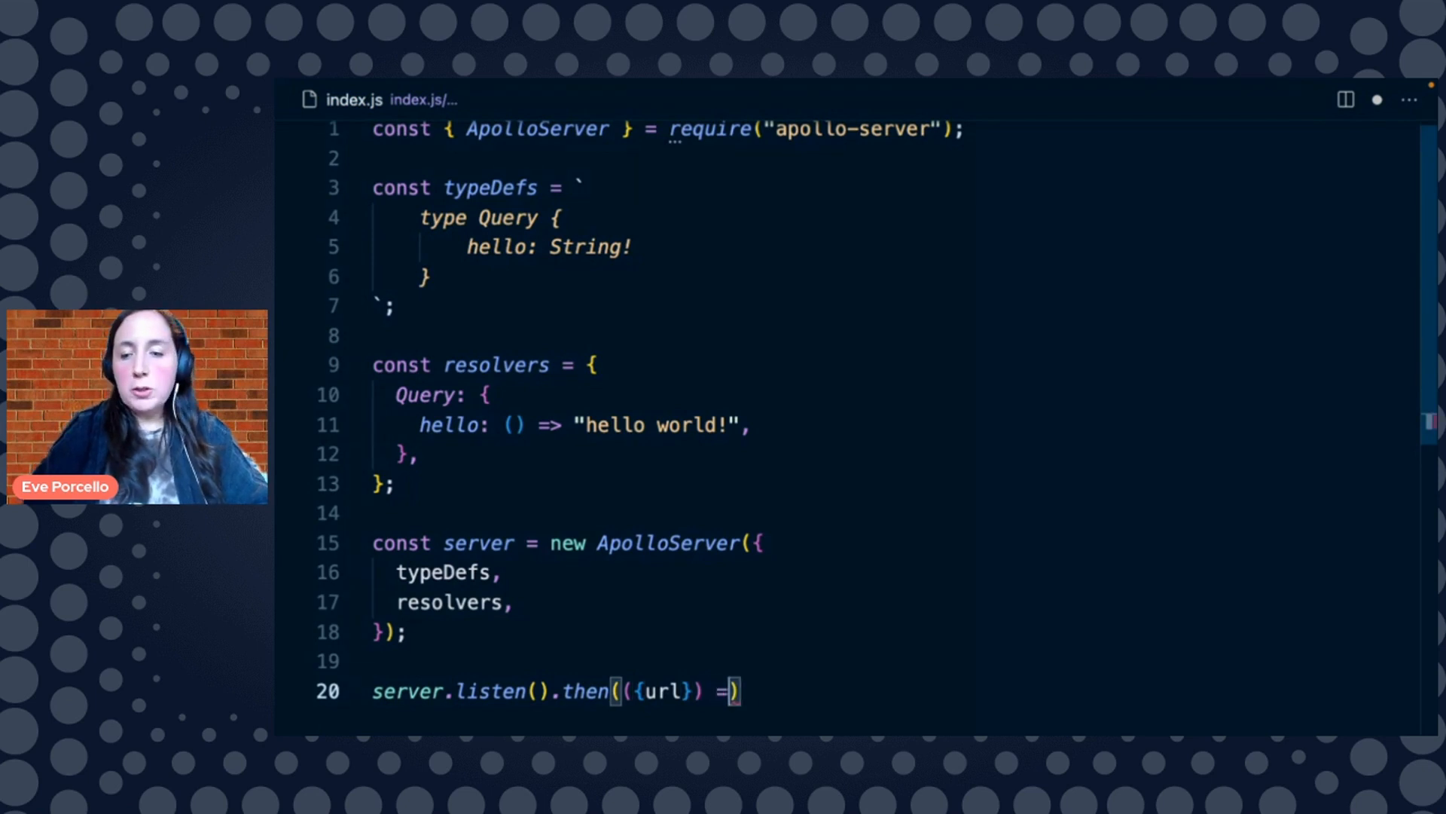
text(console.log())
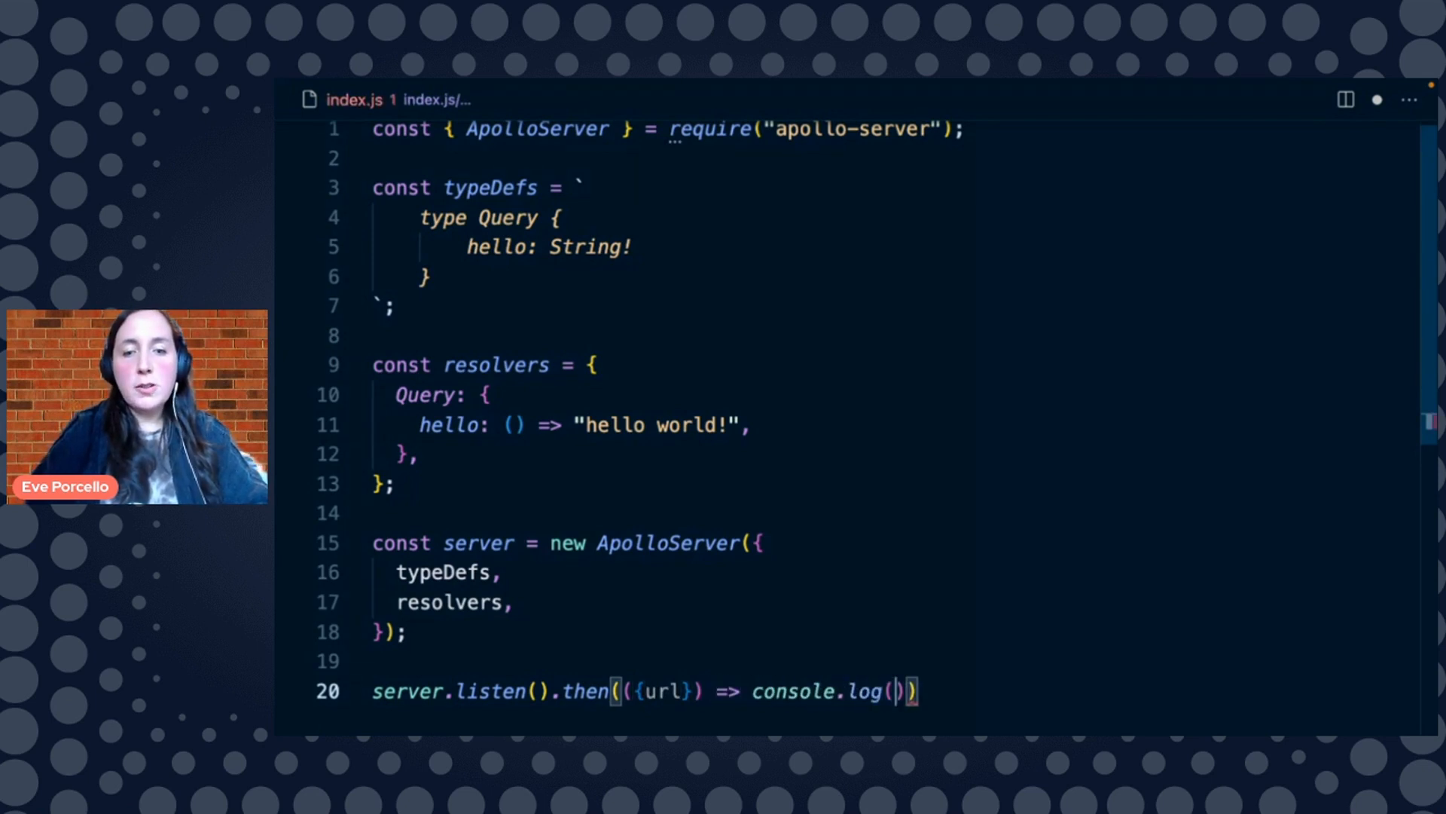
text(`)
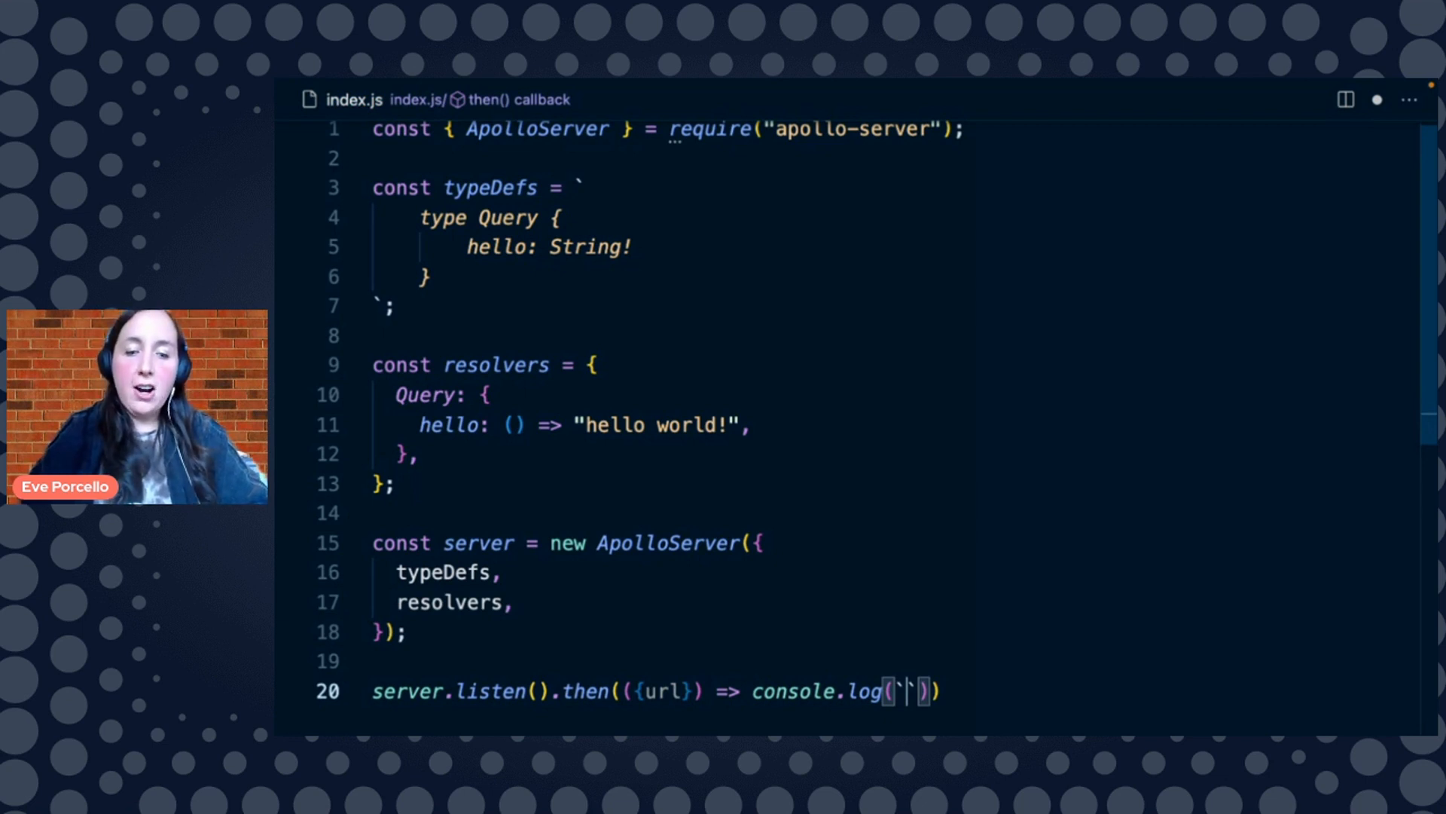
text(Server is runn)
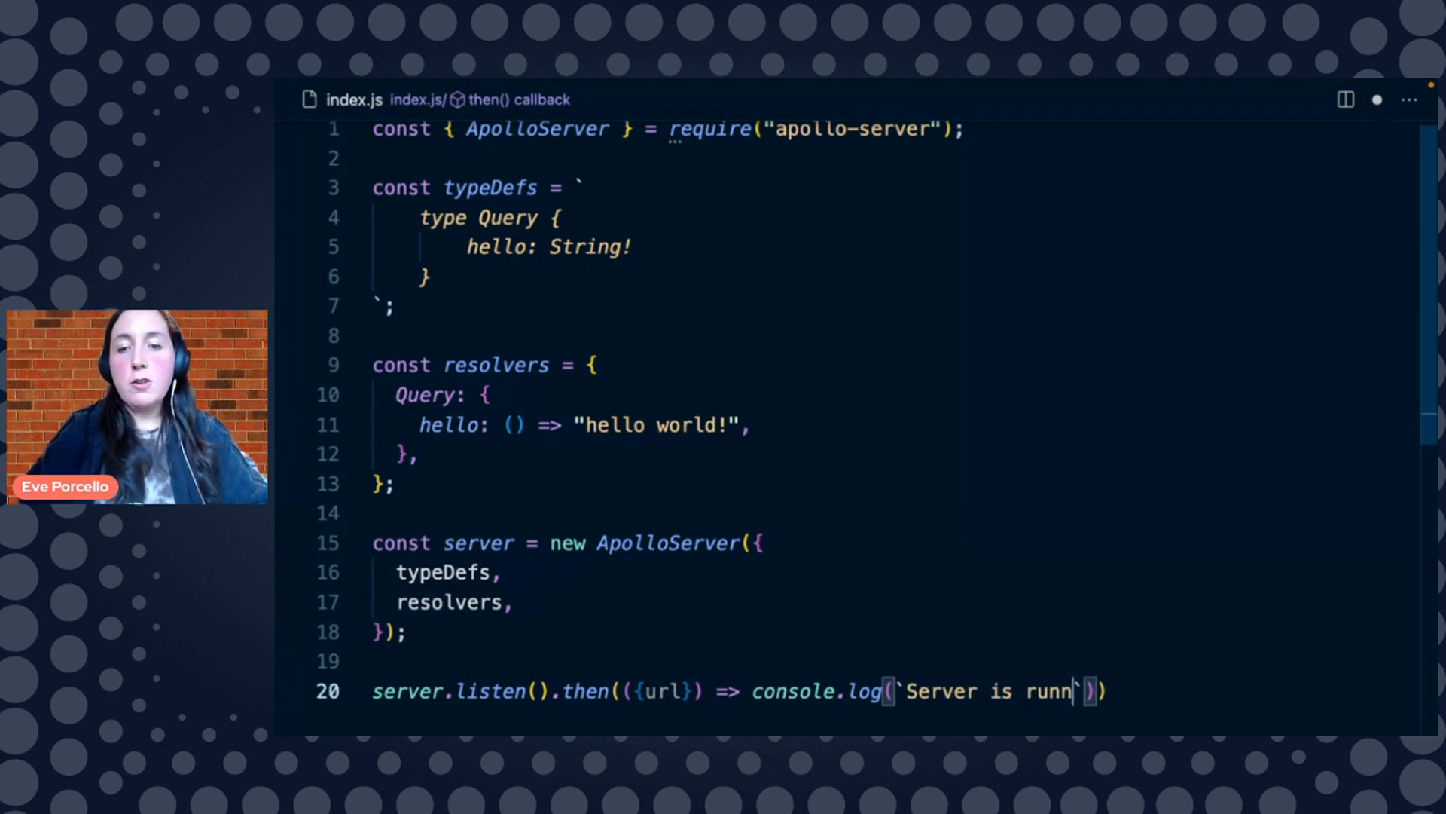
text(ing at ${})
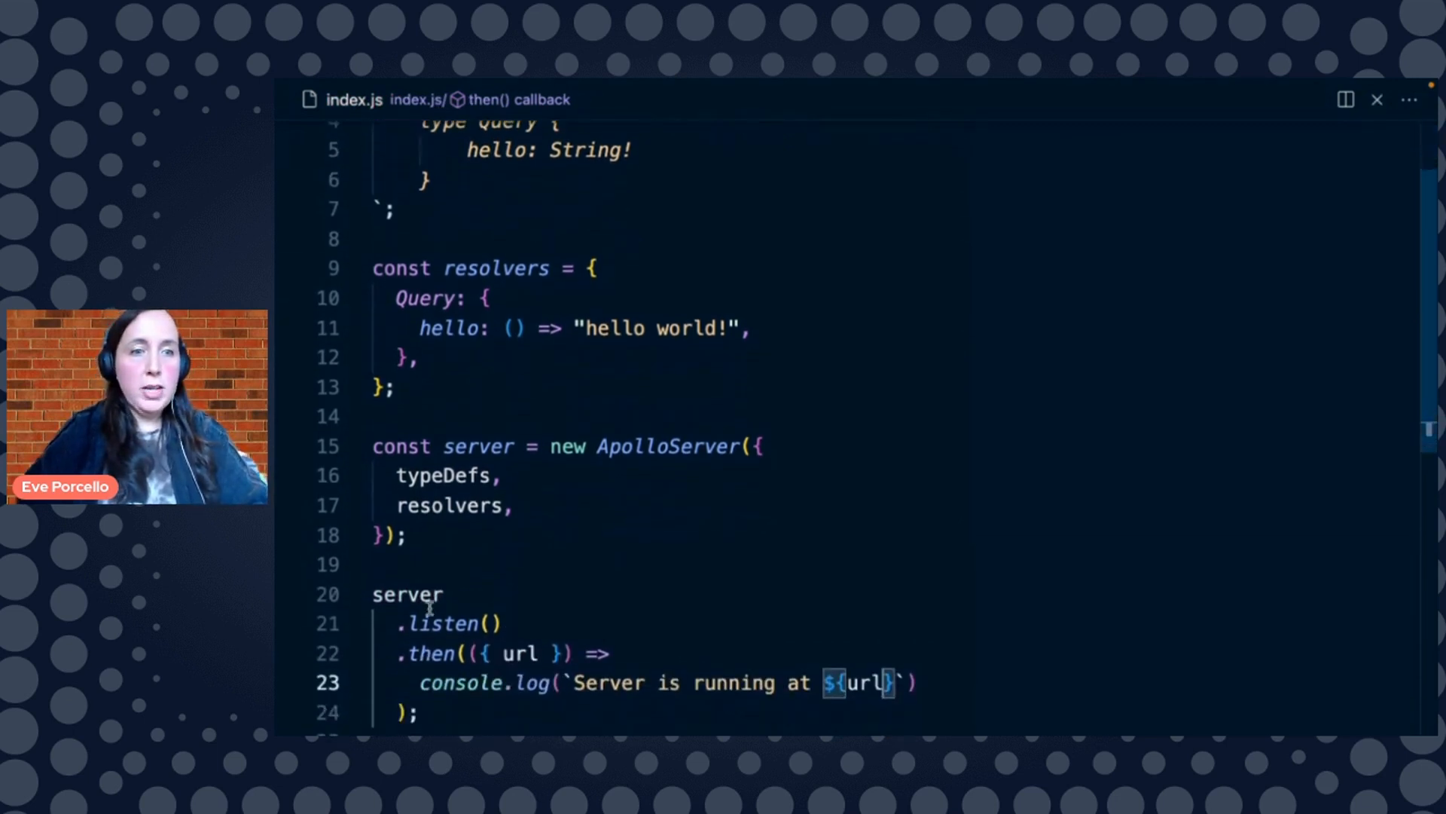
scroll(down, 3)
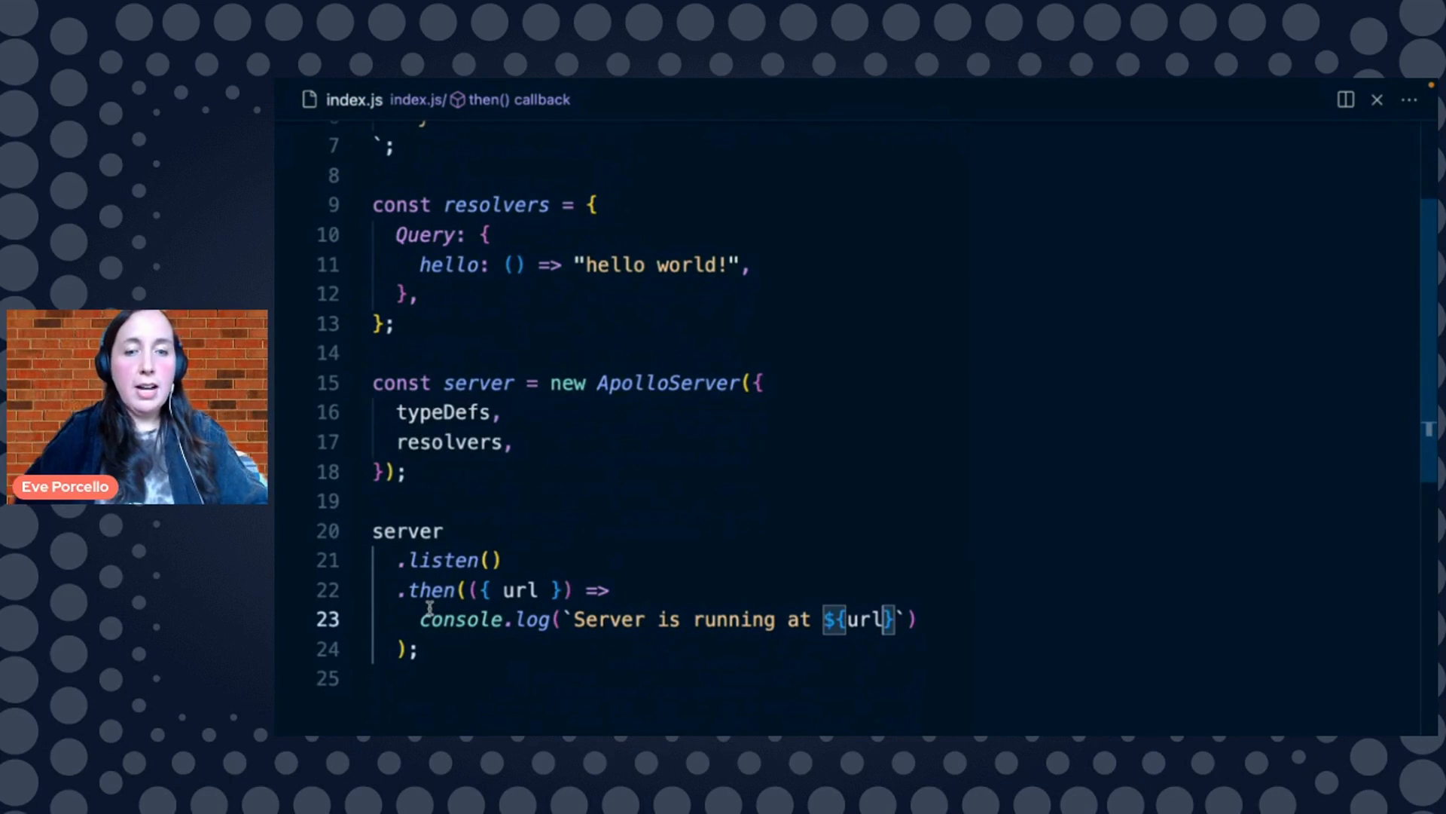
Check the start script in package.json, return to index.js, and begin typing npm in the terminal
click(304, 100)
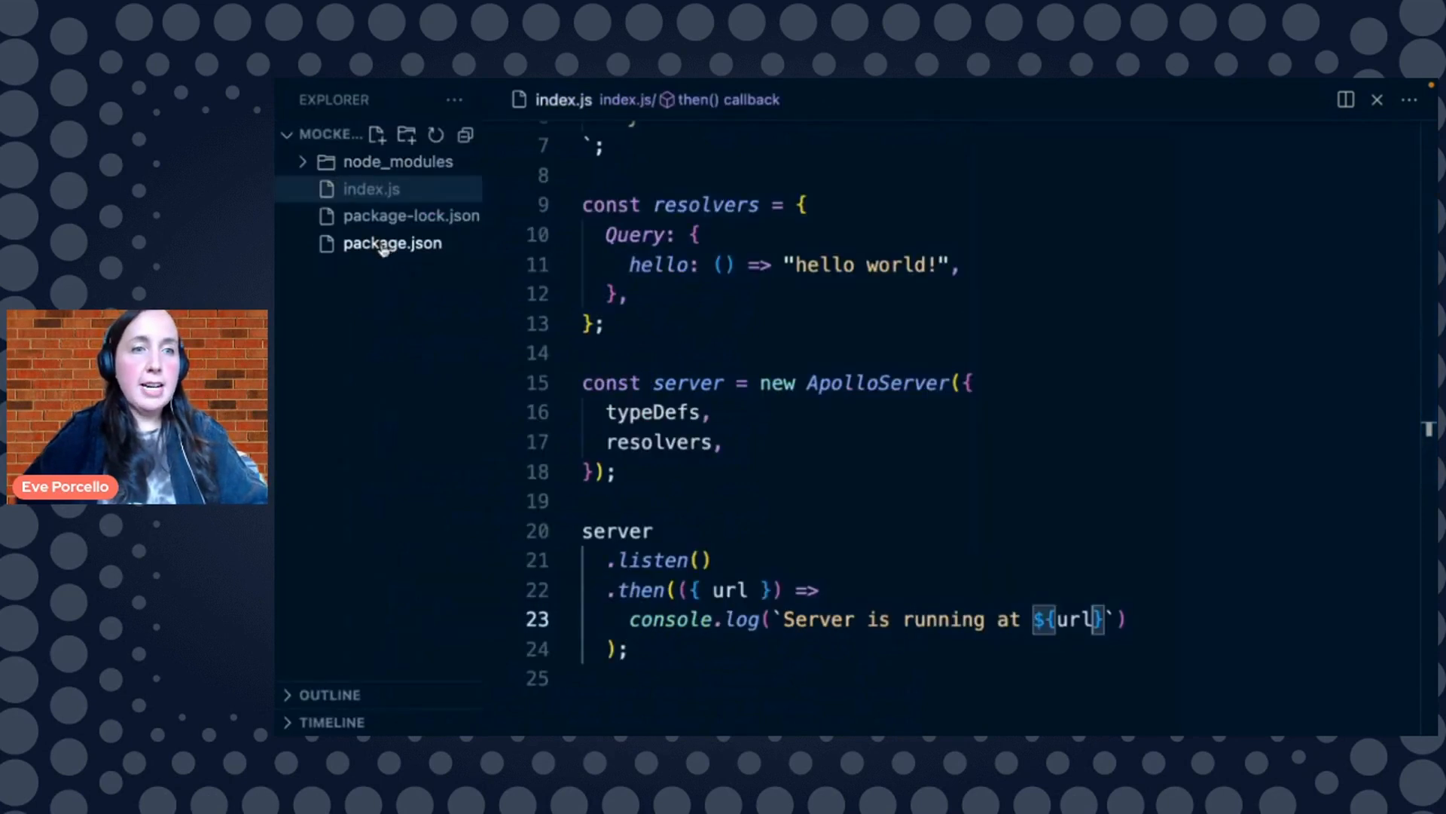
click(391, 242)
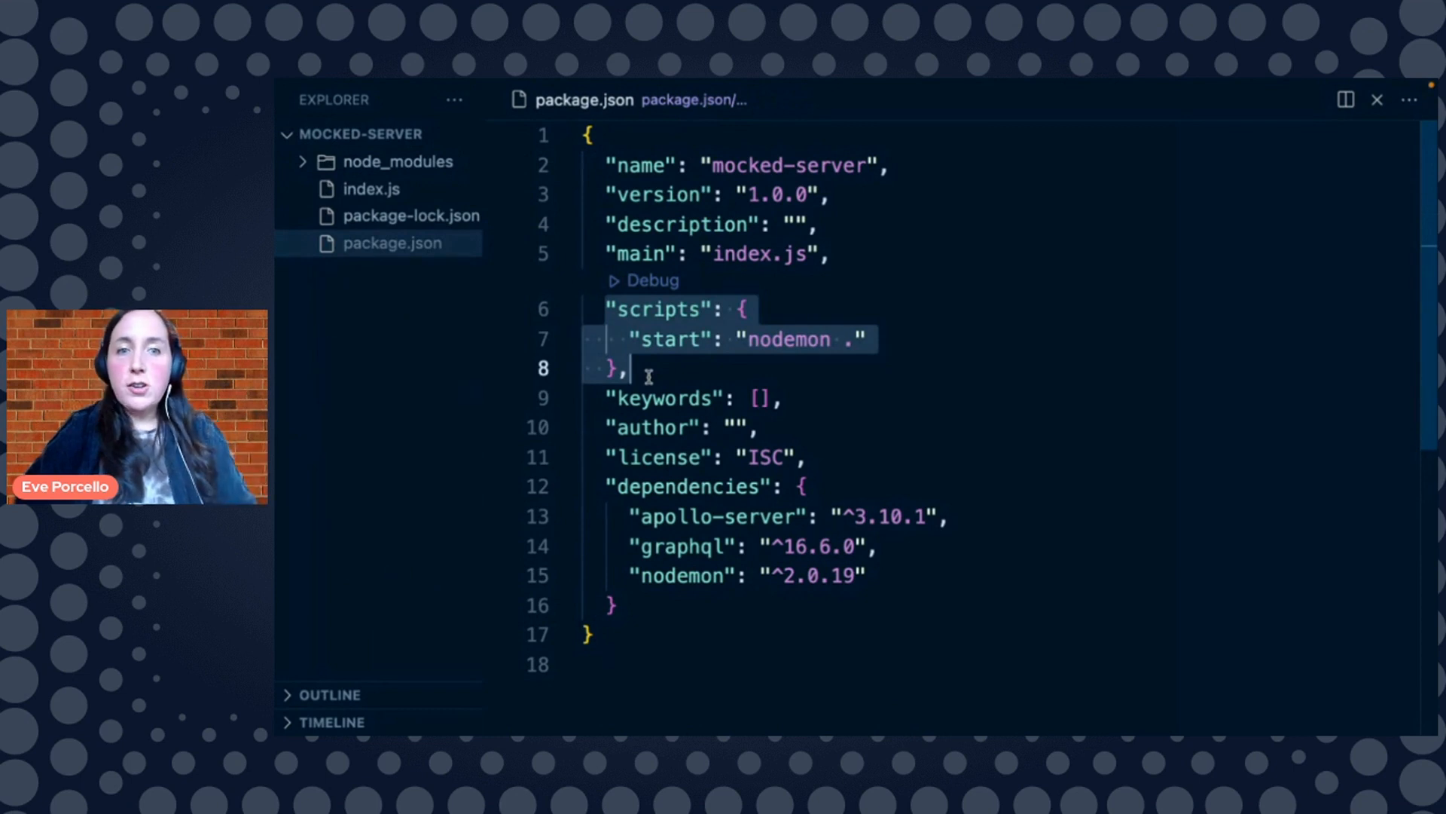
click(411, 214)
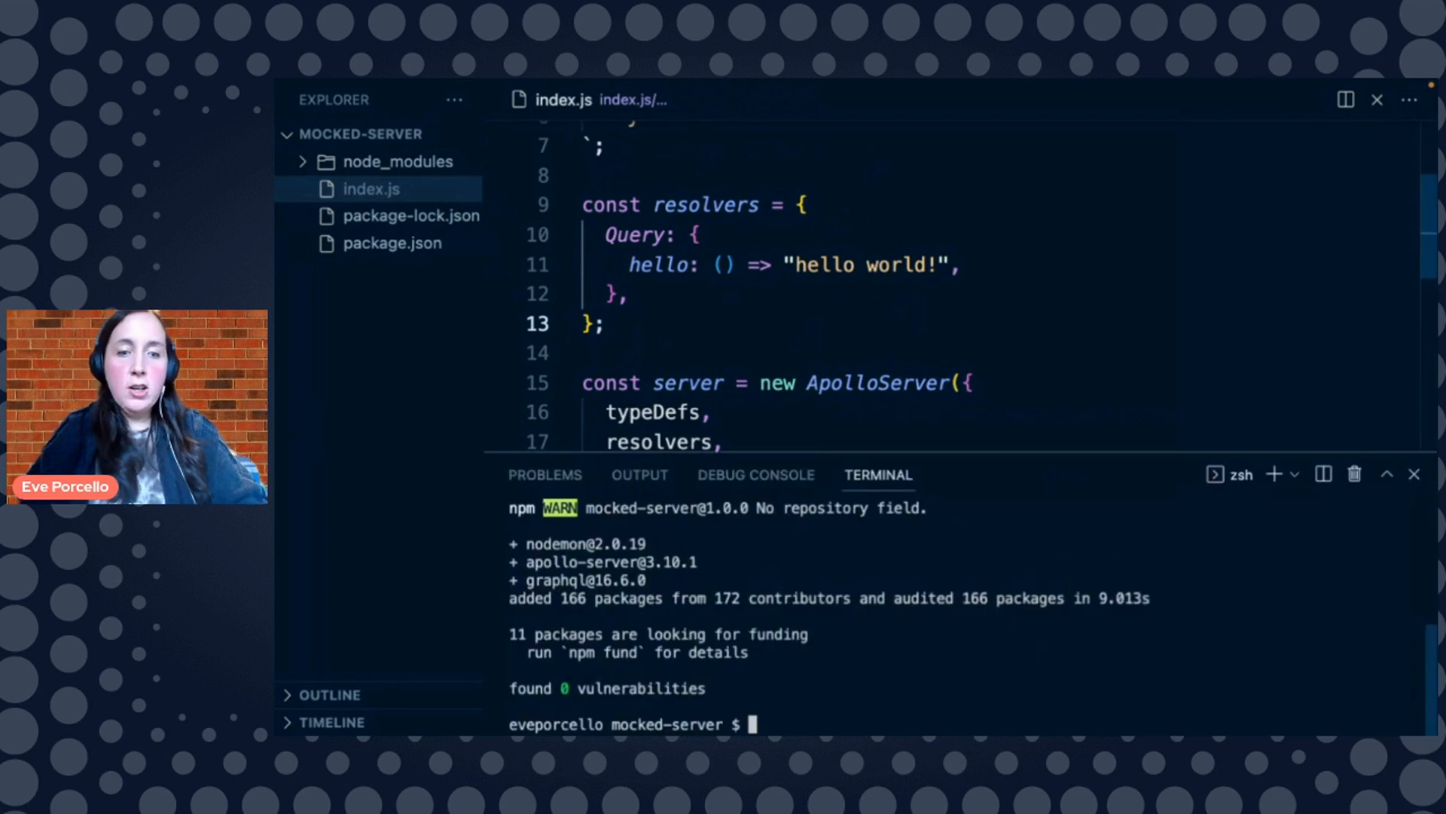
text(npm)
text(localhost:400)
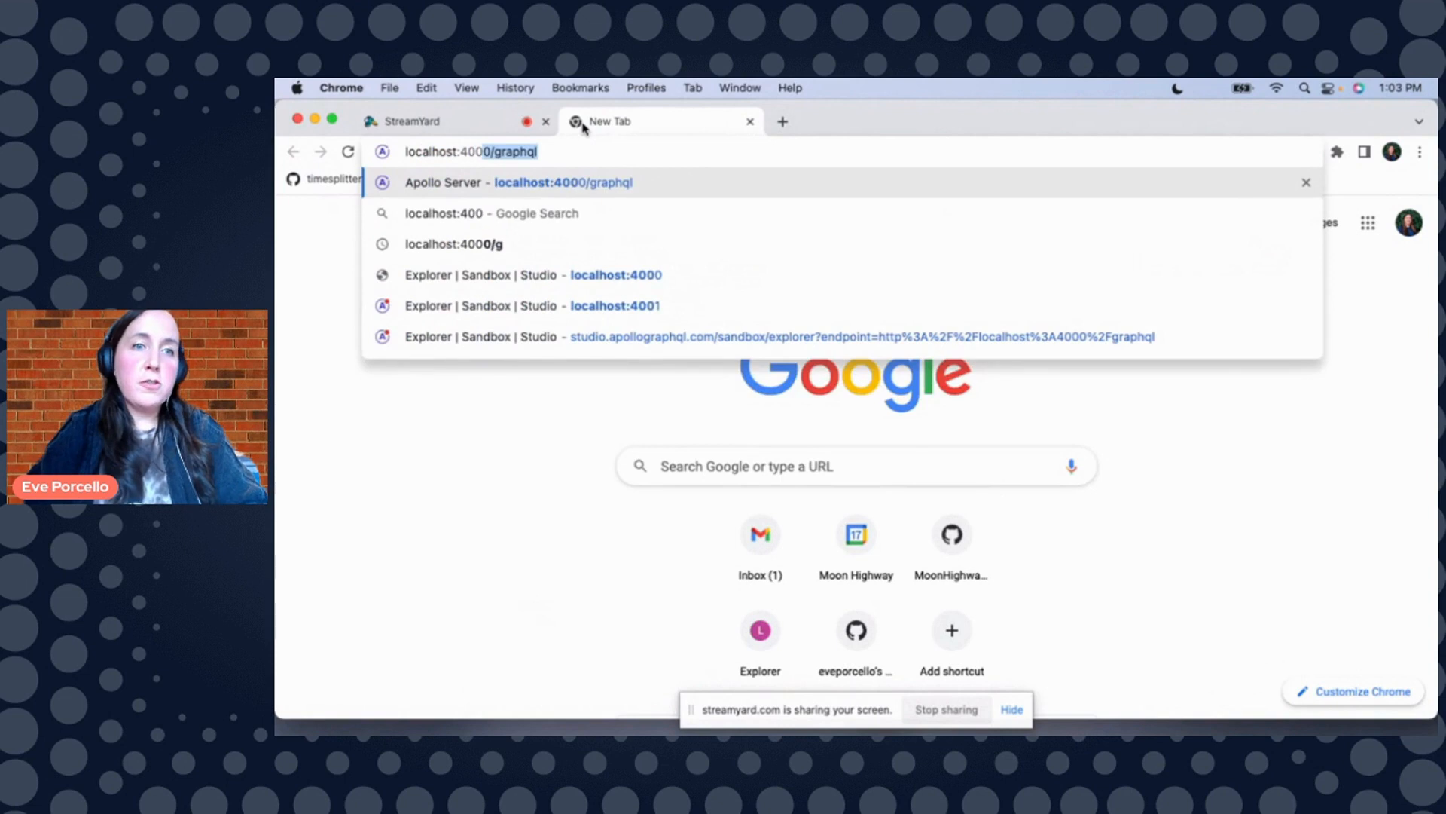
Load localhost:4000 in Chrome and open the server in Apollo Sandbox
key(Backspace)
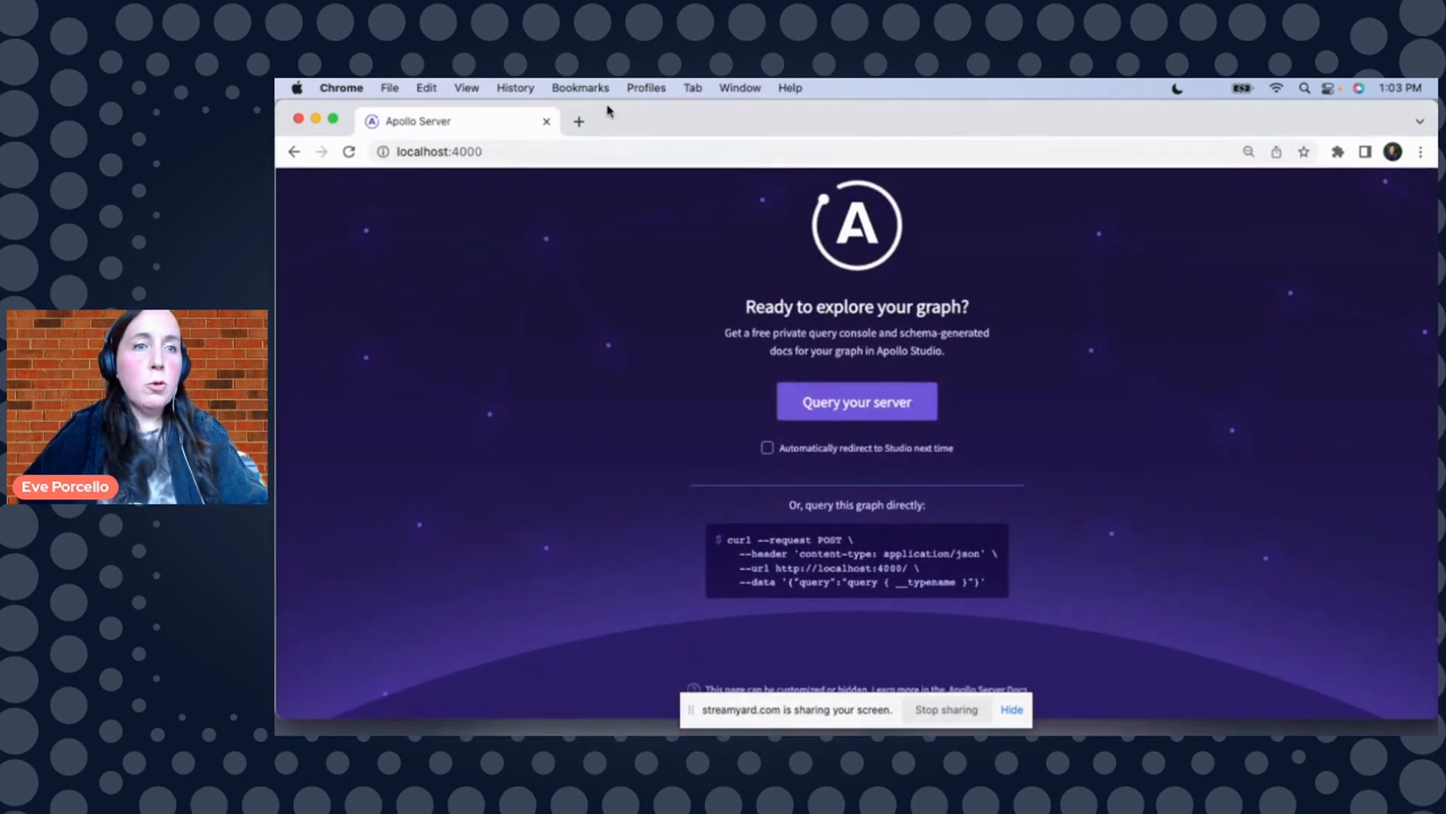
click(855, 401)
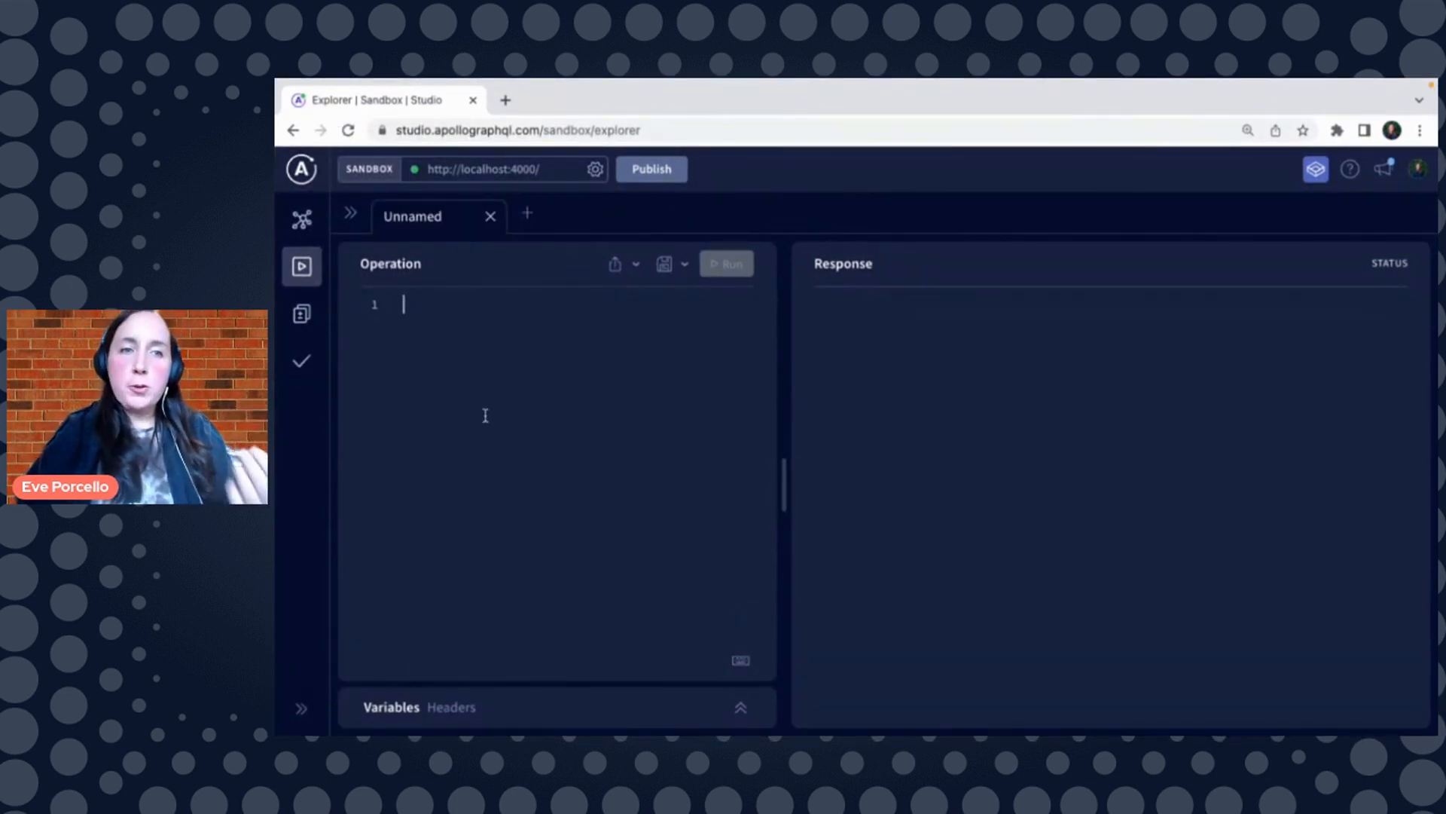
Write a query in the Operation pane and add the hello field from autocomplete
text(query {)
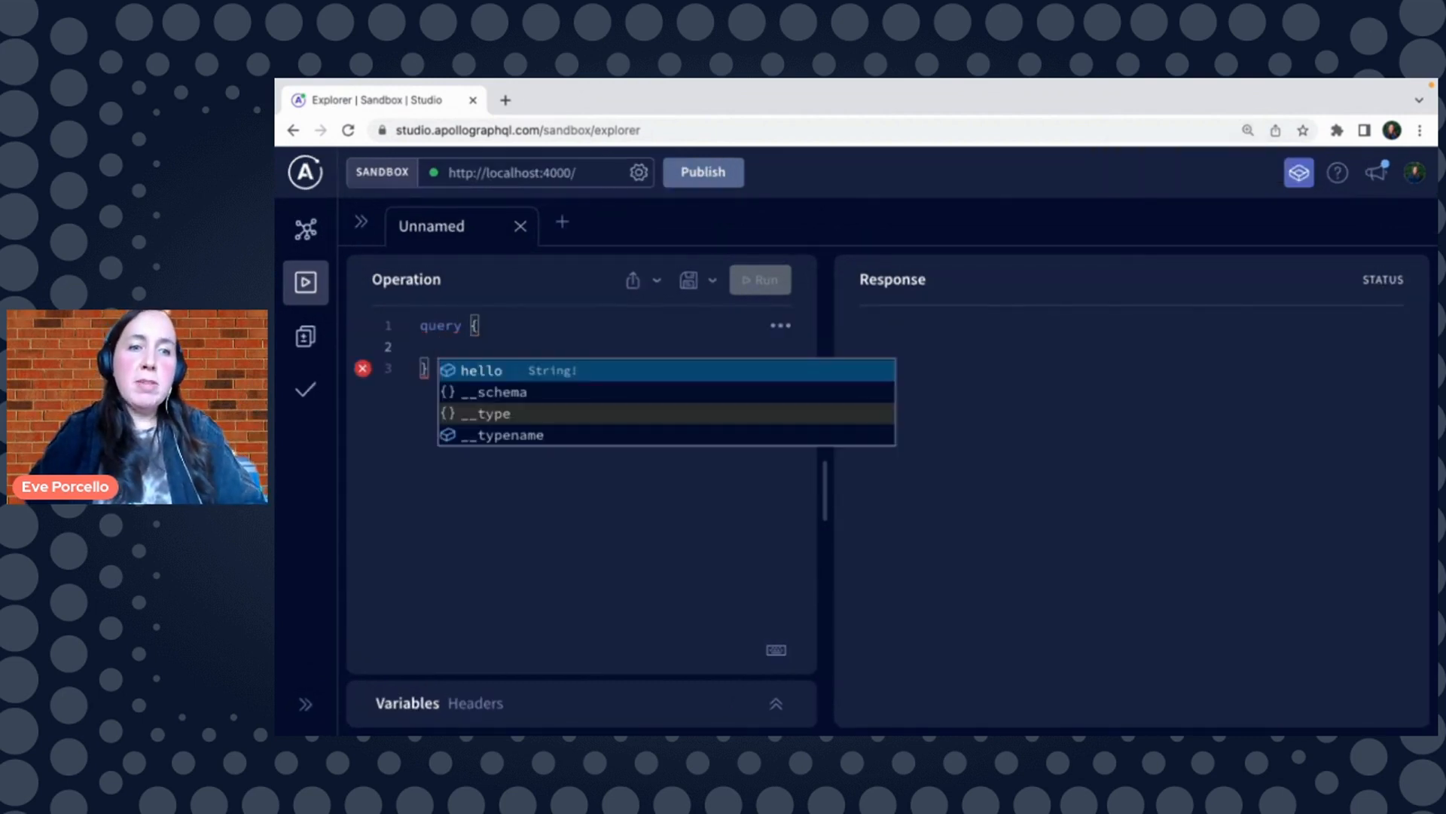
click(759, 280)
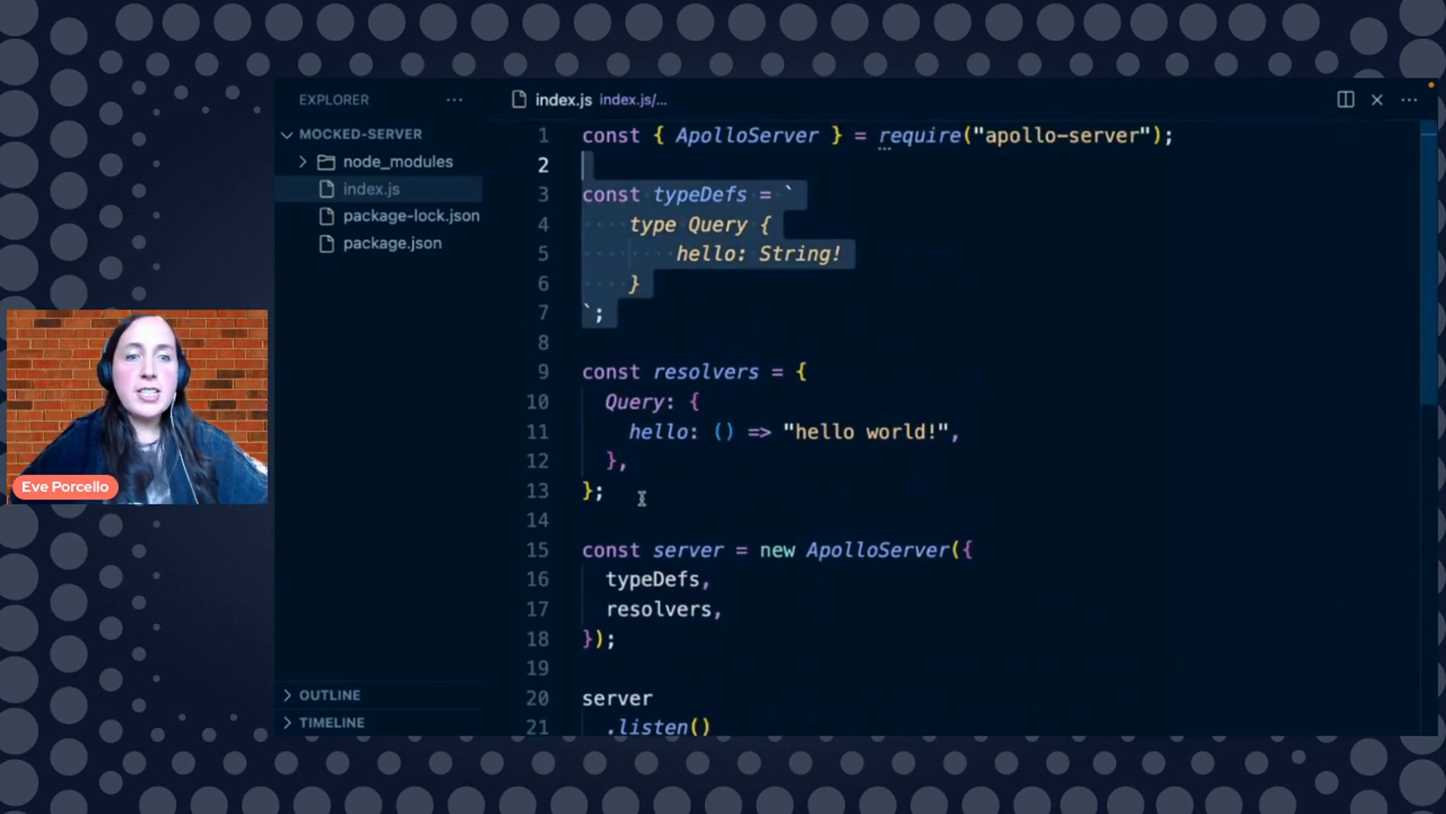
click(773, 431)
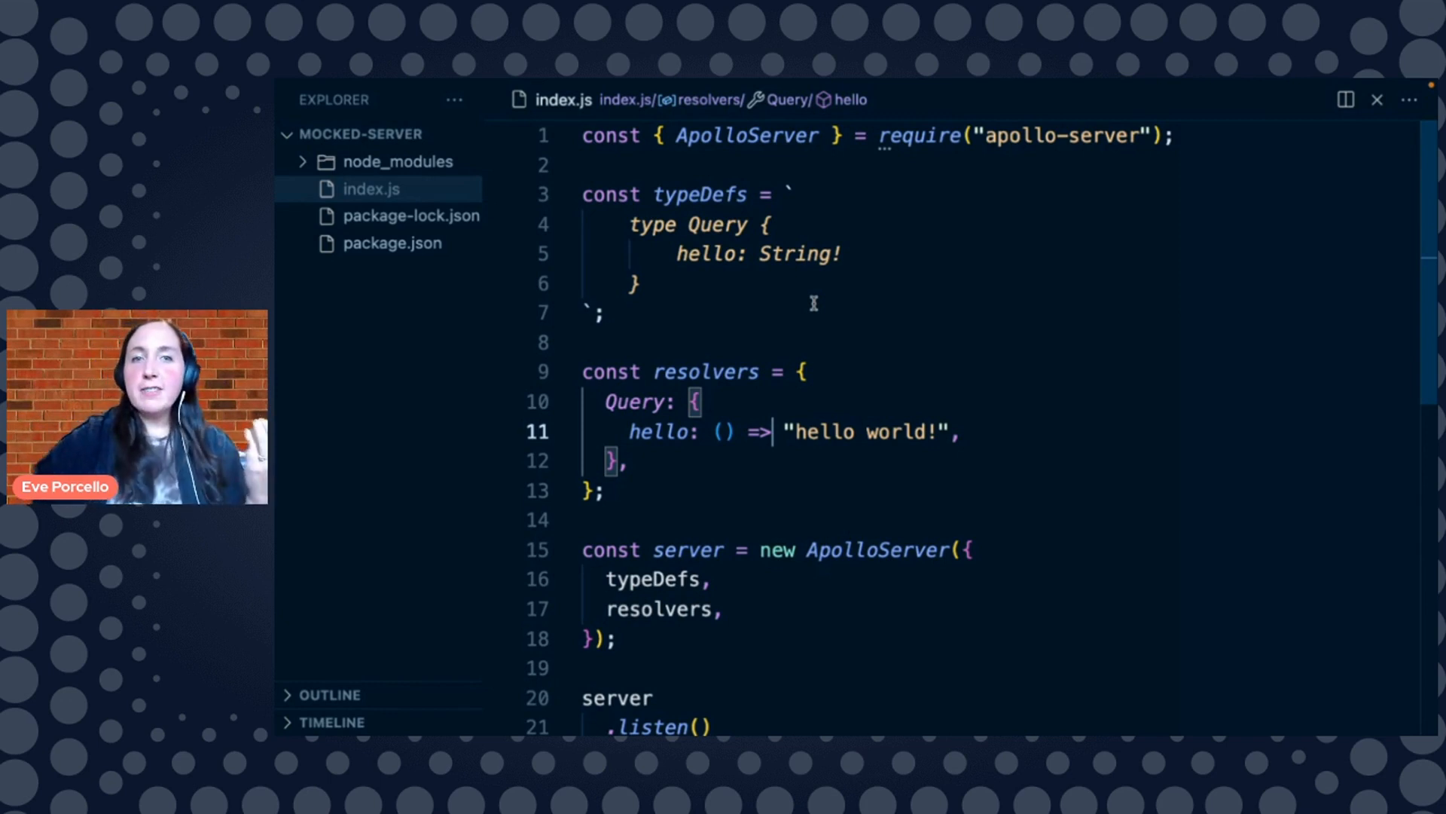
double_click(747, 135)
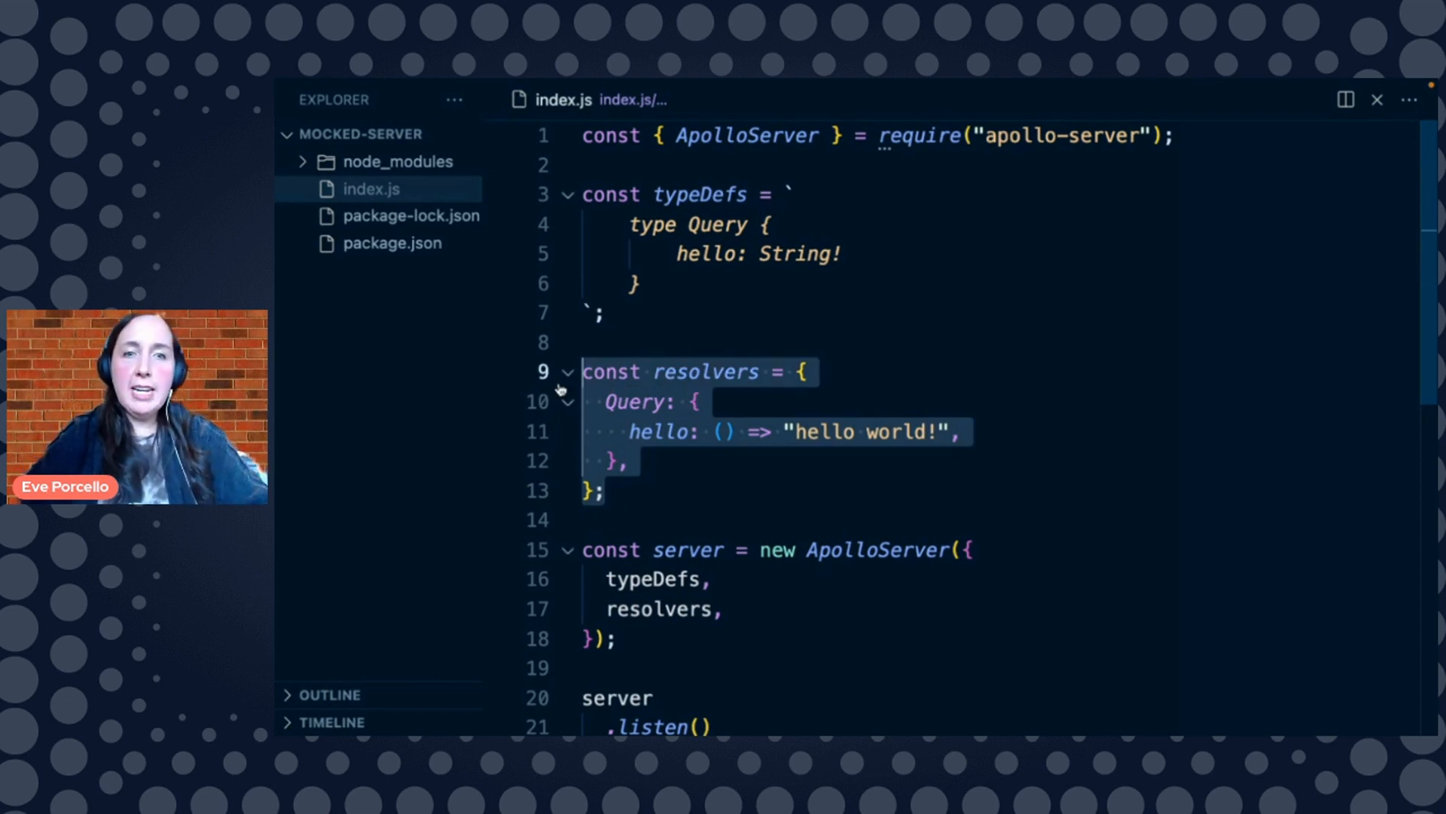
Delete the resolvers block from index.js and tidy the server options
key(Delete)
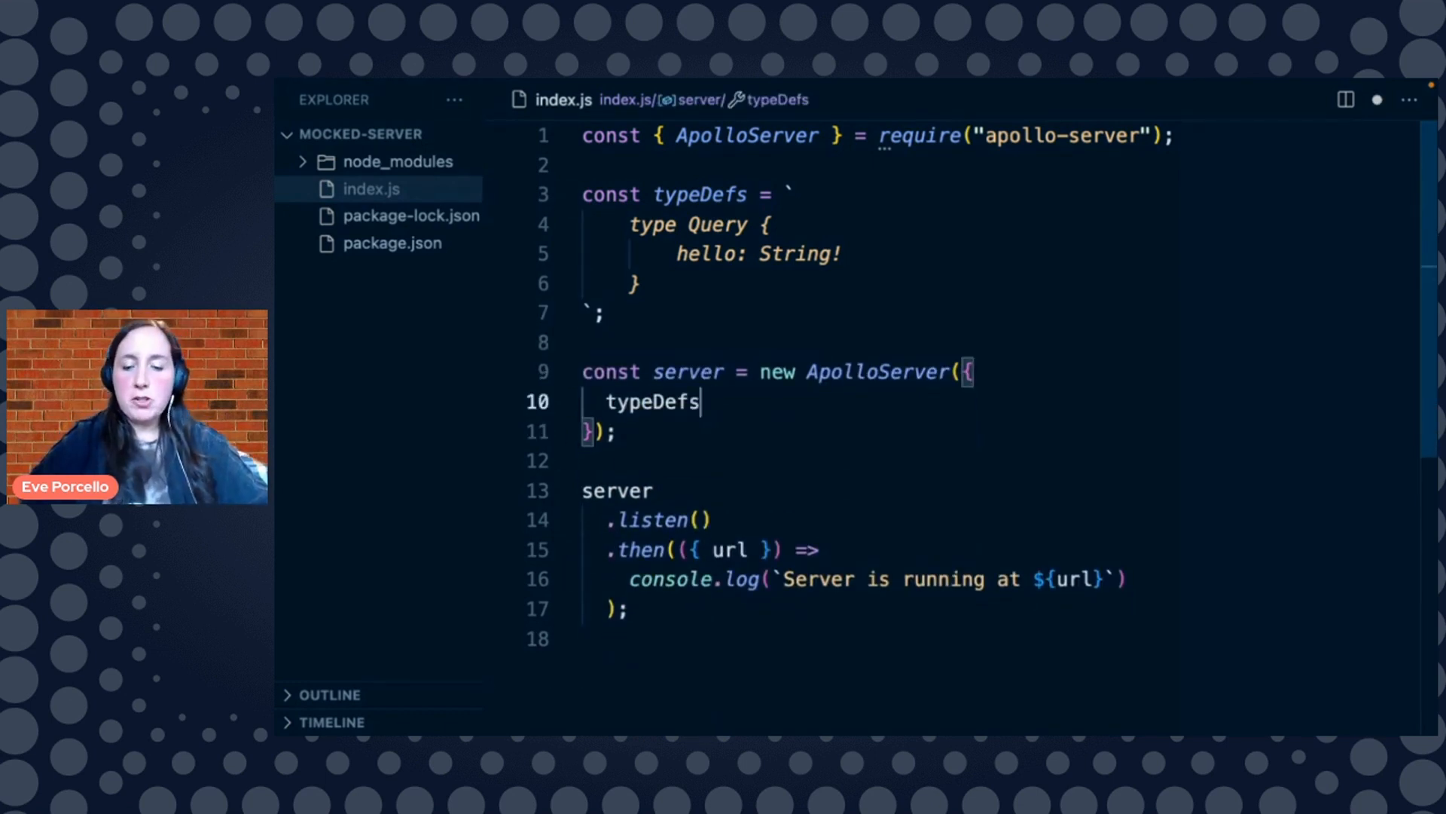
text(,)
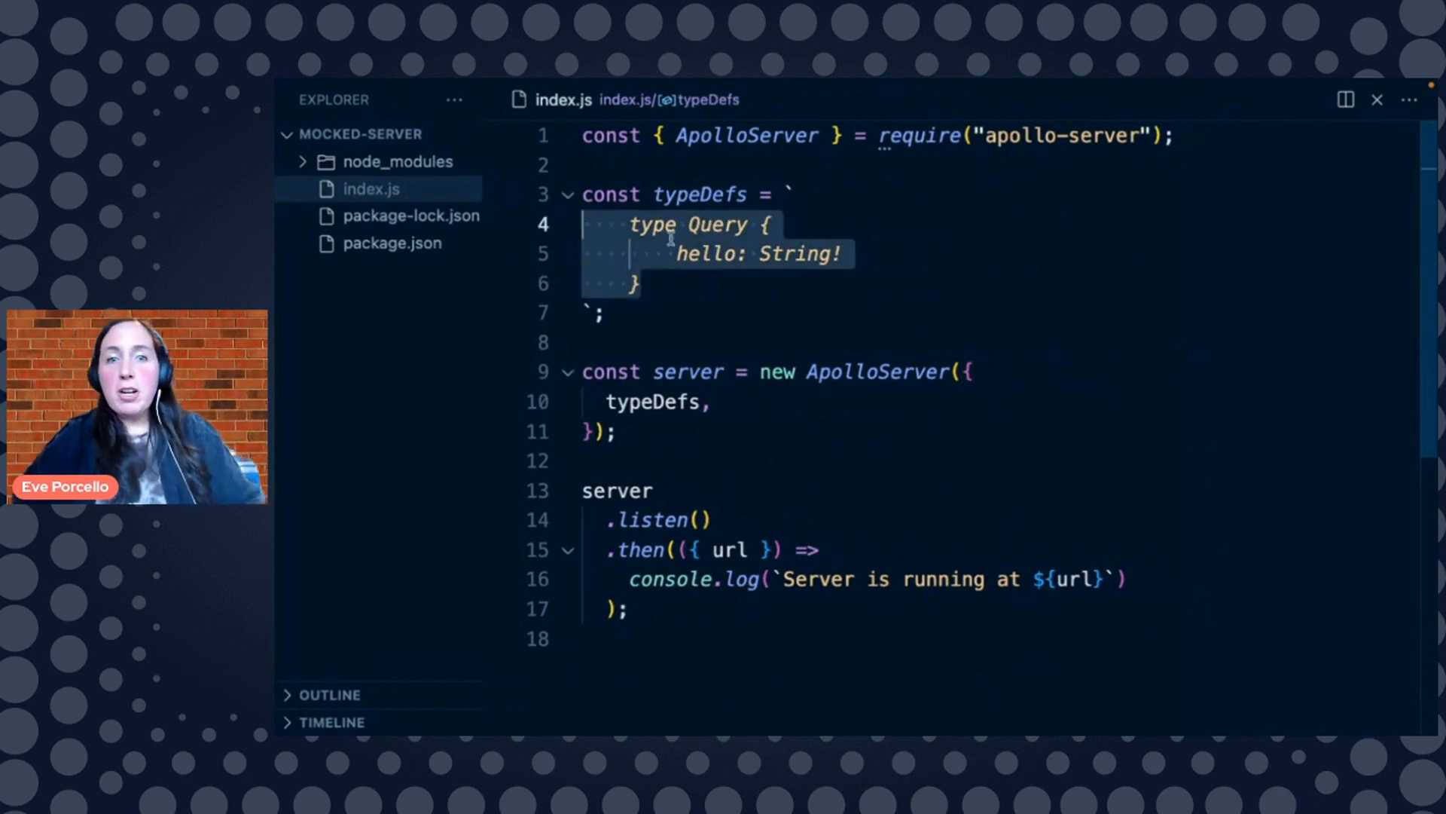
click(842, 254)
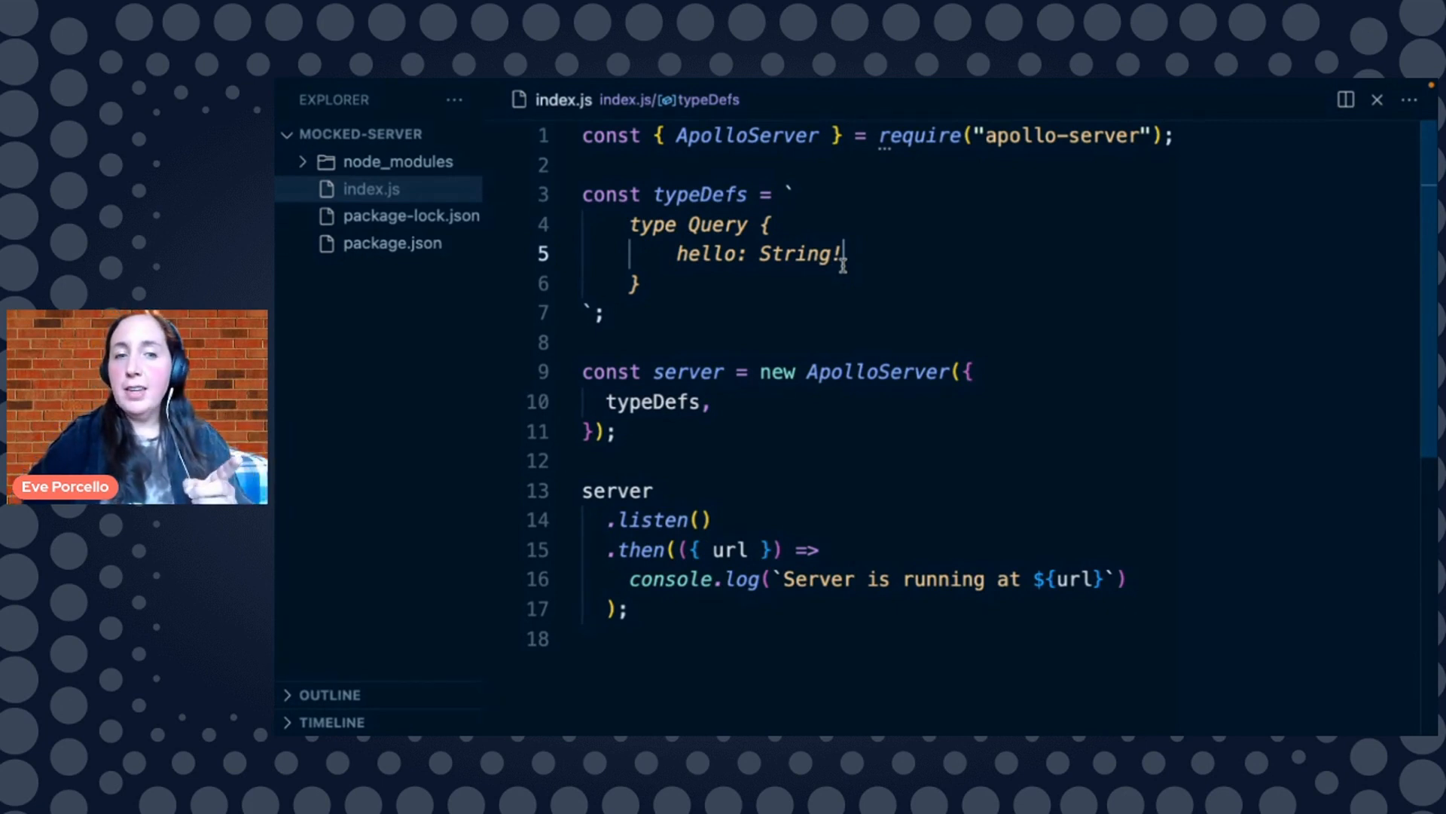
Add mocks: true, on a new line after typeDefs in the ApolloServer options
click(715, 402)
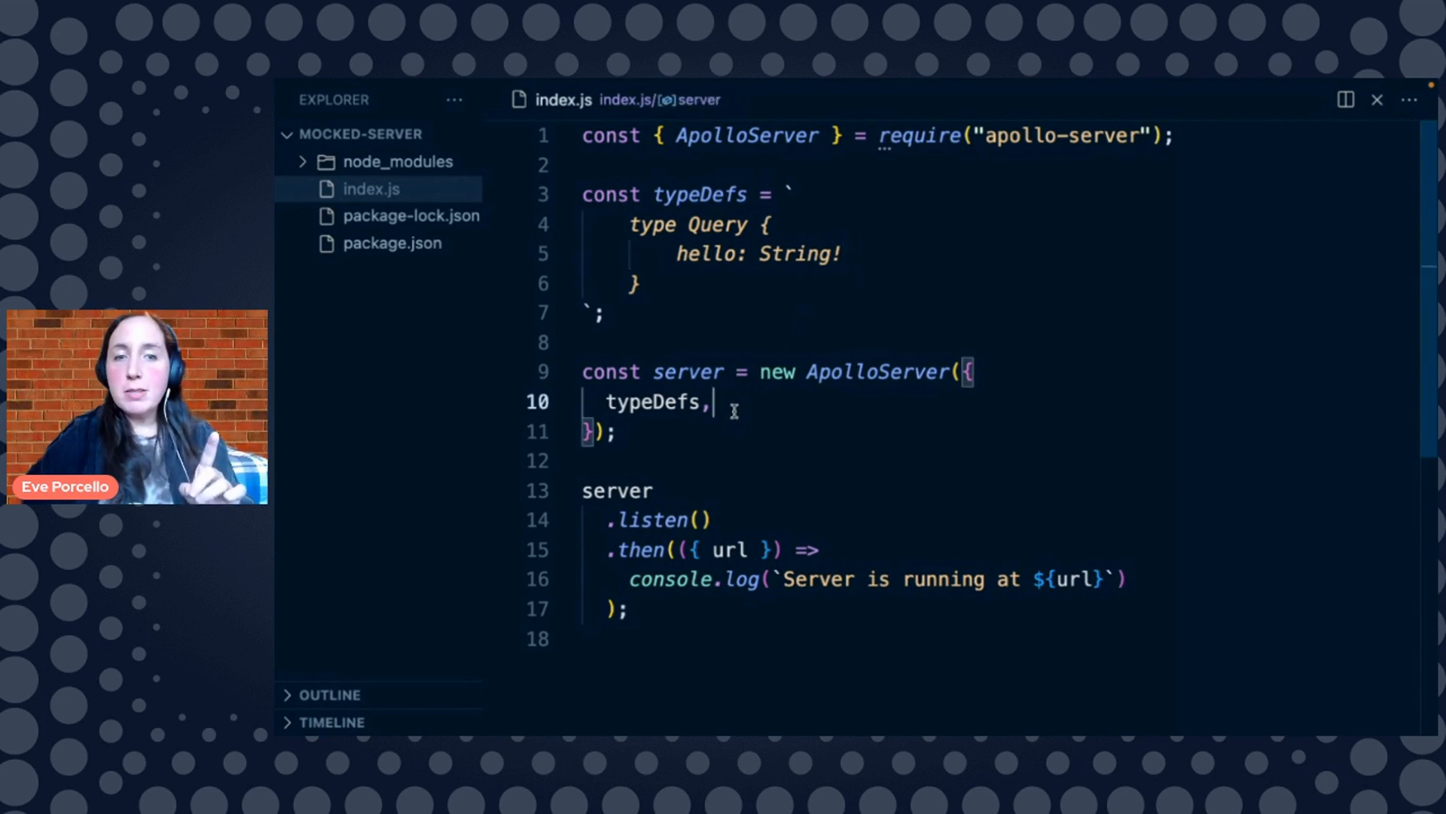
key(enter)
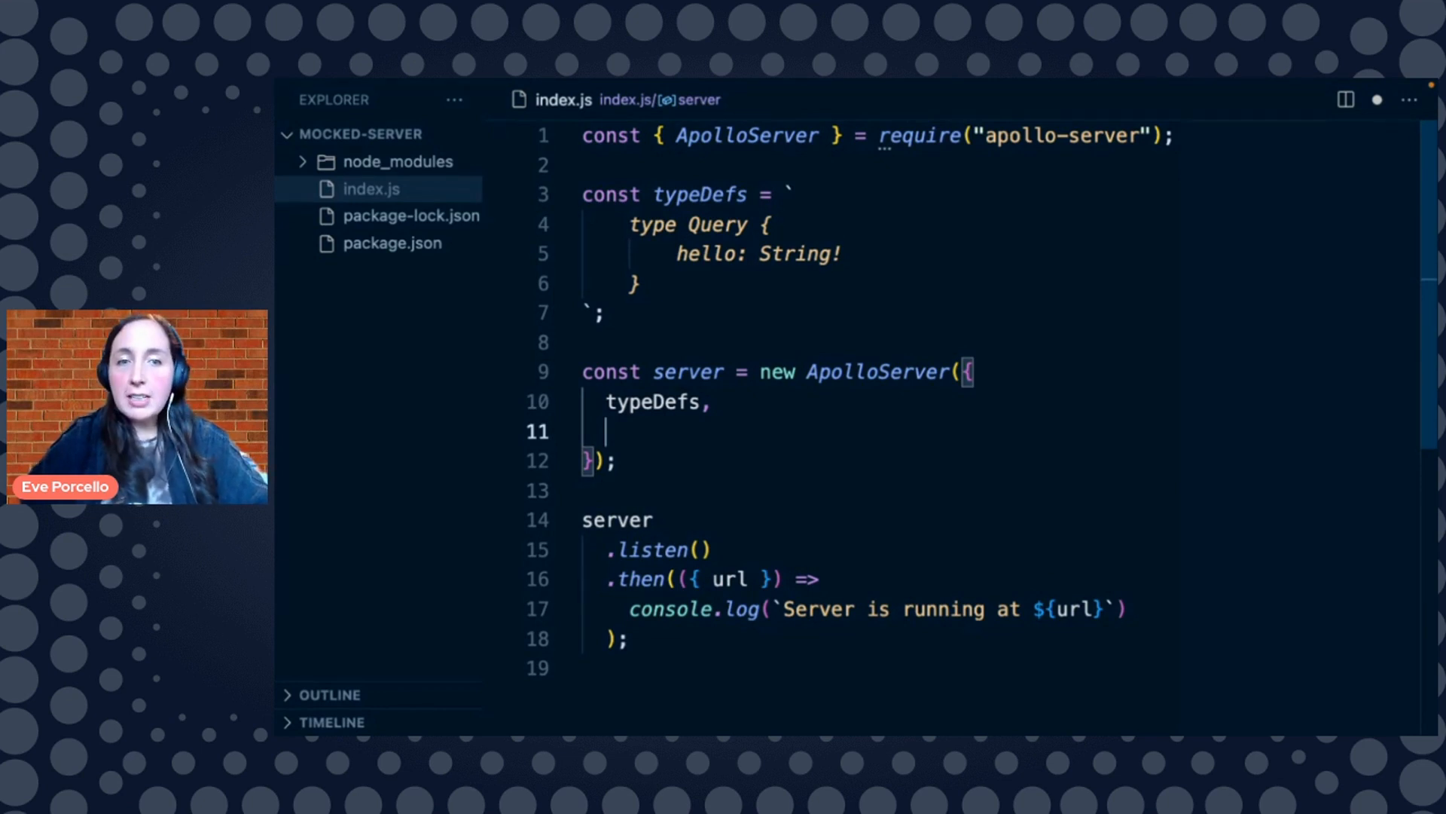
text(mock)
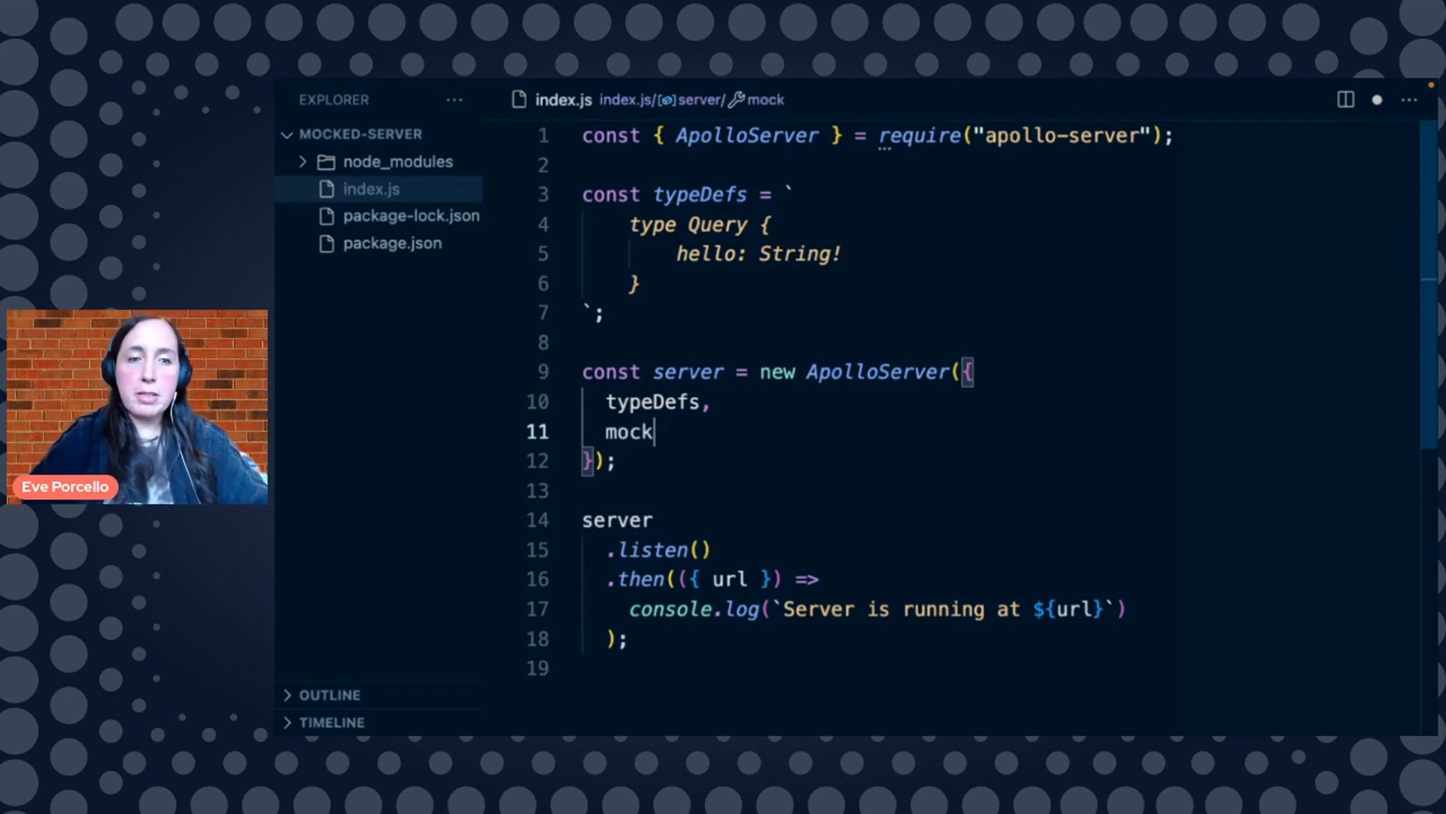
text(s:)
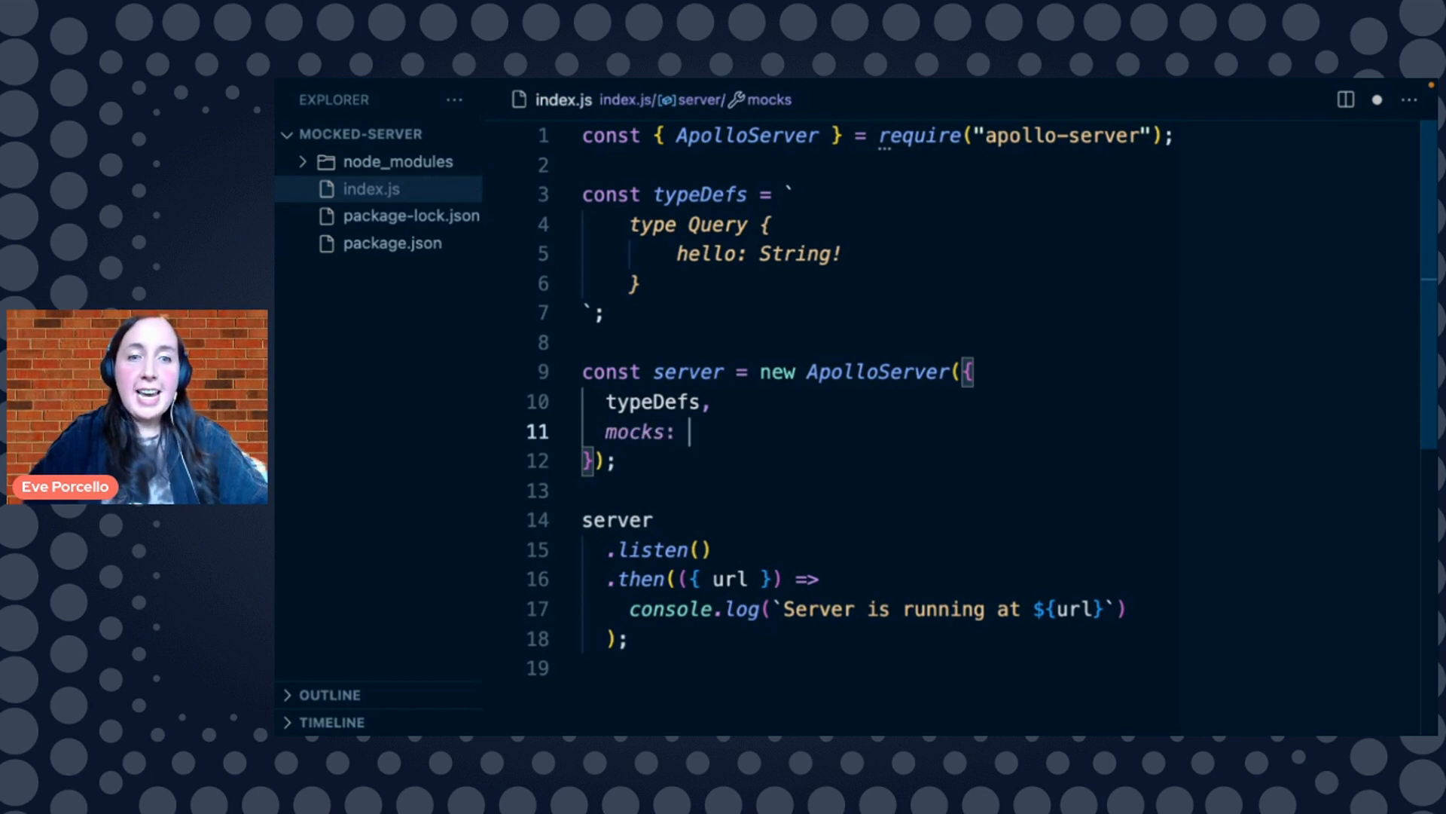
text(true,)
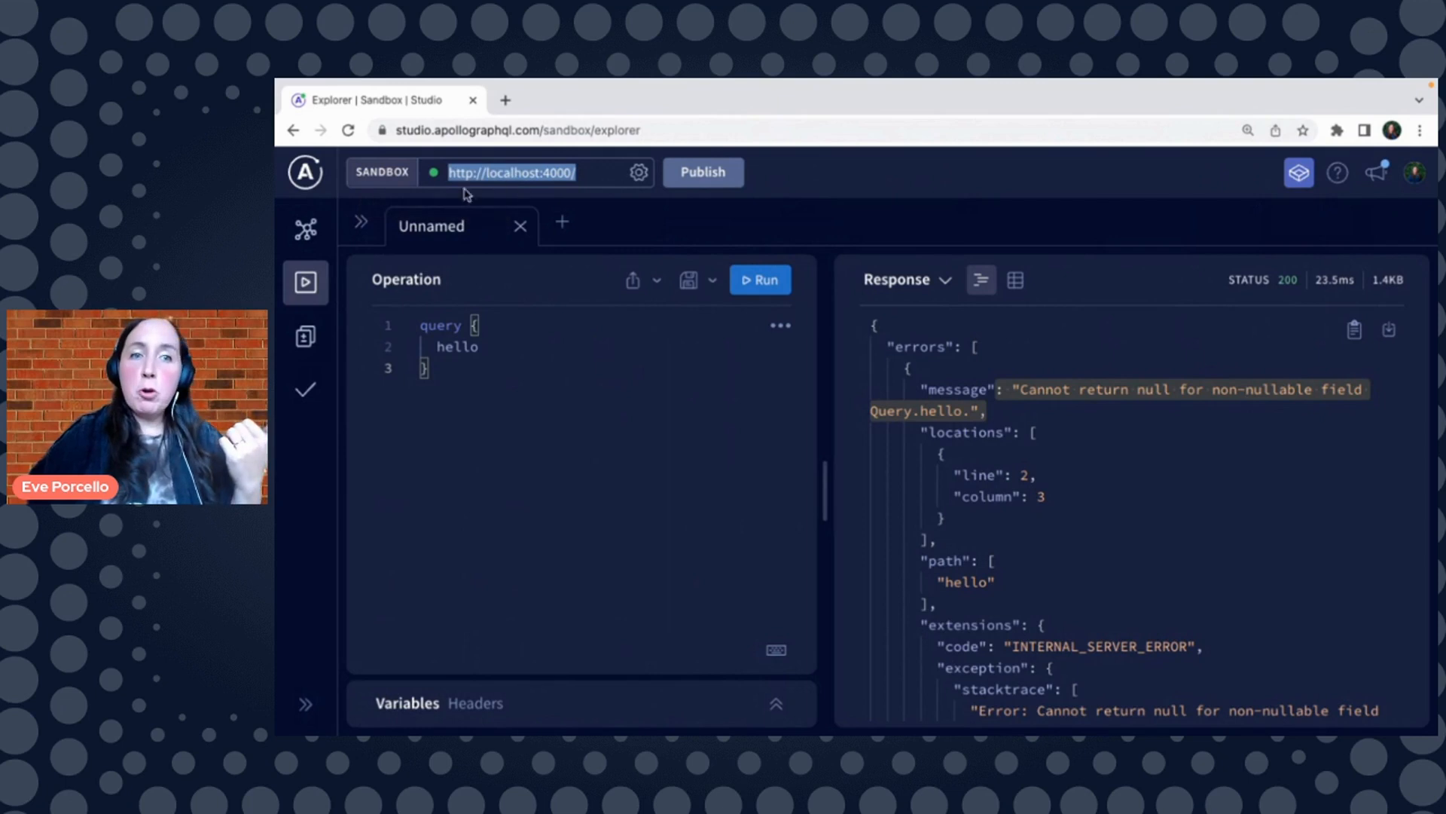
Rerun the hello query in Apollo Sandbox and see the cannot-return-null error
click(759, 279)
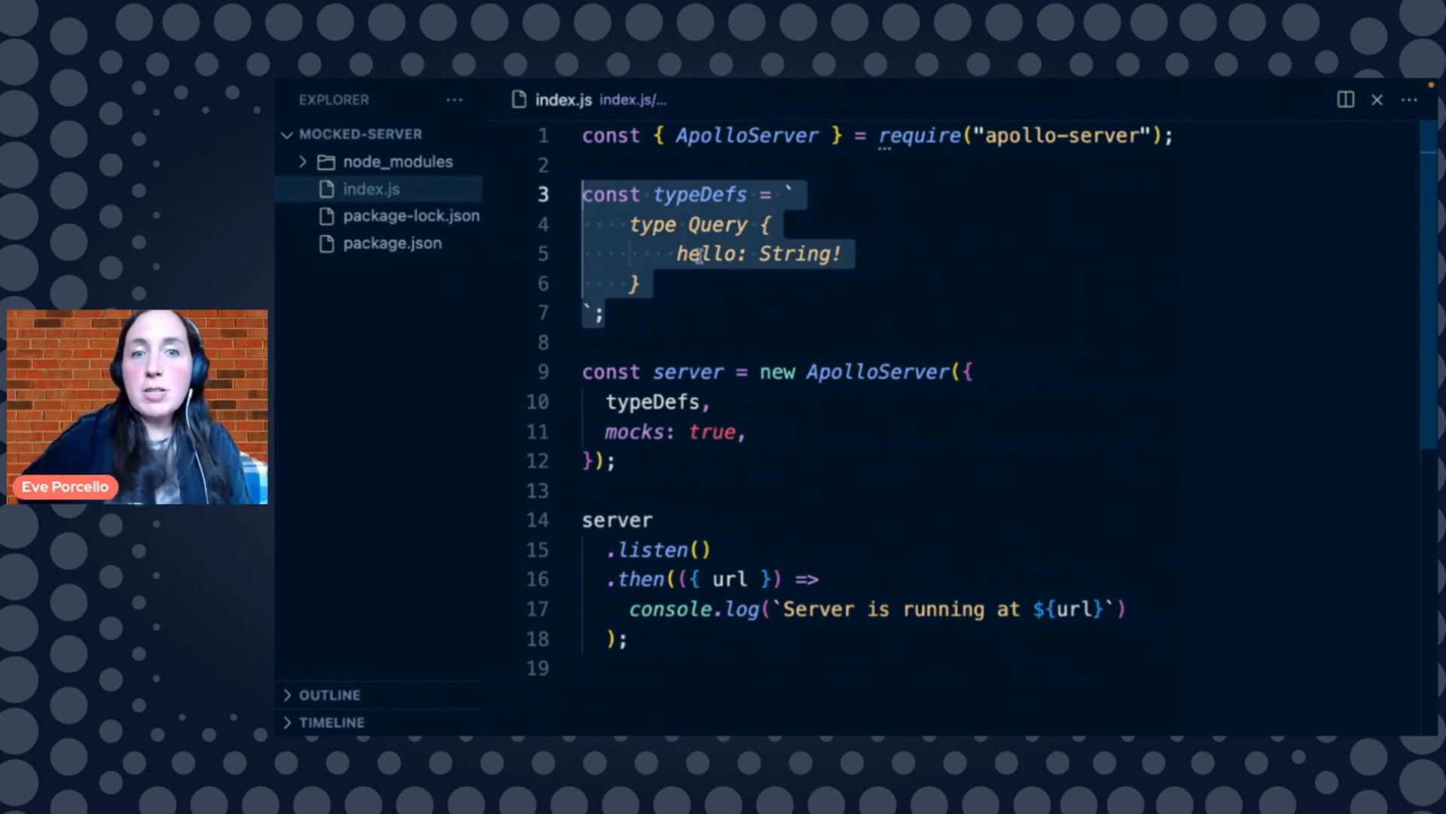
Rename the Query field hello to myAge and change its type from String! to Int!
click(841, 253)
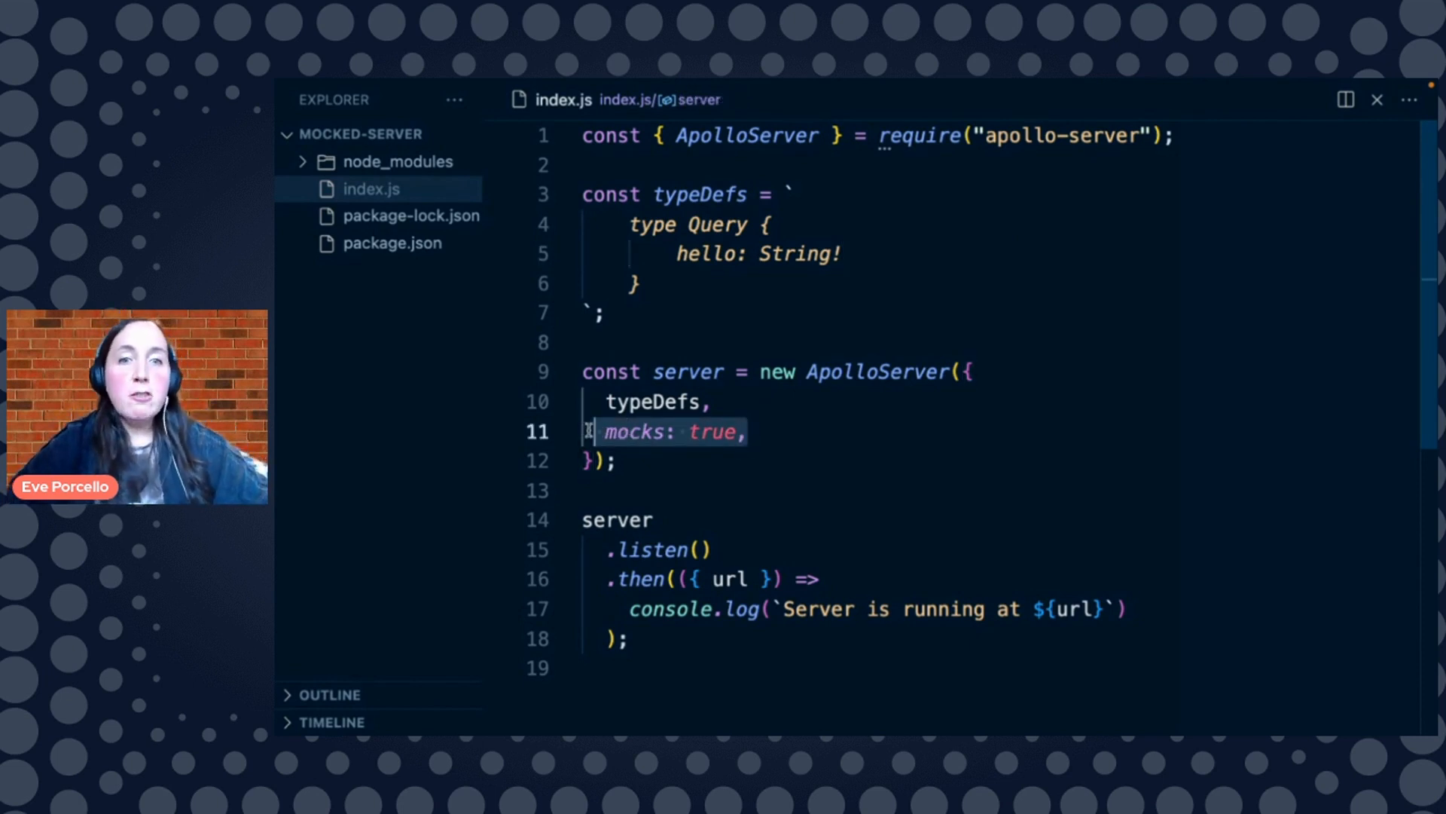
click(701, 254)
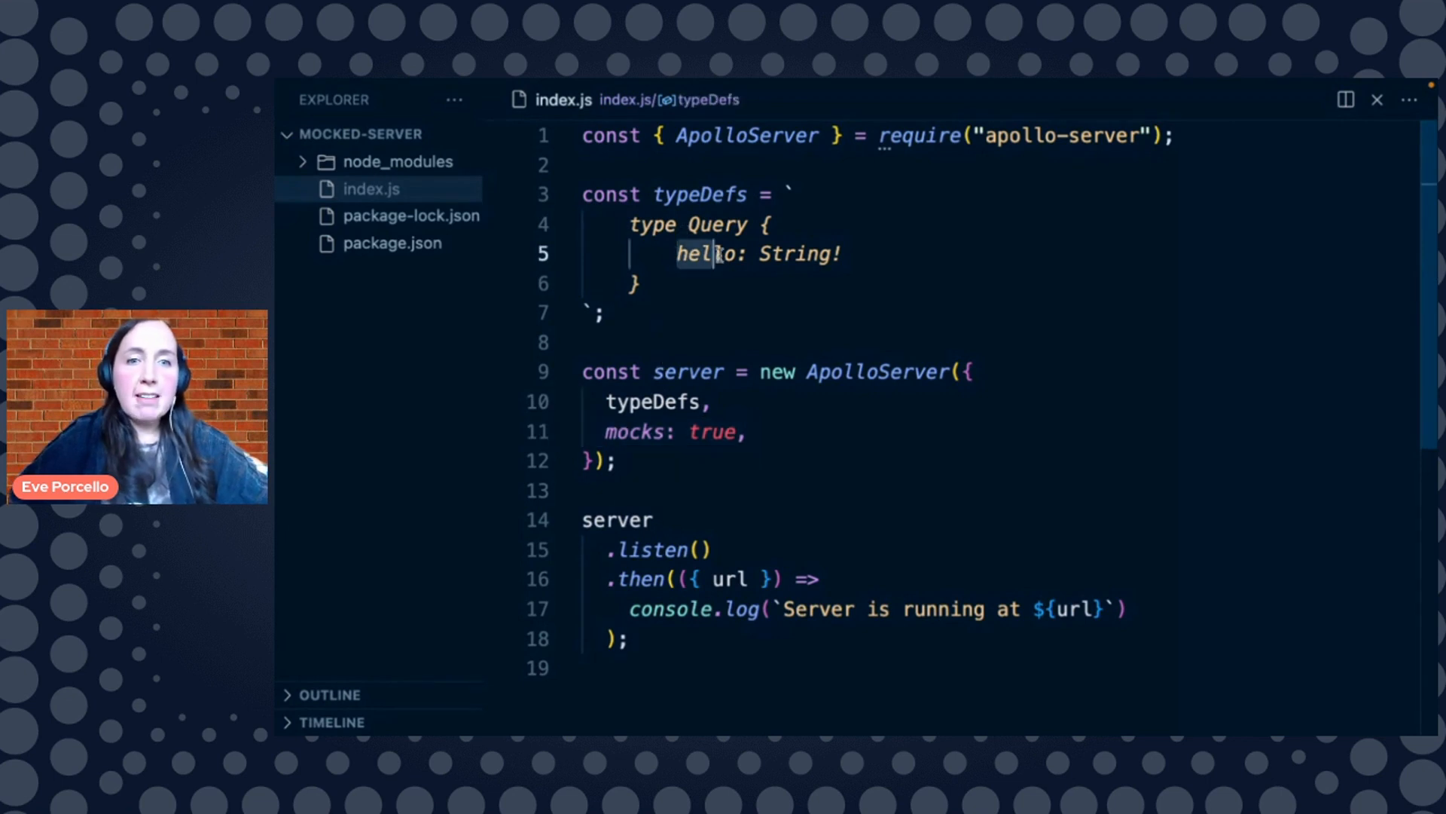
text(age)
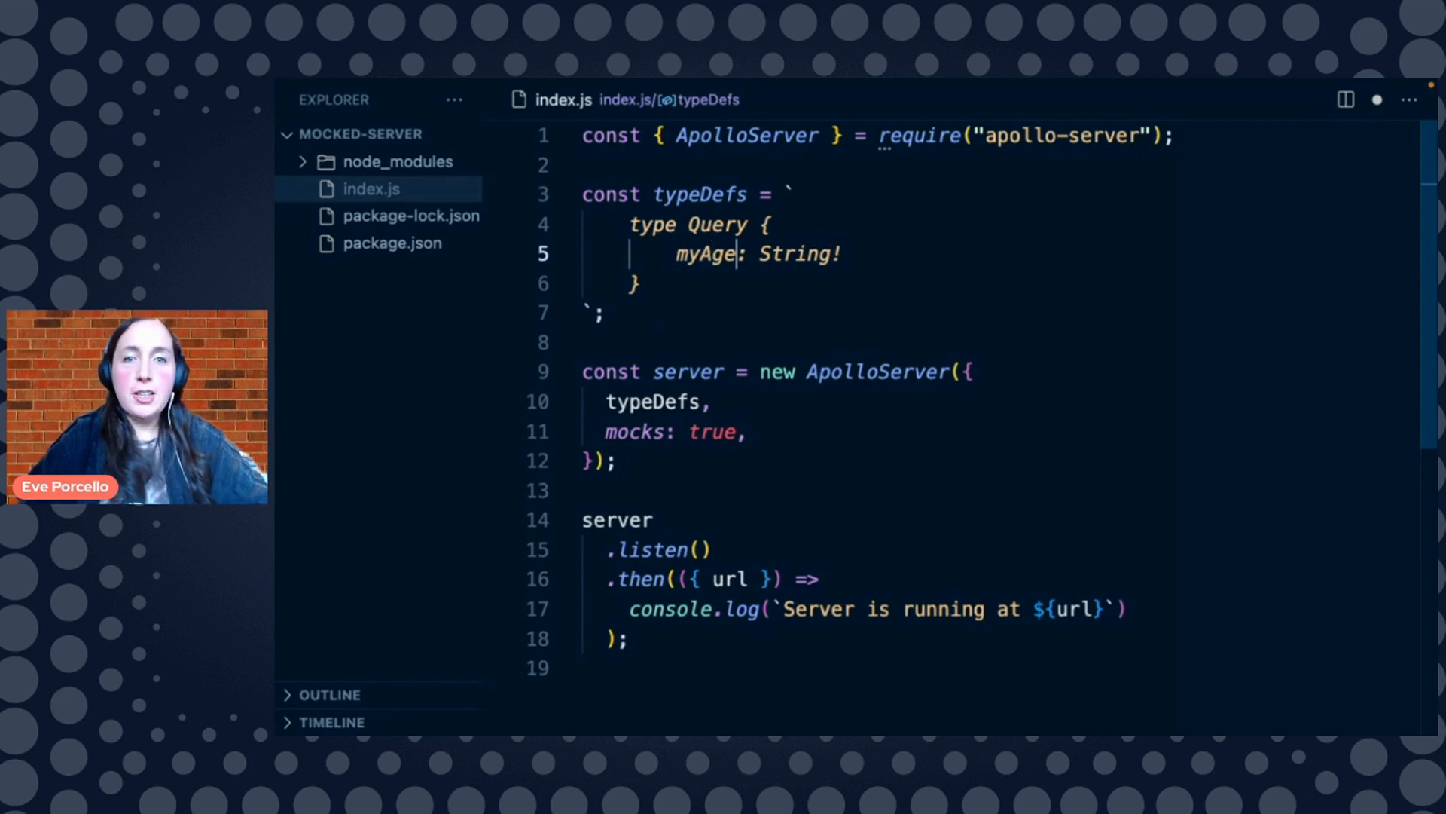
double_click(794, 254)
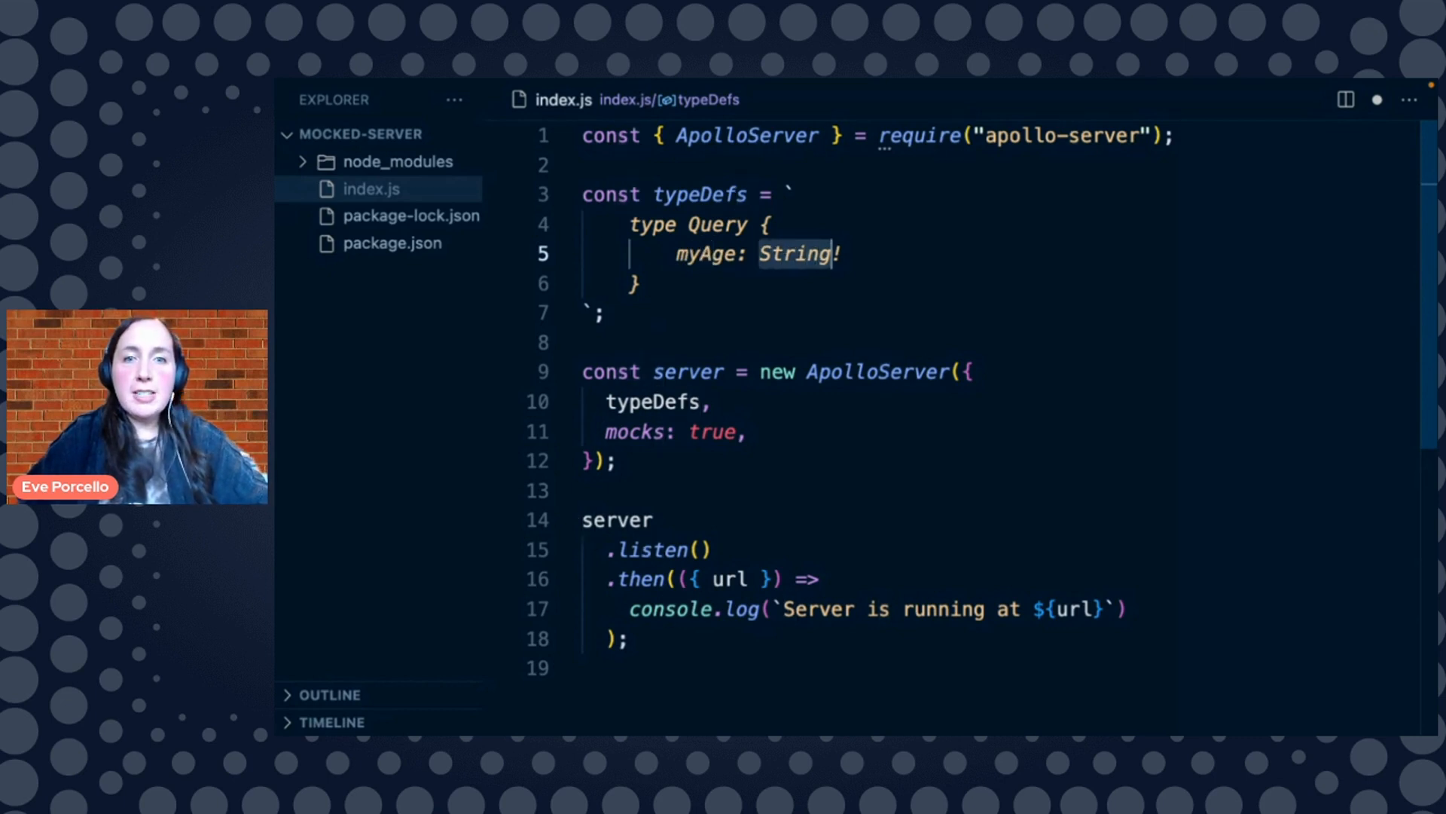
text(Int)
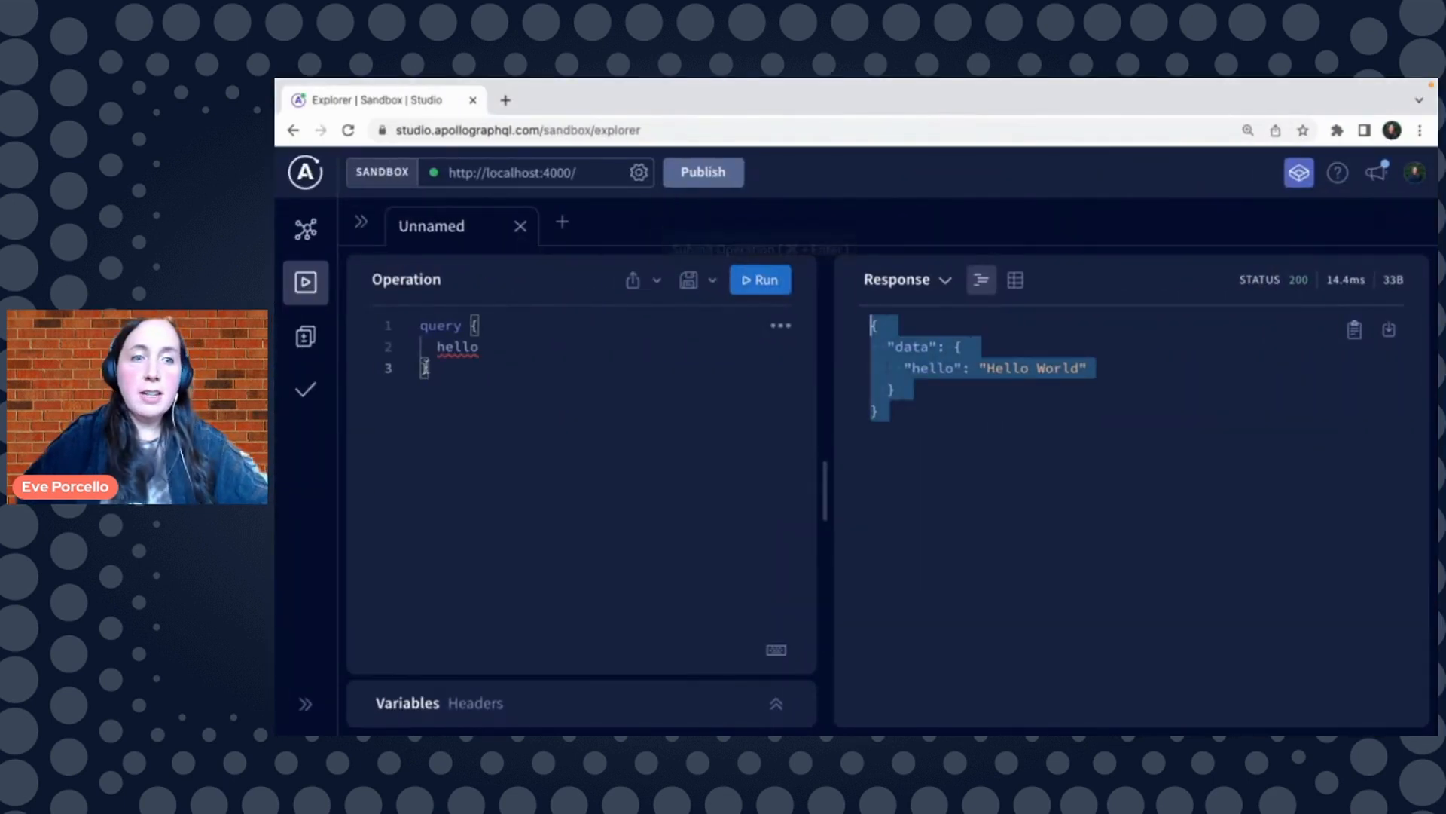
Replace hello with myAge in the Sandbox operation
text(myAge)
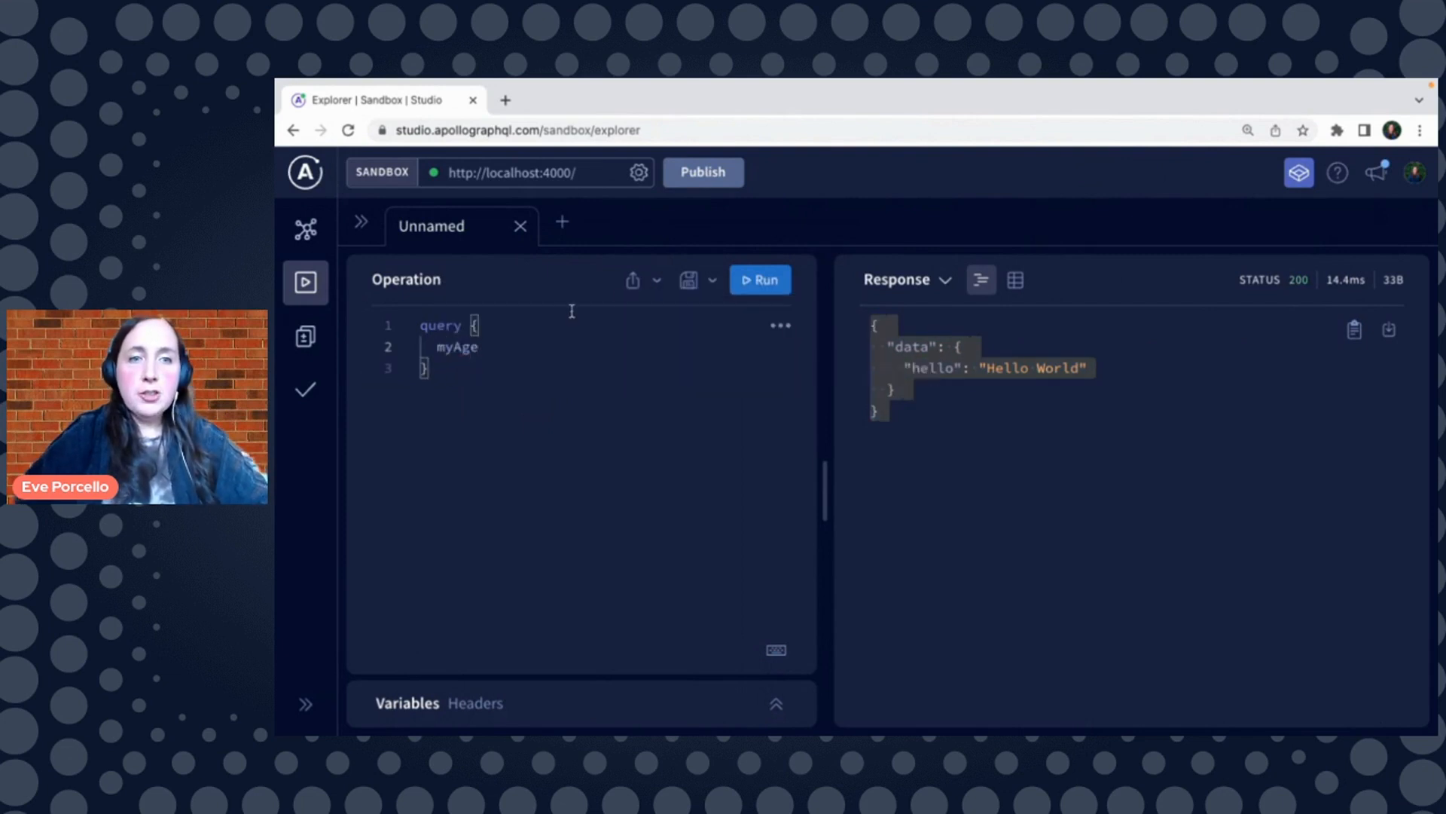
click(760, 279)
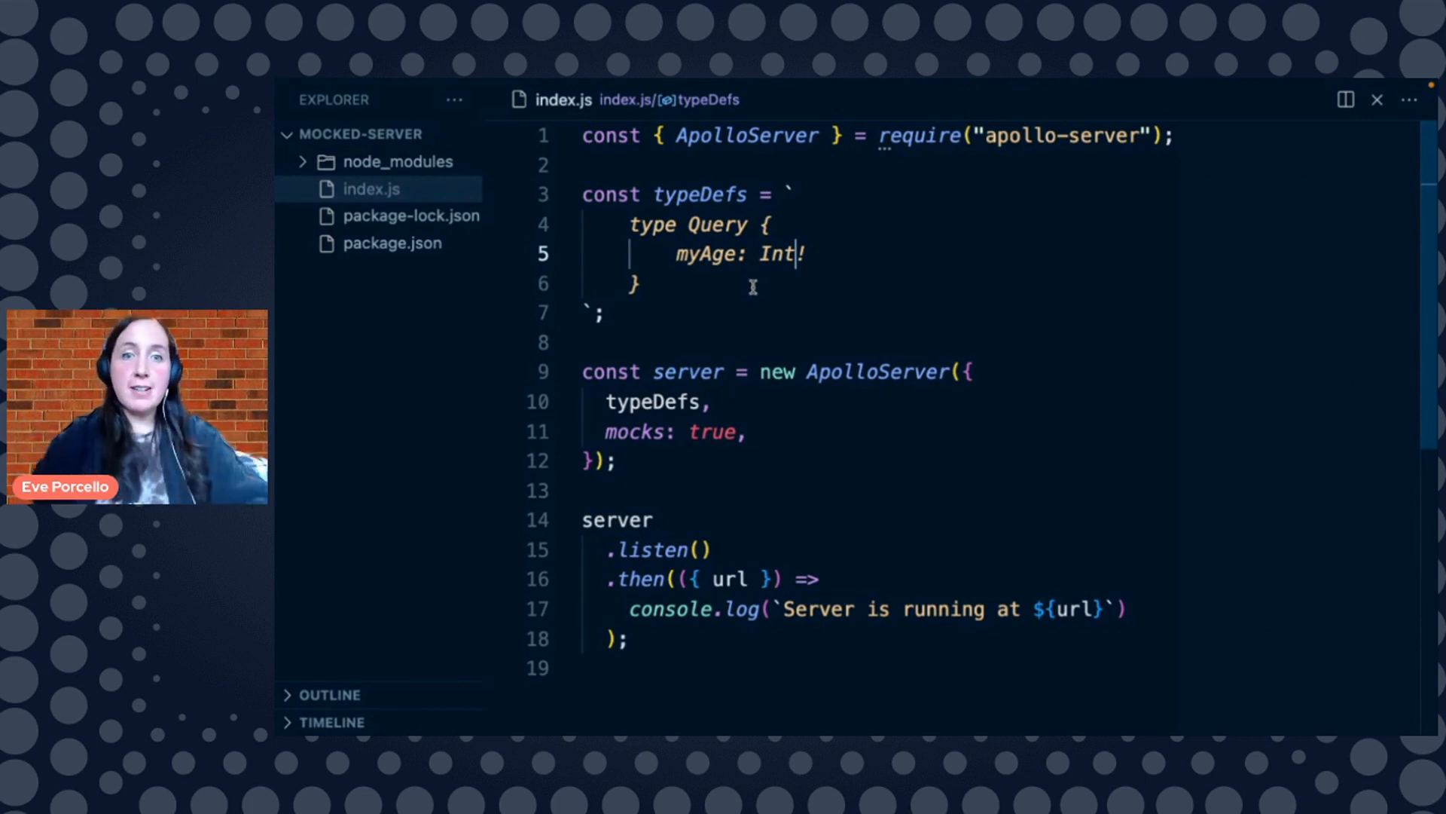
Add type User with fields id: ID!, name: String! and favoriteColor: Color! above Query
key(Enter)
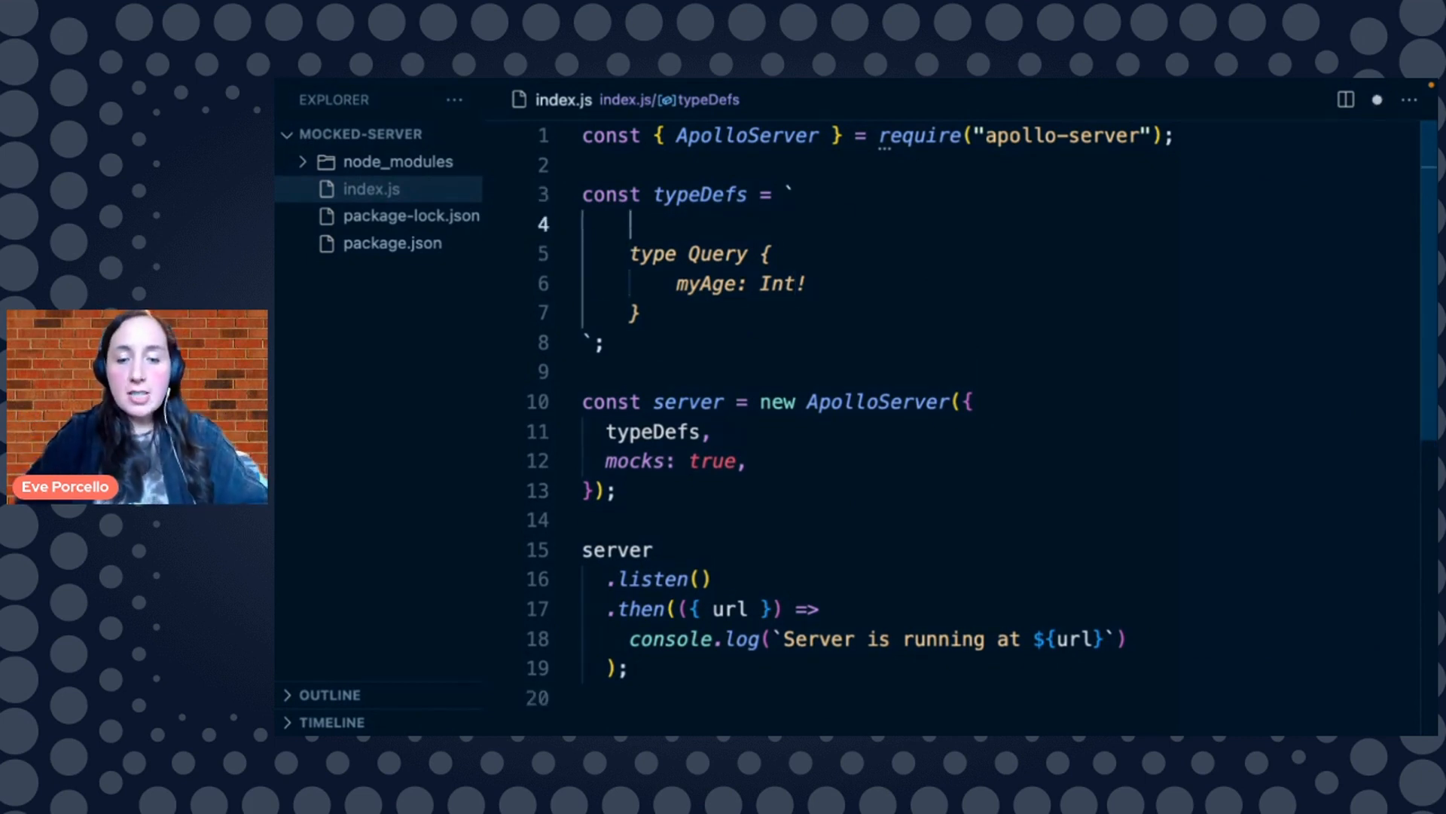
text(type User {})
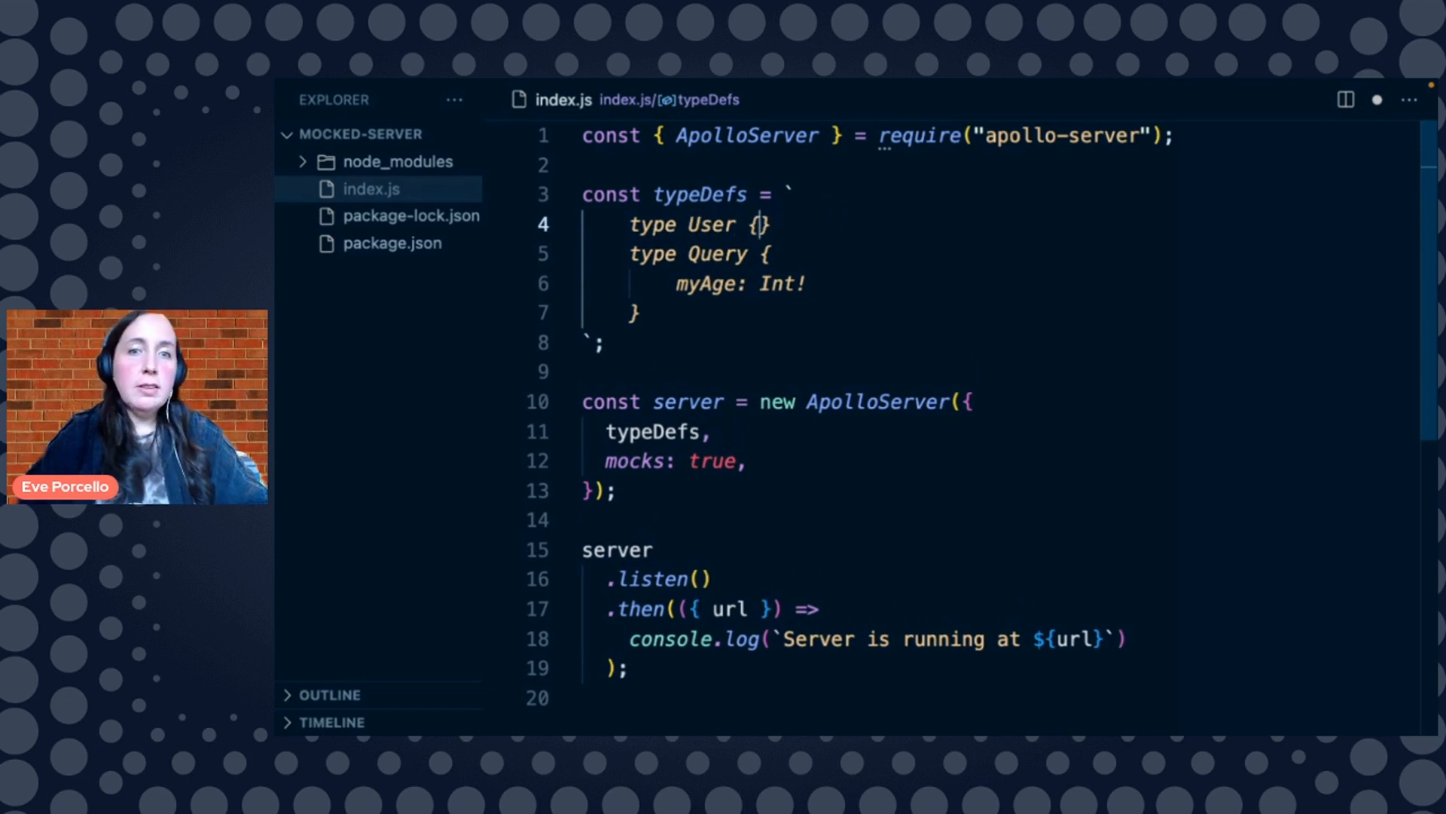
key(Enter)
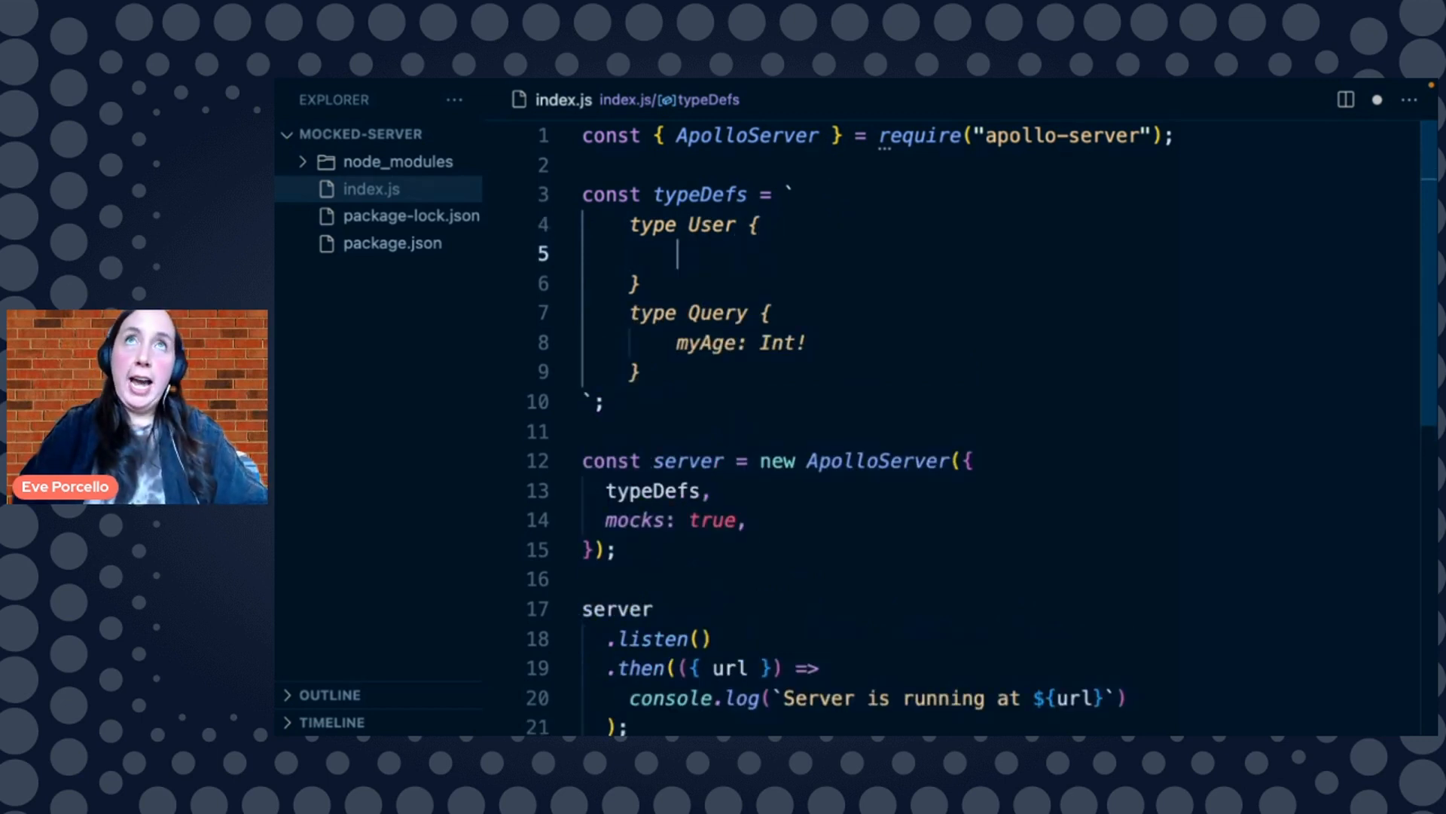
text(id: ID!)
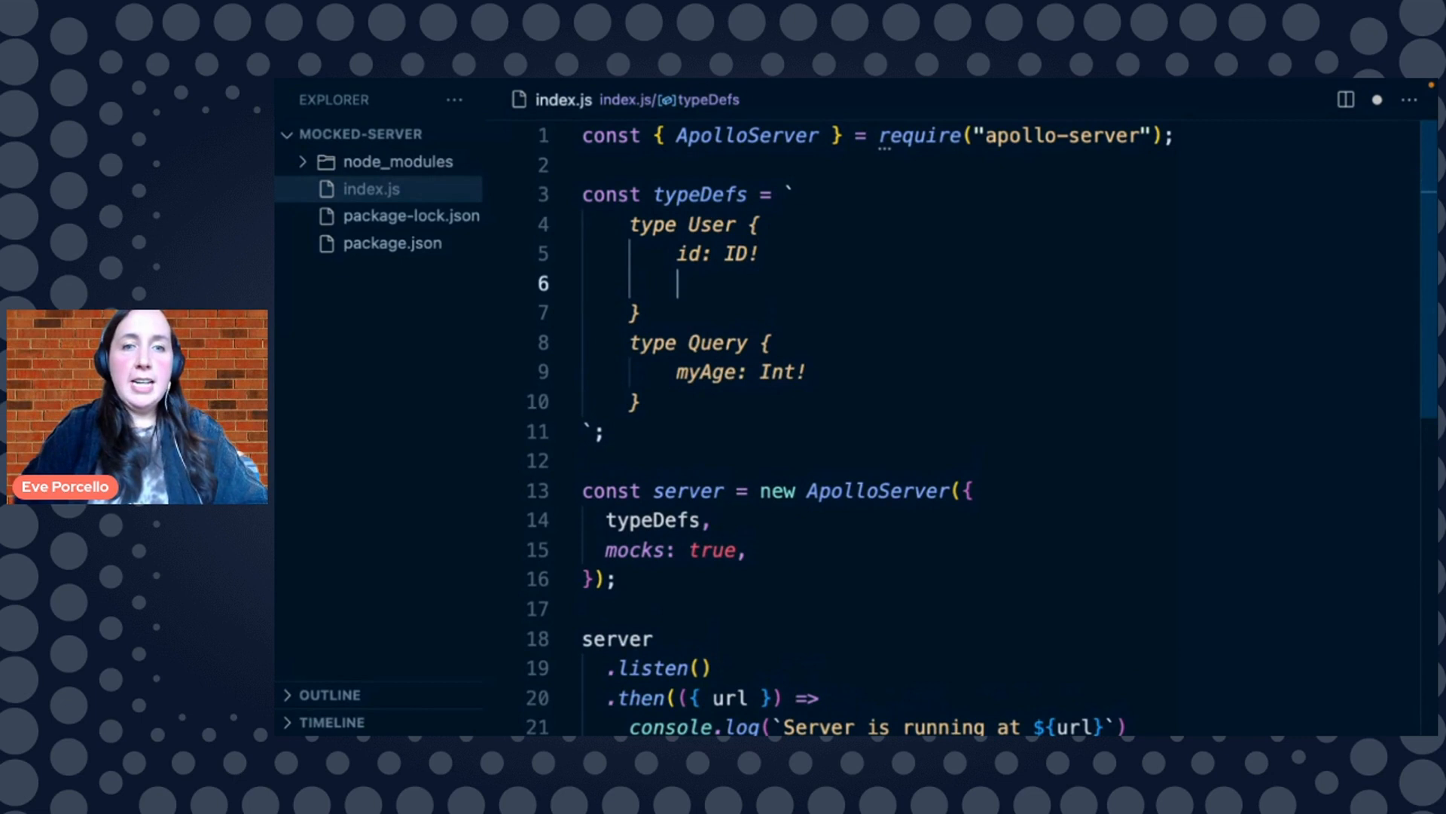
text(name: String!)
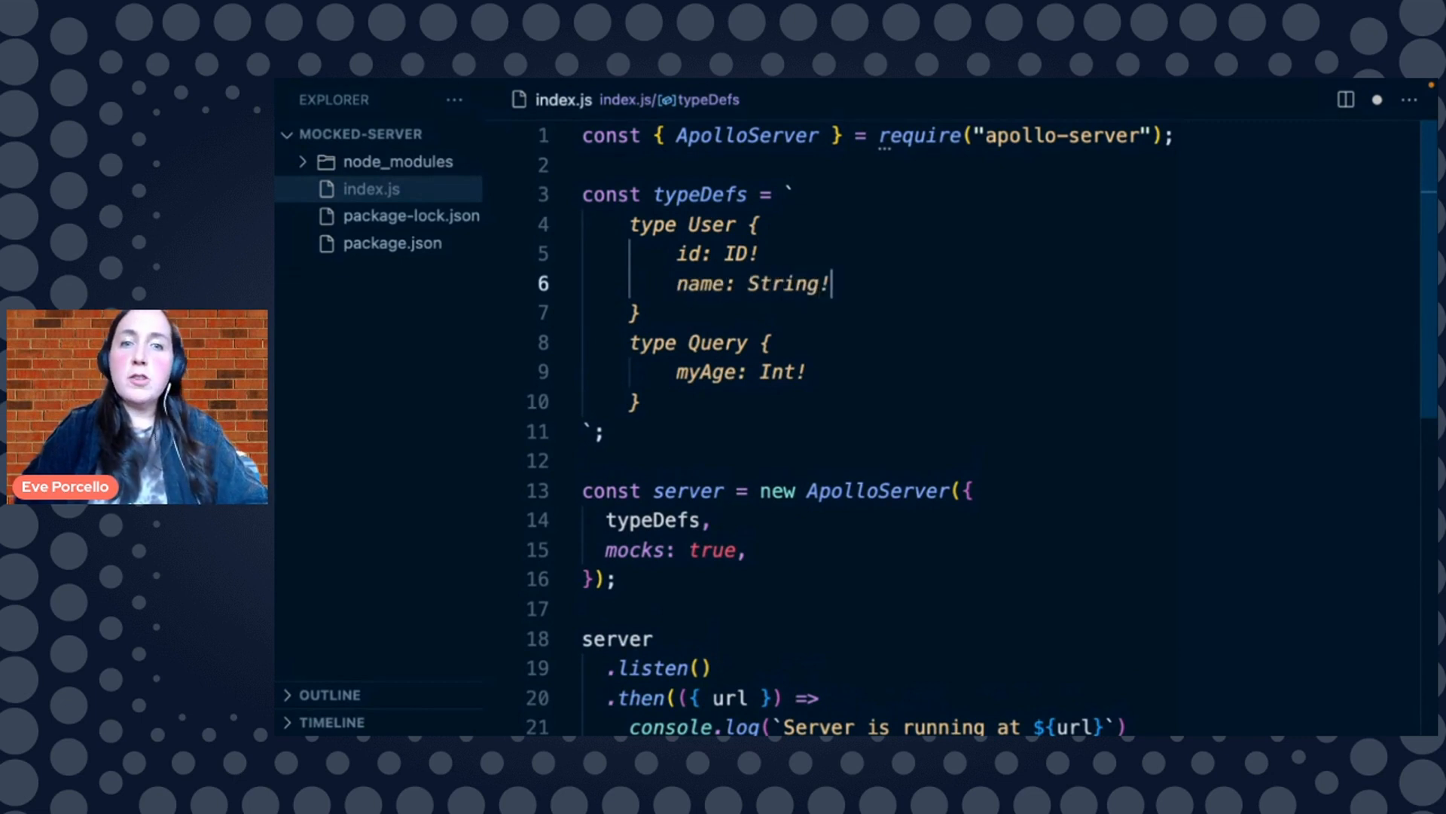
key(Return)
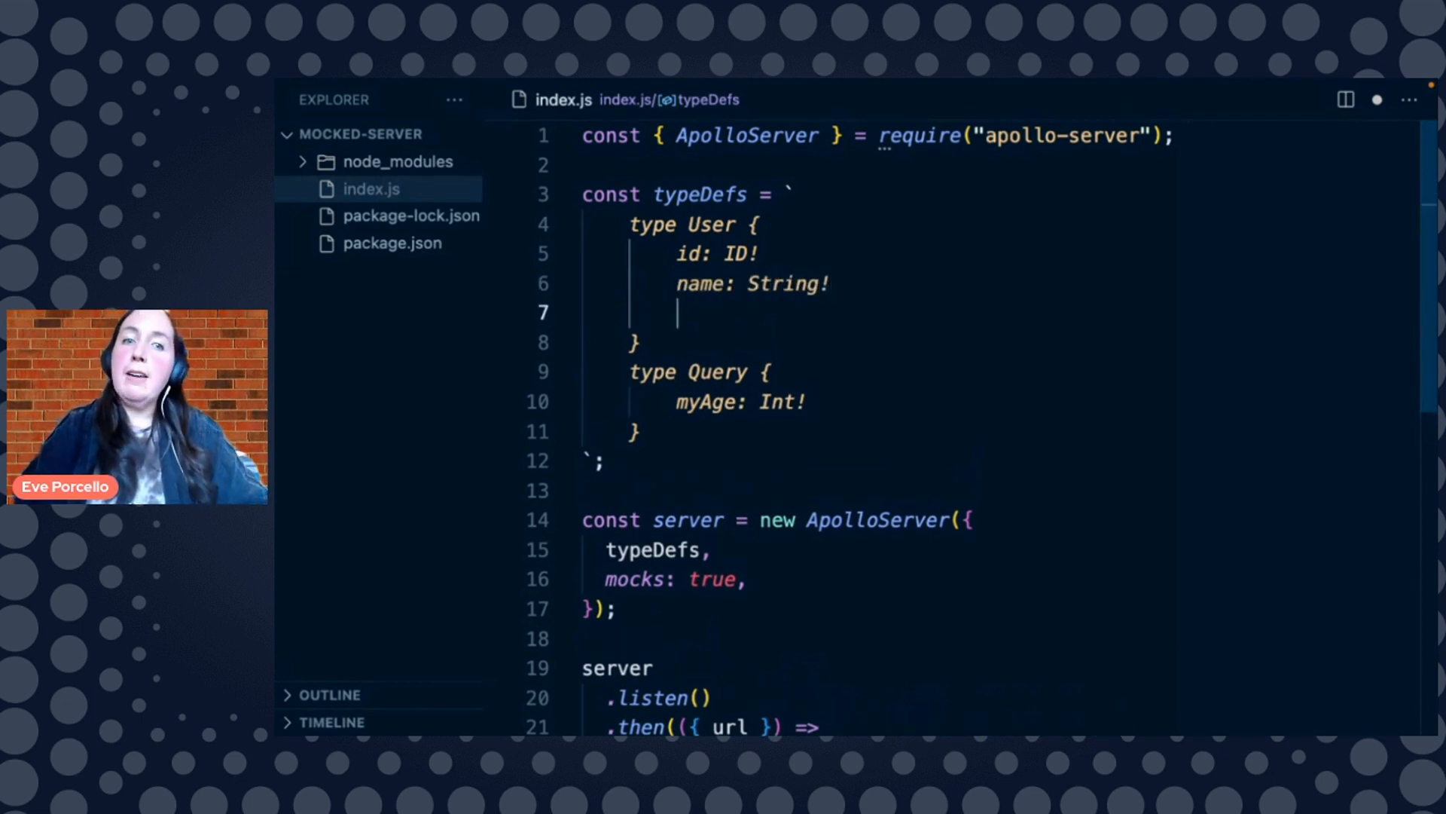
text(favoriteC)
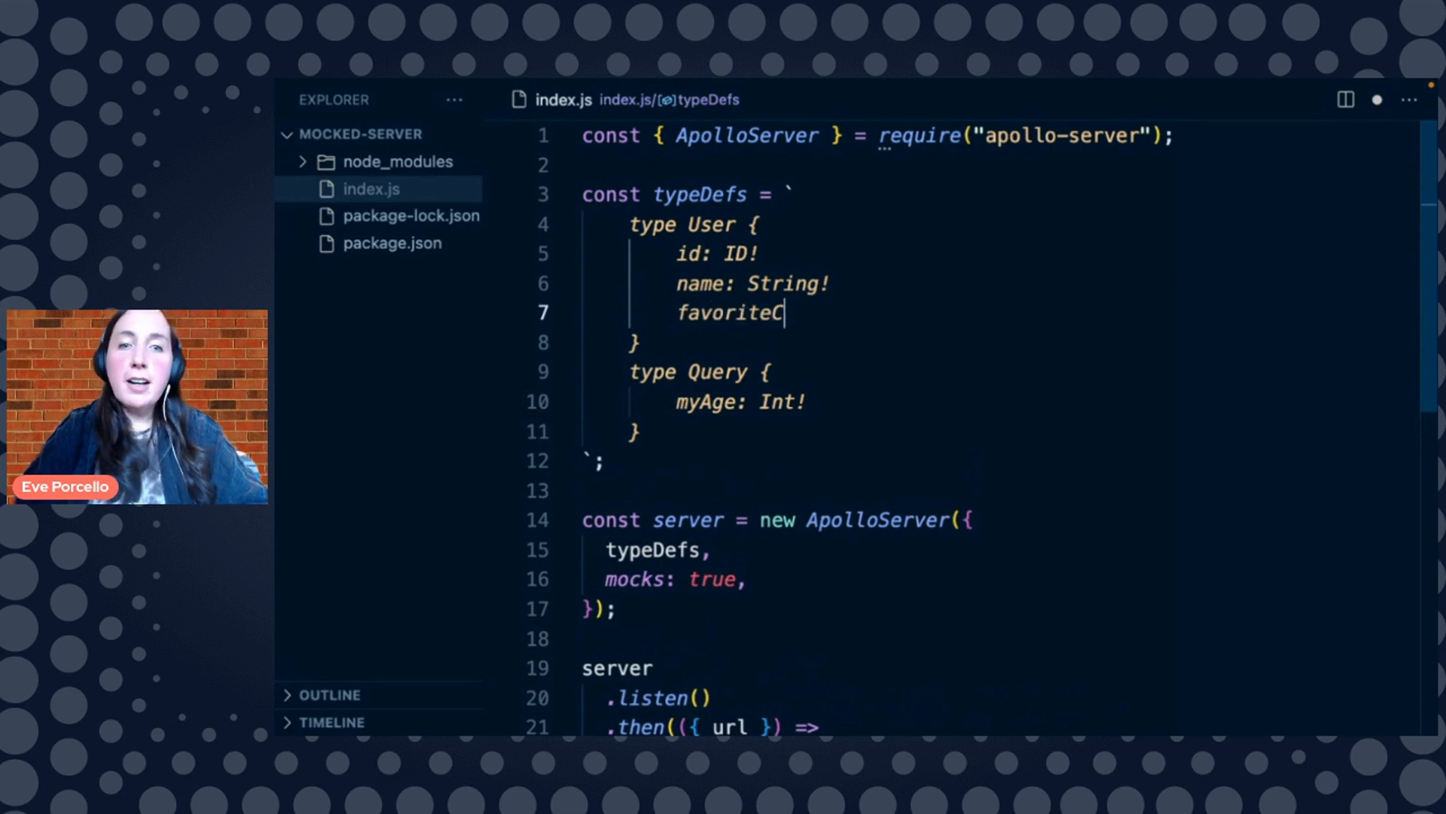
text(olor:)
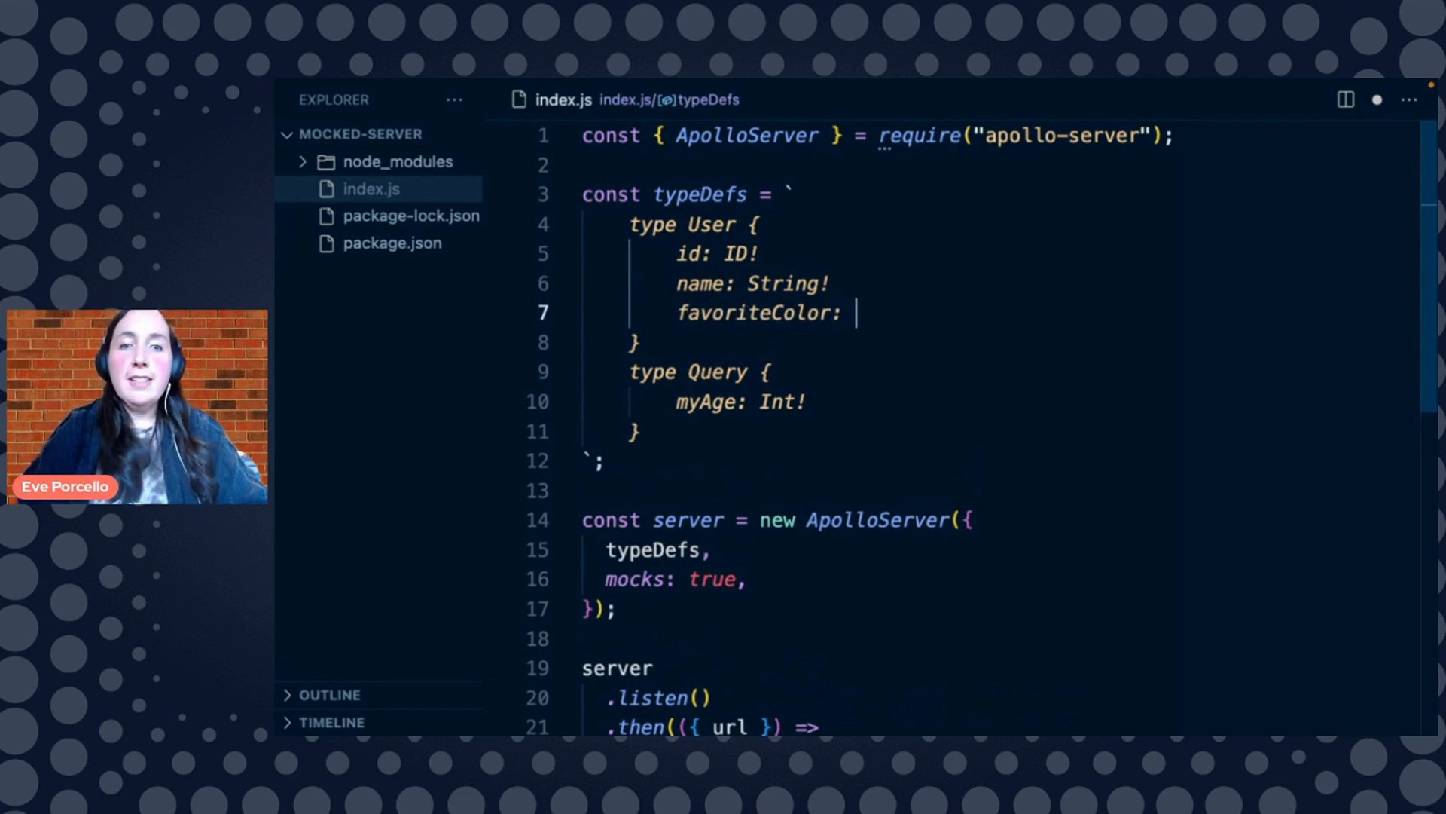
text(Color!)
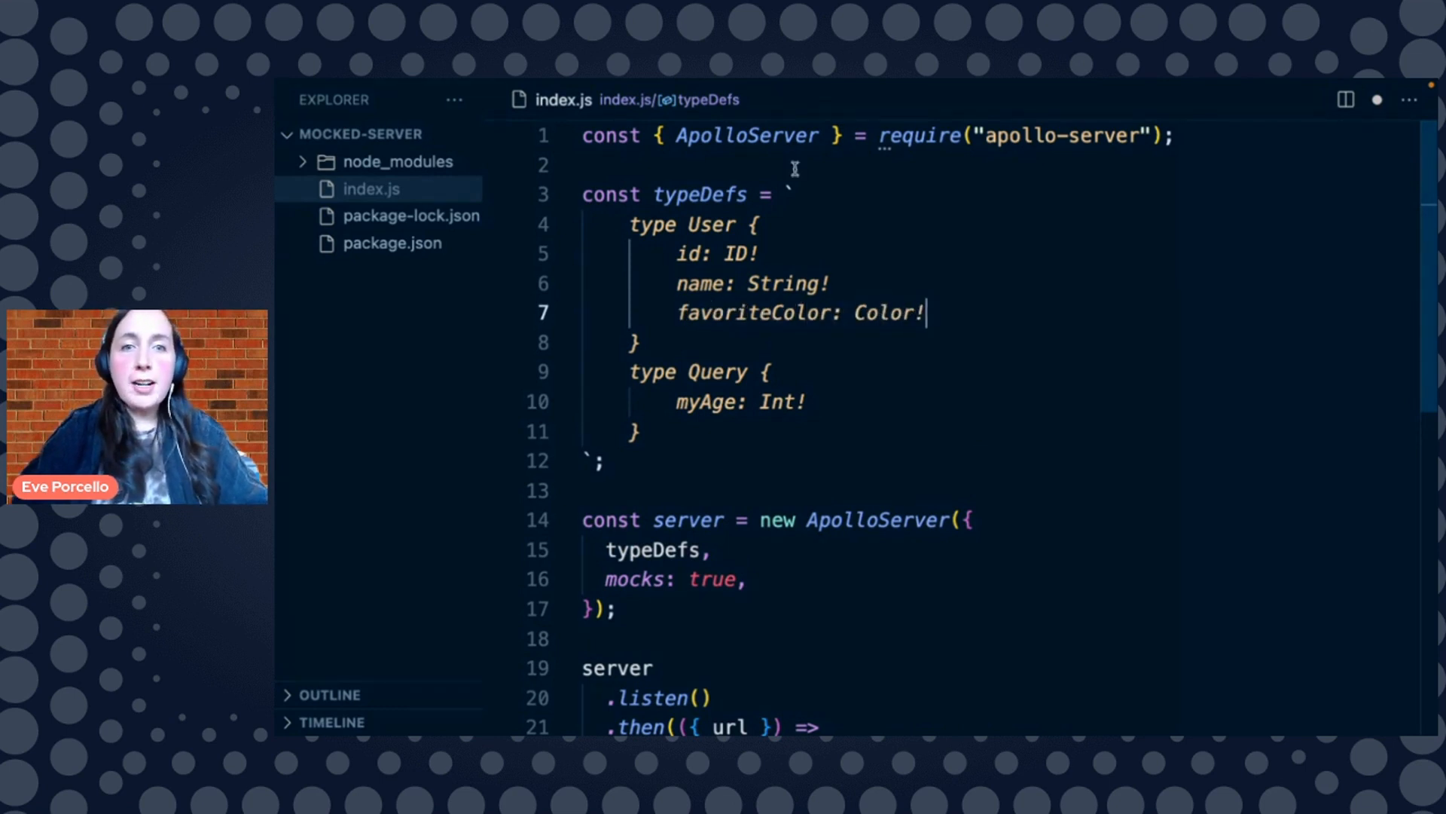
Define enum Color with values RED, BLUE and YELLOW above the User type
text(ty)
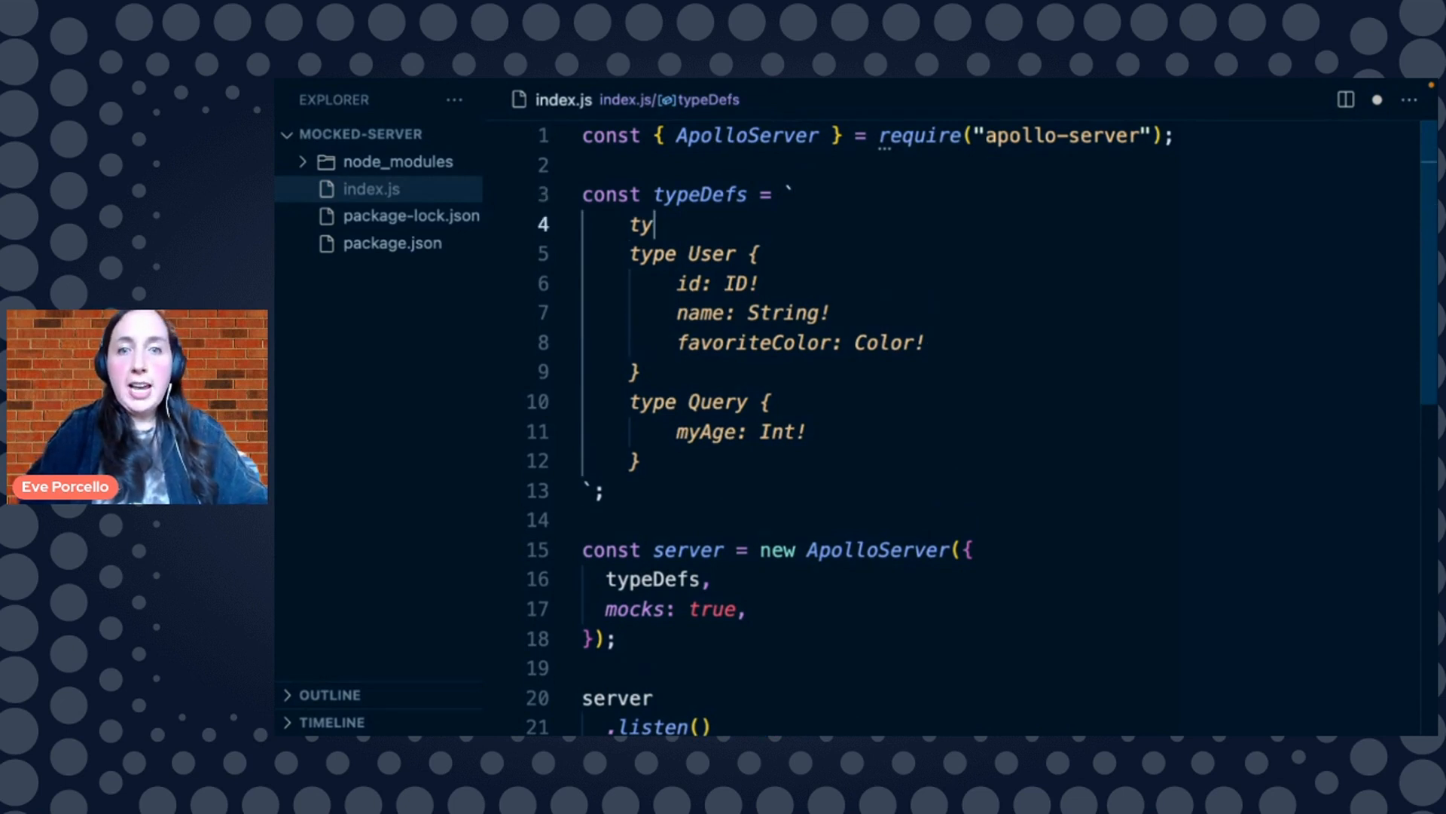
text(enum Color {)
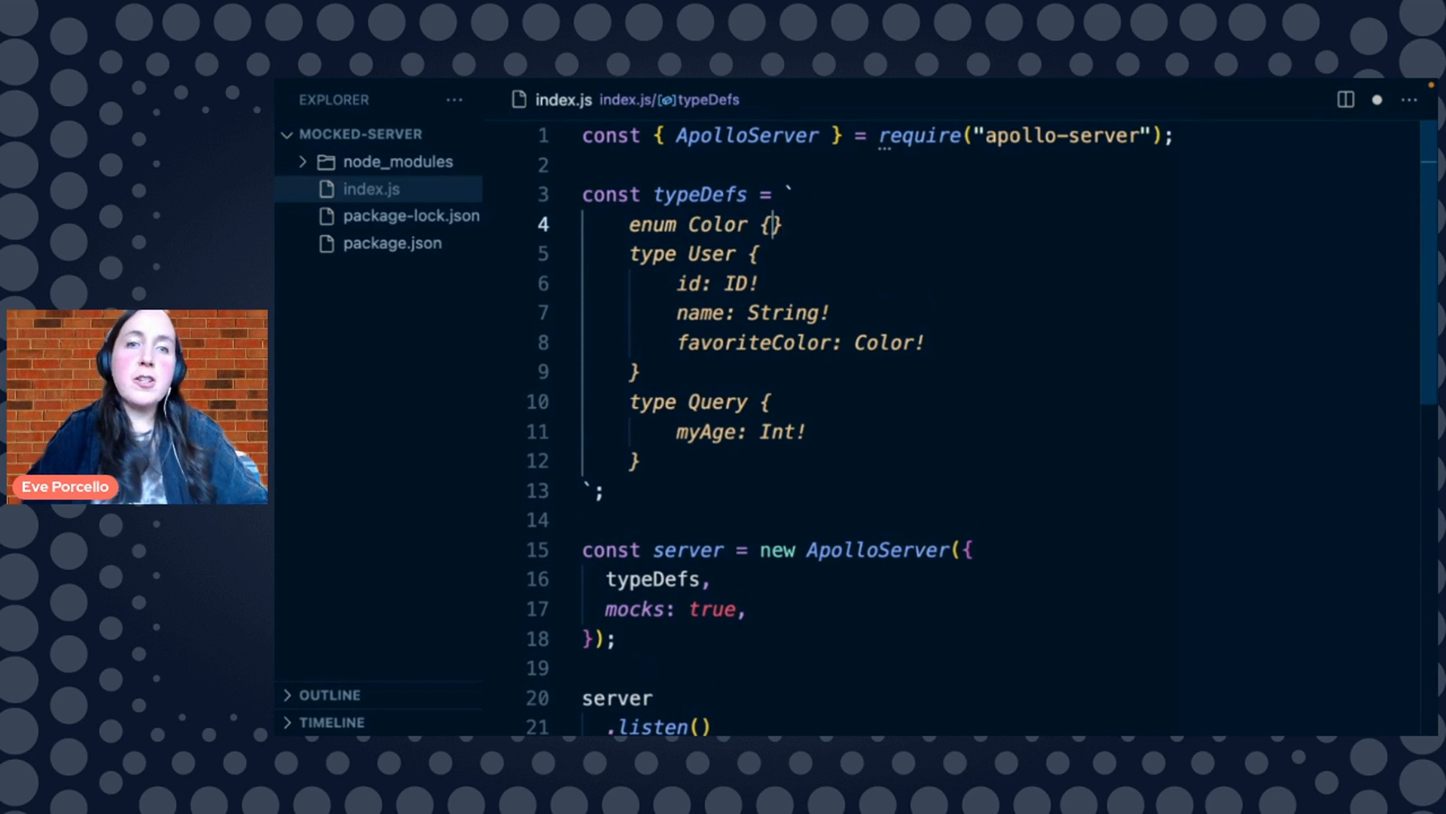
key(Enter)
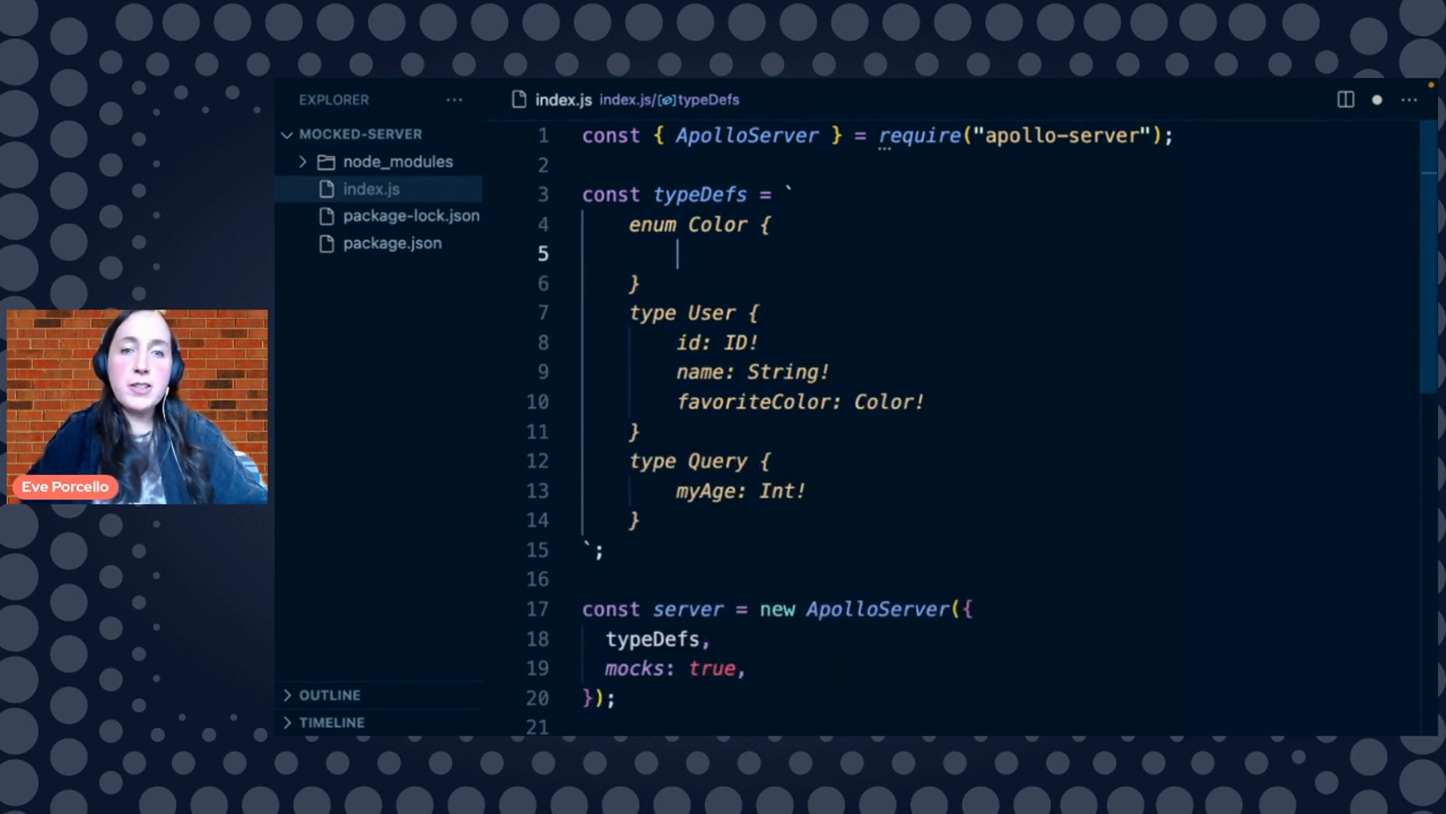
text(RED)
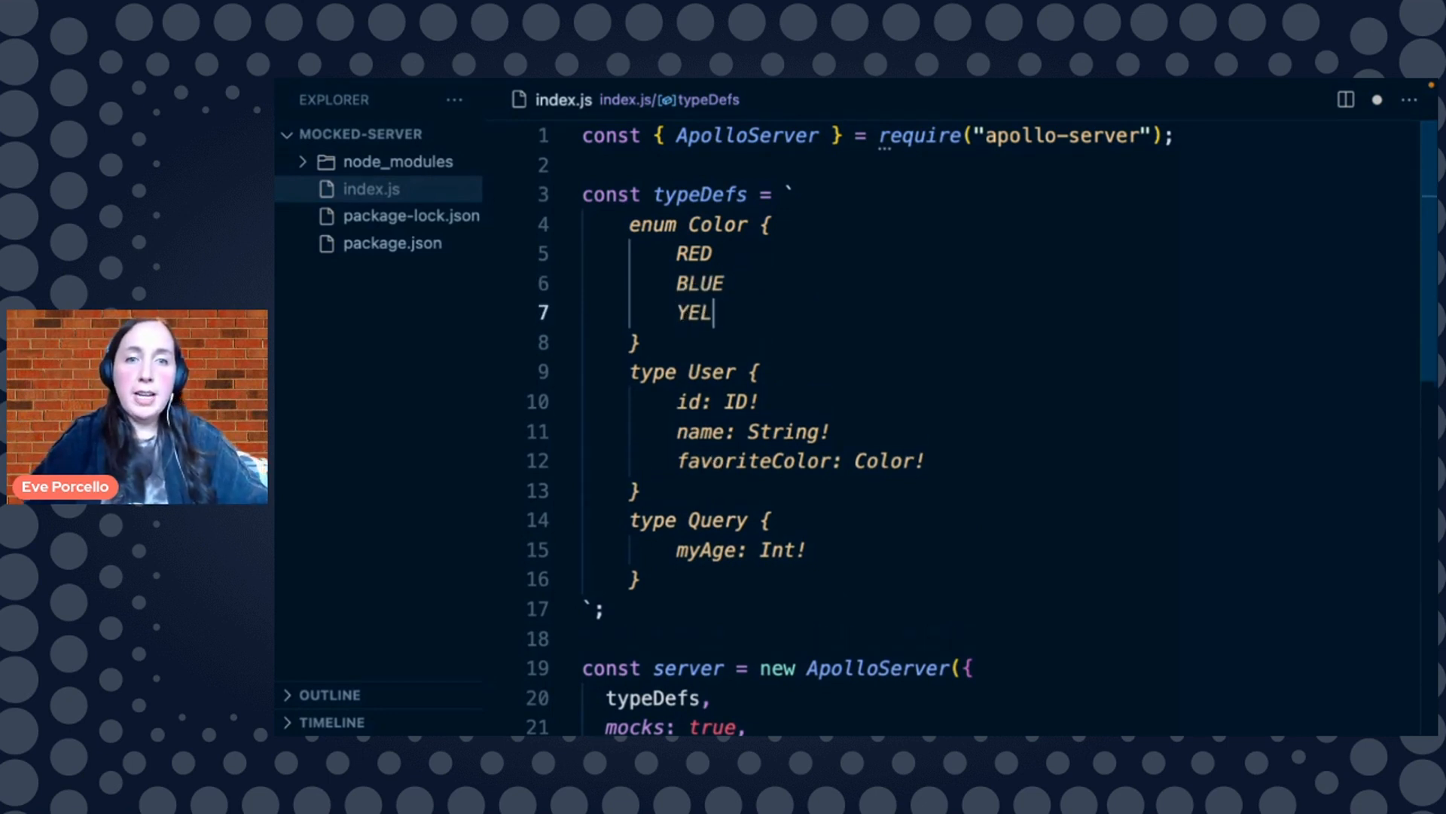
text(LO)
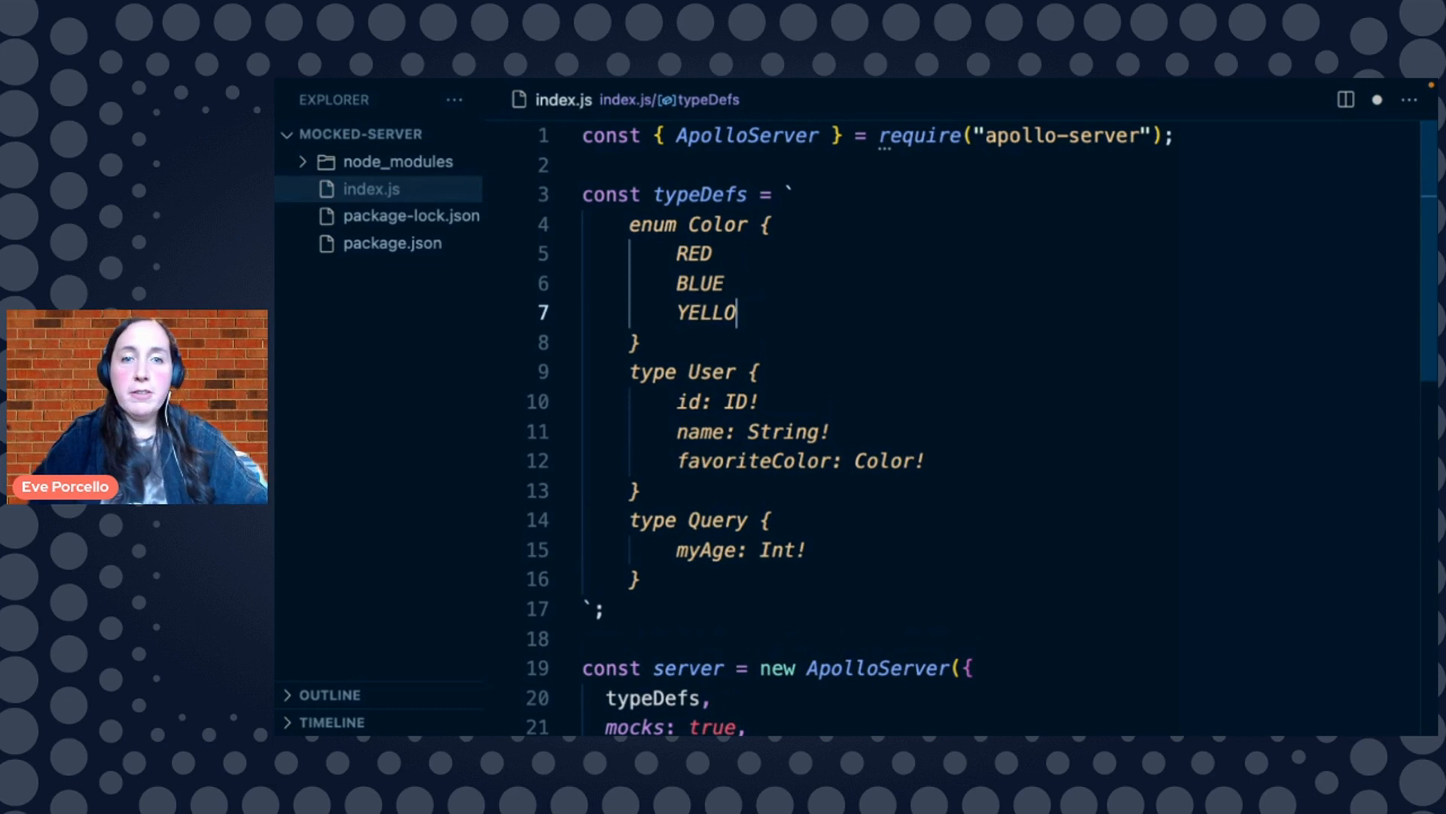
text(W)
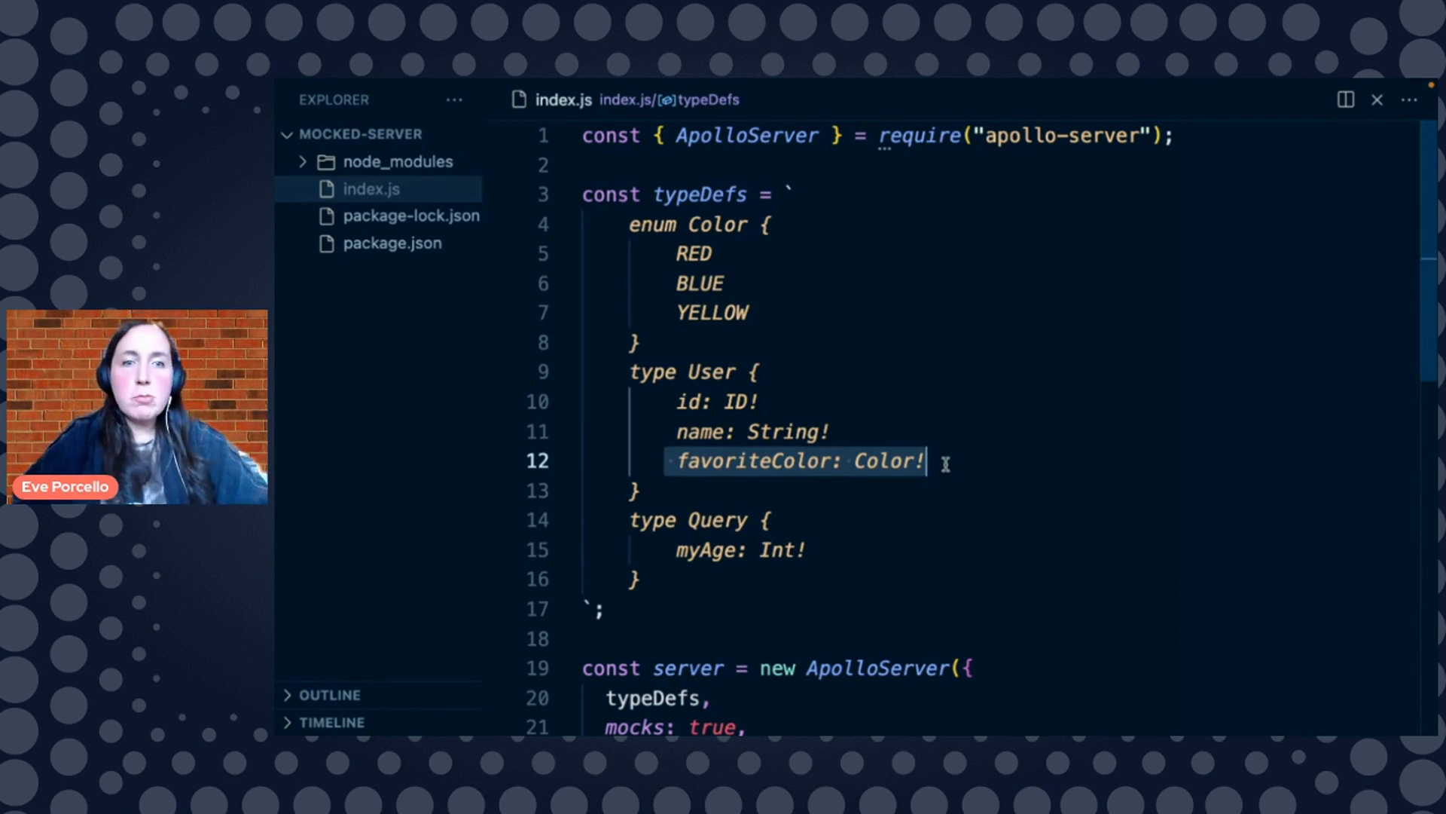
scroll(down, 3)
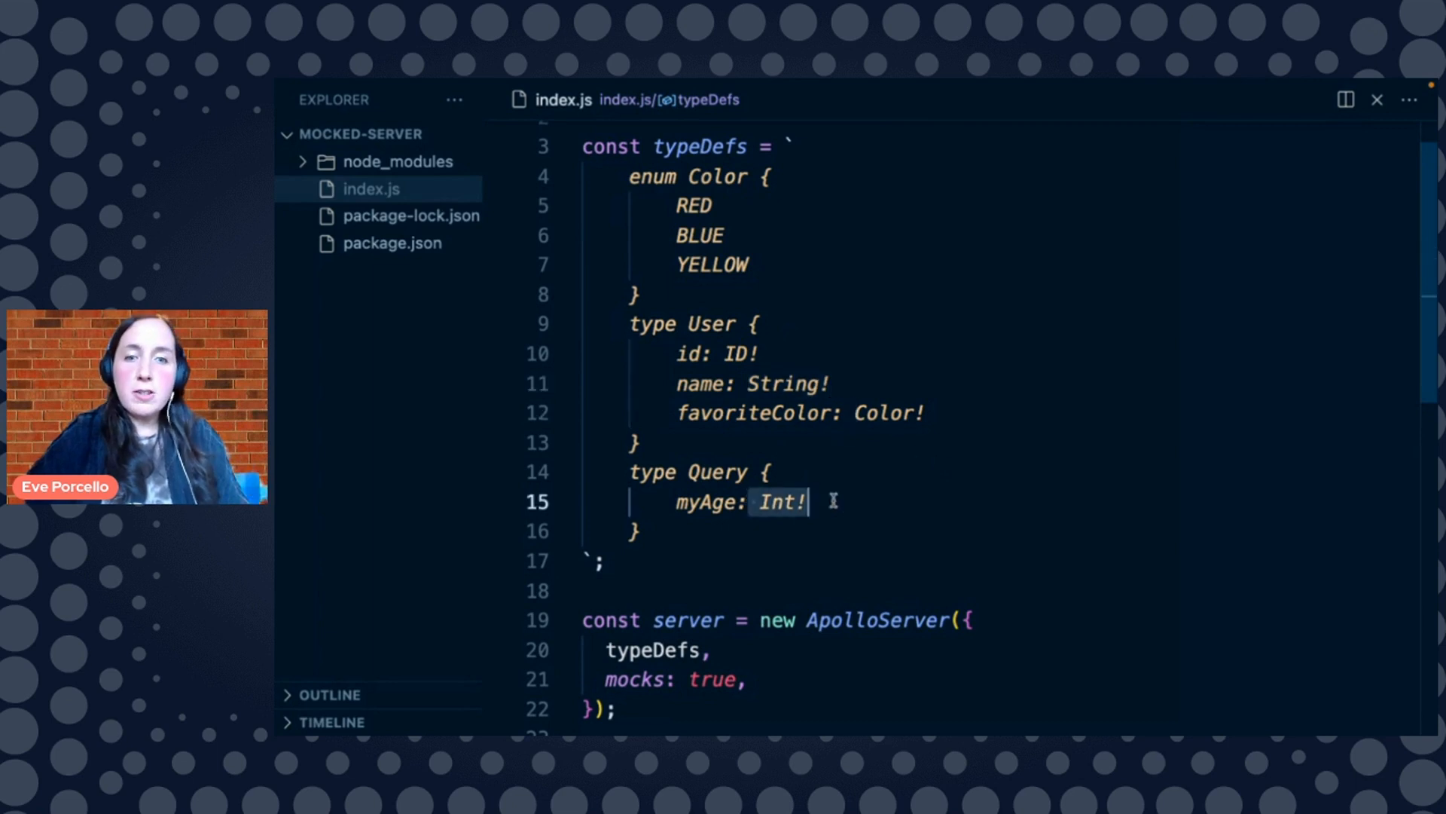
Add the allUsers: [User!]! field to the Query type
key(Return)
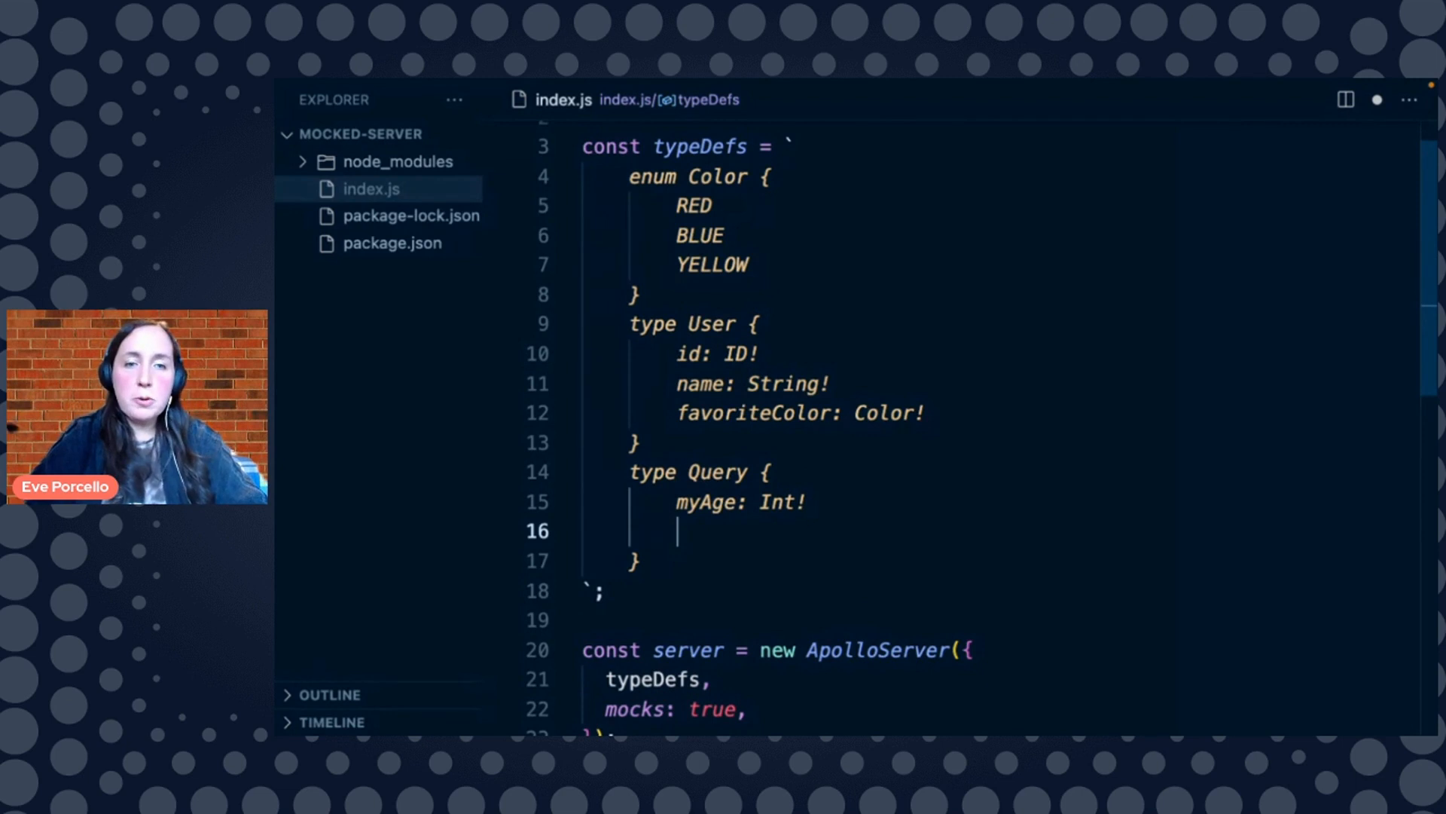
text(all)
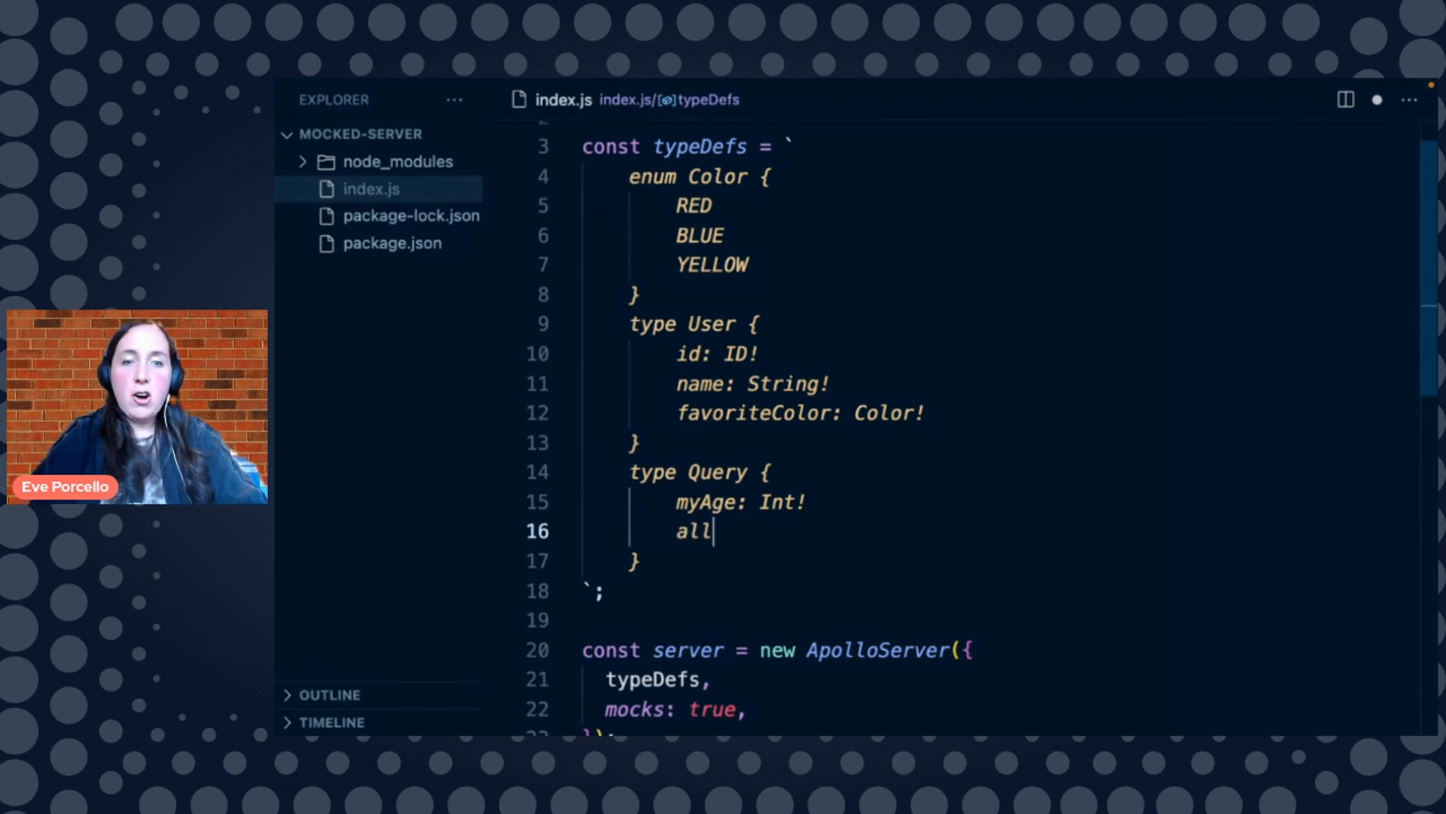
text(User)
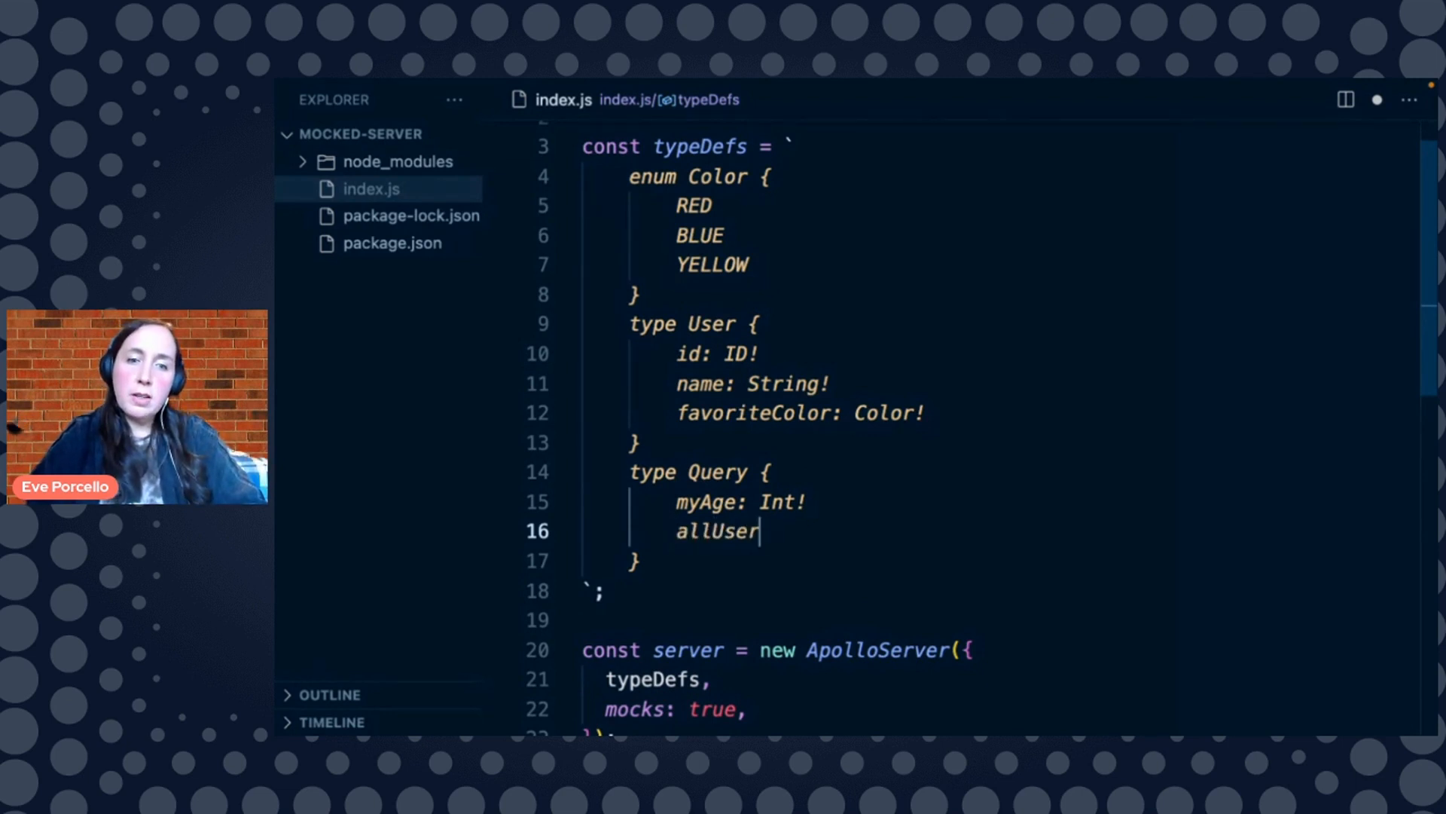
text(s: [)
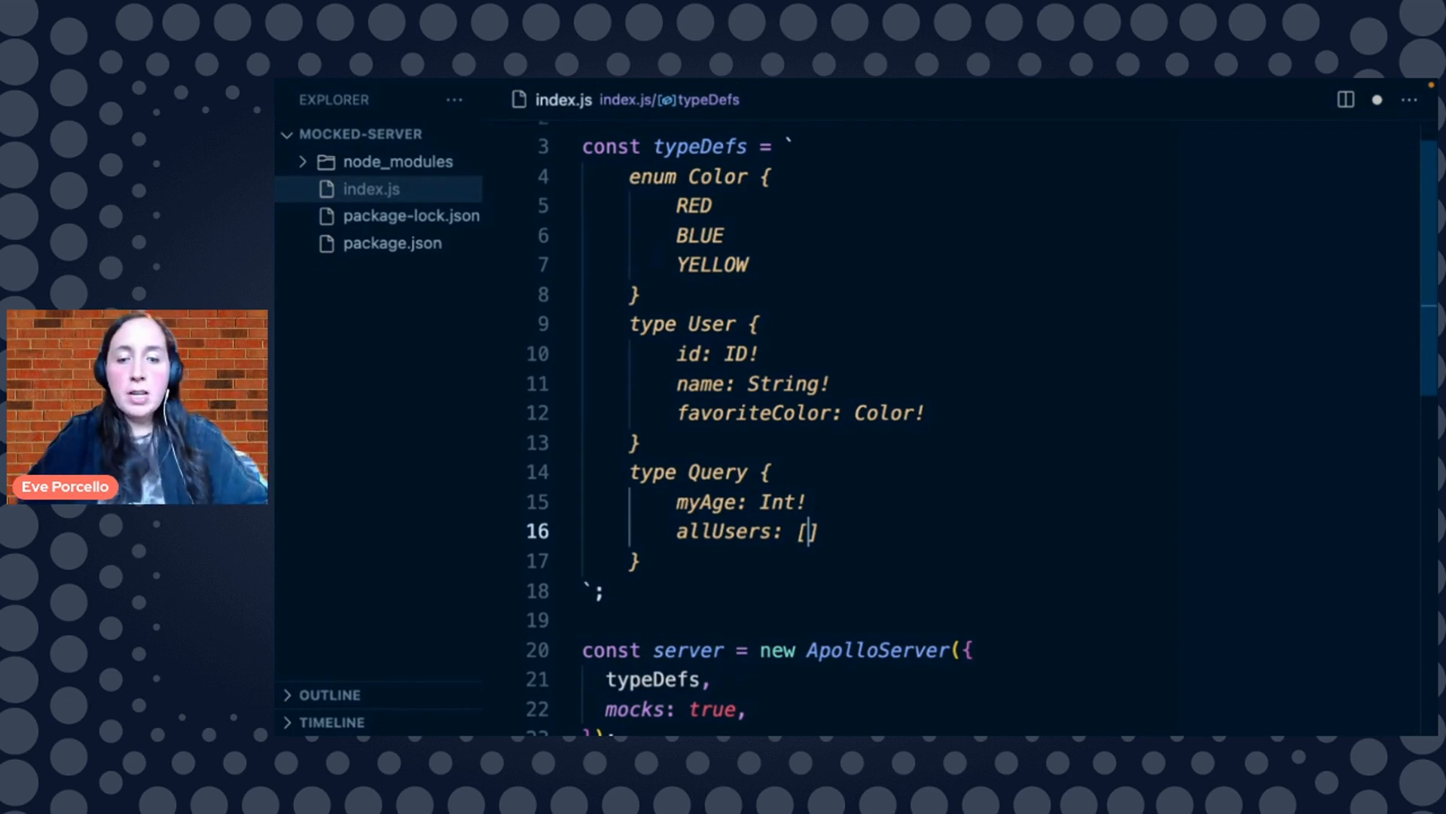
text(User!]!)
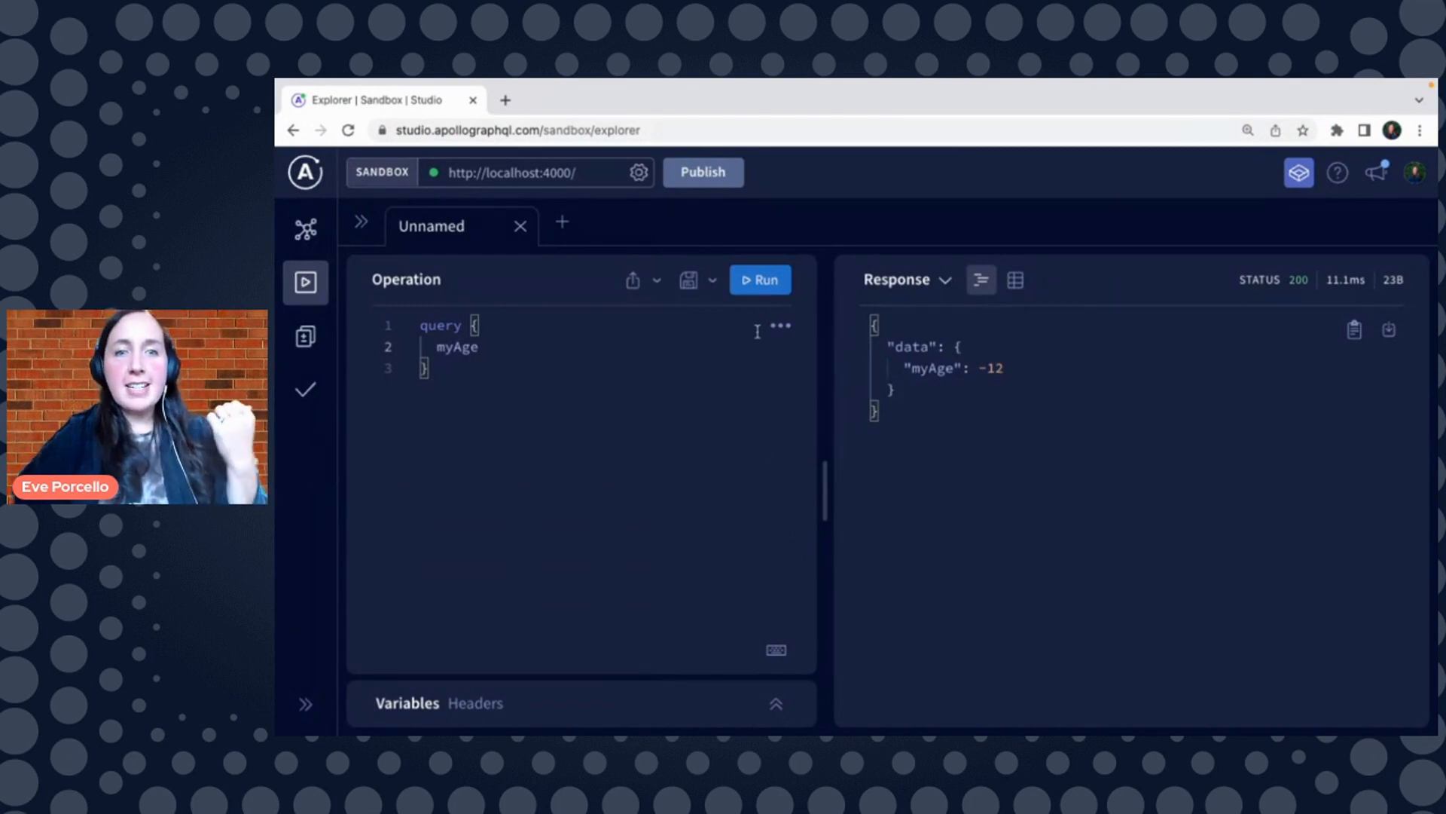
Query allUsers with id, name and favoriteColor in Sandbox and run it
text(allUsers {)
text(favoriteColor)
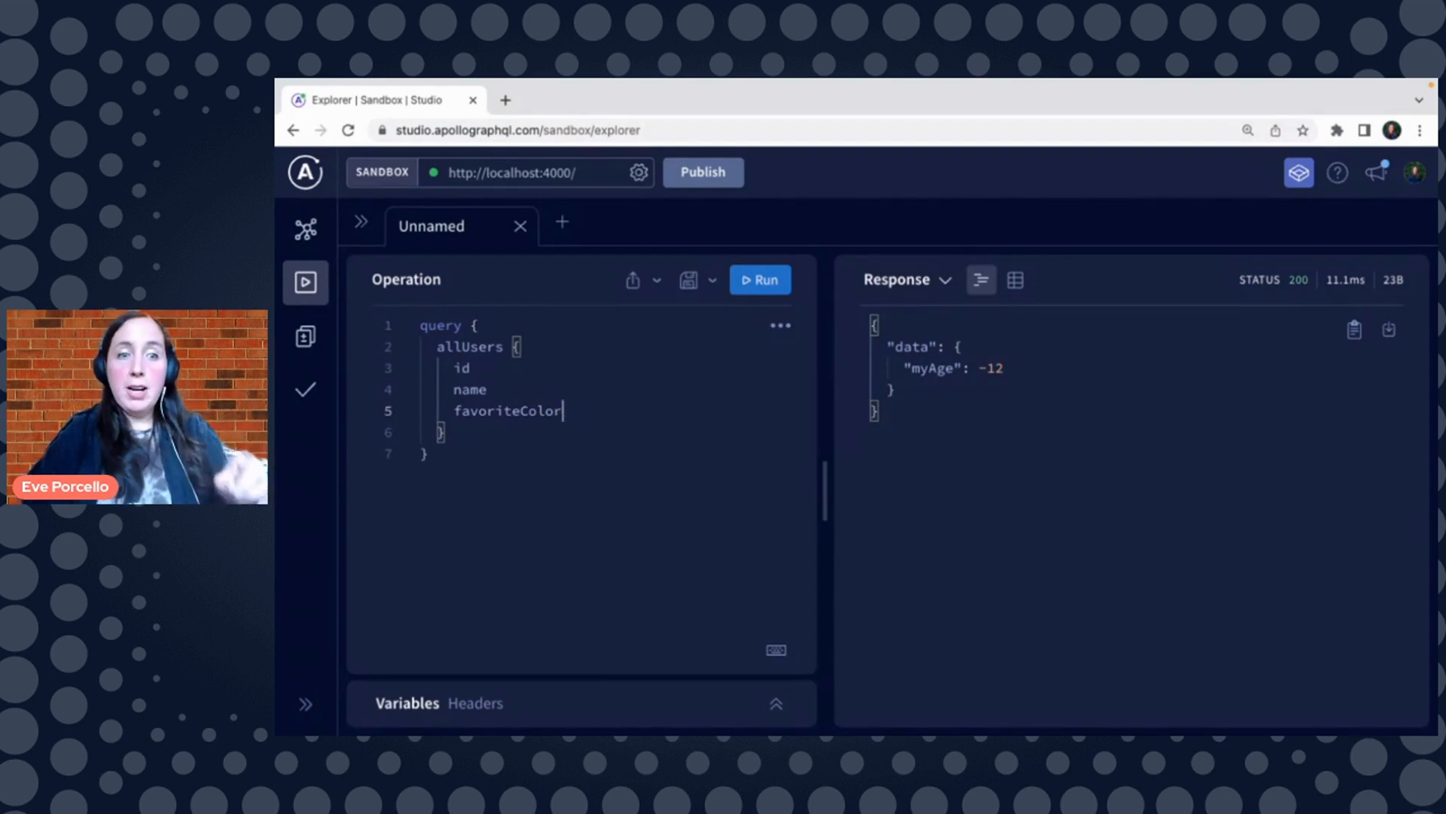
mouse_move(660, 266)
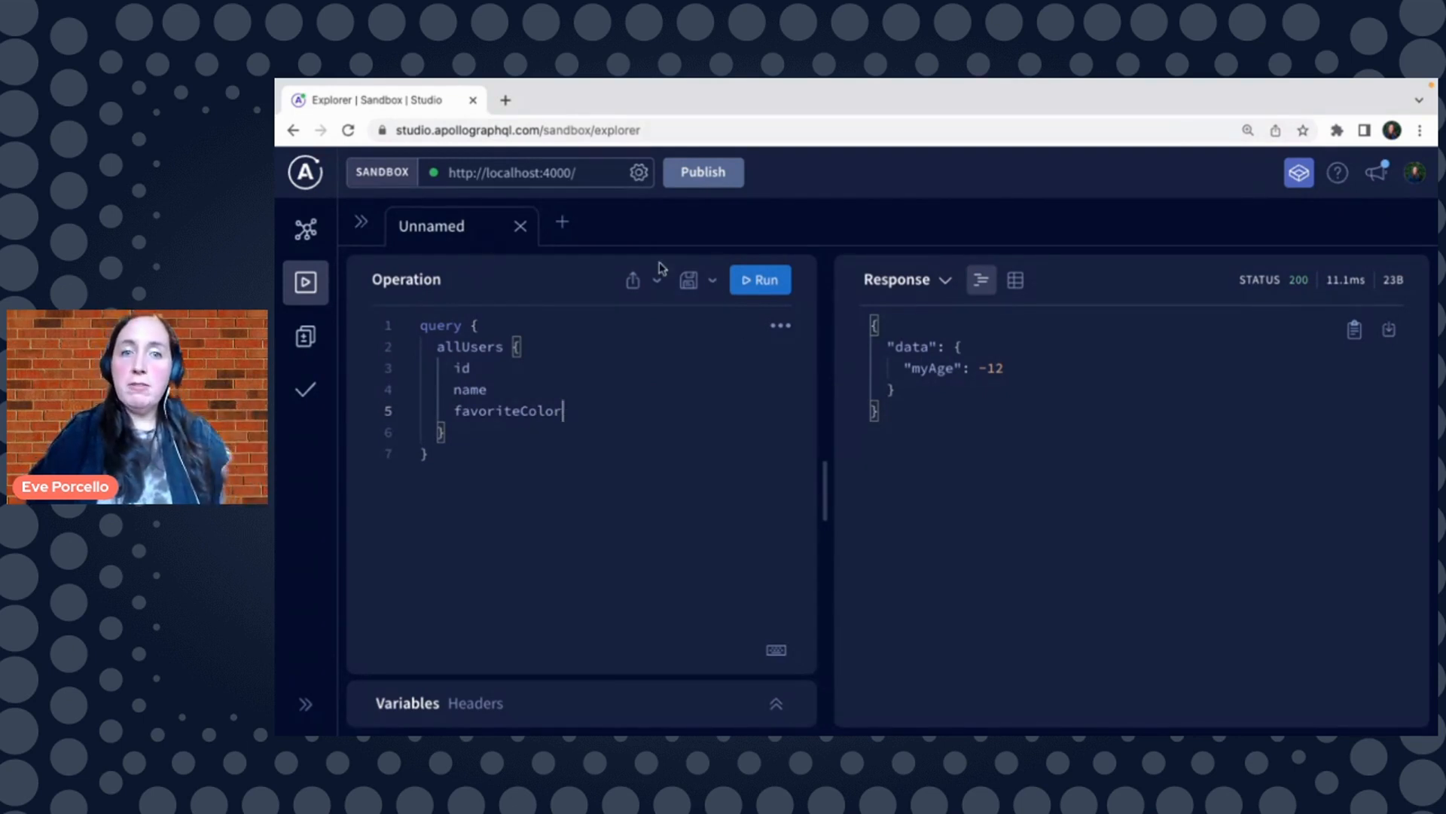
click(759, 280)
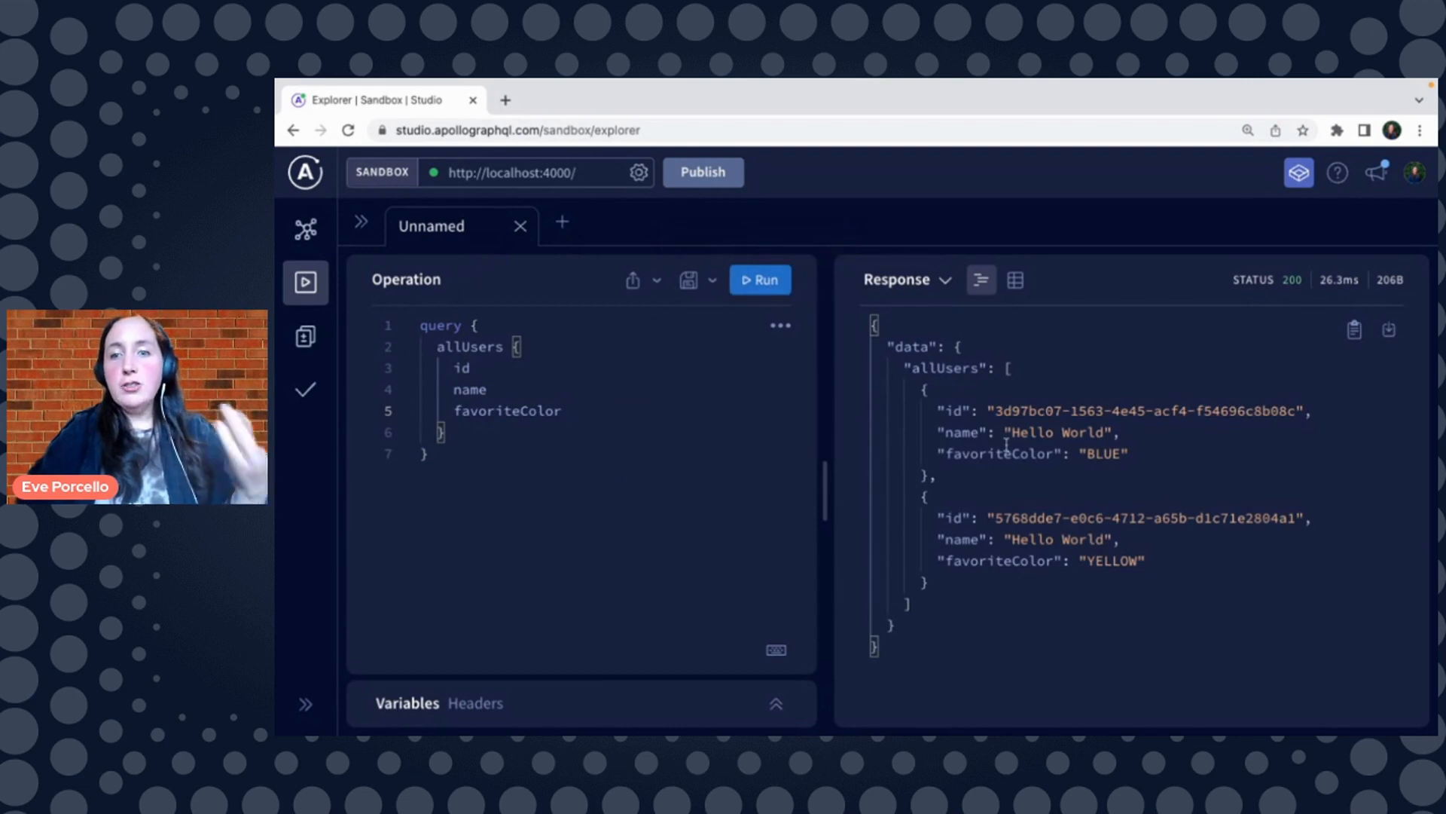
double_click(1144, 411)
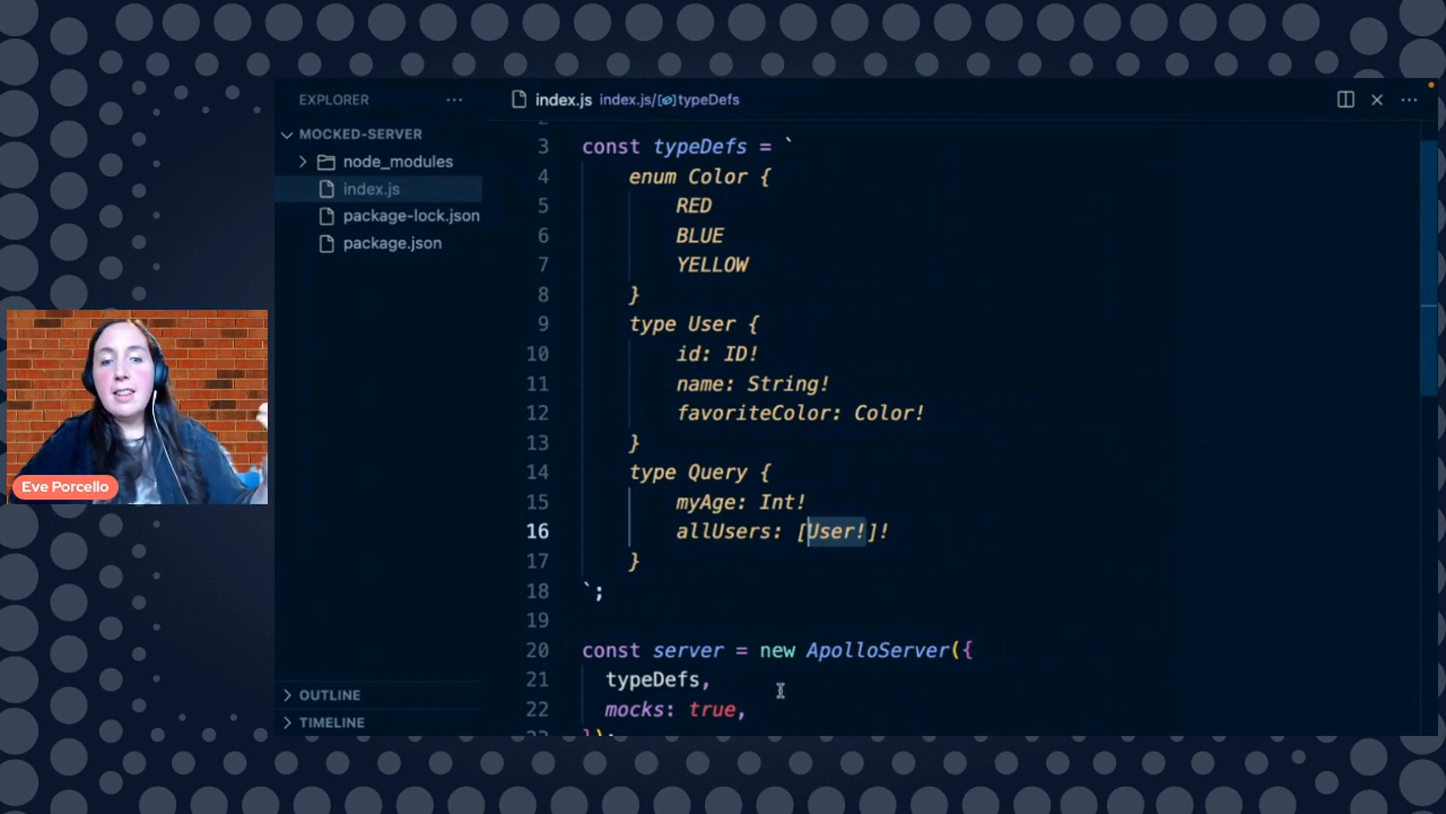
Change the ApolloServer option mocks: true to the shorthand mocks
scroll(down, 3)
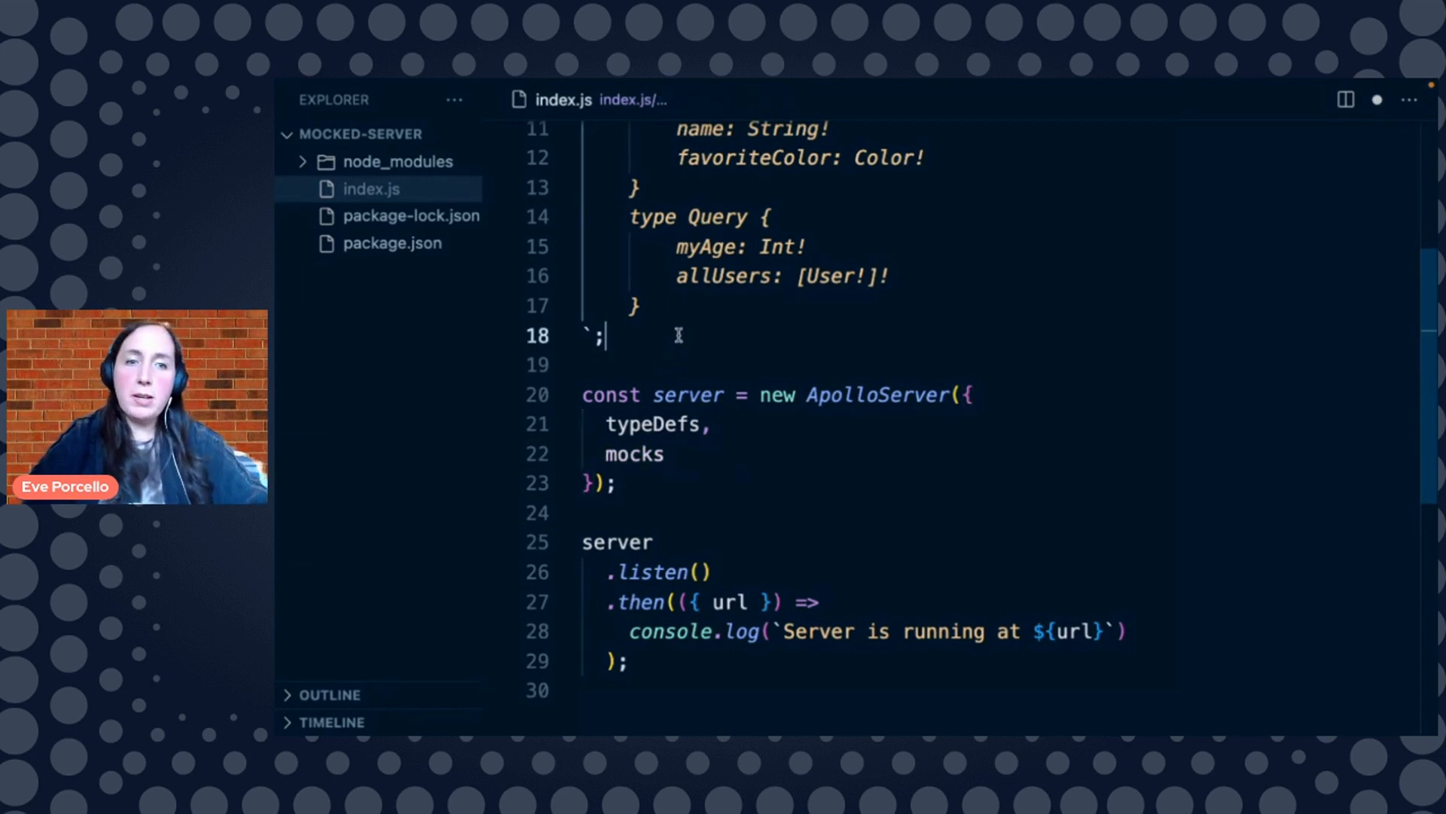
Insert blank lines above the server and begin a const mocks object
key(Enter)
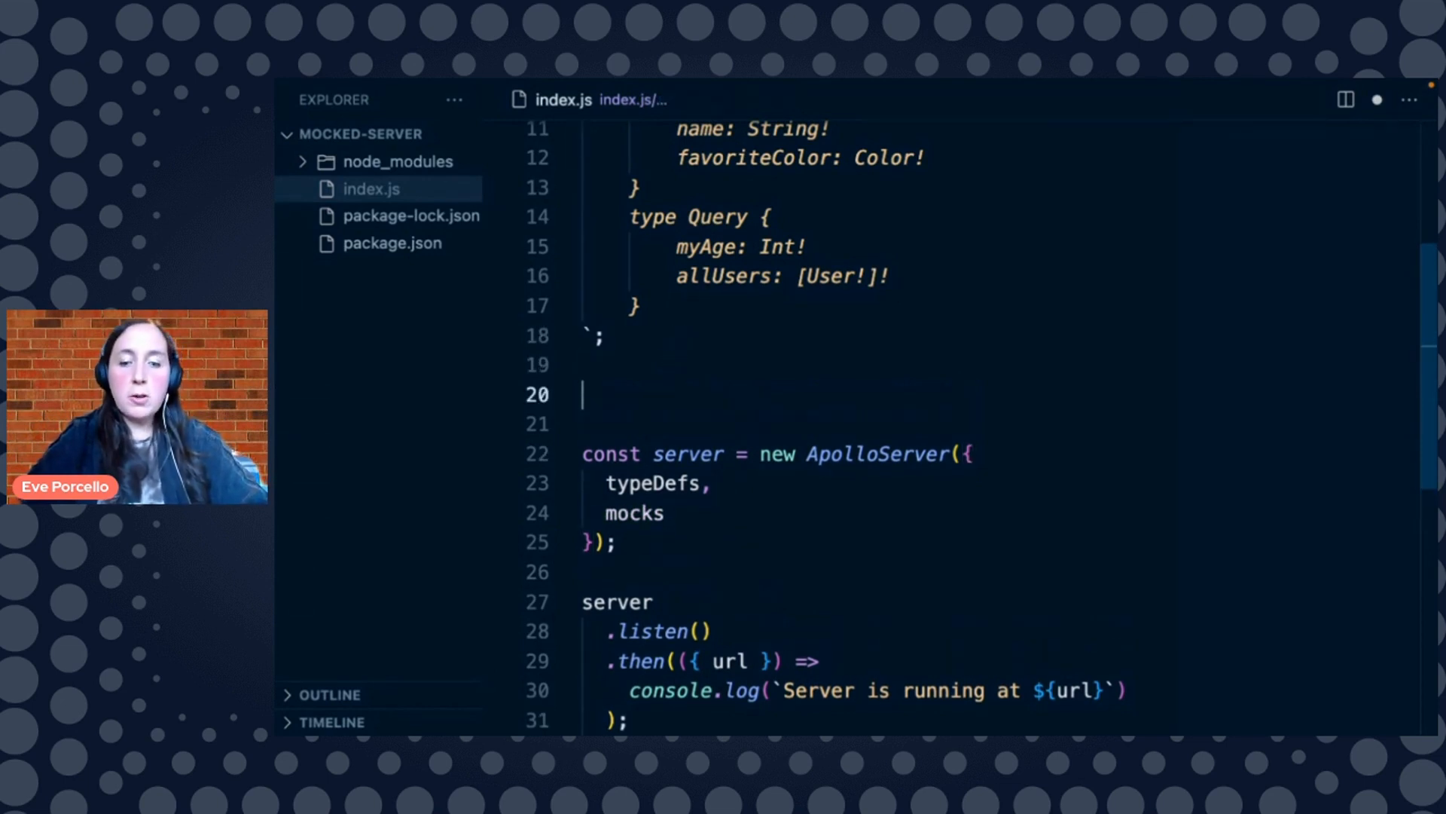
click(669, 513)
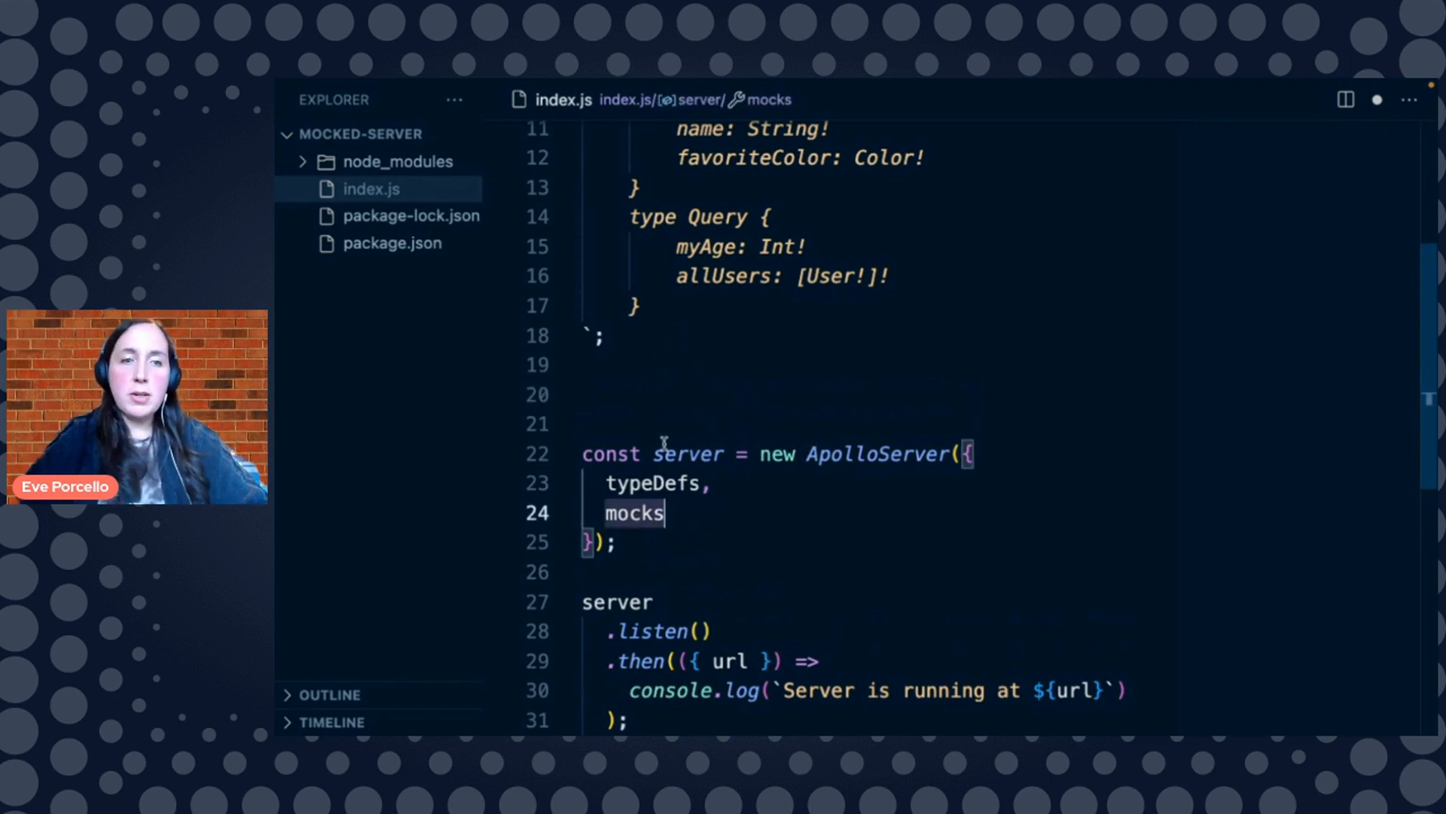
text(const m)
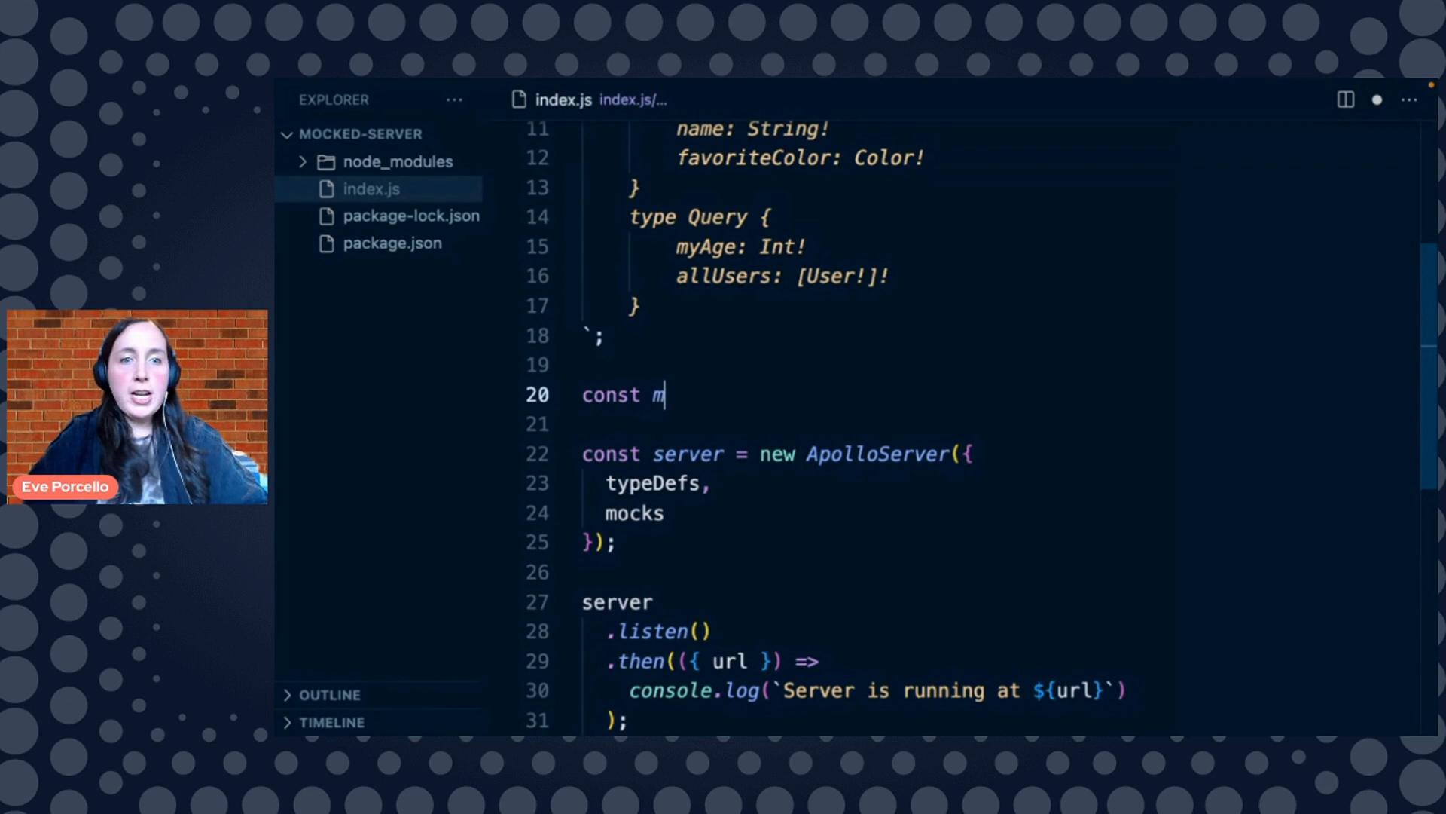
text(ocks =)
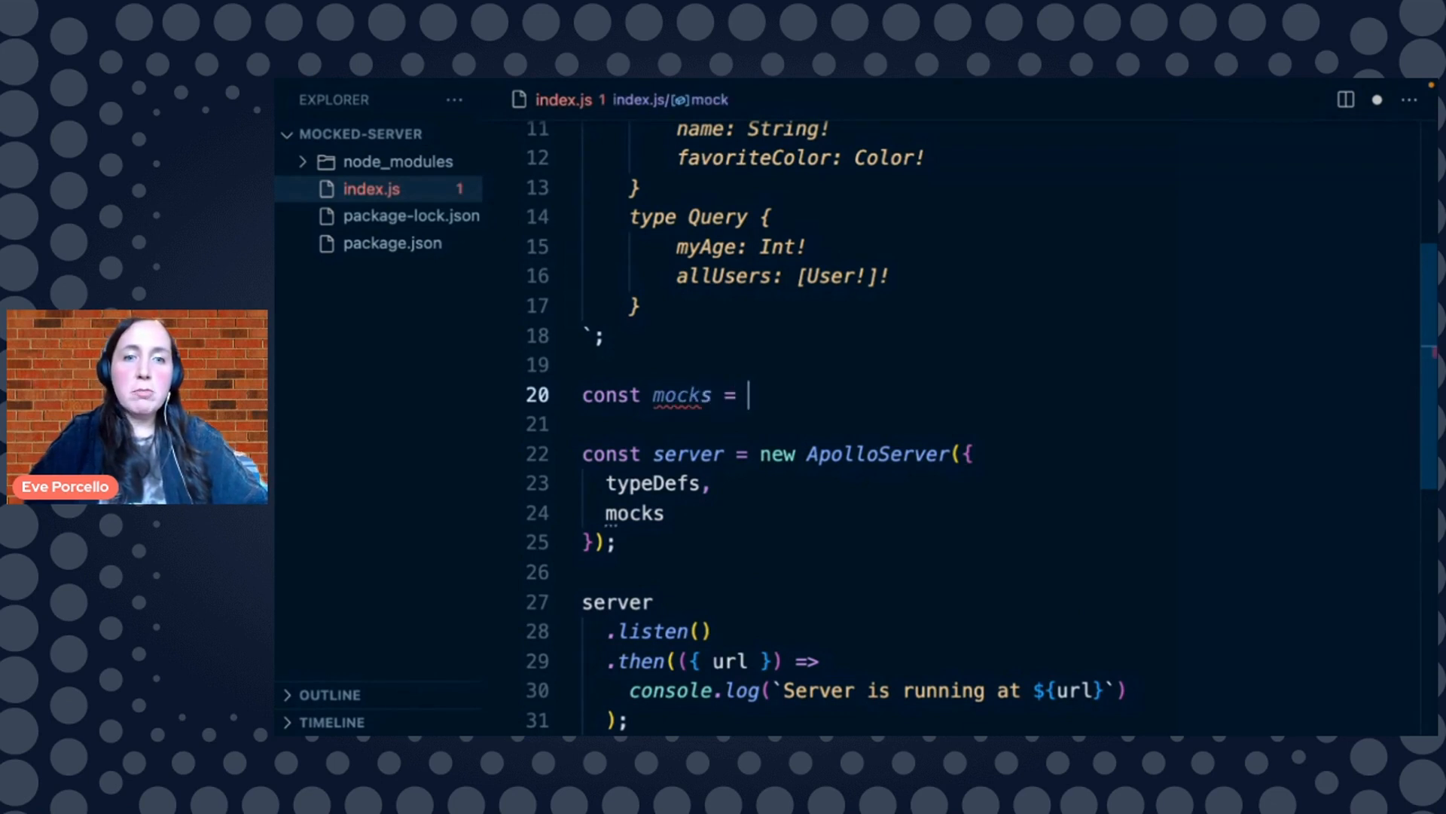
text({)
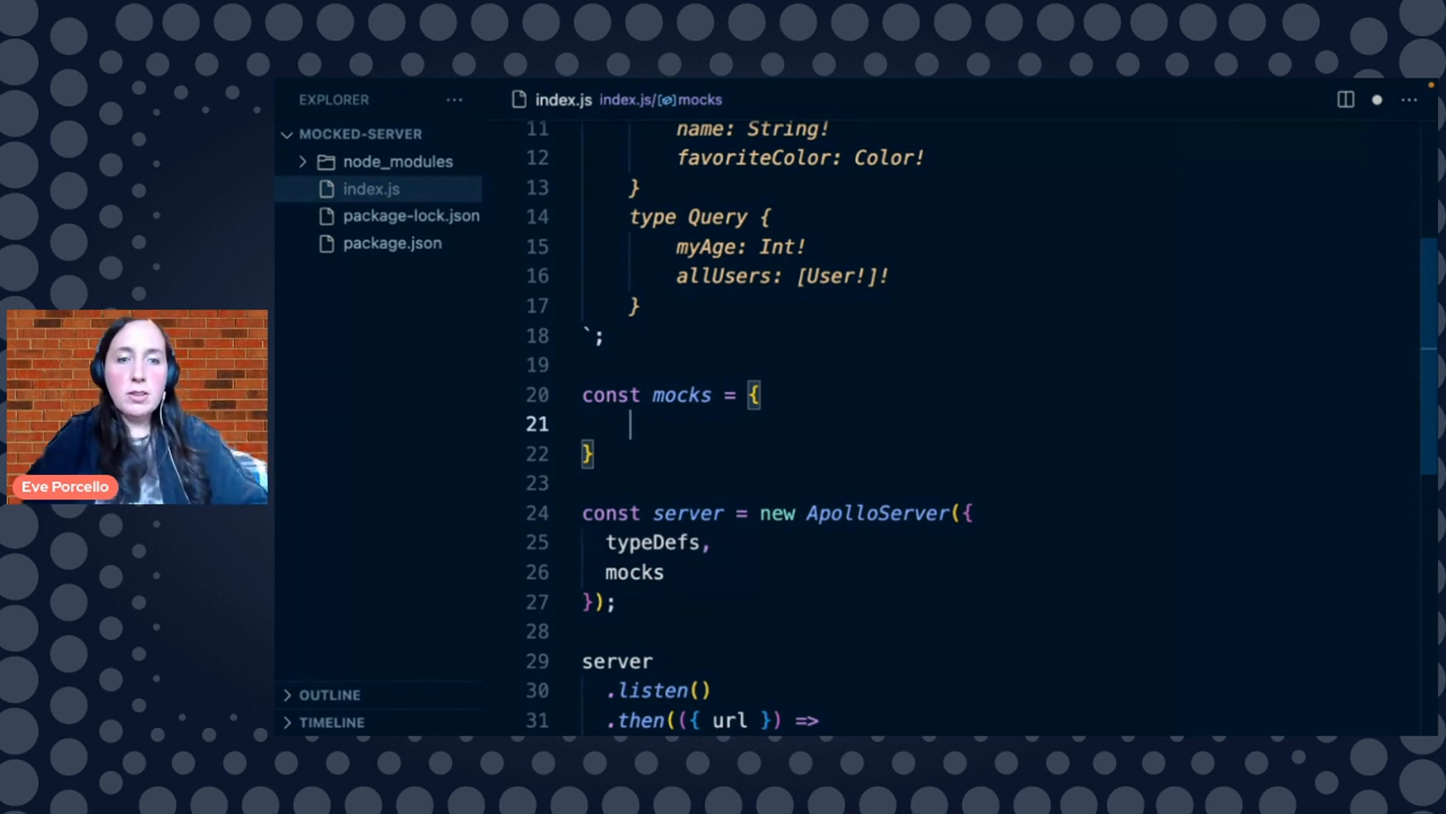
text(Int)
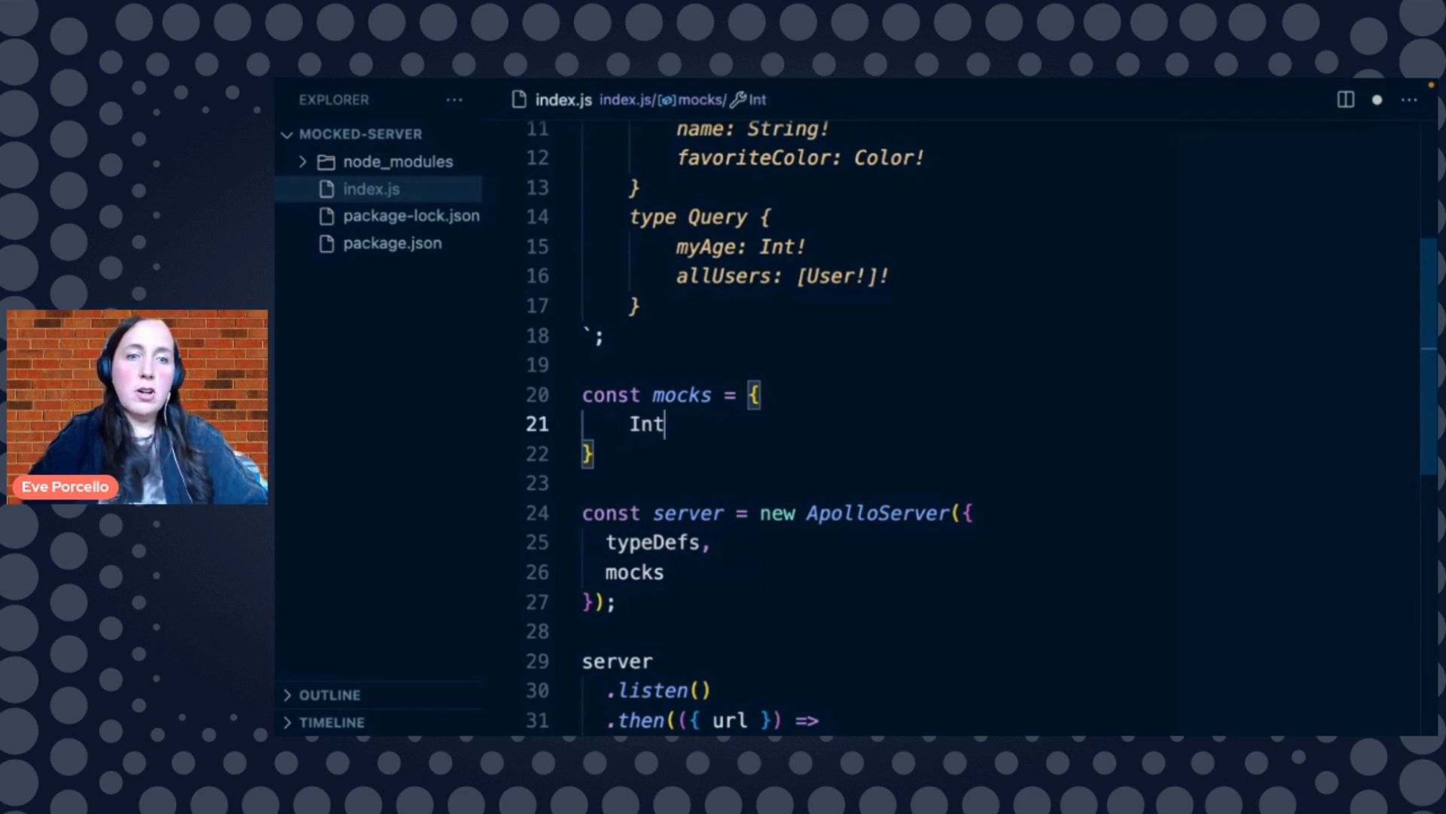
Add an Int mock to the mocks object that returns 37
key(Backspace)
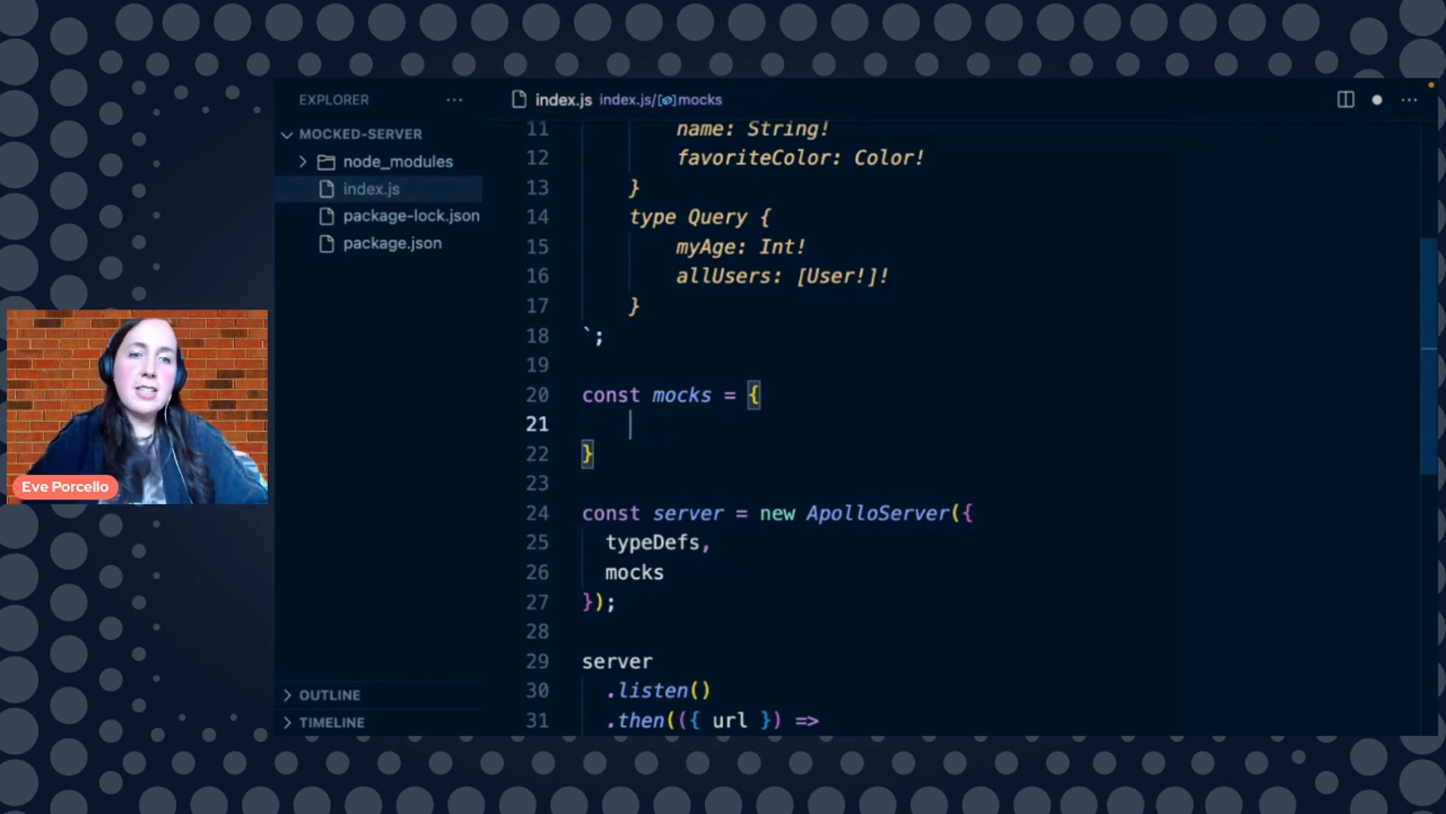
scroll(up, 3)
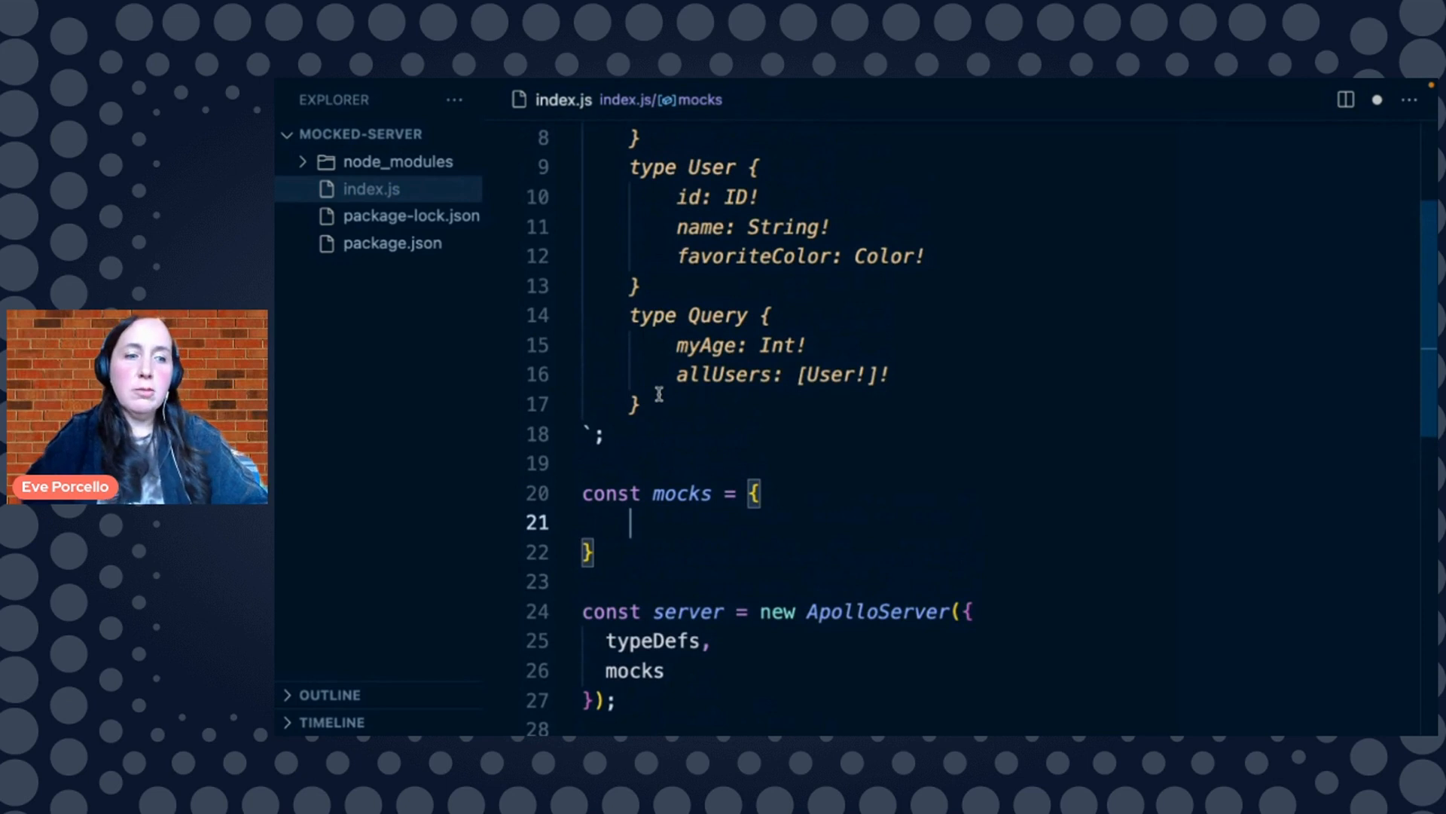
text(Int:)
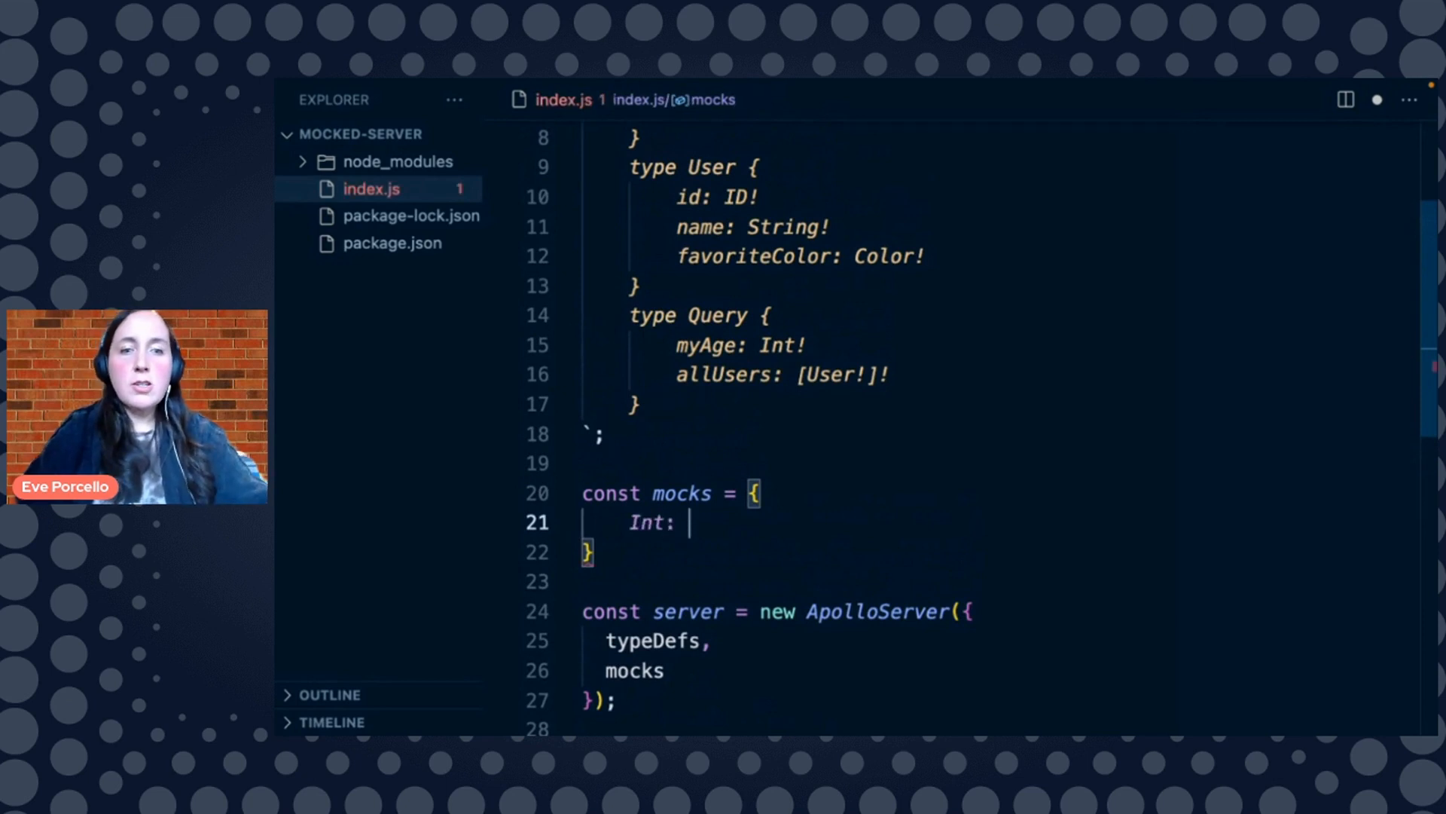
text(() =>)
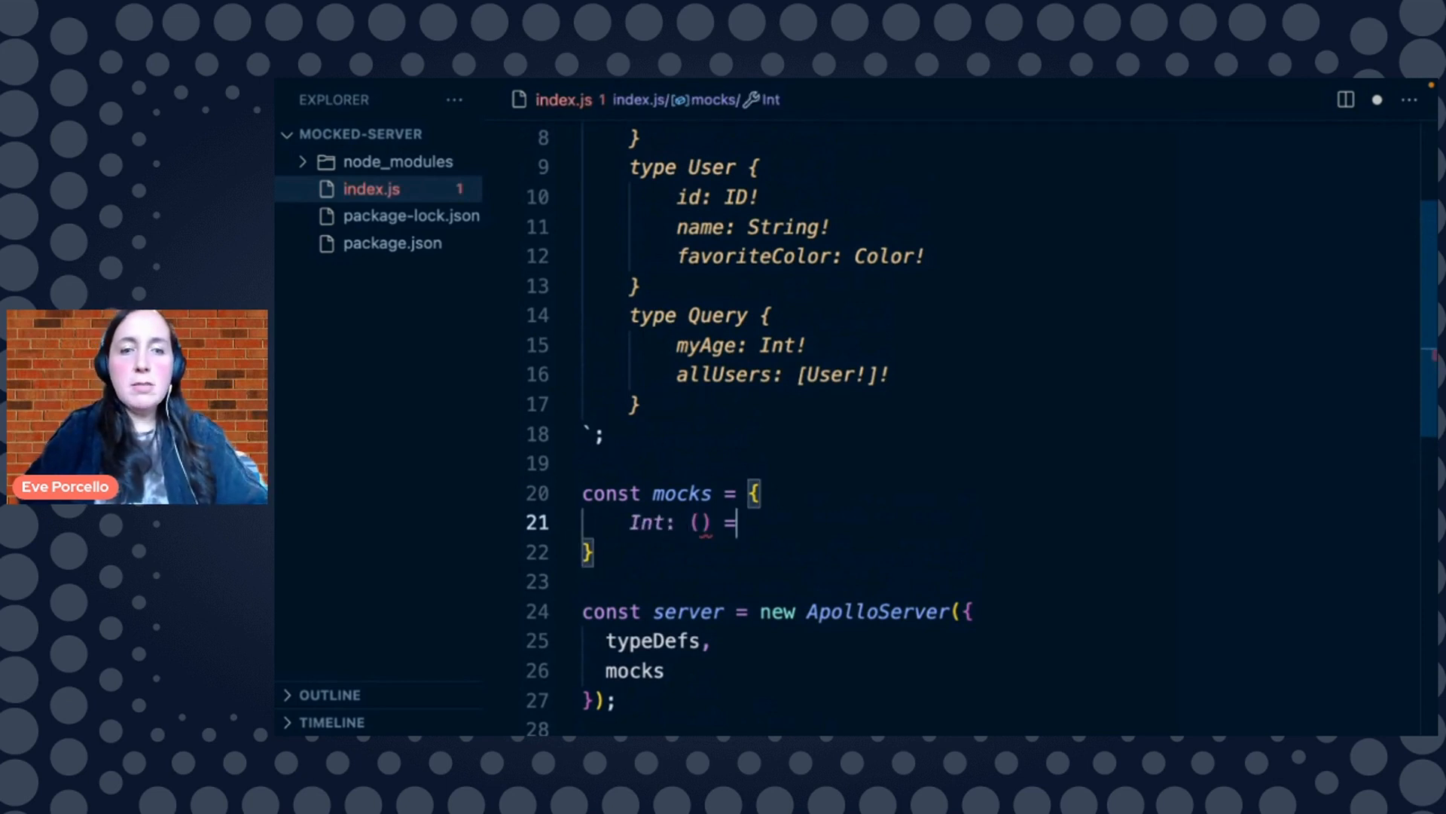
text(>)
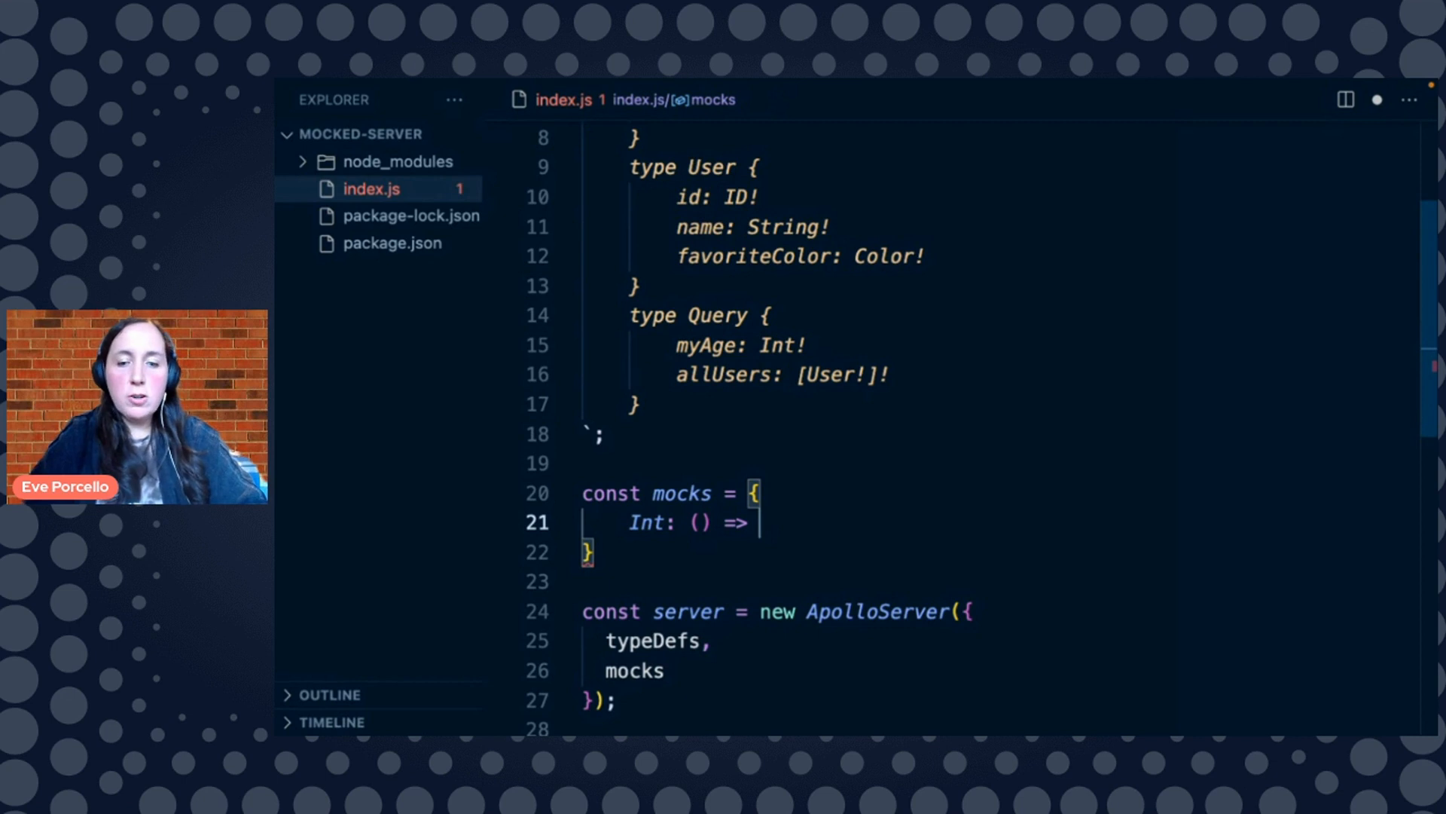
text(37,)
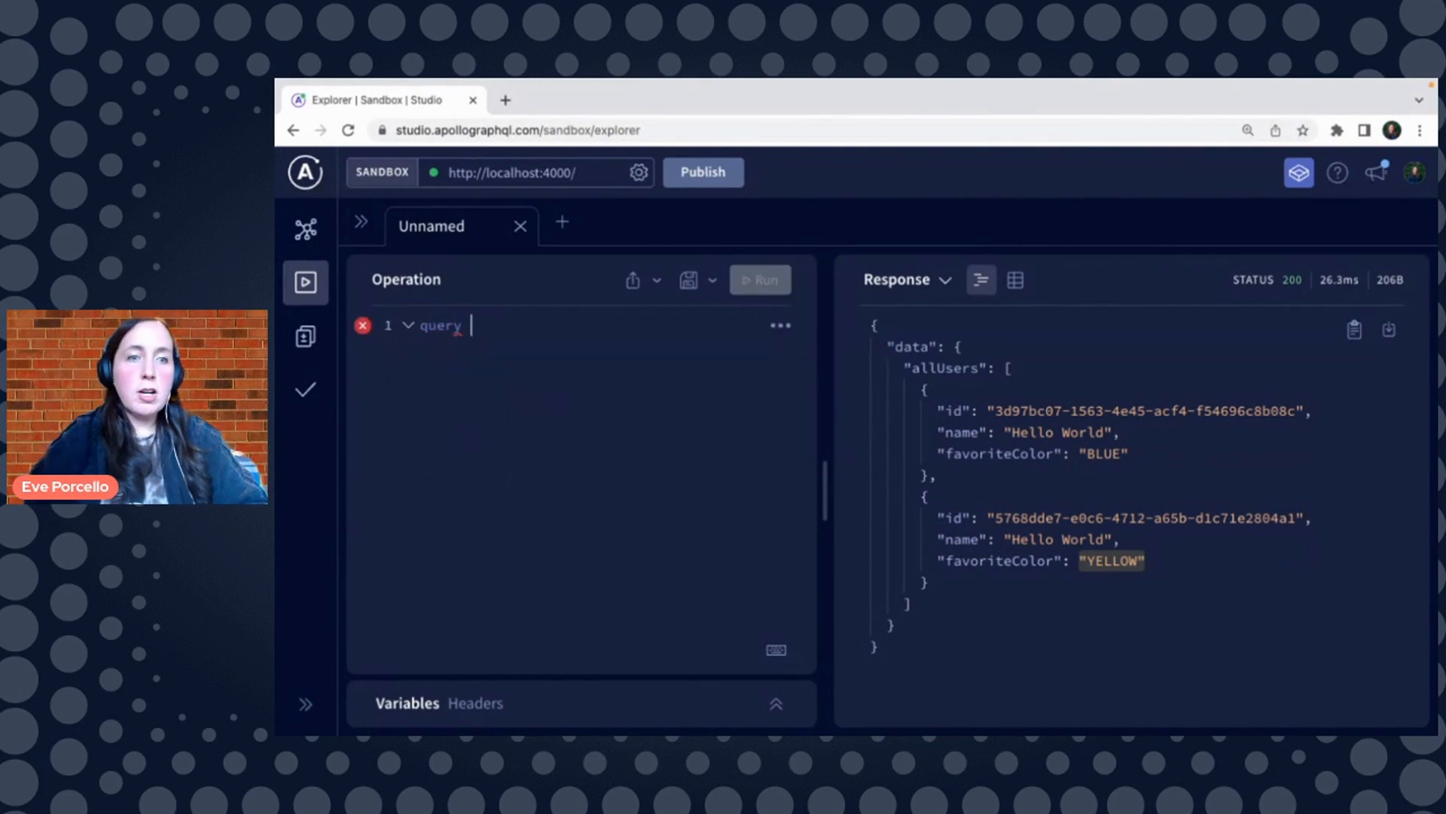
Run query { myAge } in Sandbox and confirm it returns 37
text({ myAge })
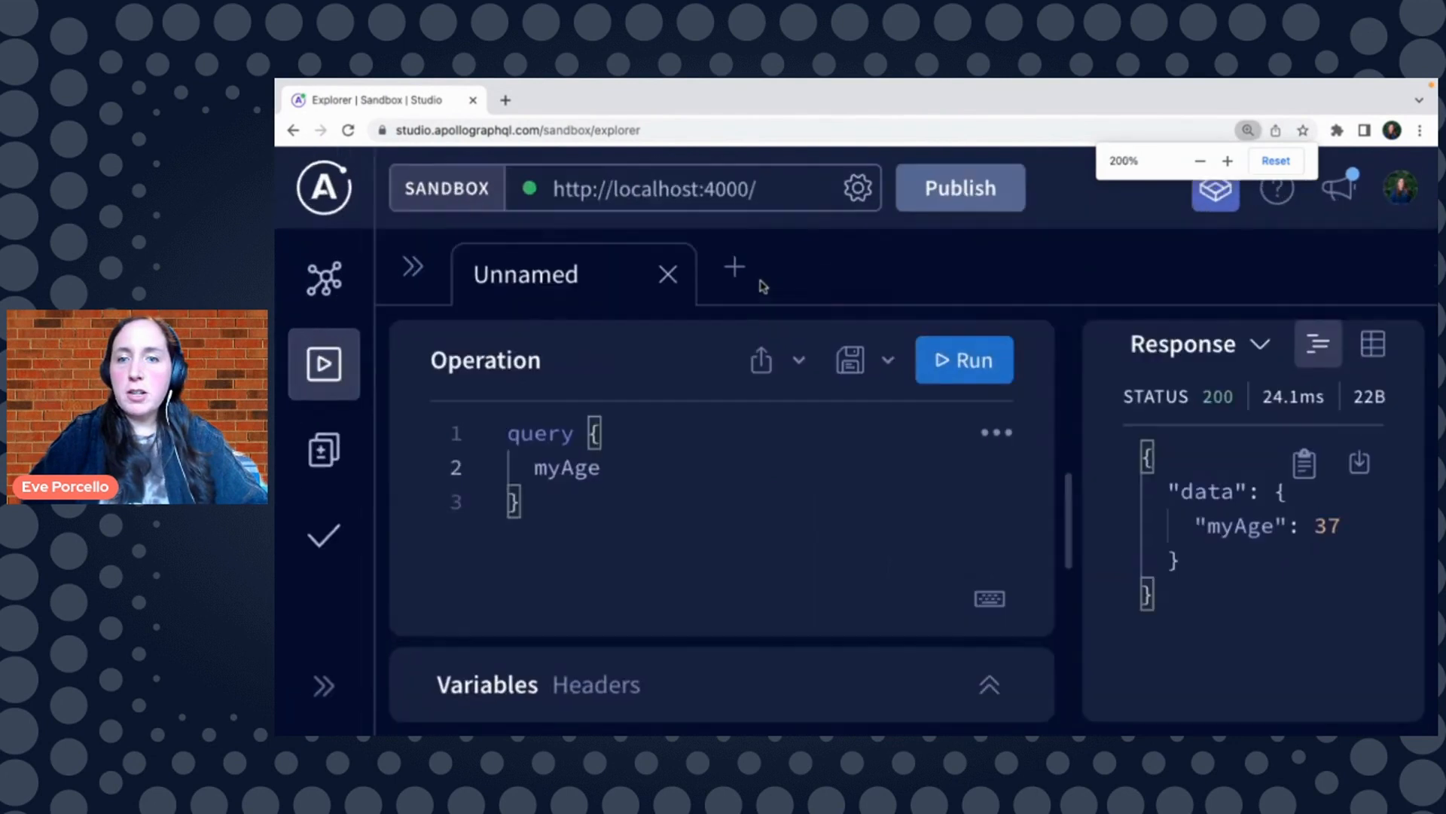
click(1199, 160)
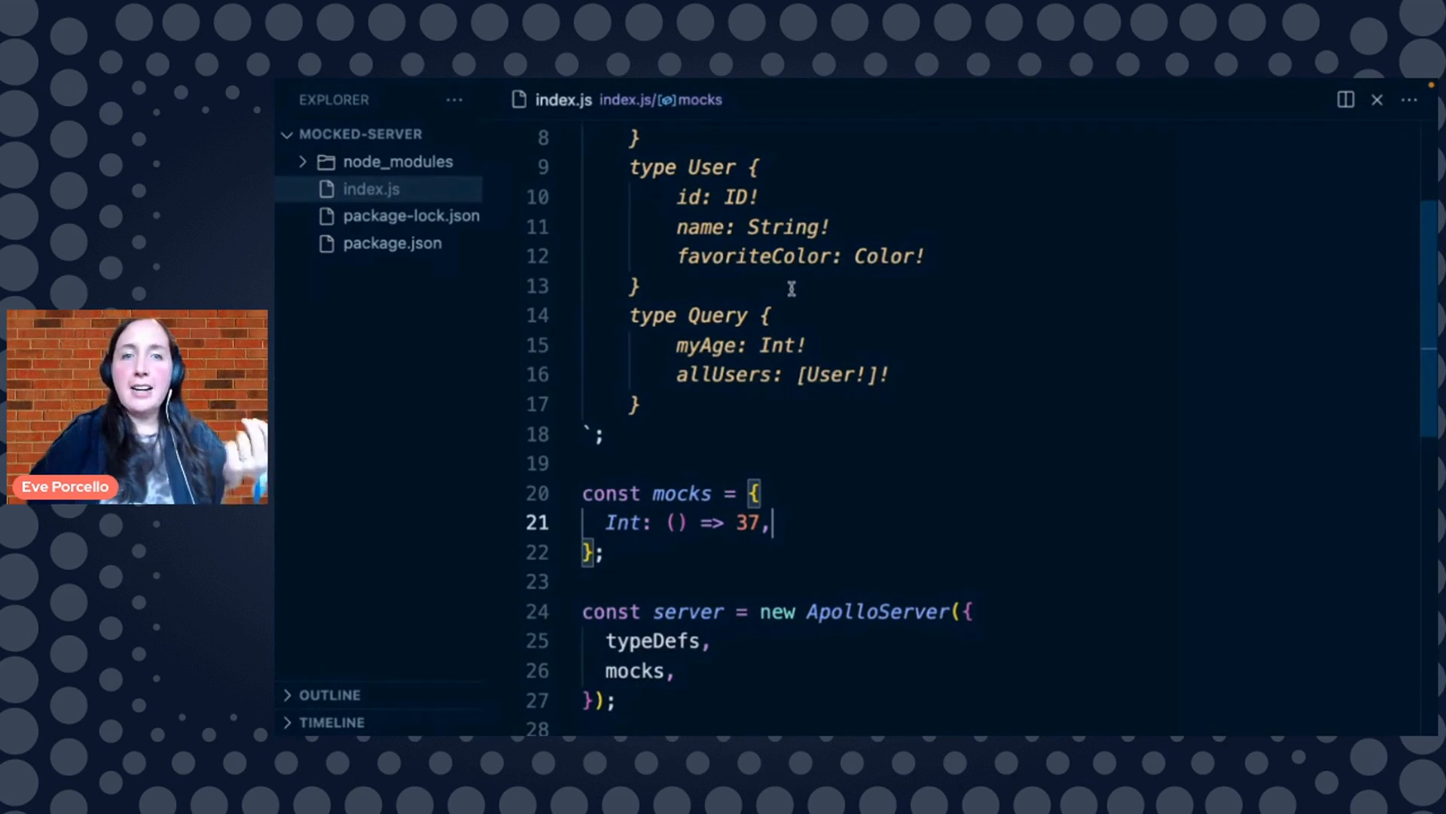
Add an age: Int field after favoriteColor in the User type
key(Enter)
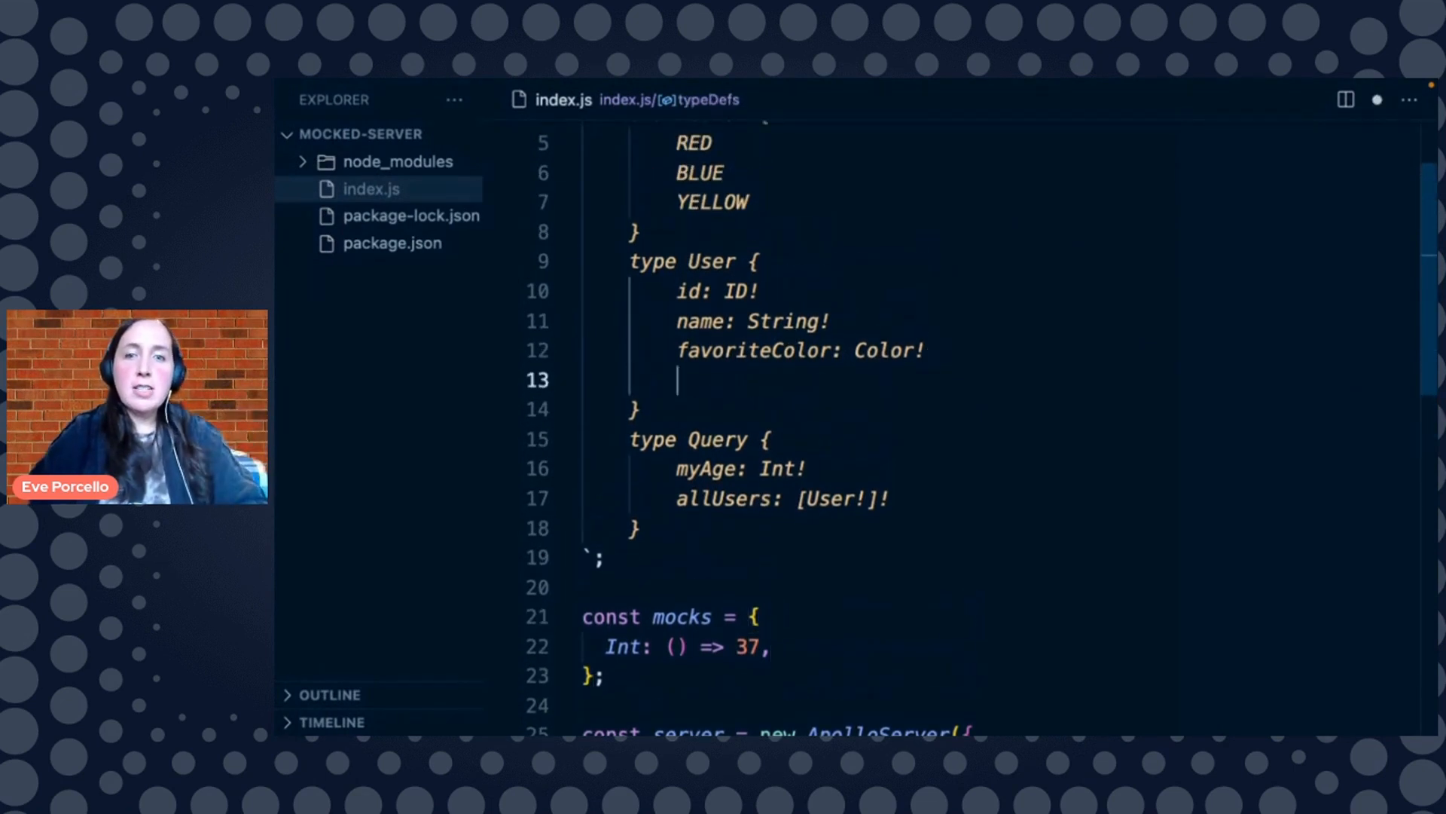
text(age: Int!)
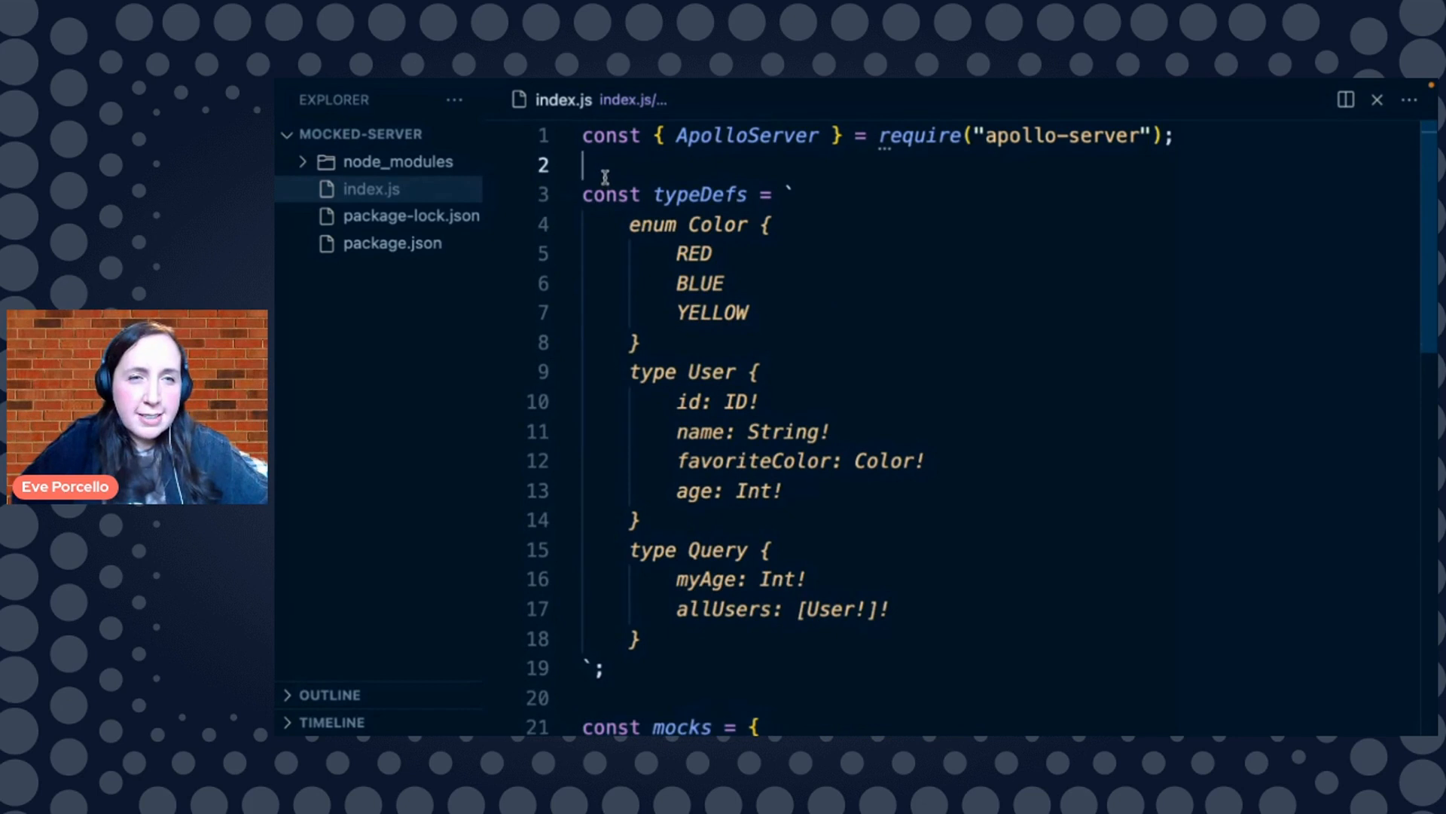
scroll(down, 3)
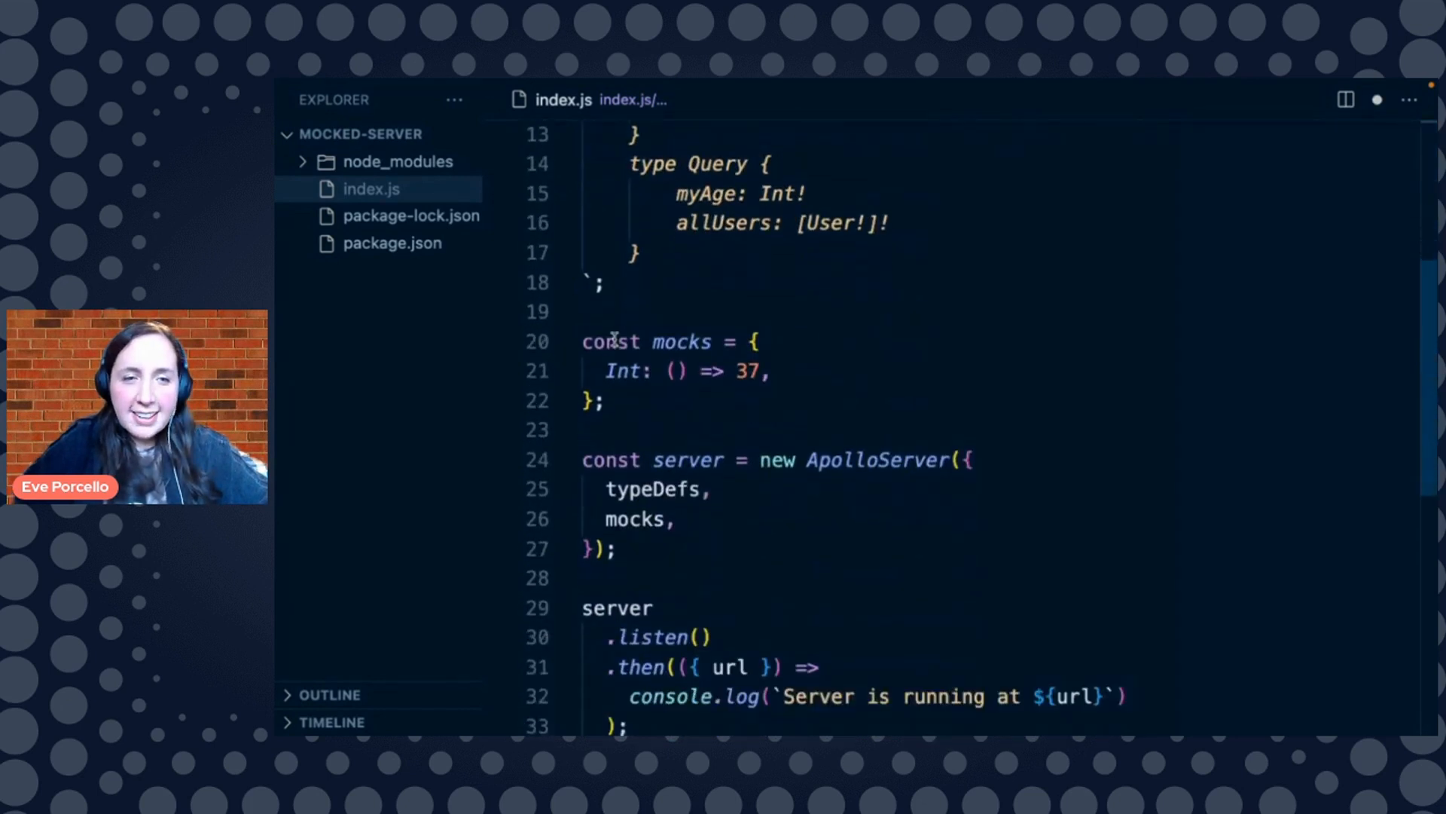
scroll(down, 3)
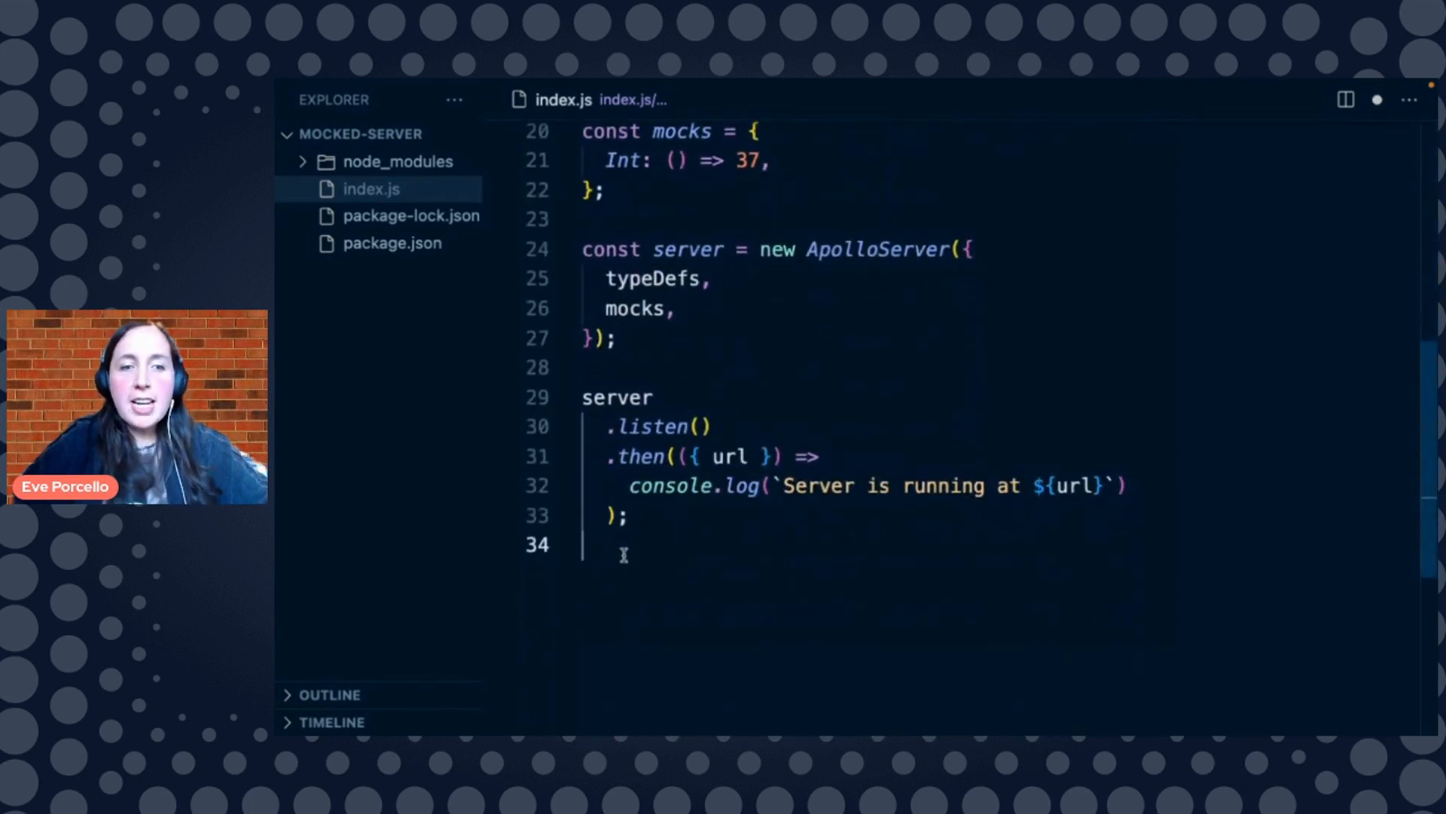
scroll(up, 3)
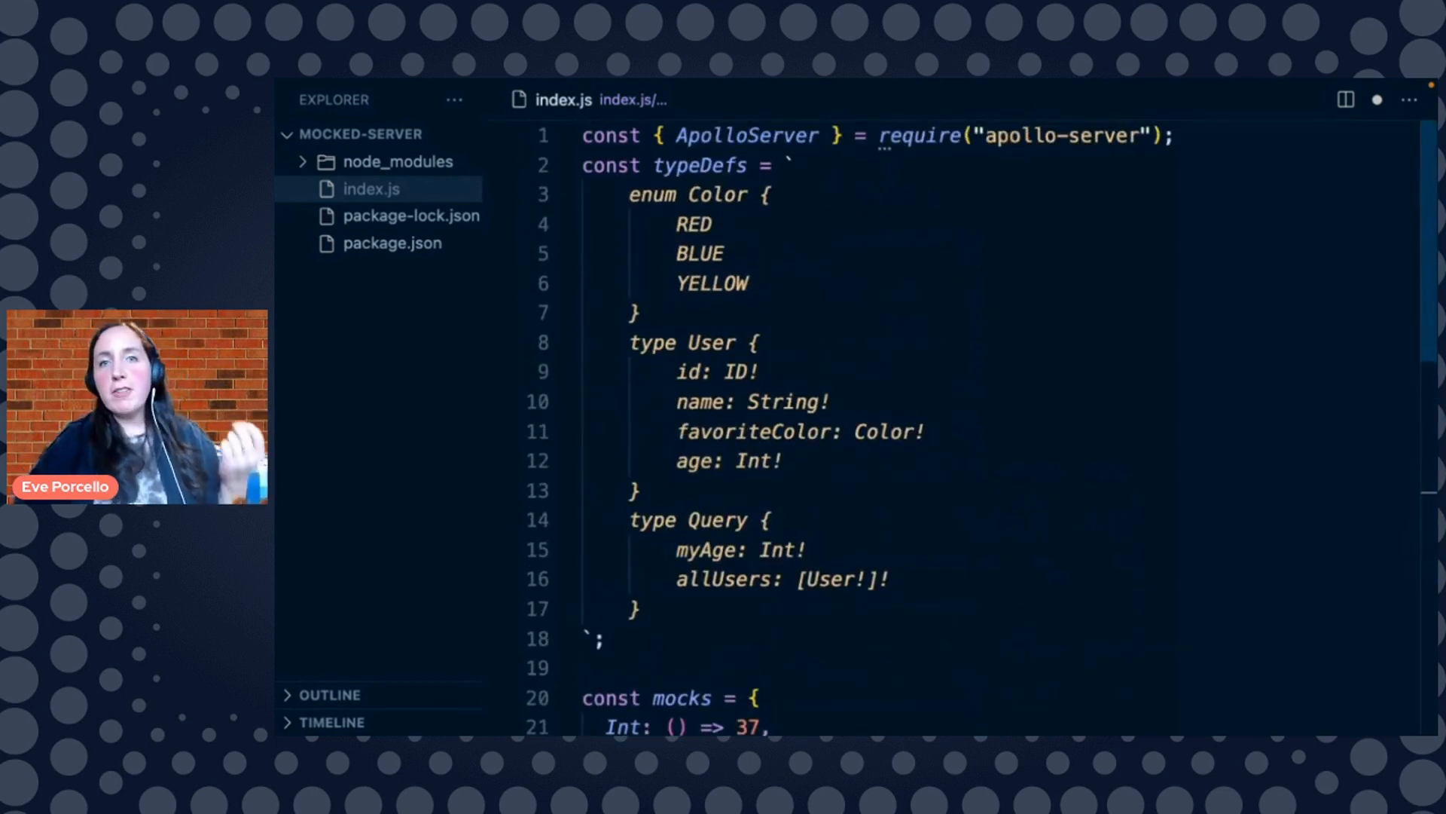
scroll(down, 3)
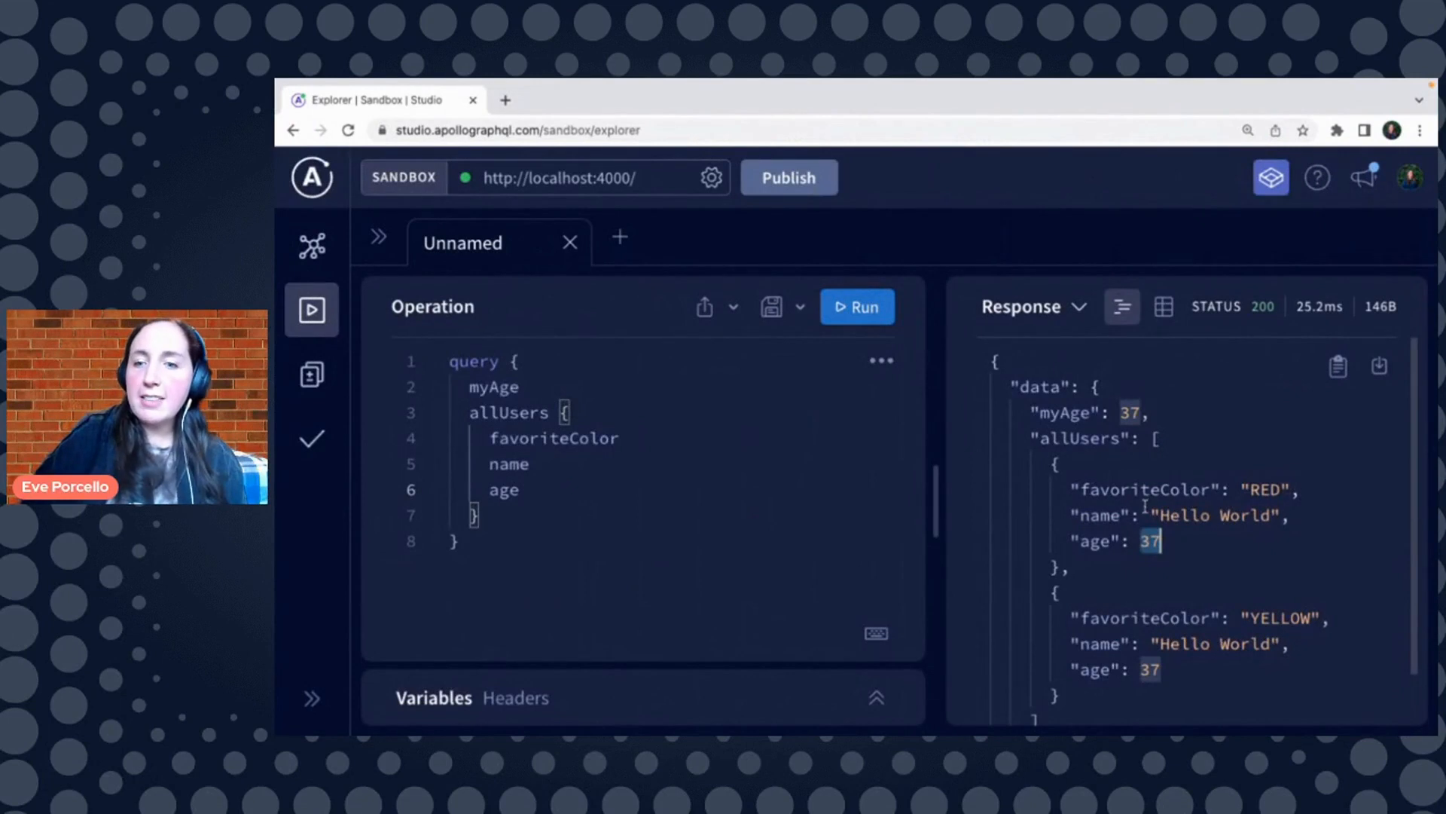
Highlight a user's mocked age of 37 in the Sandbox response to confirm the Int mock
double_click(1215, 514)
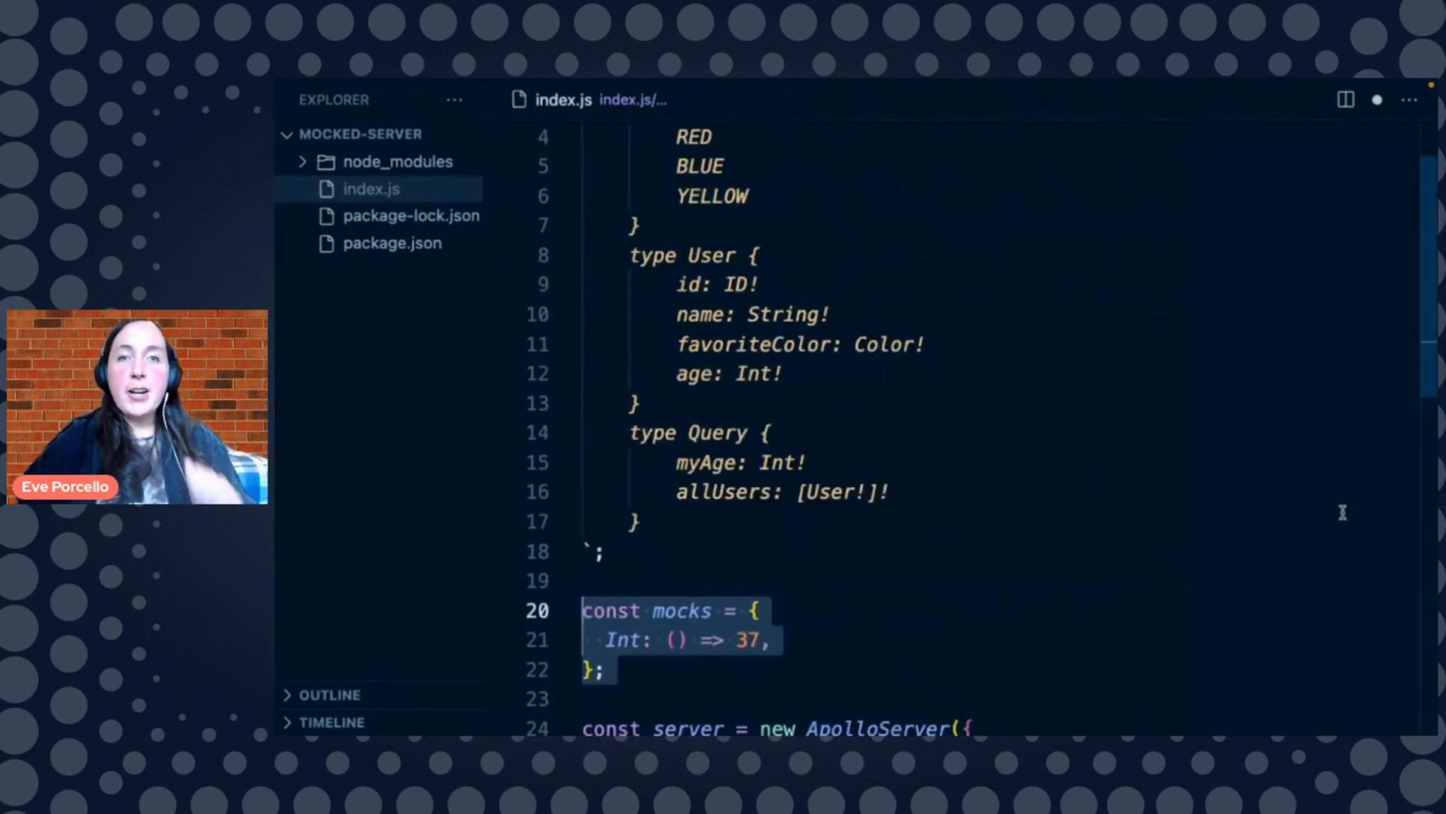
scroll(up, 3)
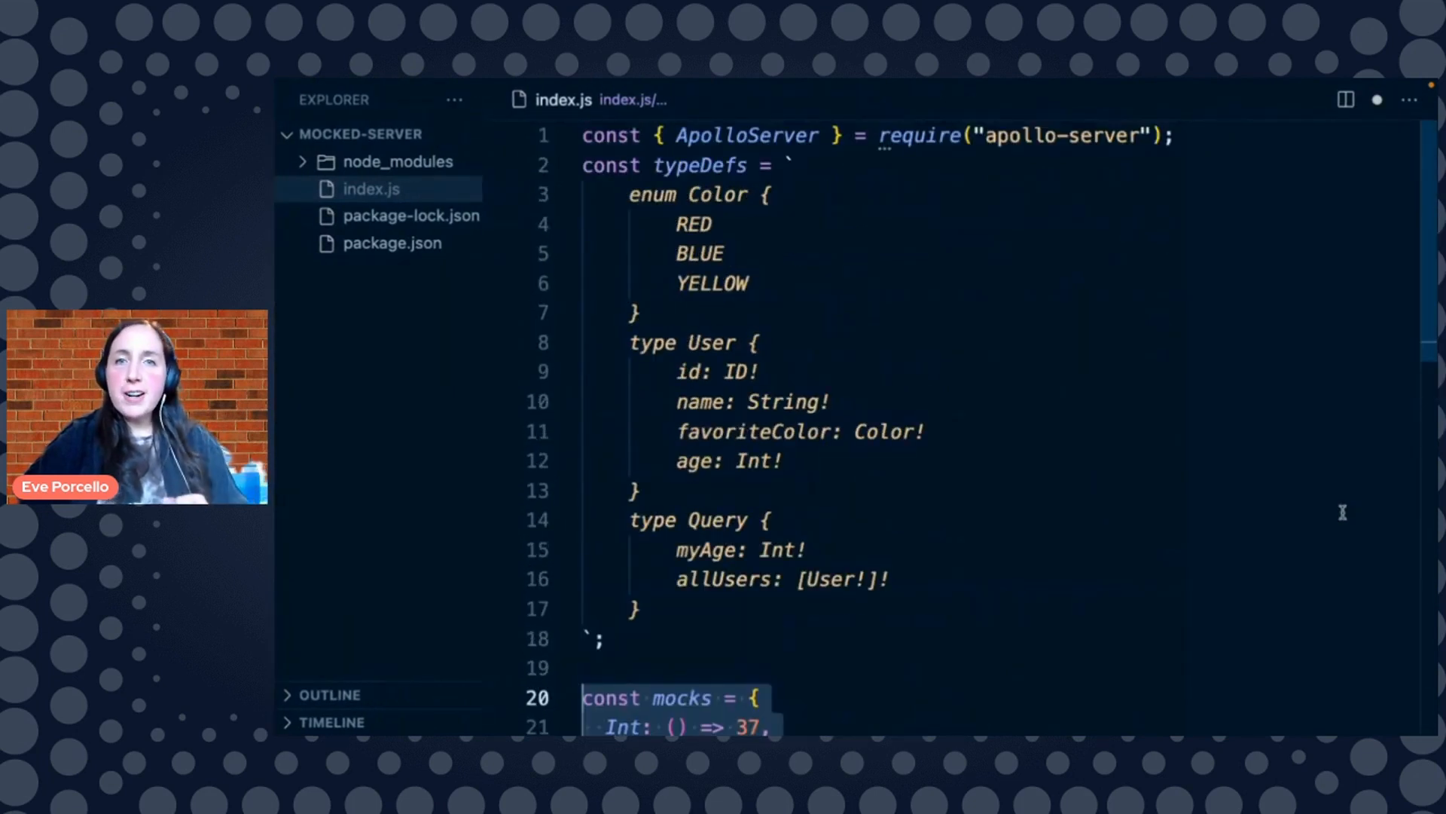